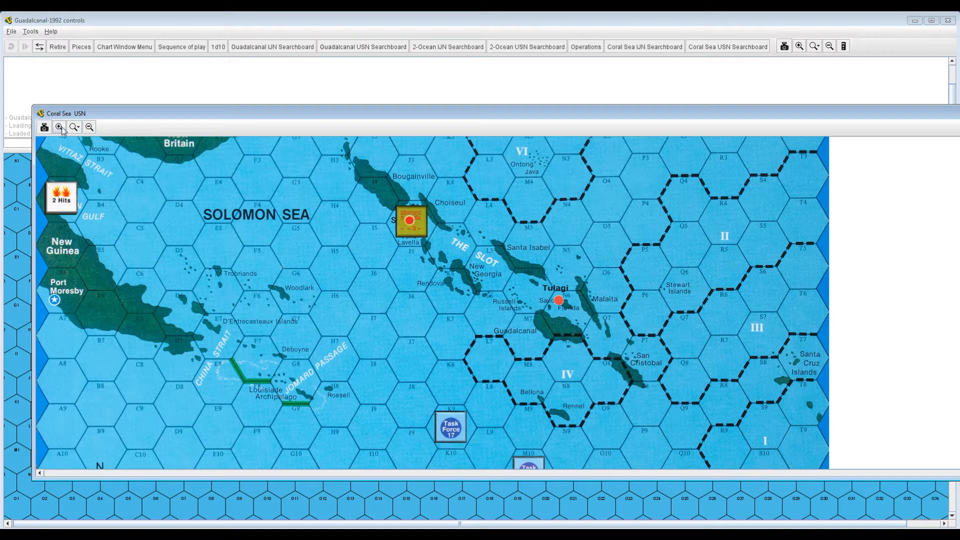
- Zoom in on the Coral Sea USN map and dismiss the colour scheme notice
click(60, 126)
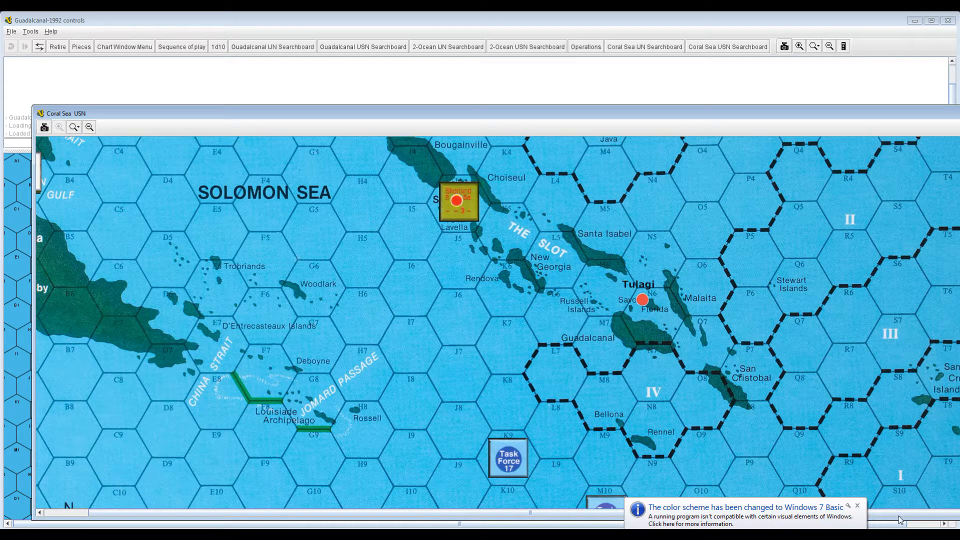
click(857, 504)
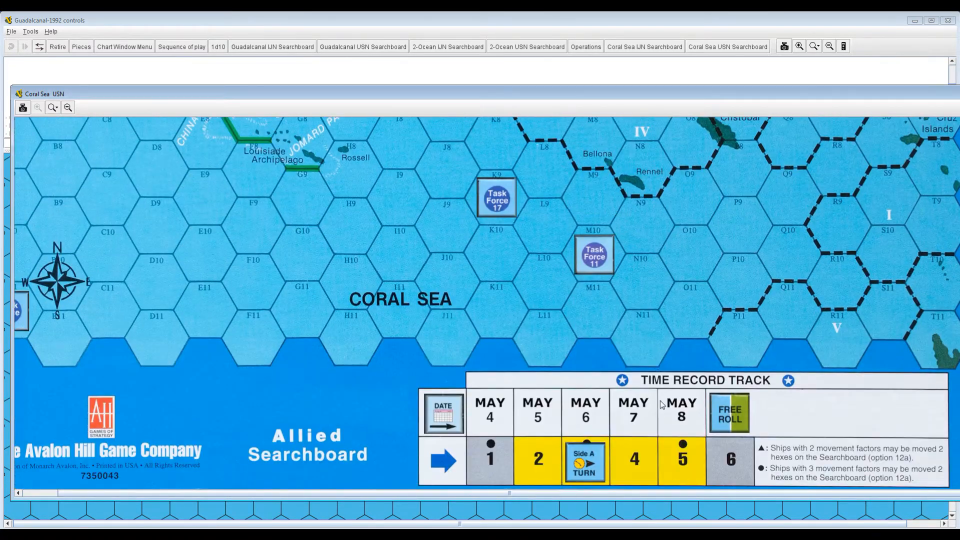
mouse_move(649, 481)
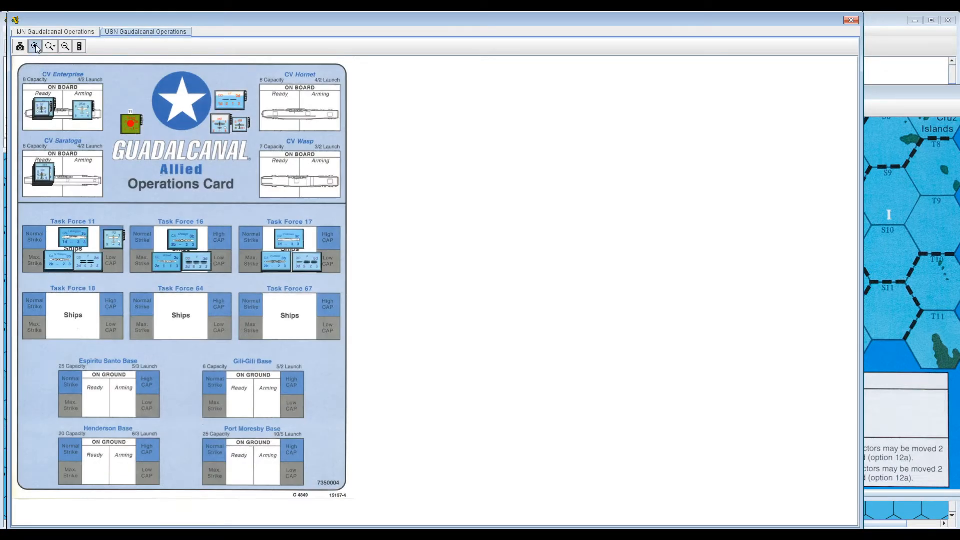
- Enlarge the Allied operations card to look it over
click(35, 46)
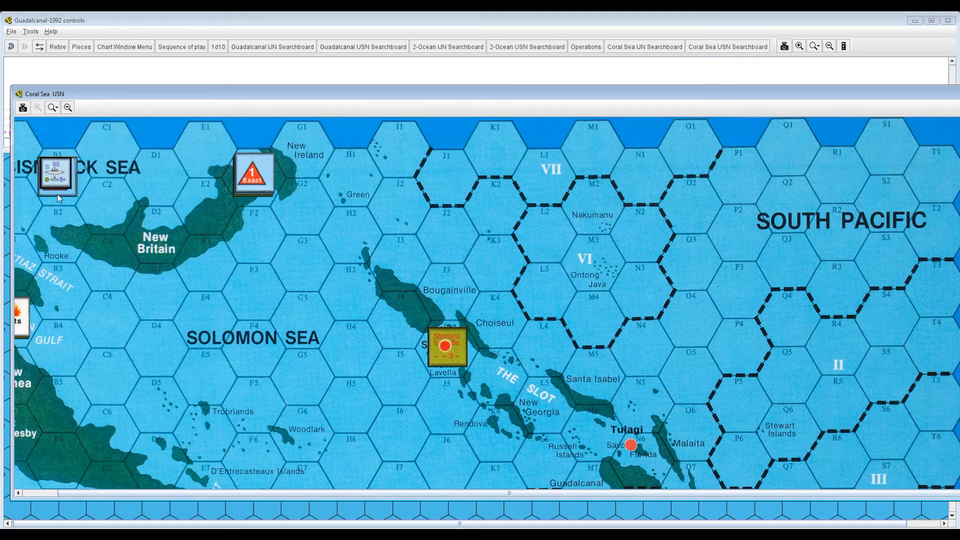
- Toggle Patrol / Search on the search counter in hex B1
right_click(57, 177)
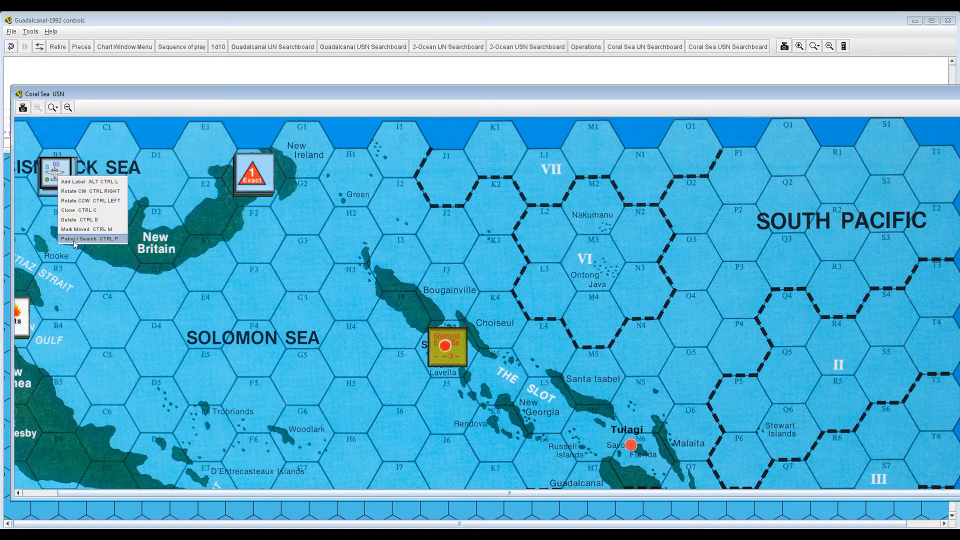
click(79, 238)
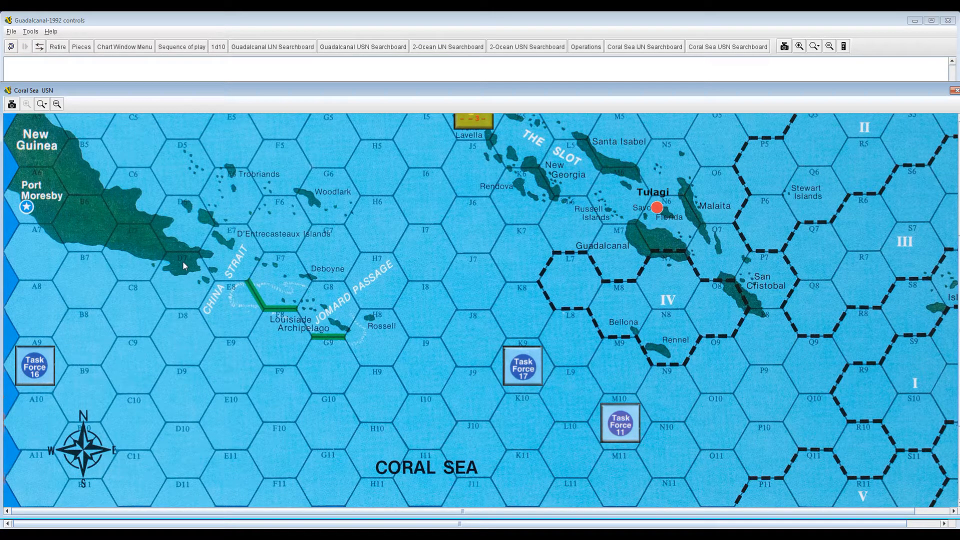
mouse_move(231, 299)
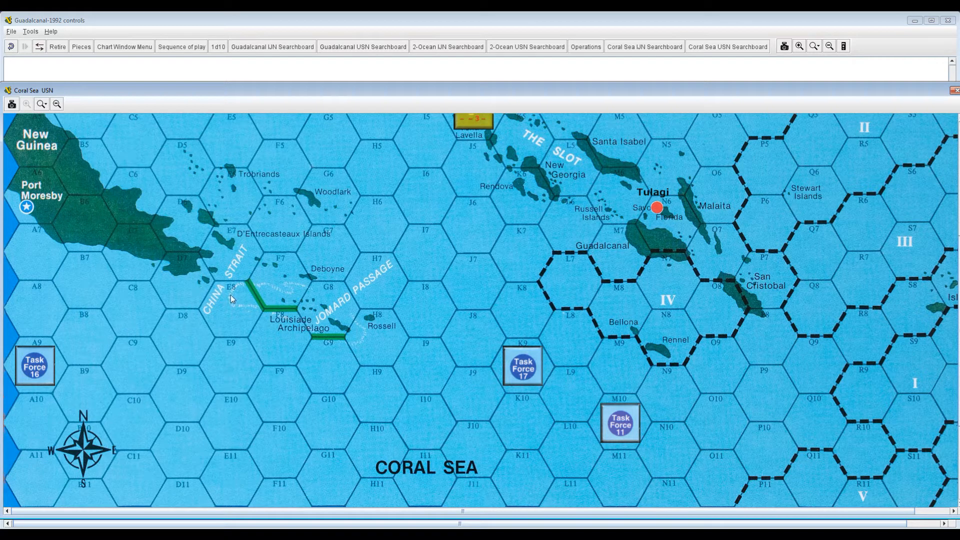
mouse_move(239, 313)
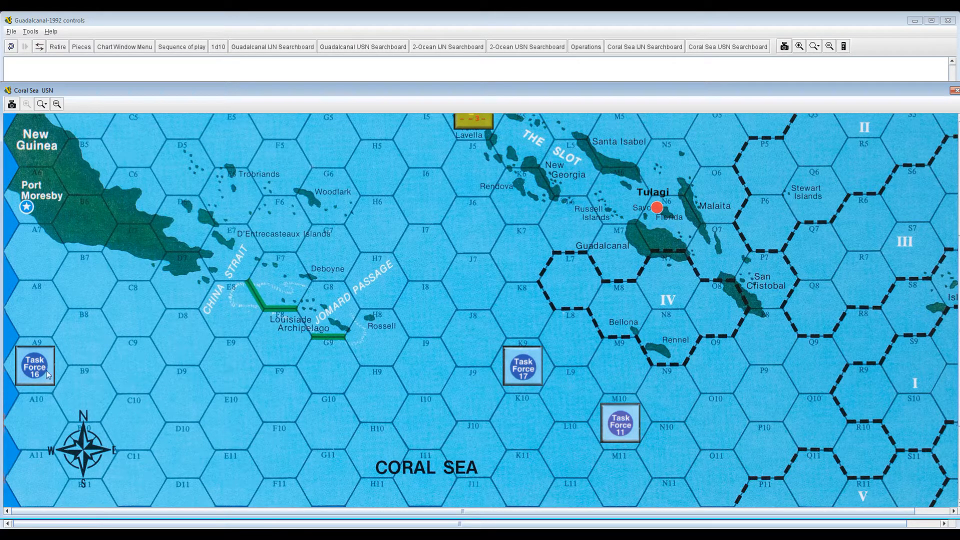
mouse_move(243, 361)
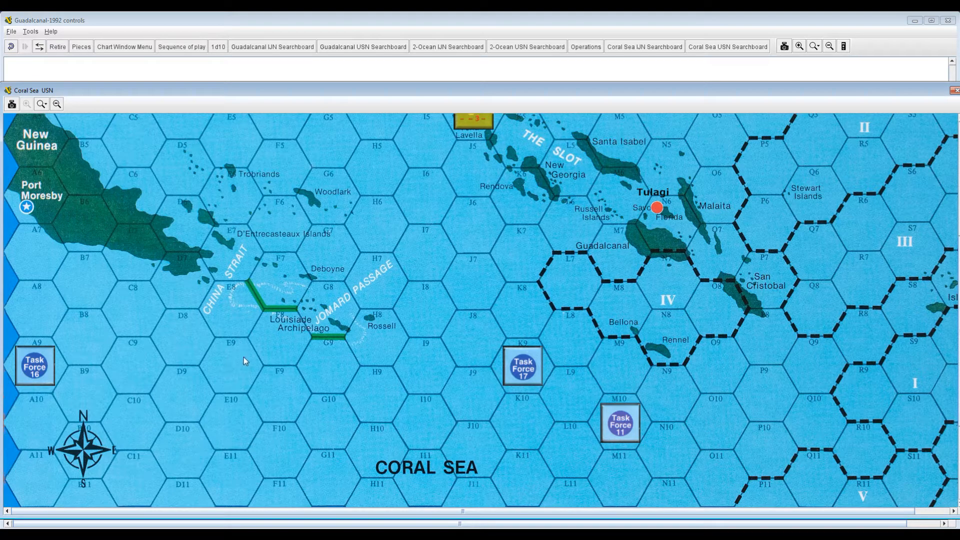
mouse_move(422, 281)
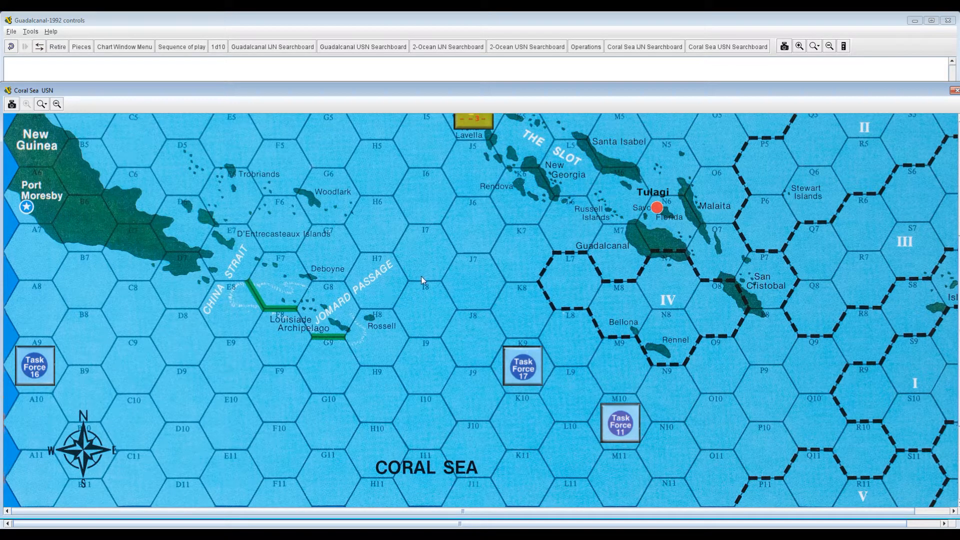
mouse_move(586, 234)
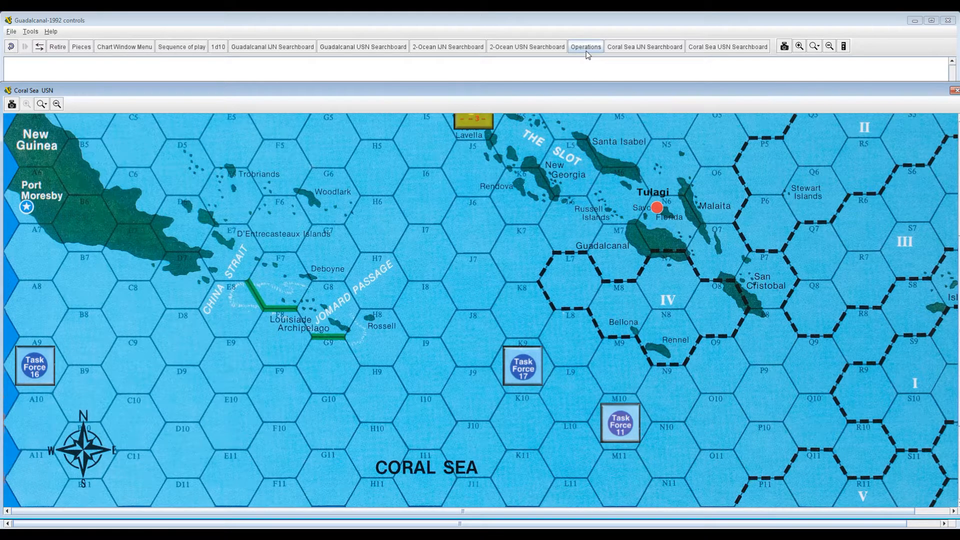
- Bring the Allied operations card to the front and scroll down to its base areas
click(584, 46)
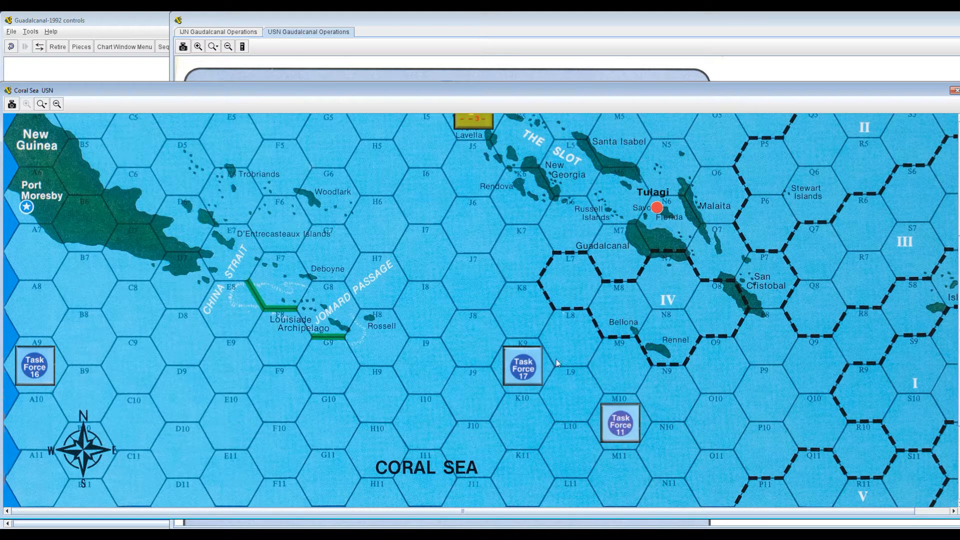
mouse_move(486, 267)
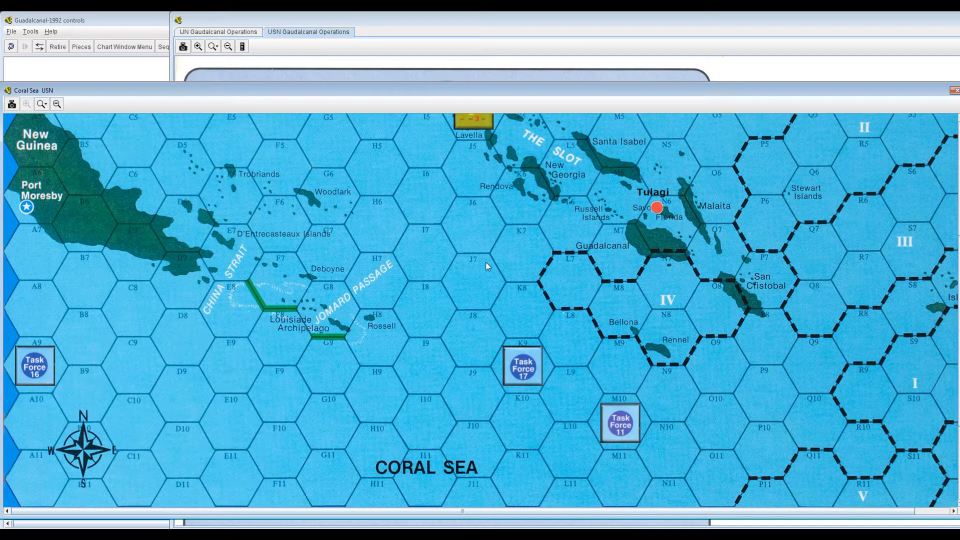
click(218, 31)
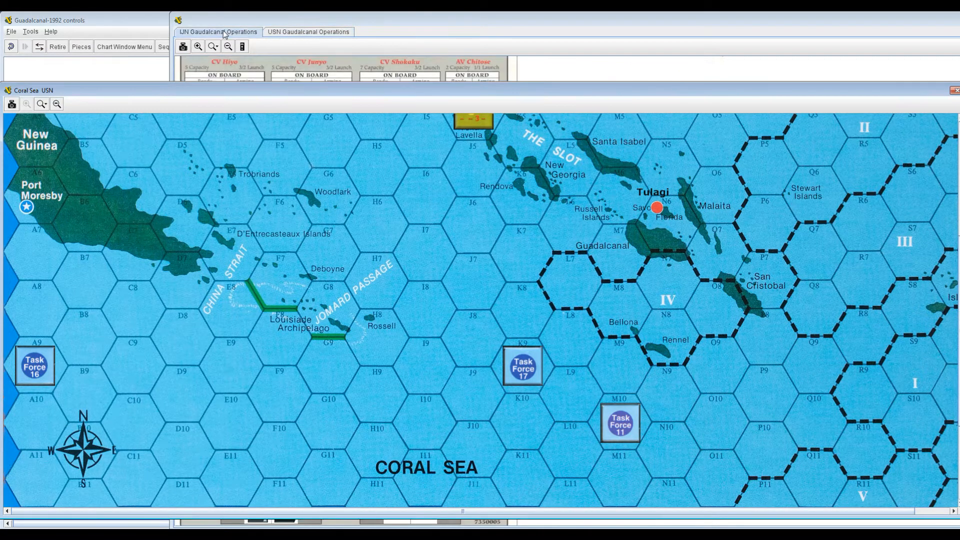
click(309, 31)
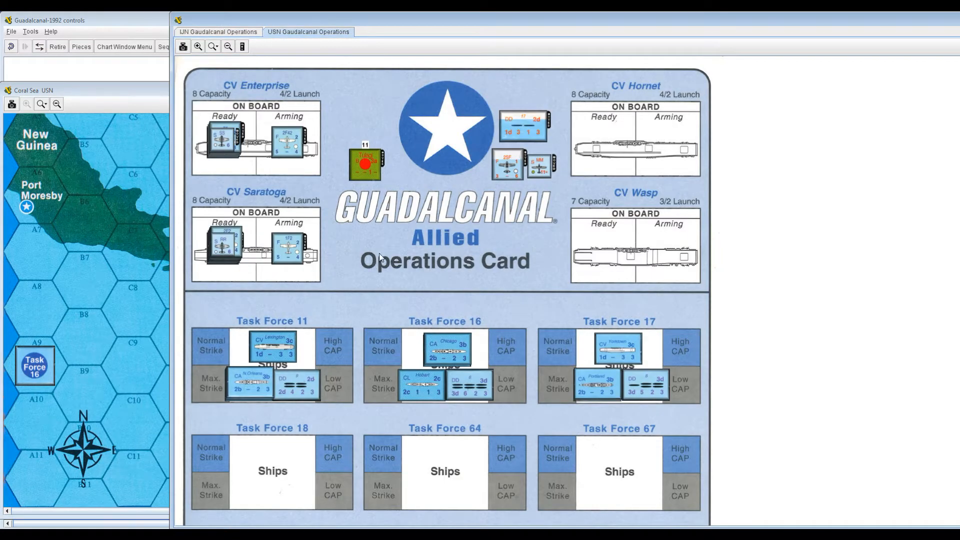
scroll(down, 3)
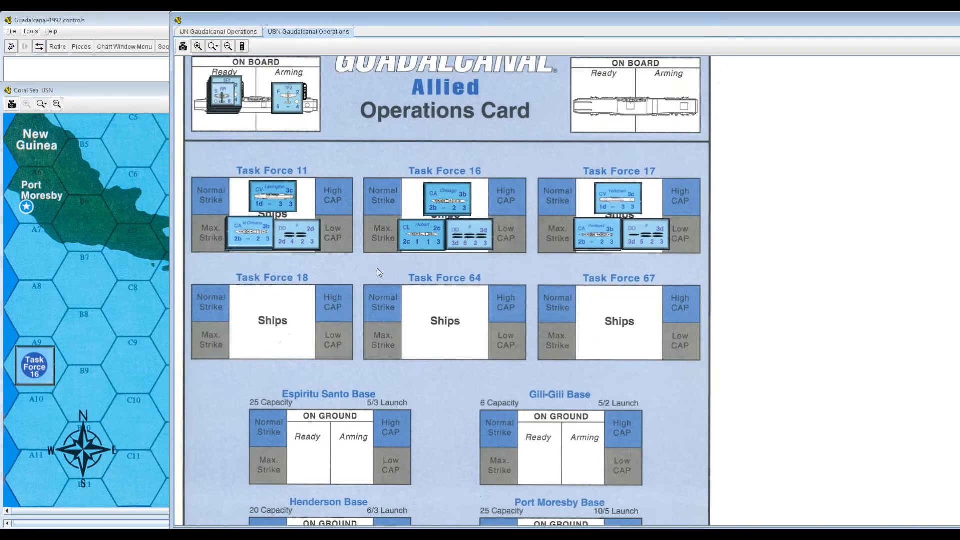
mouse_move(352, 274)
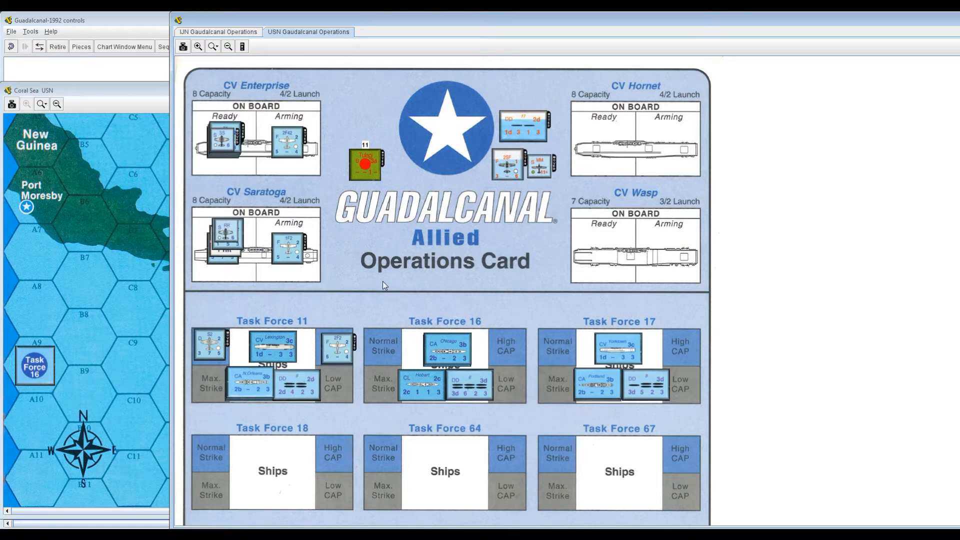
mouse_move(352, 271)
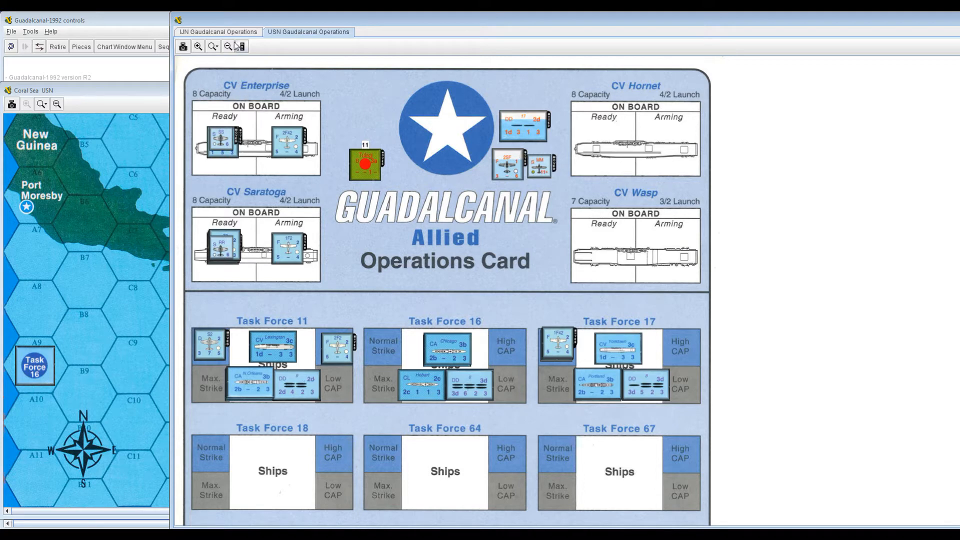
- View the Japanese operations card, then bring up the Coral Sea IJN searchboard
click(218, 31)
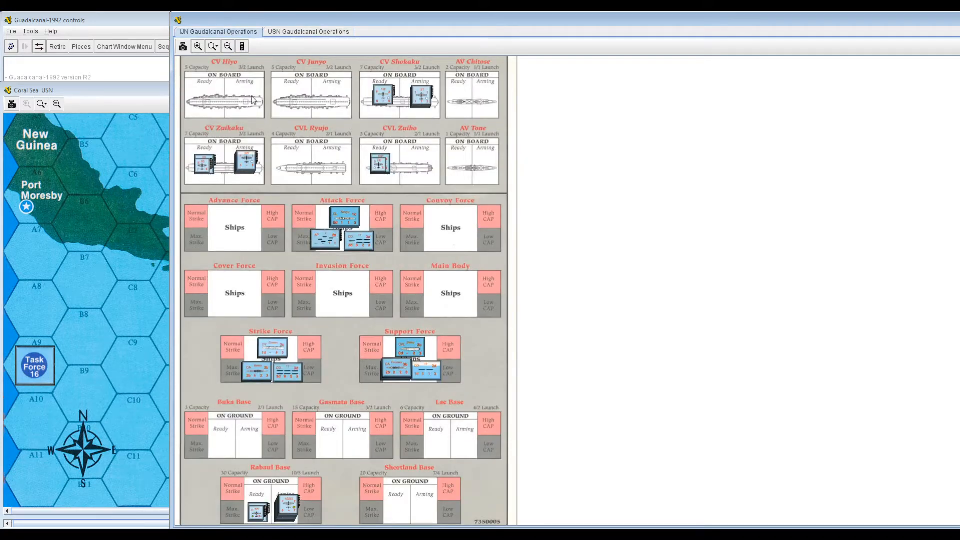
scroll(down, 3)
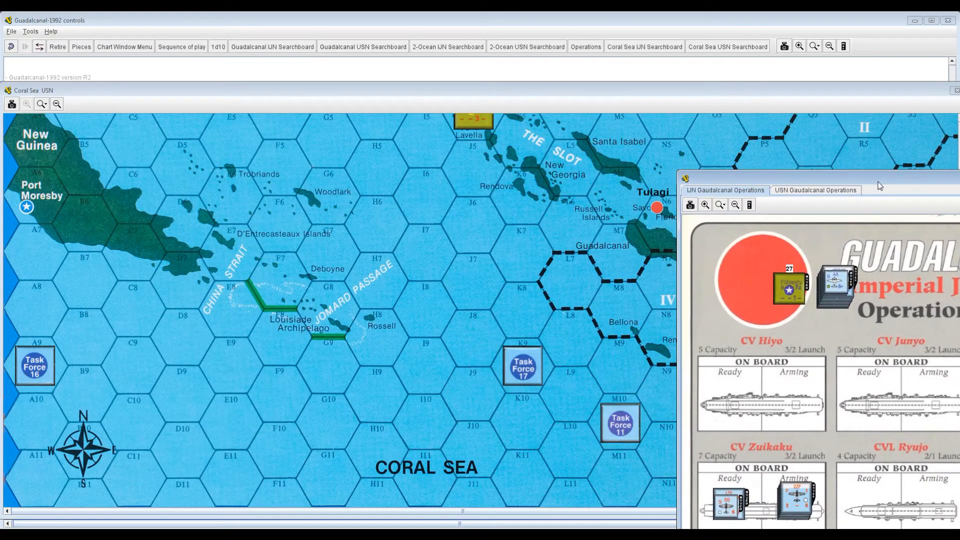
click(644, 47)
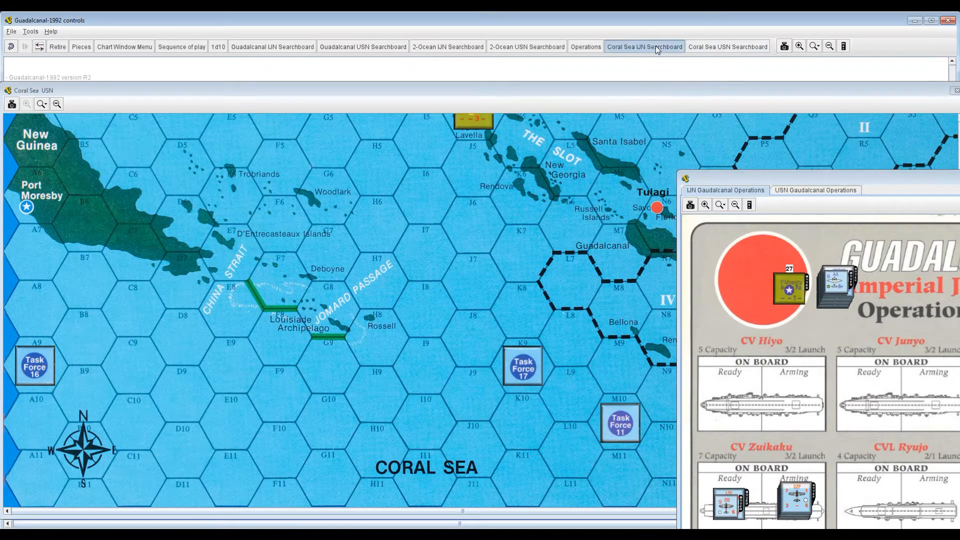
click(644, 46)
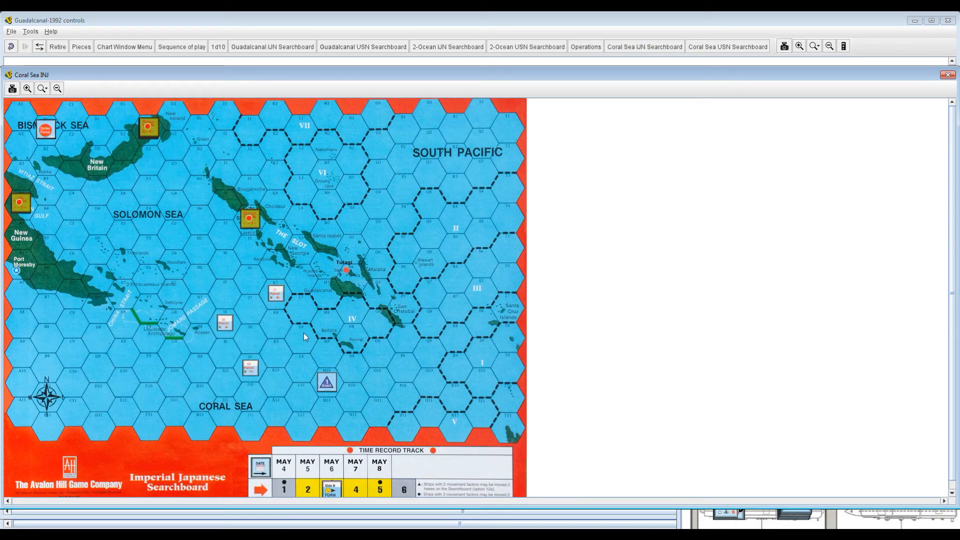
mouse_move(336, 389)
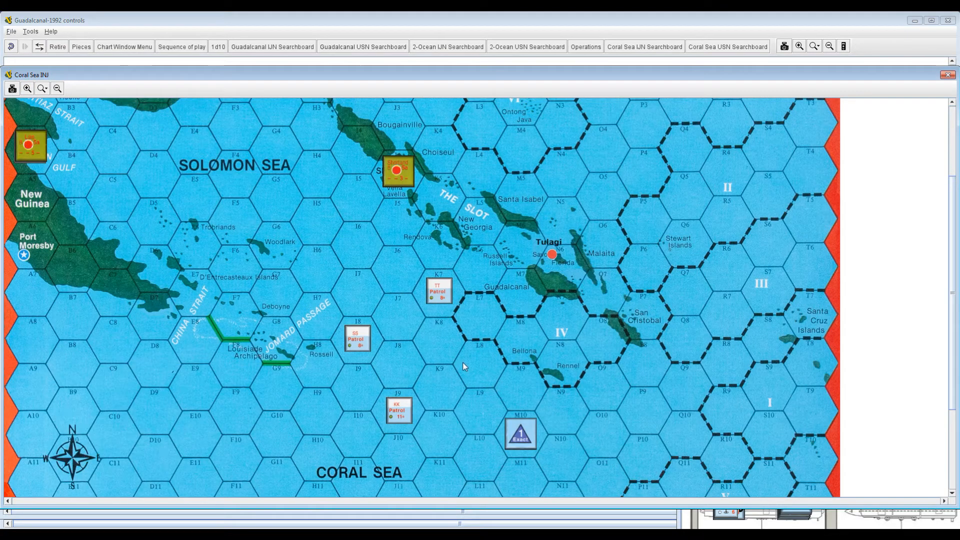
mouse_move(944, 84)
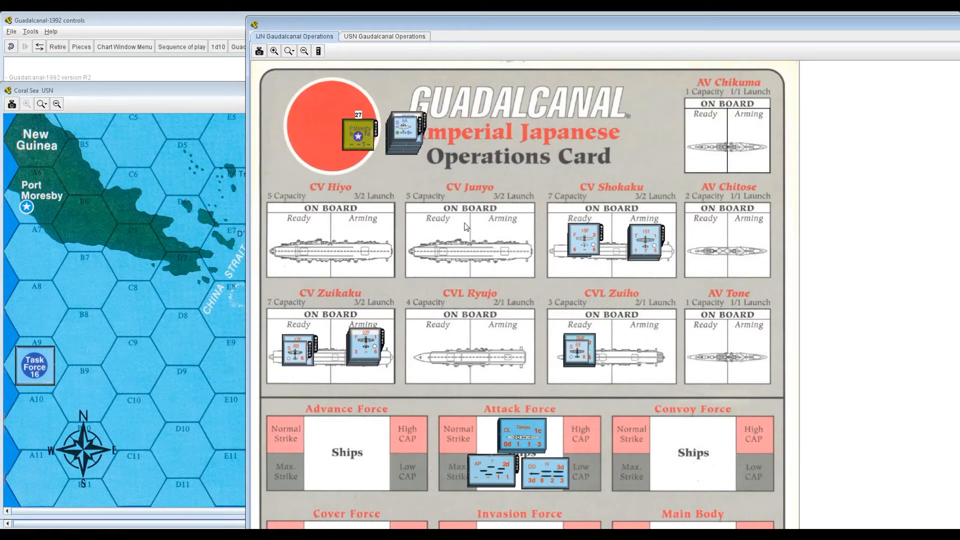
- Place a Rabaul plane in its High CAP box and move a plane off CVL Zuiho
scroll(down, 3)
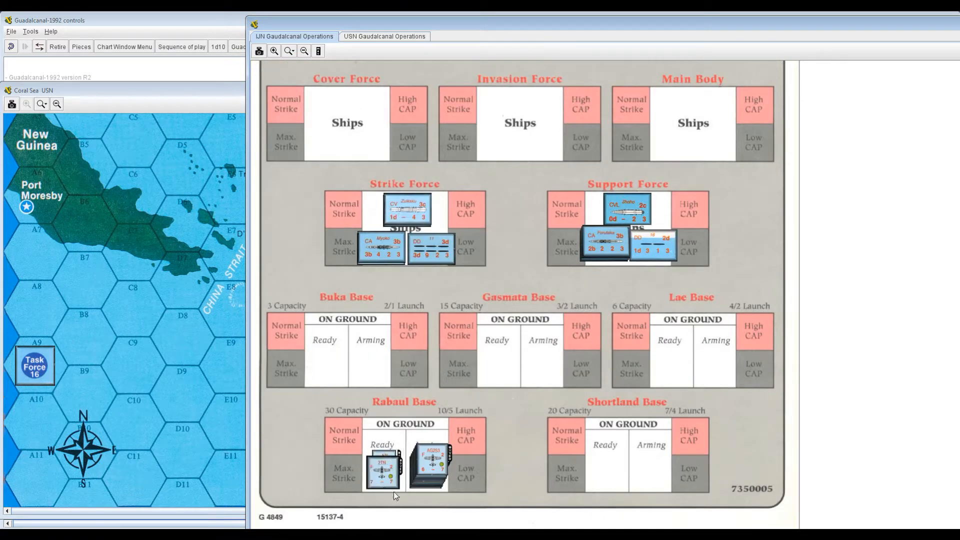
click(383, 468)
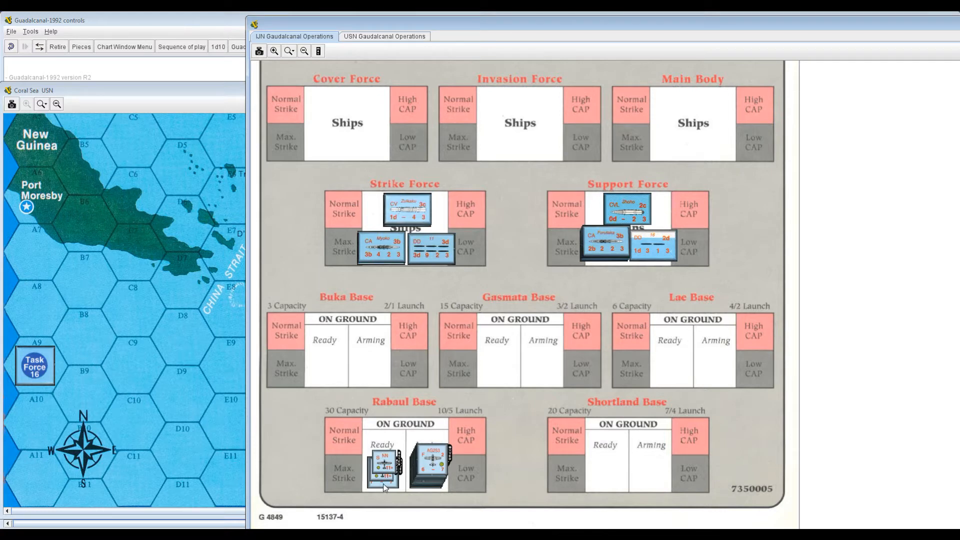
drag(382, 466, 470, 435)
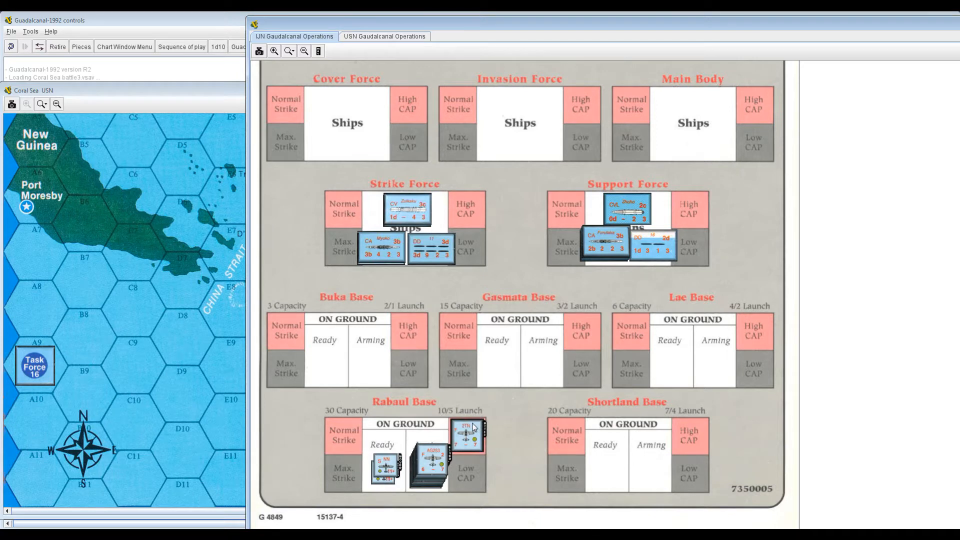
mouse_move(483, 434)
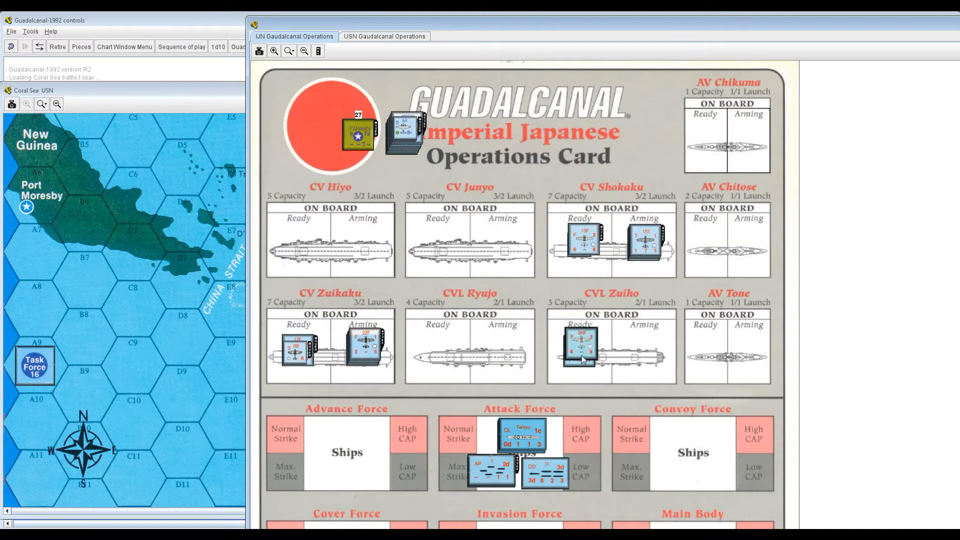
drag(582, 349, 593, 511)
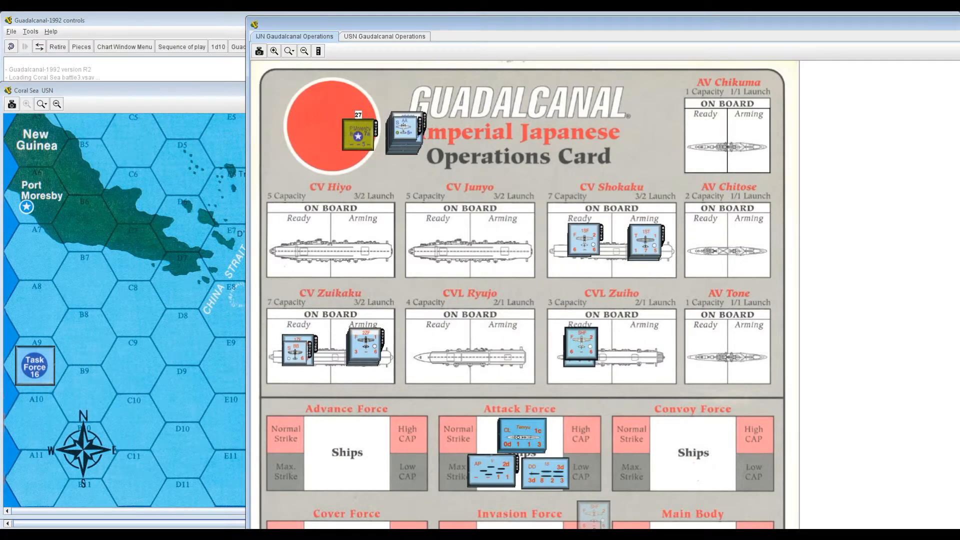
scroll(down, 3)
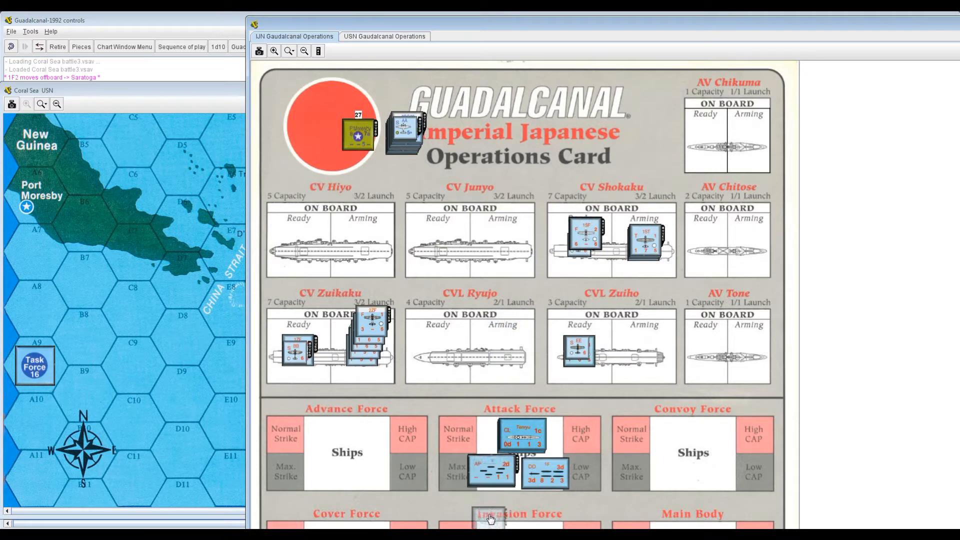
scroll(down, 3)
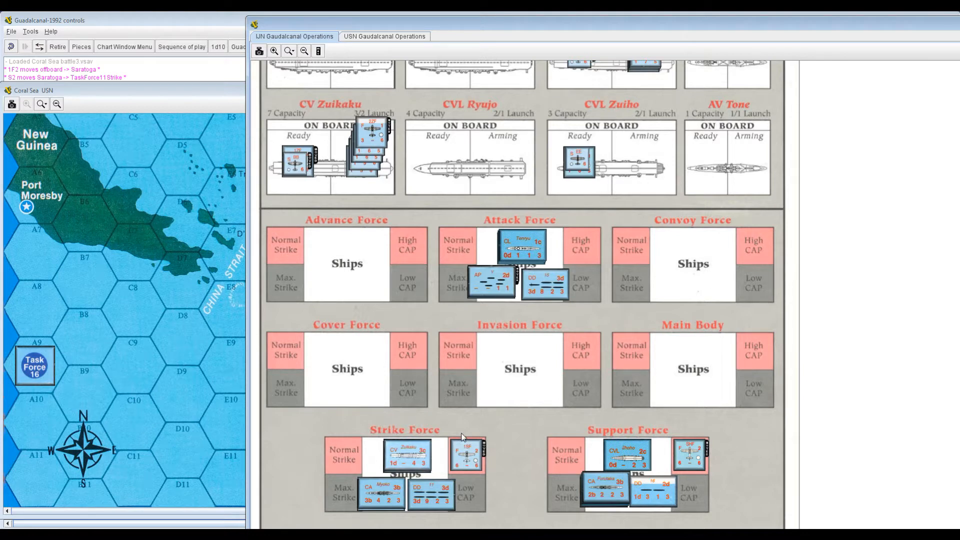
mouse_move(477, 349)
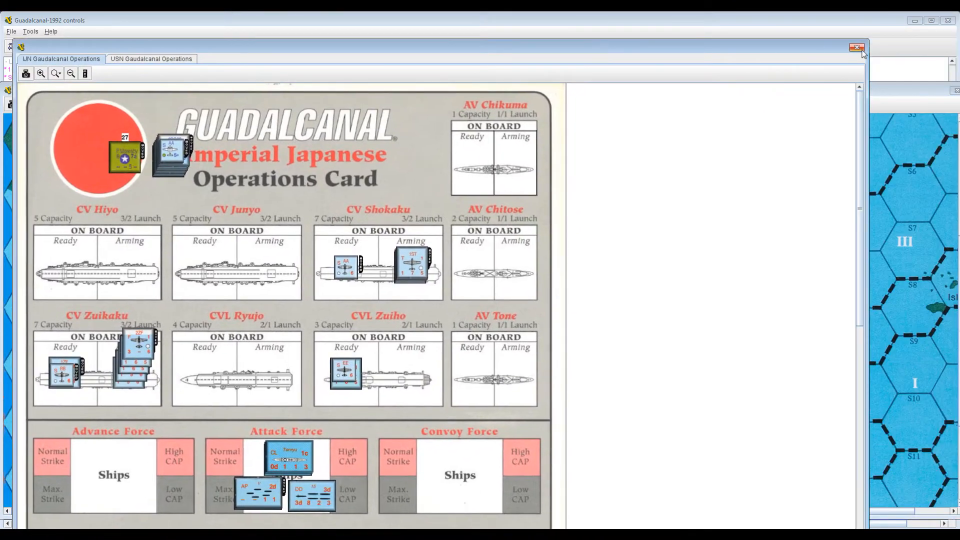
- Close the Japanese operations card, check the Allied card, then close it too
click(857, 48)
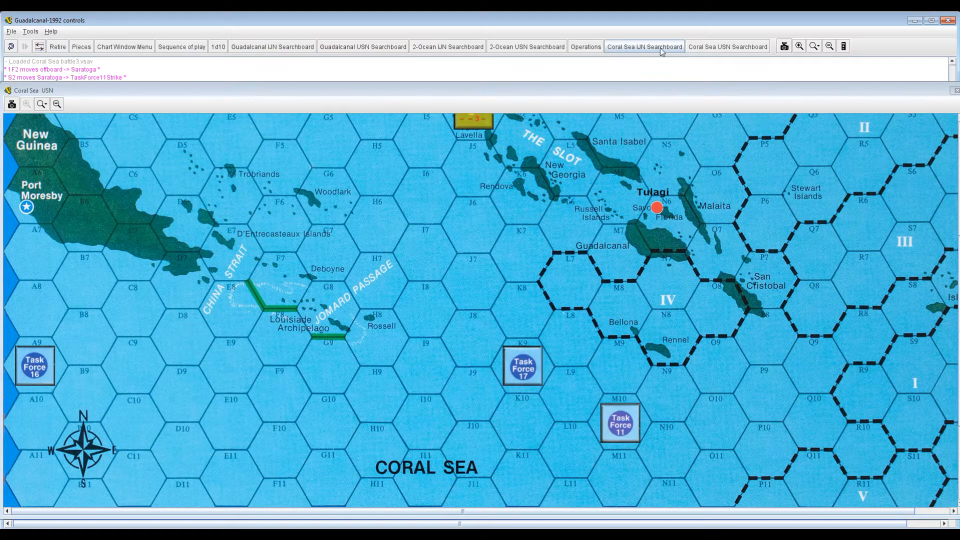
click(643, 47)
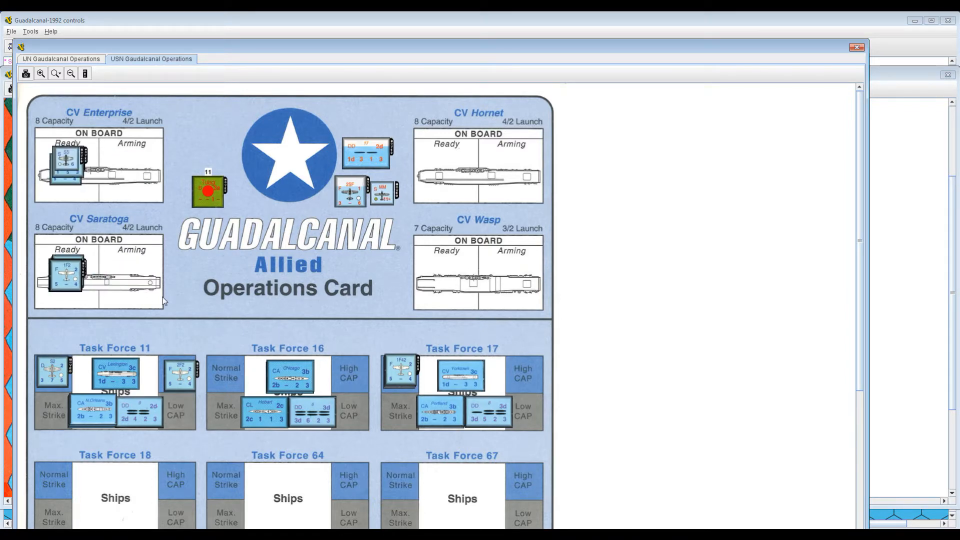
click(61, 58)
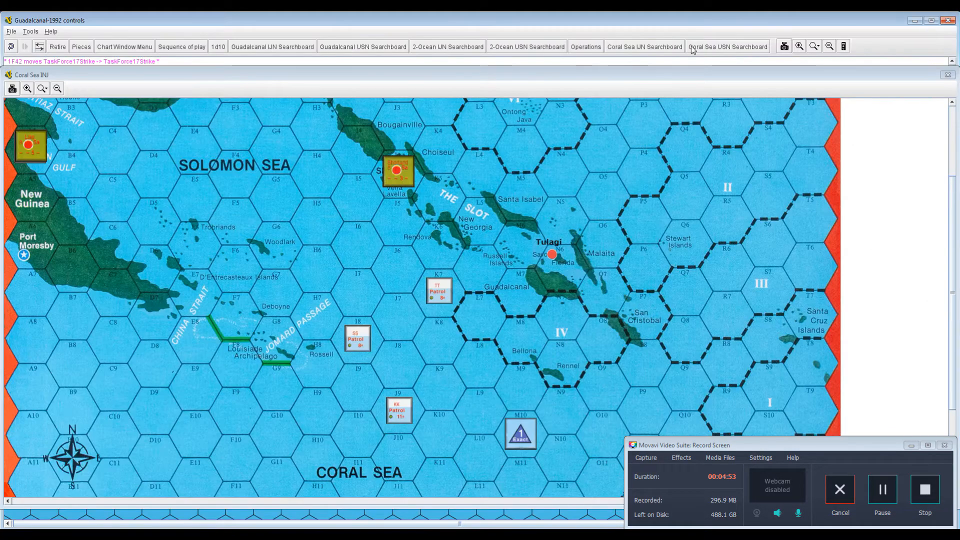
- On the US searchboard, shift Task Force 16 one hex east
click(727, 46)
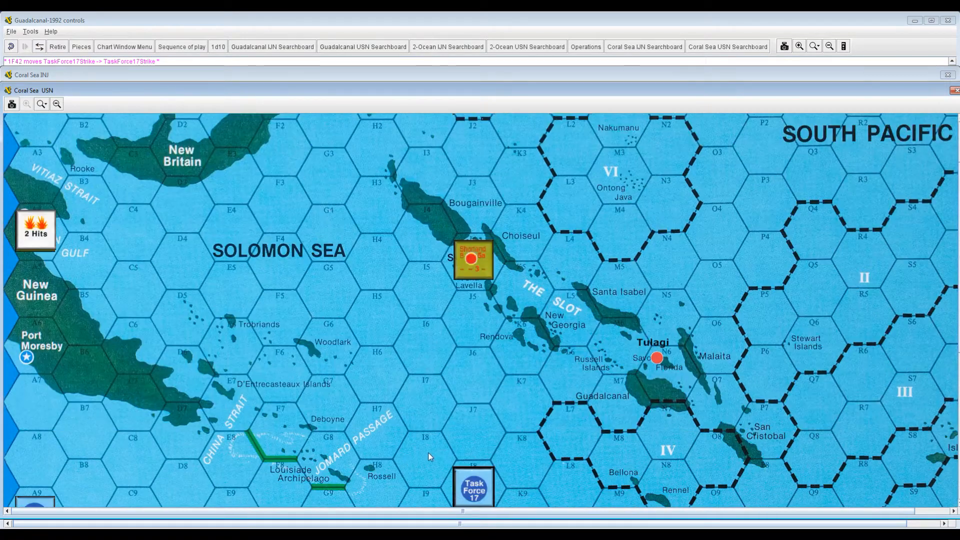
mouse_move(438, 392)
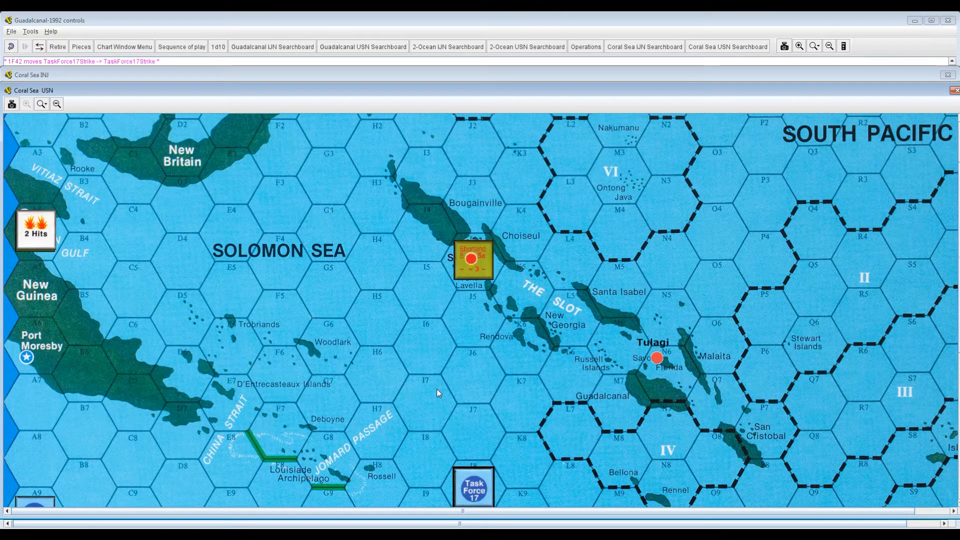
mouse_move(50, 352)
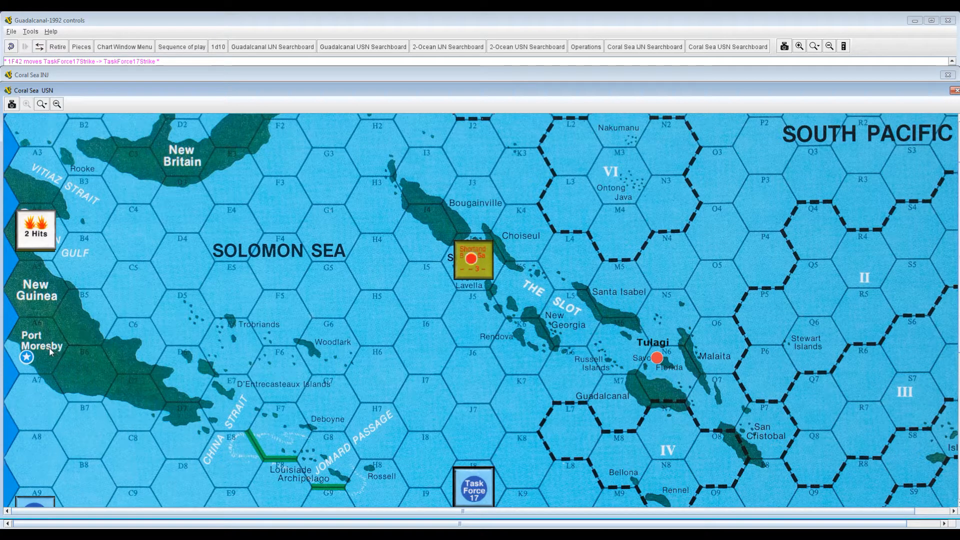
mouse_move(456, 360)
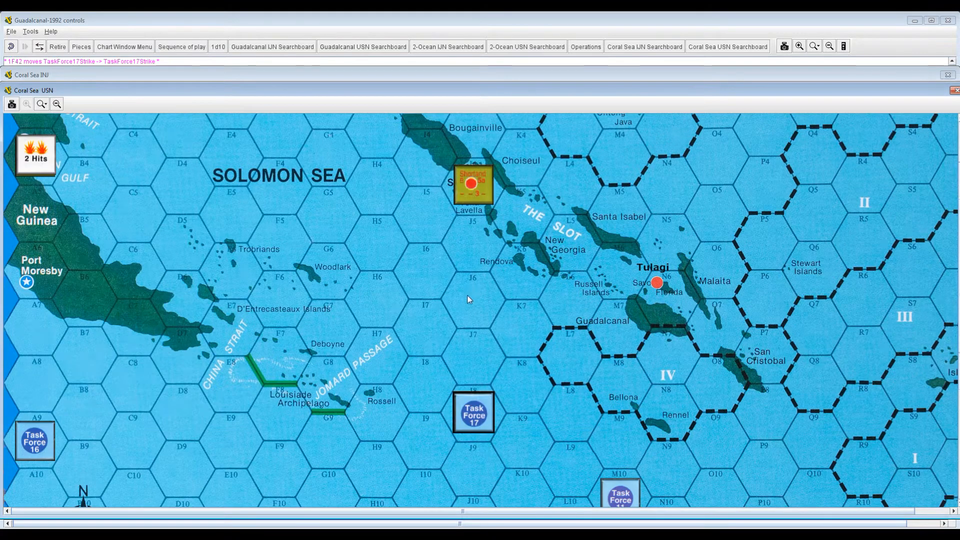
mouse_move(480, 262)
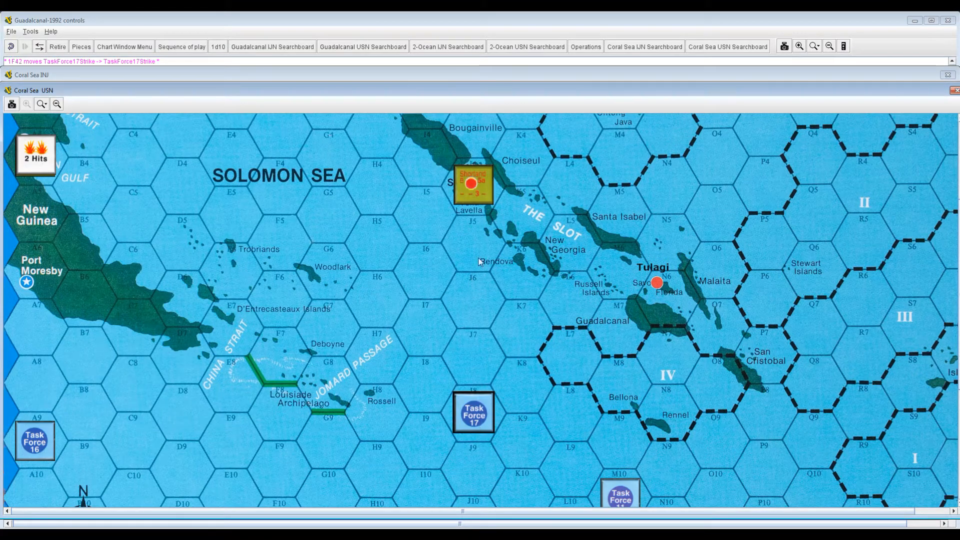
mouse_move(461, 379)
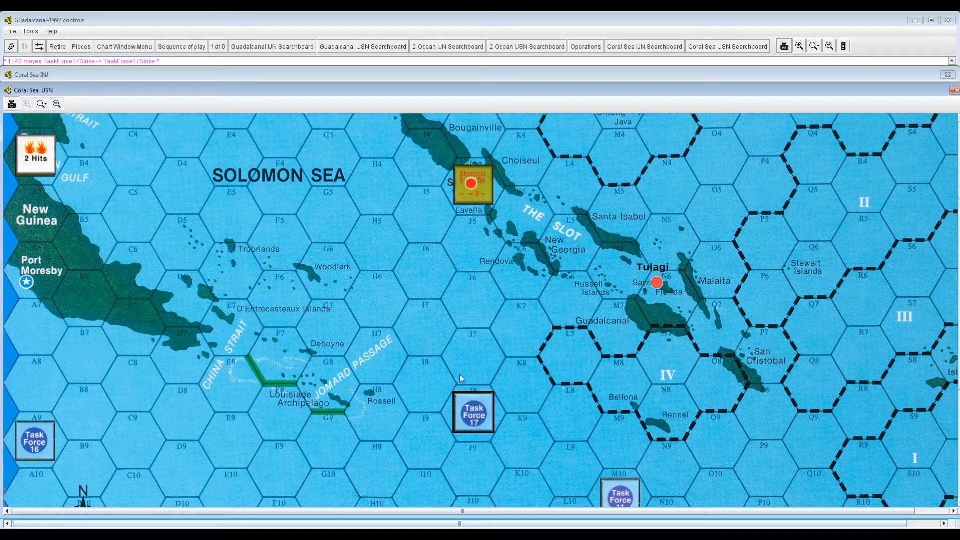
mouse_move(461, 214)
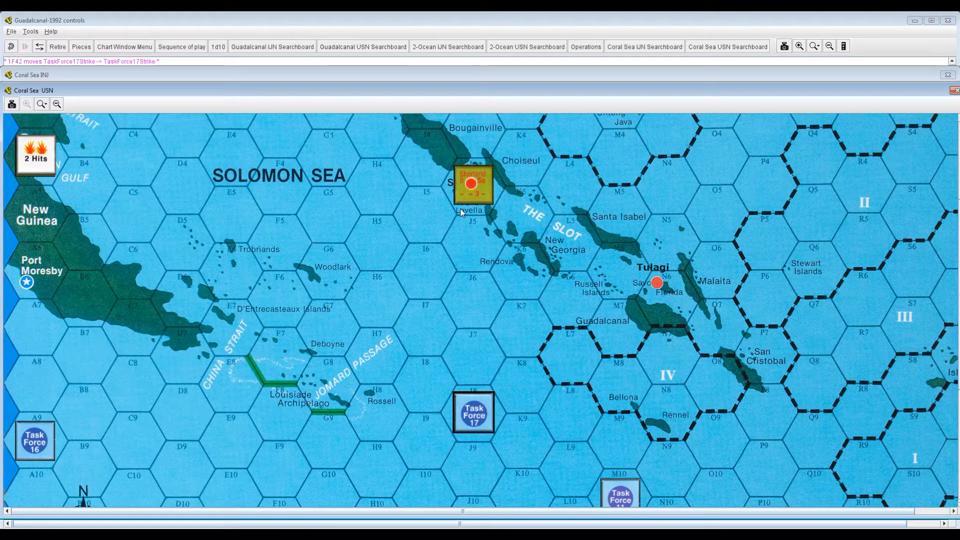
mouse_move(472, 284)
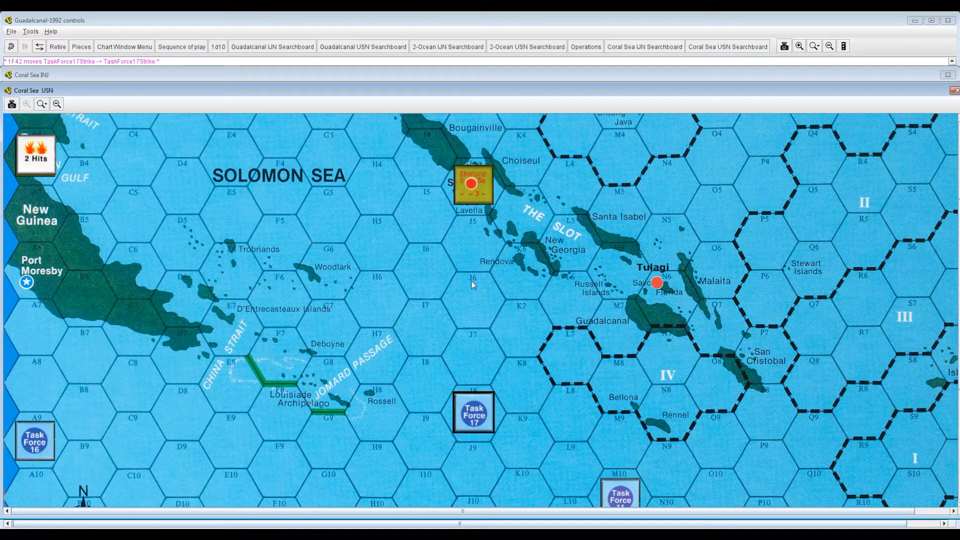
scroll(down, 3)
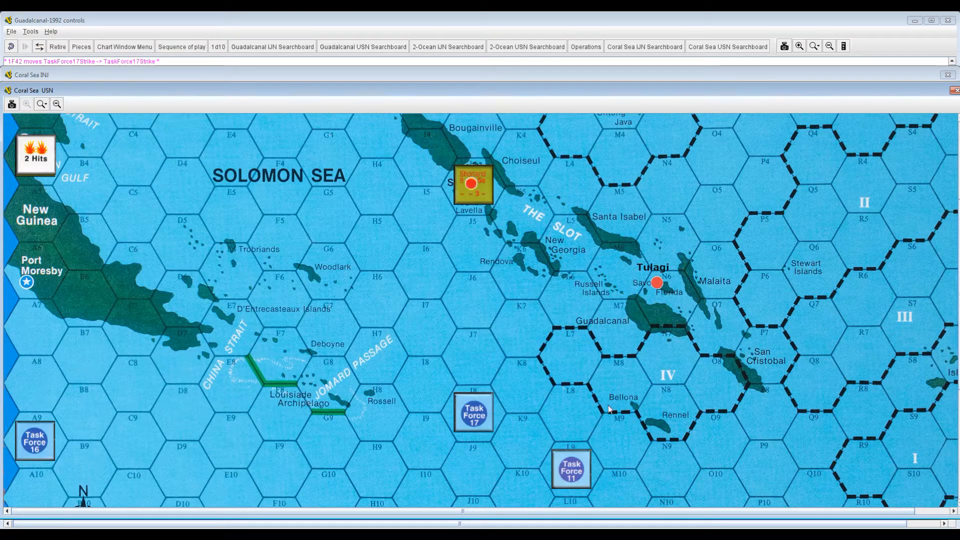
mouse_move(516, 360)
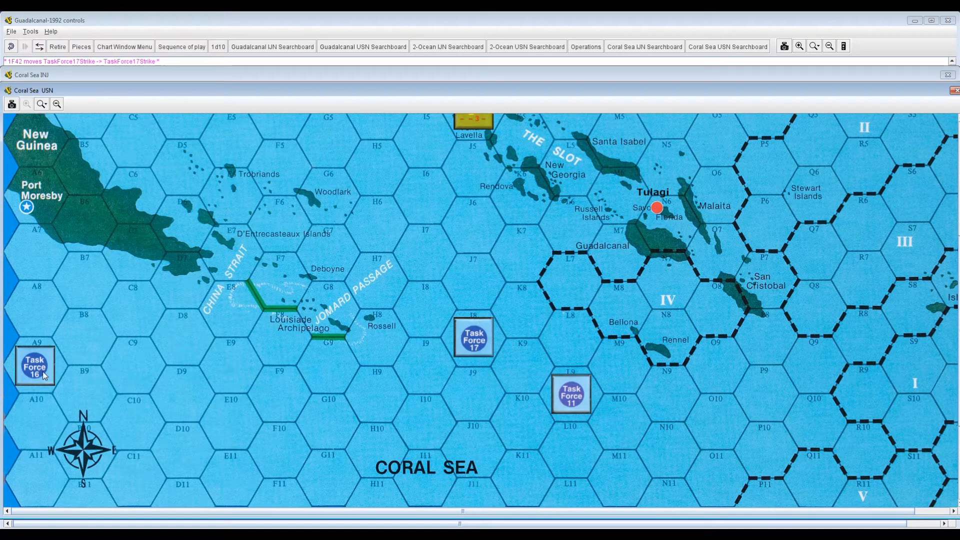
drag(35, 366, 82, 393)
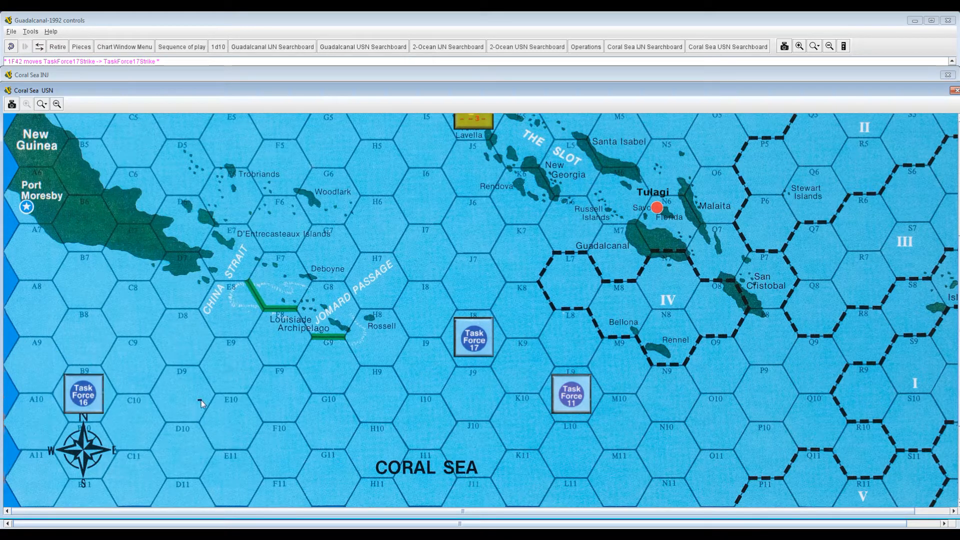
mouse_move(76, 297)
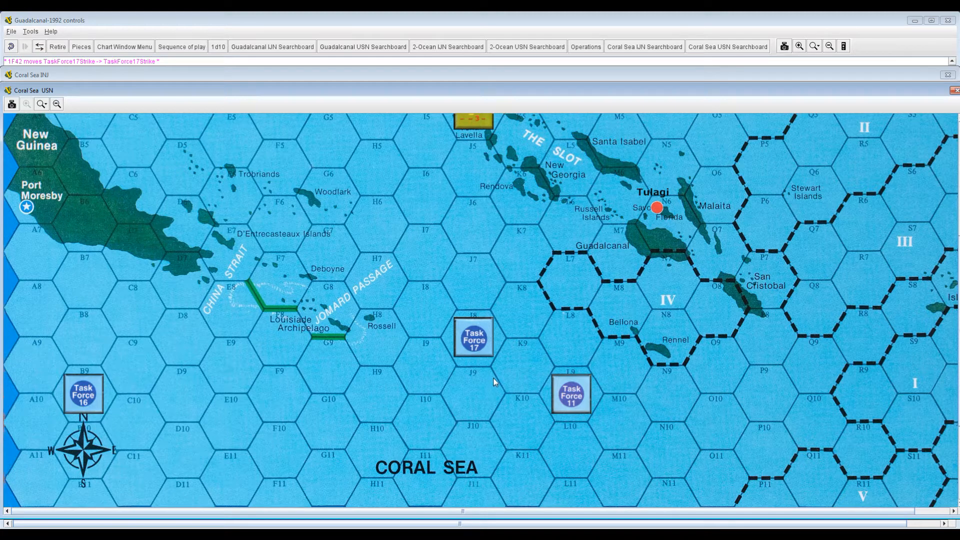
mouse_move(412, 367)
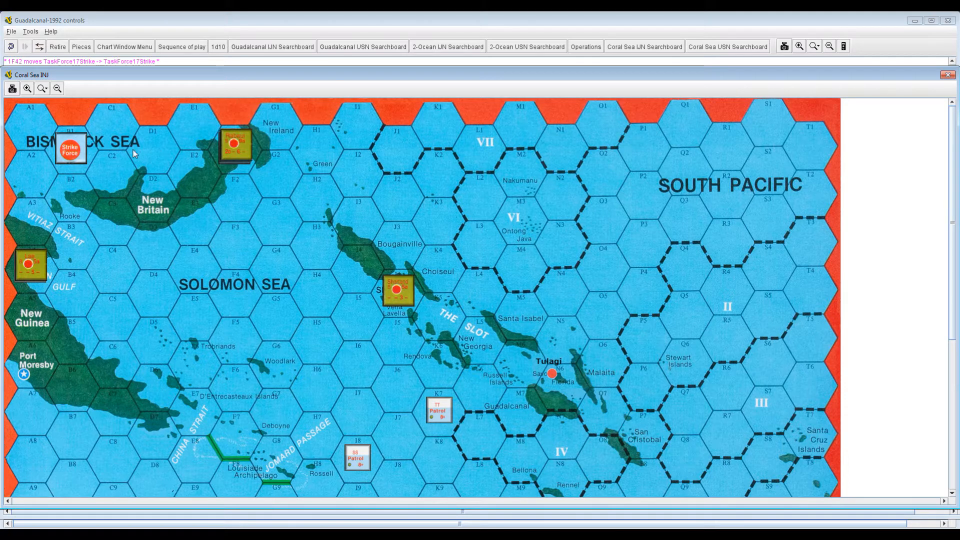
- Drag the Japanese Strike Force counter east into hex C1
drag(70, 148, 112, 123)
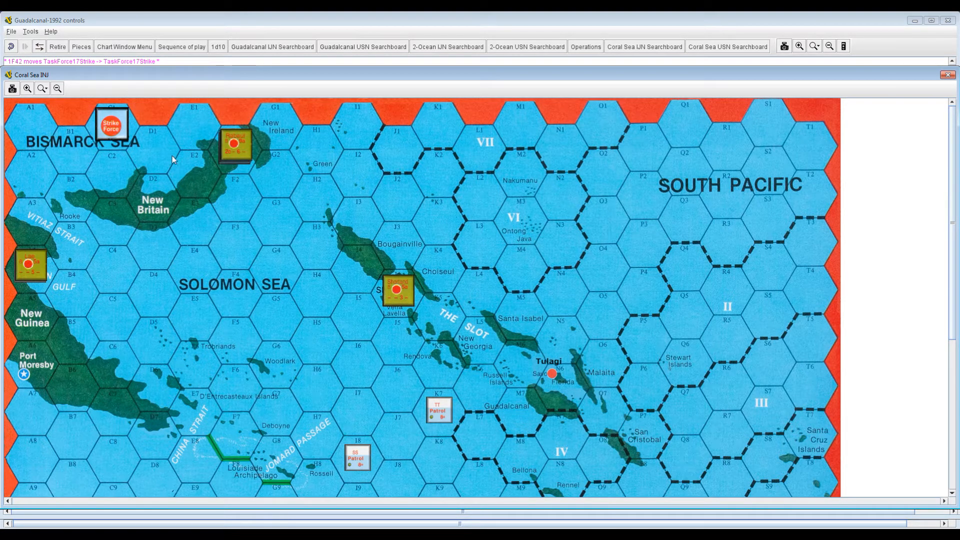
mouse_move(241, 78)
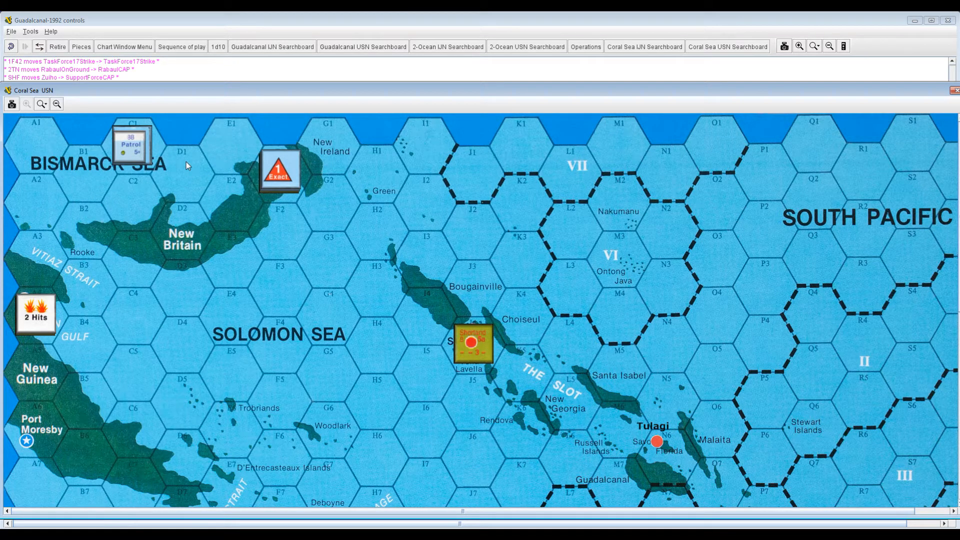
mouse_move(161, 172)
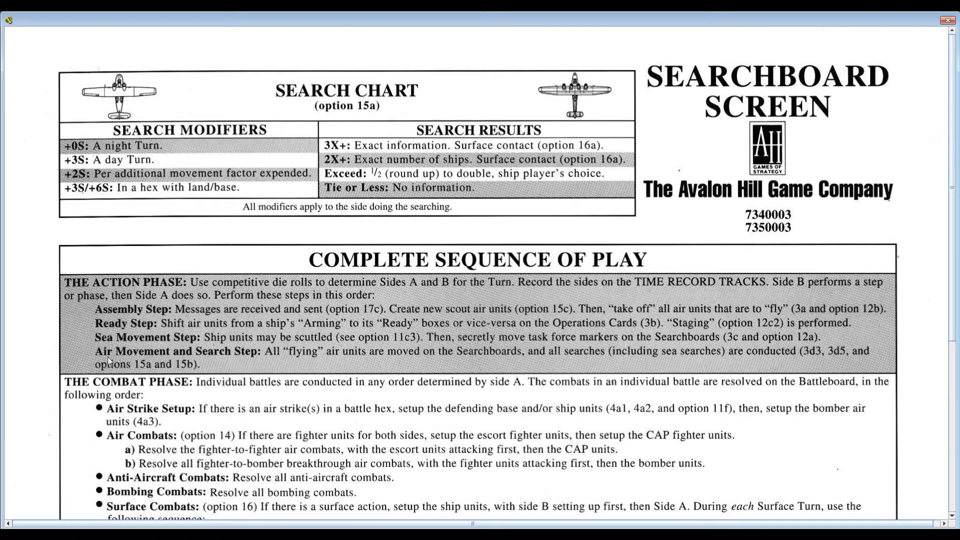
mouse_move(399, 339)
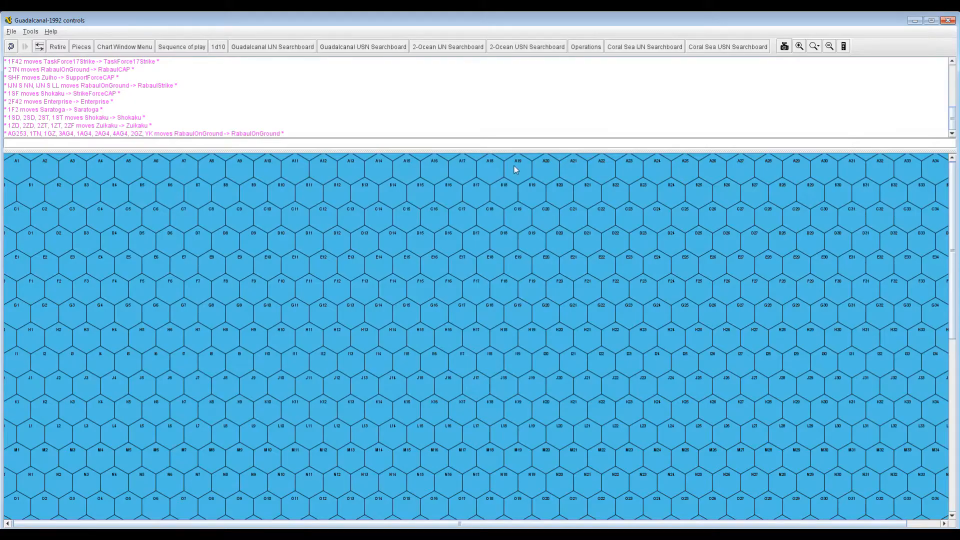
mouse_move(584, 46)
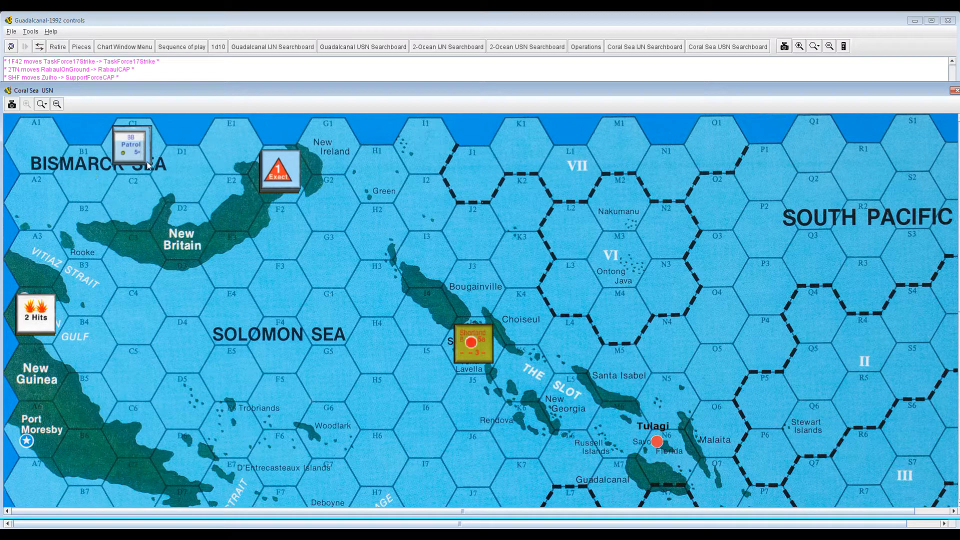
click(132, 147)
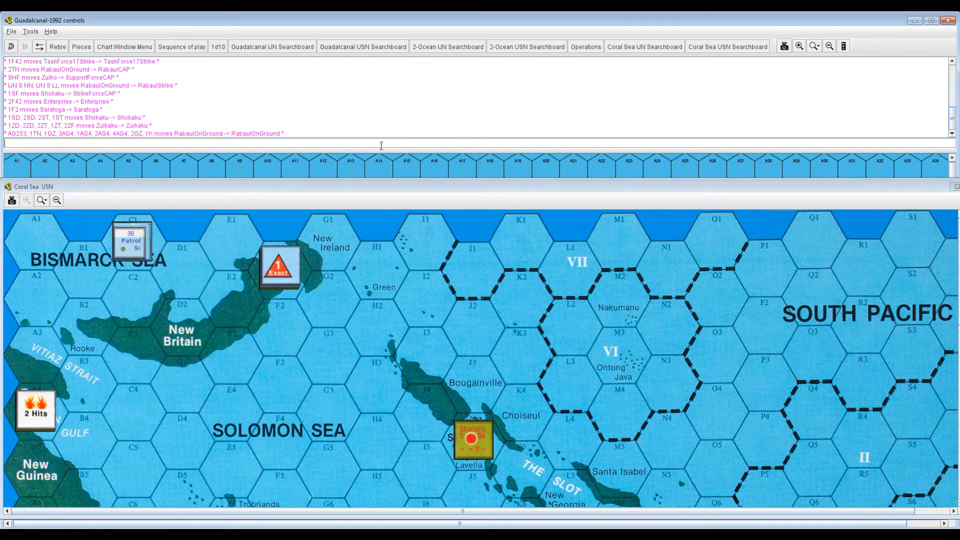
mouse_move(322, 160)
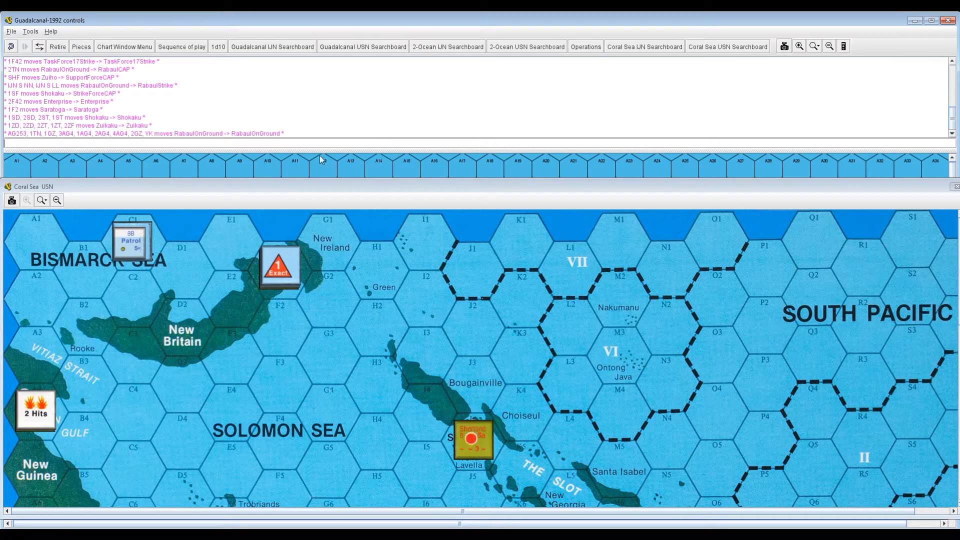
mouse_move(274, 113)
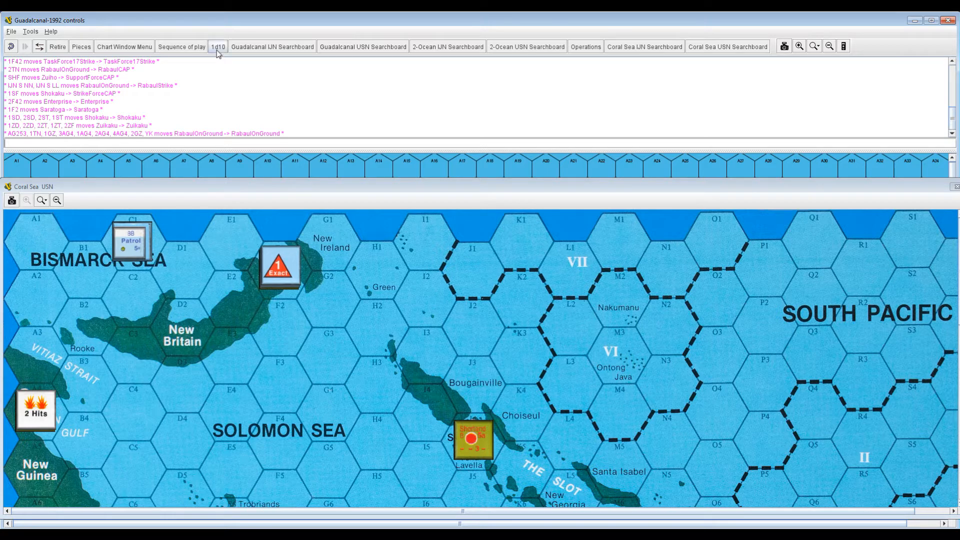
mouse_move(219, 47)
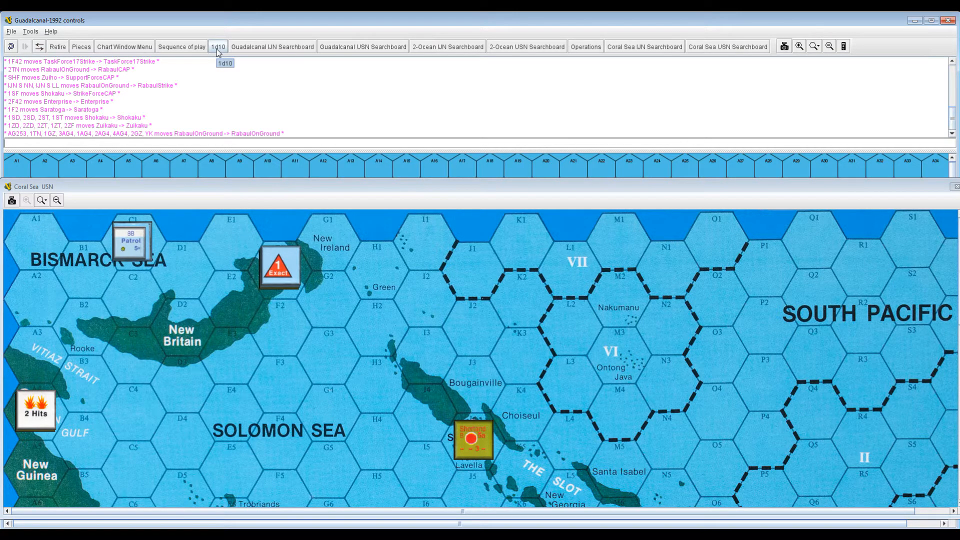
click(218, 46)
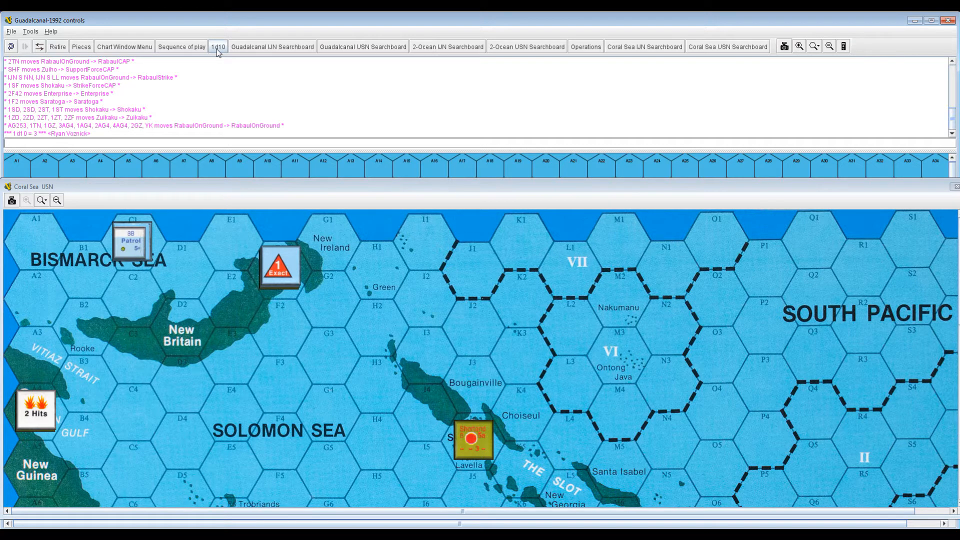
click(218, 46)
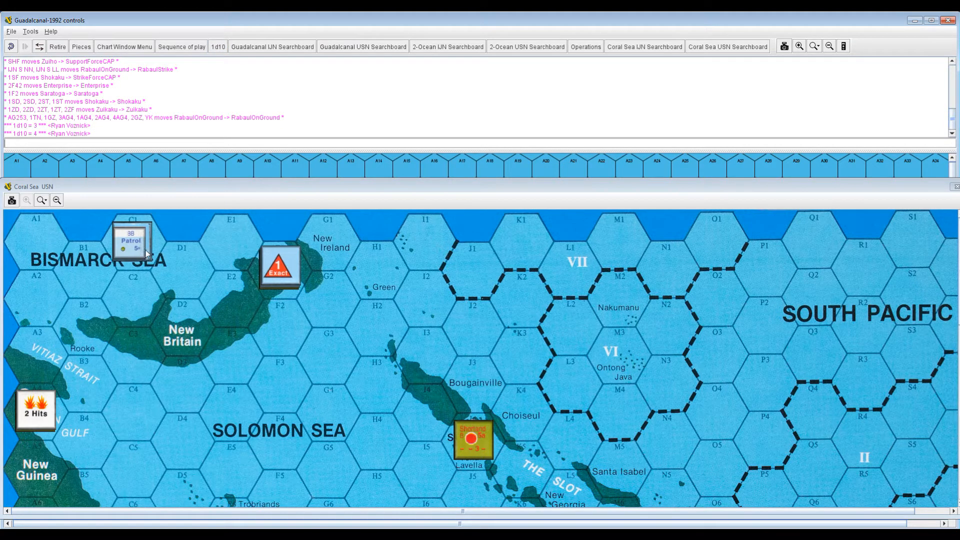
mouse_move(138, 272)
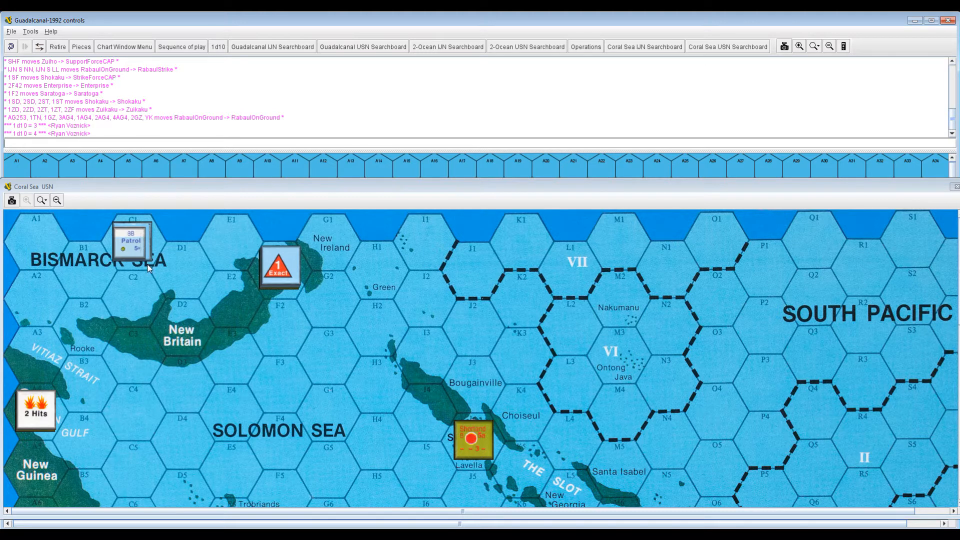
mouse_move(89, 276)
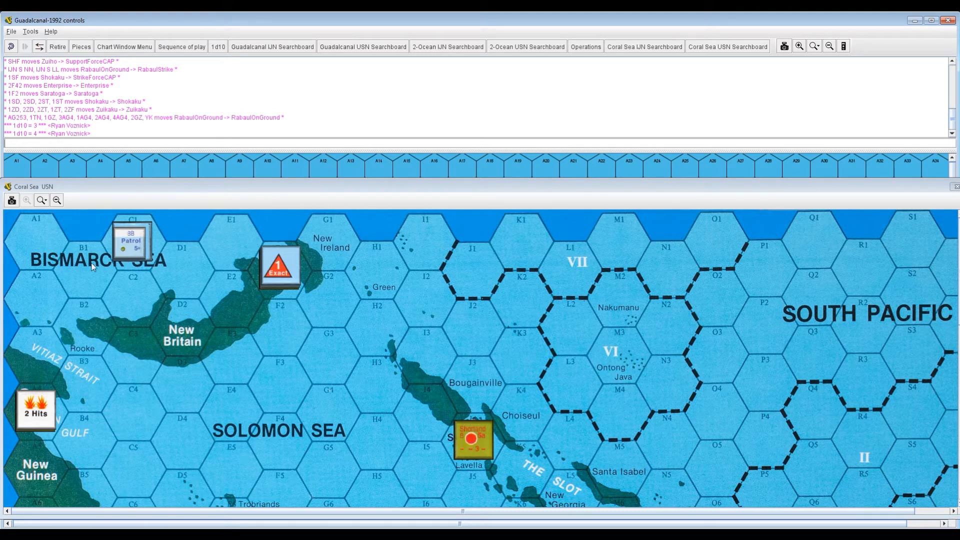
mouse_move(153, 270)
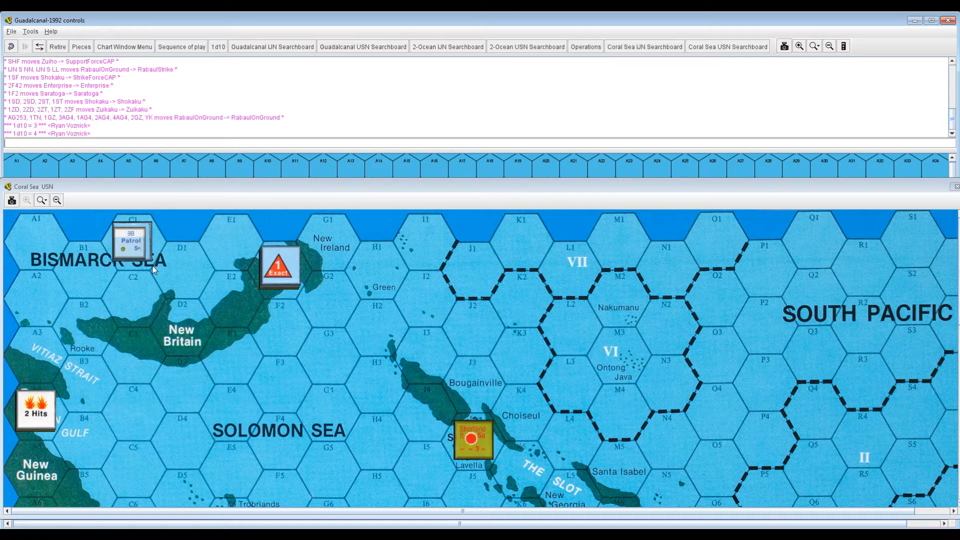
mouse_move(154, 270)
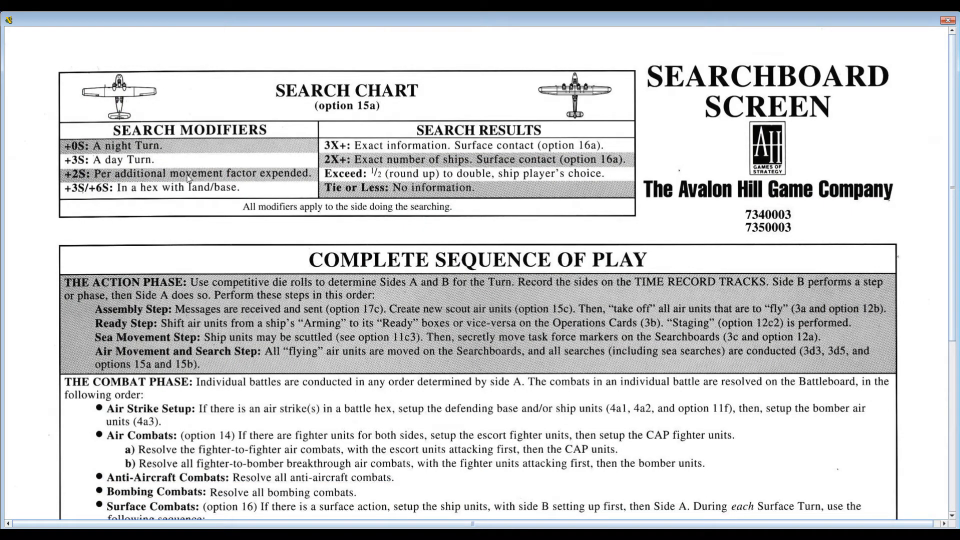
mouse_move(906, 68)
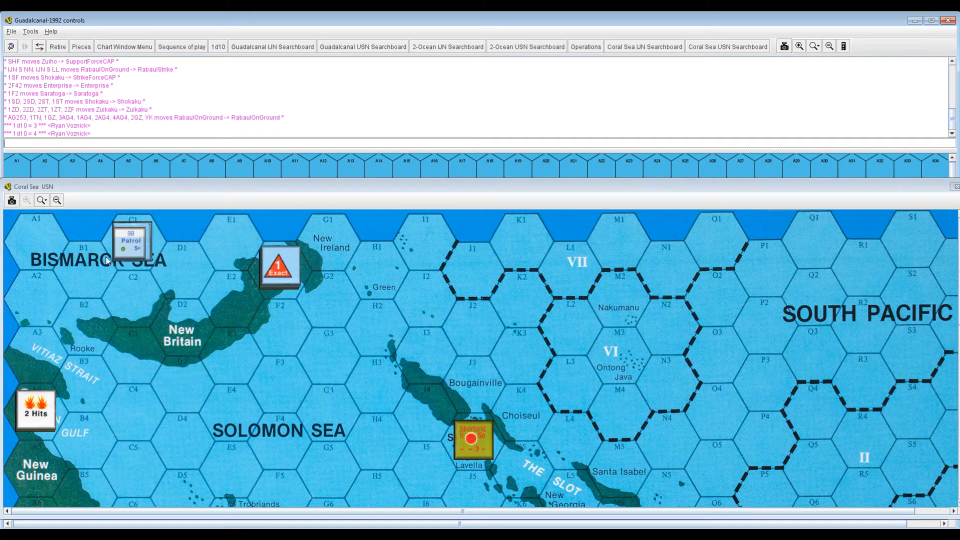
mouse_move(128, 265)
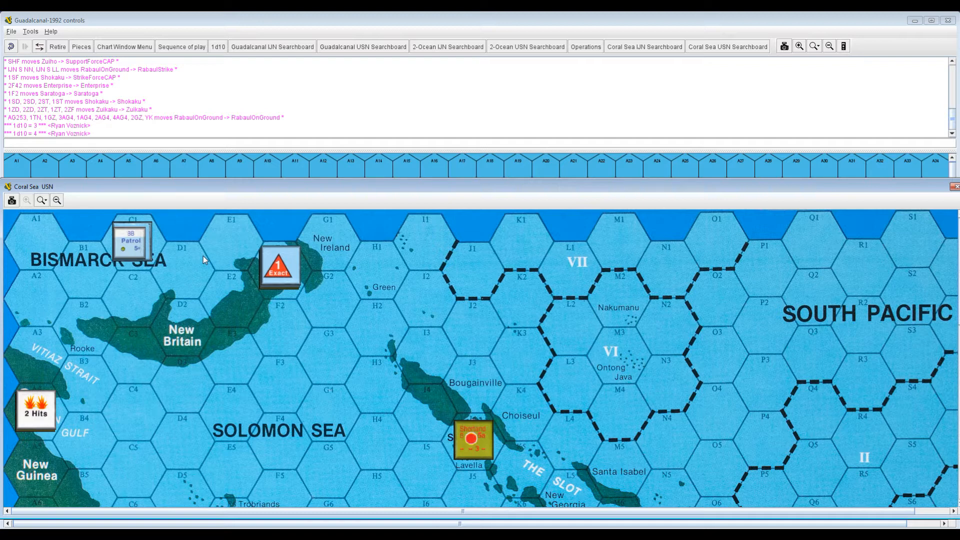
mouse_move(214, 252)
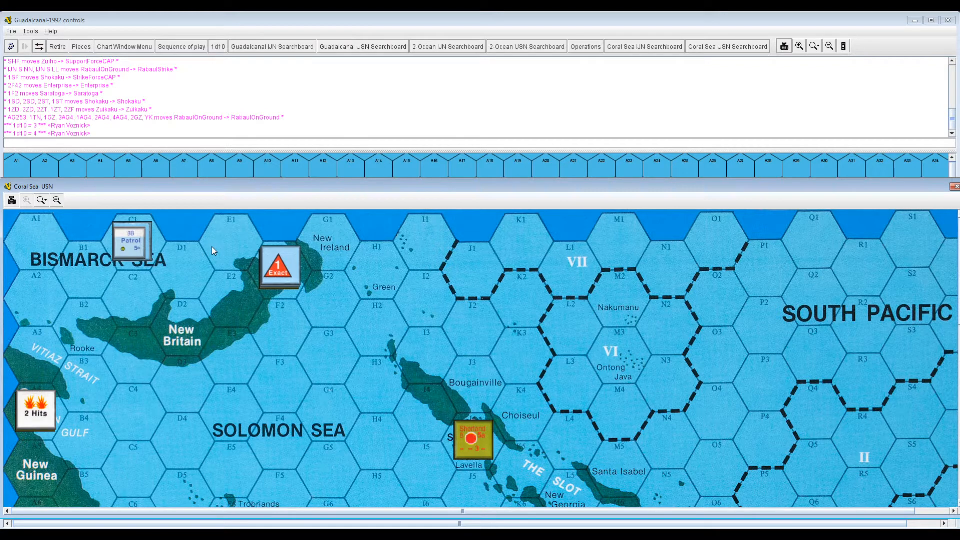
mouse_move(152, 267)
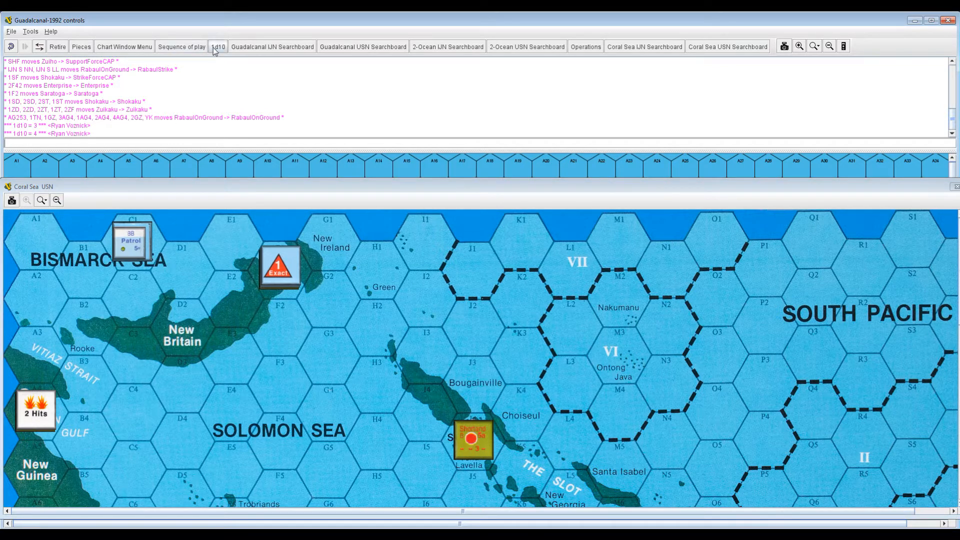
- Roll the 1d10 die for a submarine attack
click(218, 47)
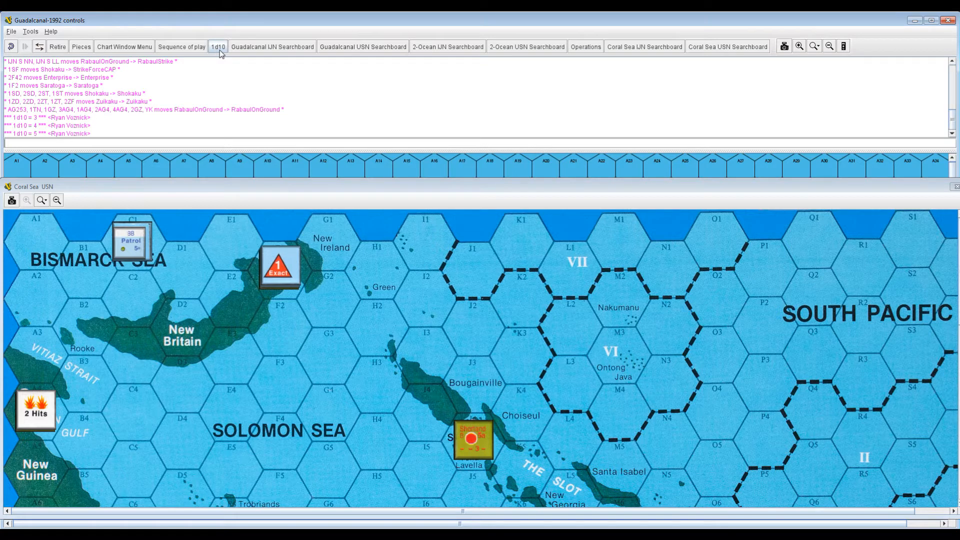
mouse_move(218, 46)
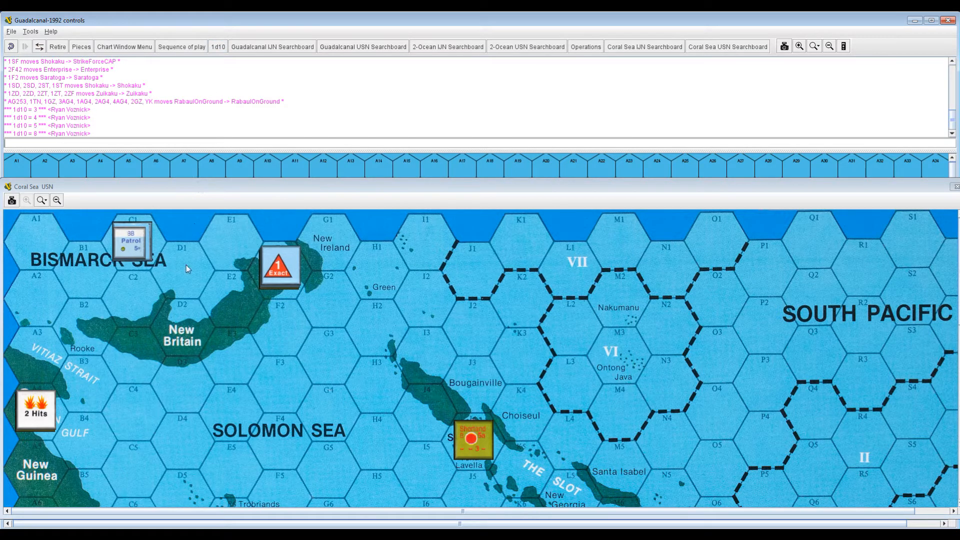
mouse_move(139, 257)
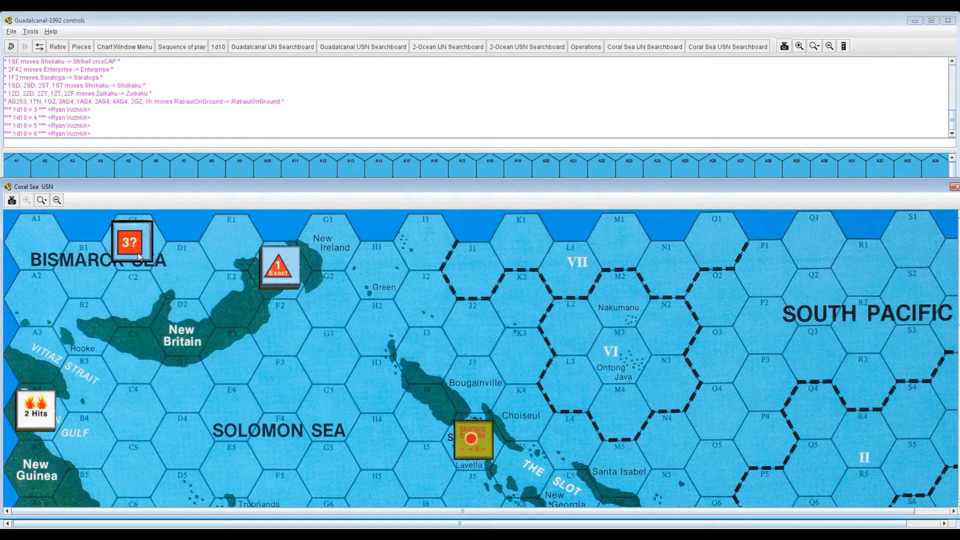
- Delete the 3? and 1 Exact search markers from the Bismarck Sea
right_click(128, 242)
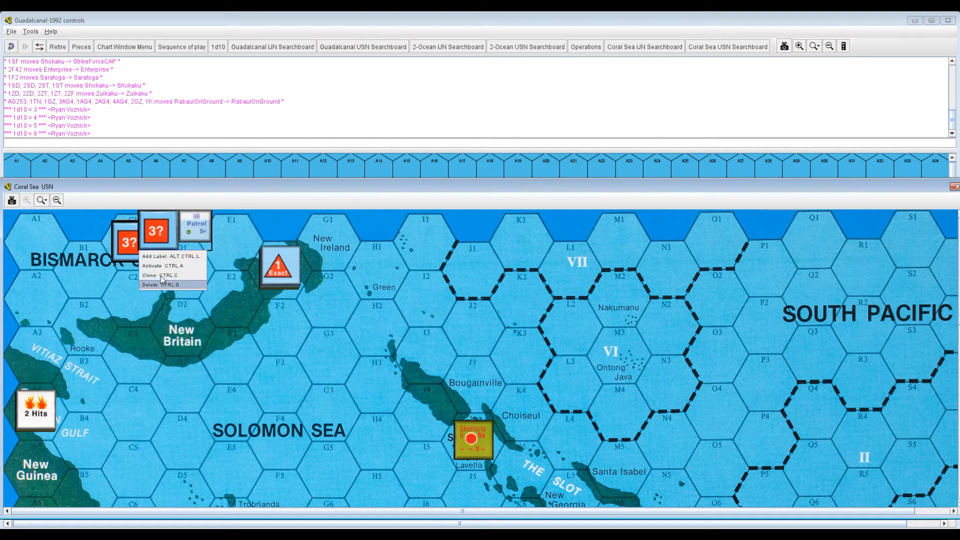
click(150, 284)
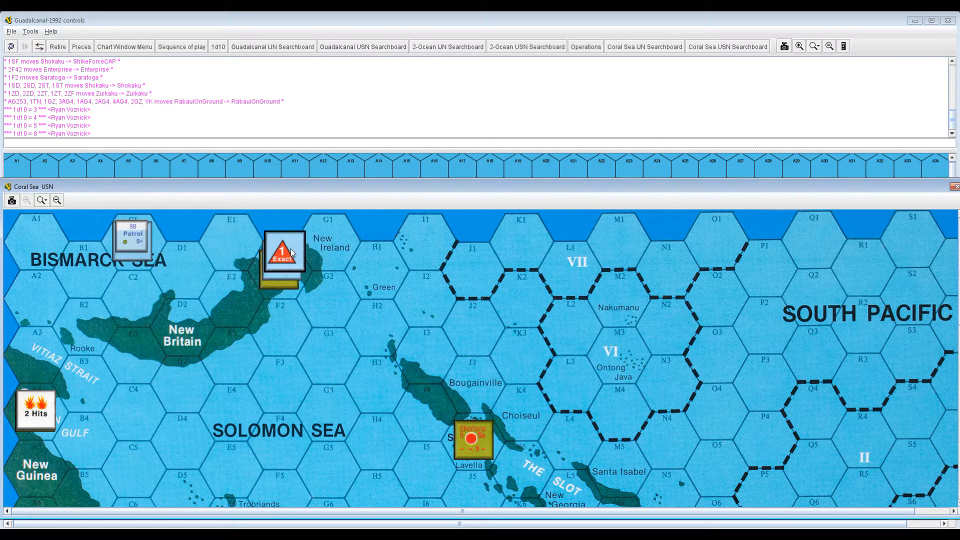
right_click(283, 254)
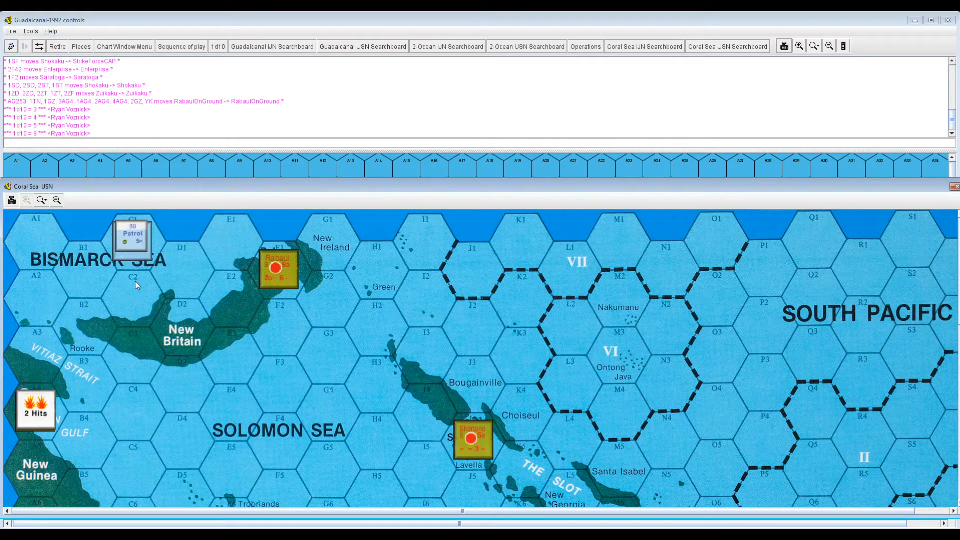
mouse_move(135, 271)
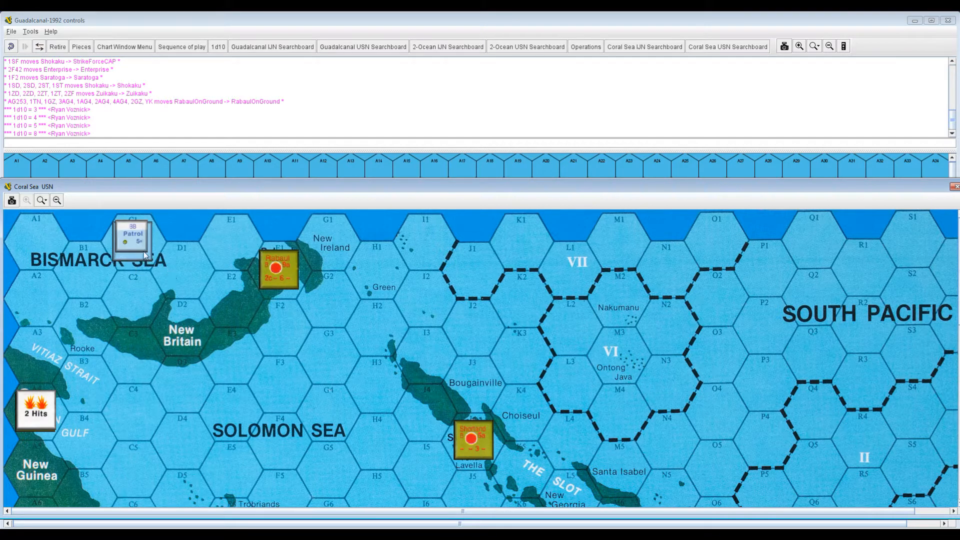
mouse_move(238, 311)
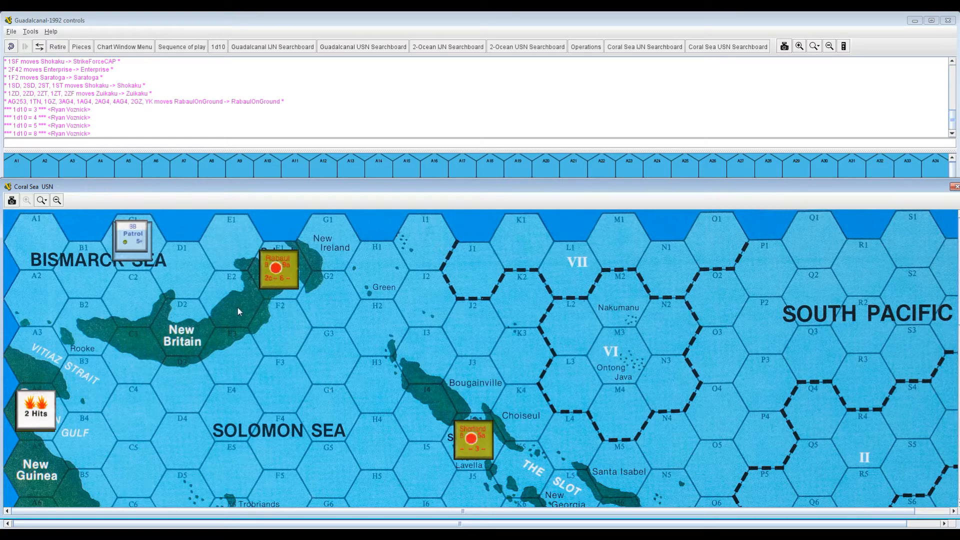
scroll(down, 3)
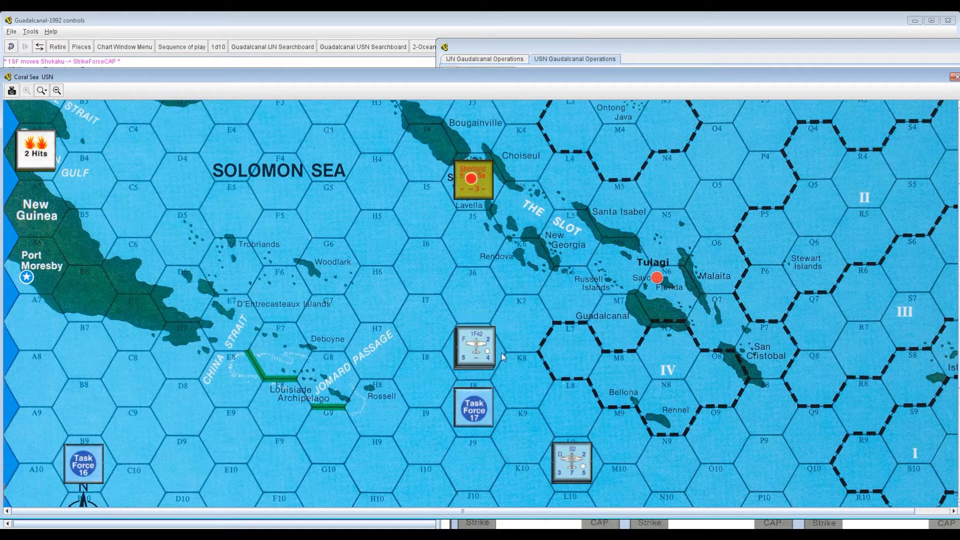
- Move the 1F42 and S2 air counters onto the Shortland base hex, then bring the IJN operations board forward
drag(475, 347, 474, 178)
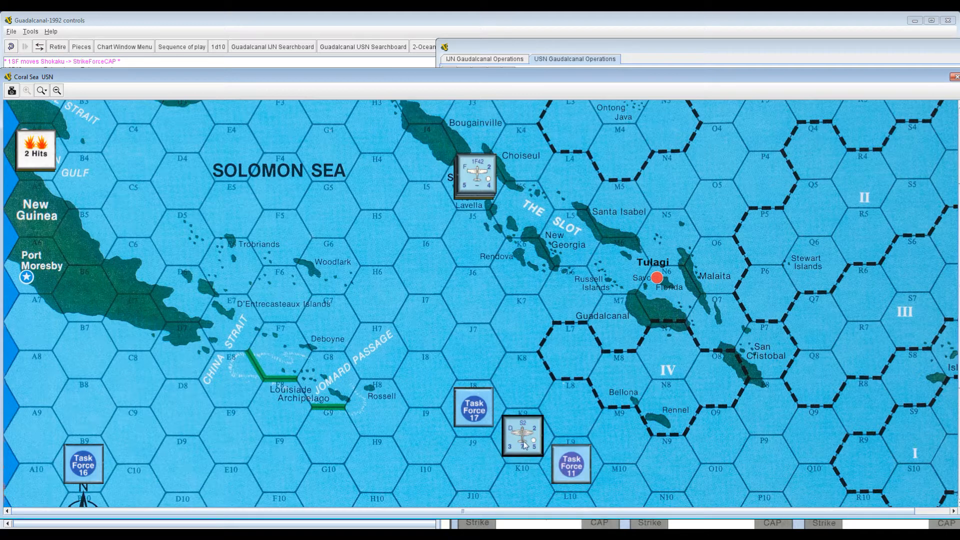
drag(522, 434, 474, 294)
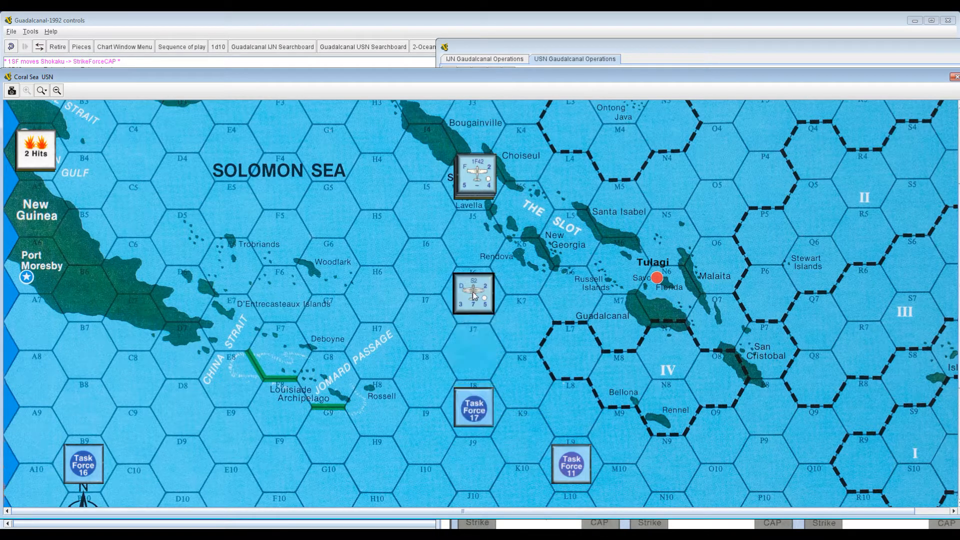
drag(472, 294, 472, 238)
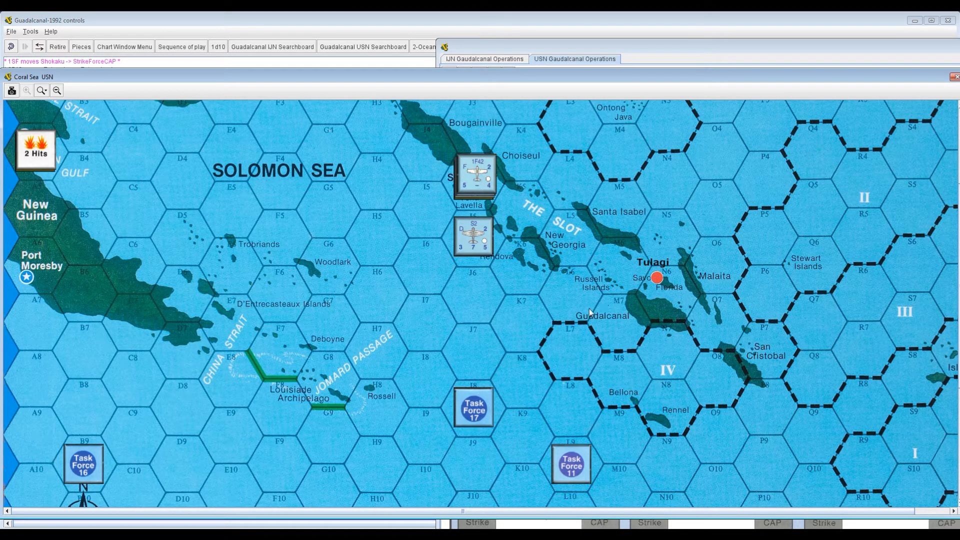
mouse_move(599, 305)
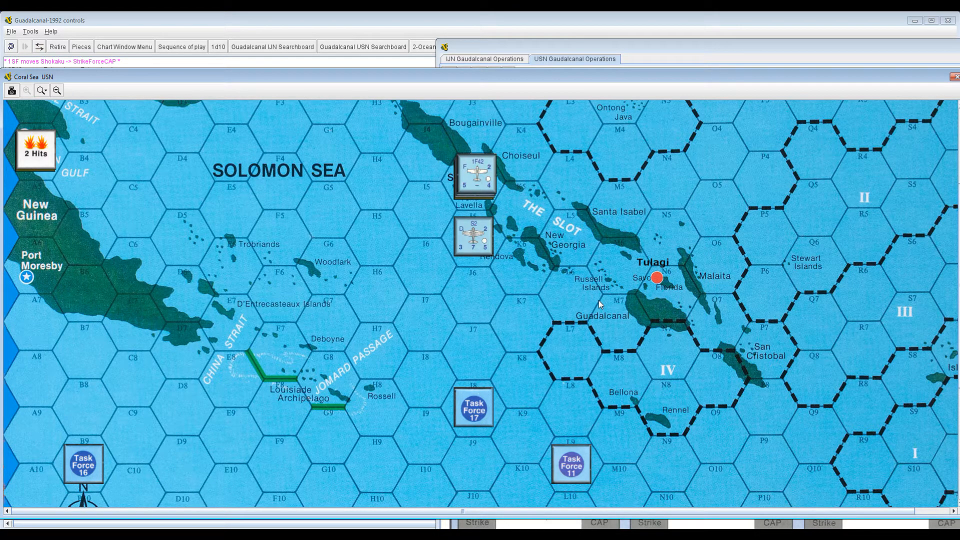
mouse_move(483, 306)
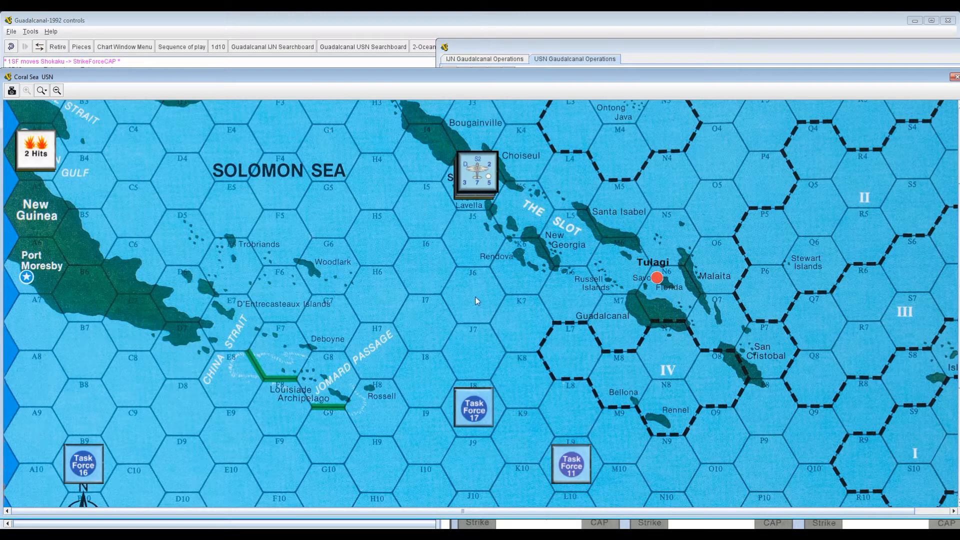
mouse_move(462, 410)
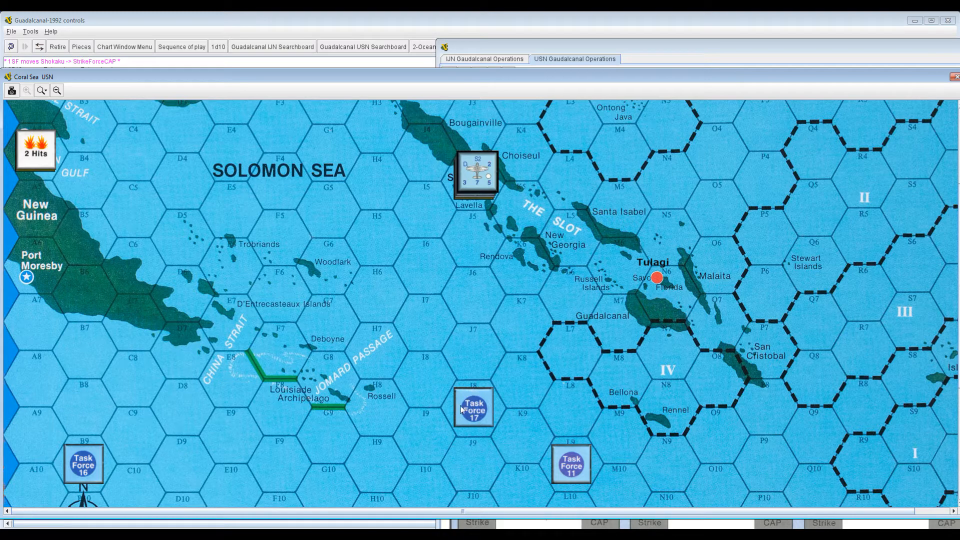
mouse_move(482, 286)
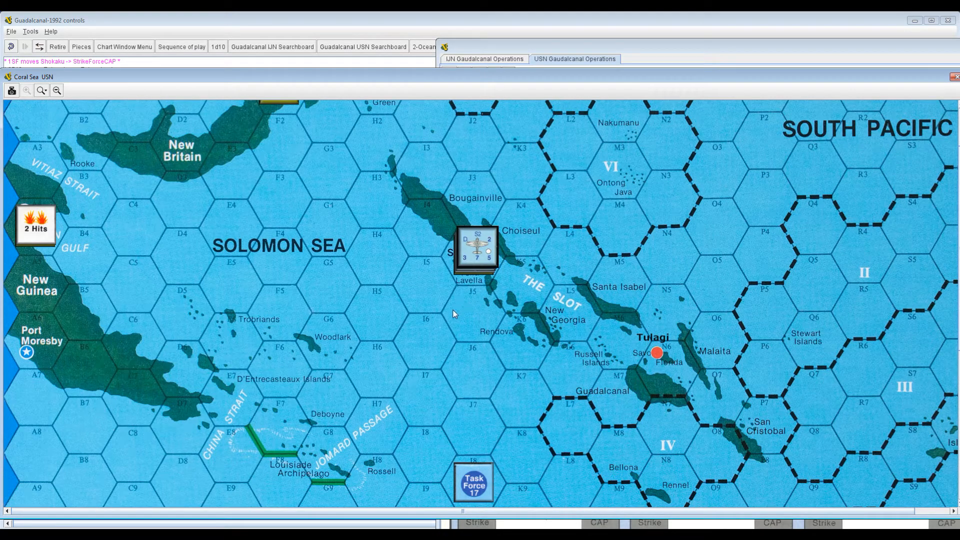
mouse_move(479, 264)
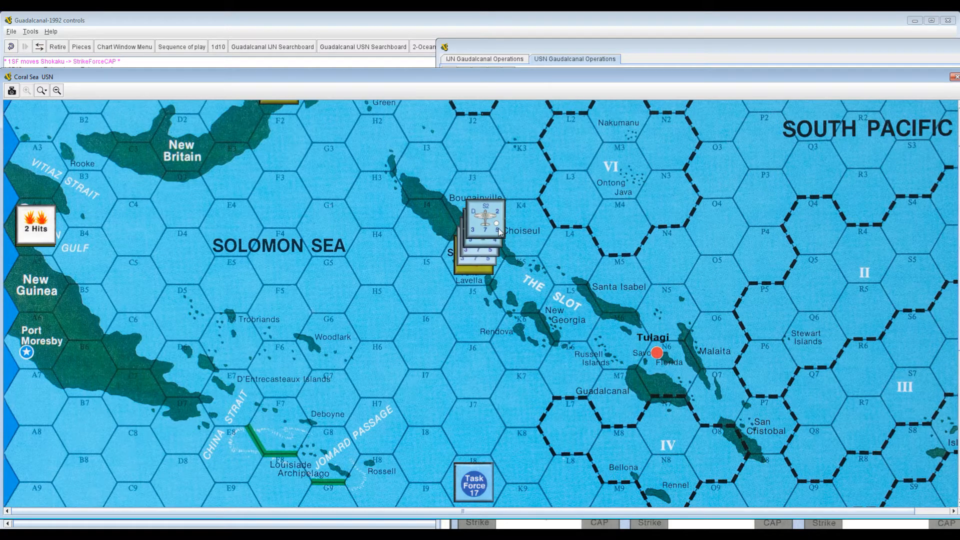
mouse_move(594, 117)
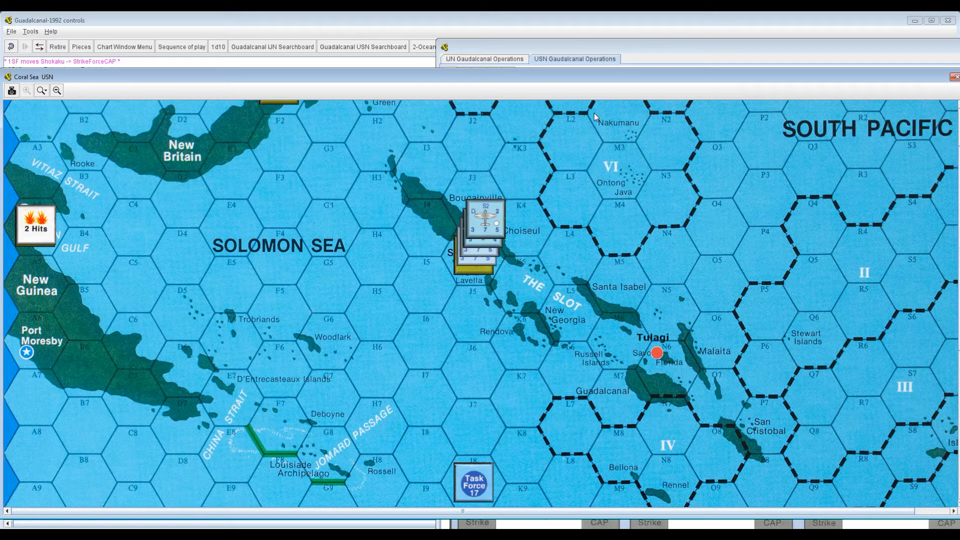
mouse_move(549, 175)
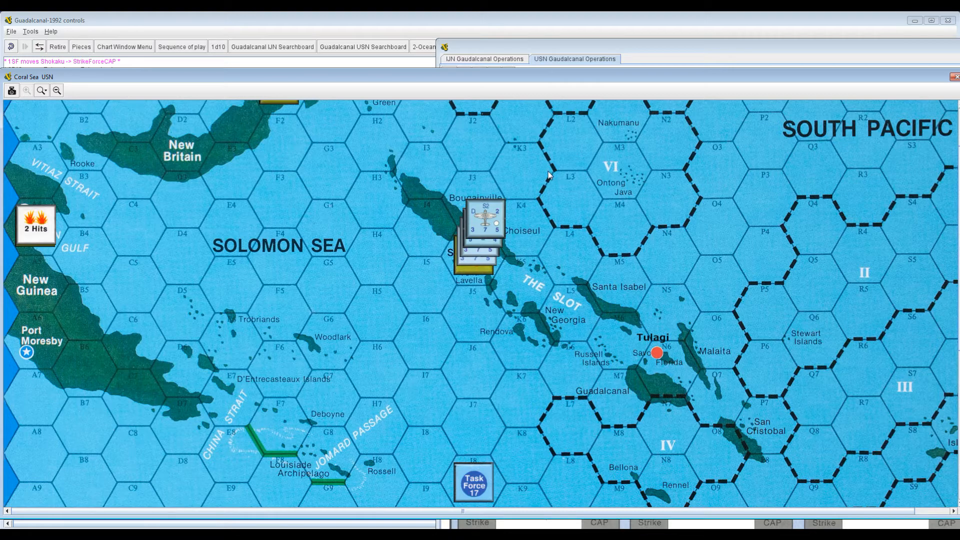
mouse_move(513, 49)
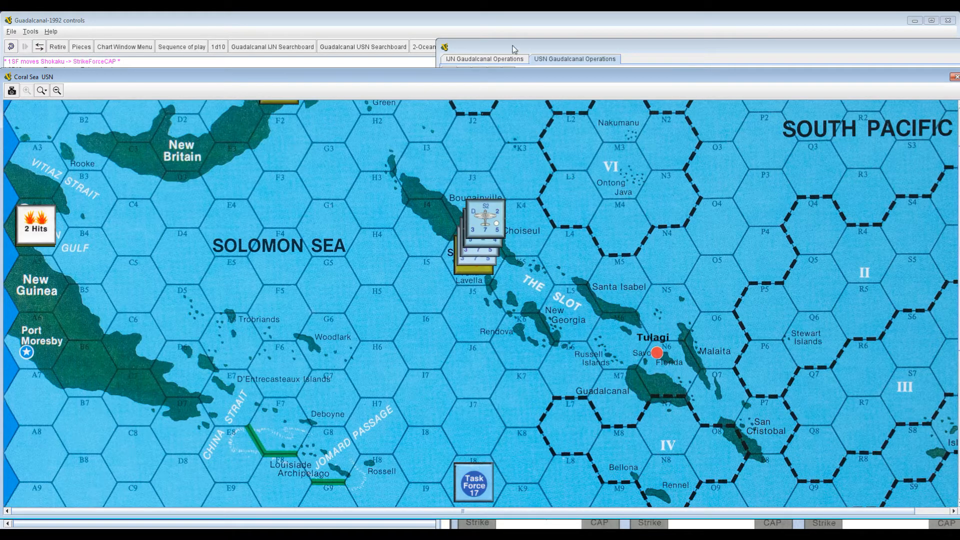
click(484, 59)
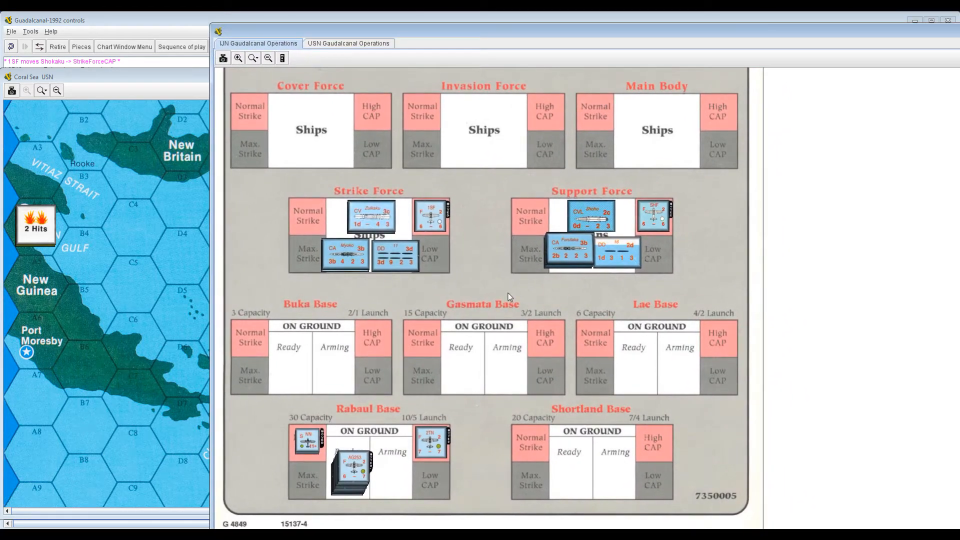
mouse_move(416, 466)
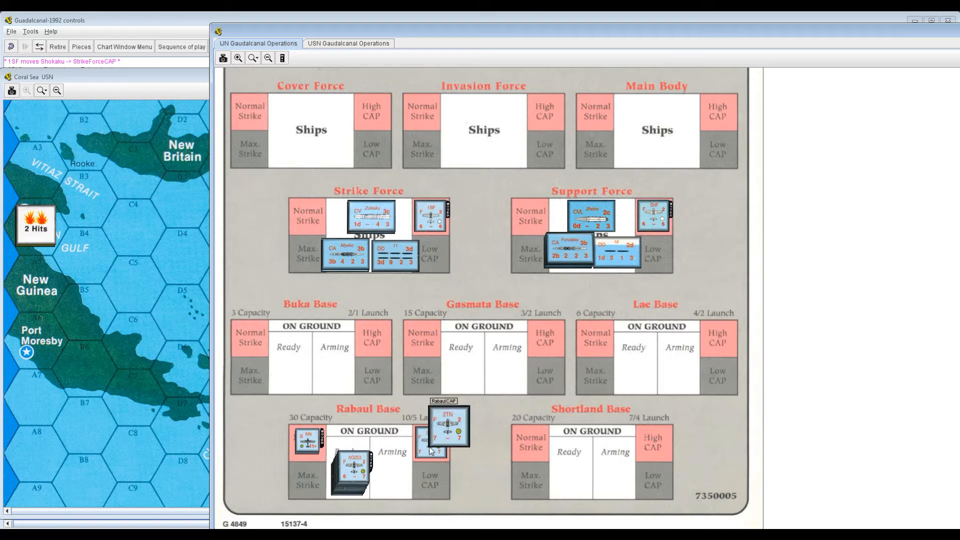
- Take the 2TN air unit out of Rabaul's CAP and put it back at Rabaul base
drag(431, 429, 477, 486)
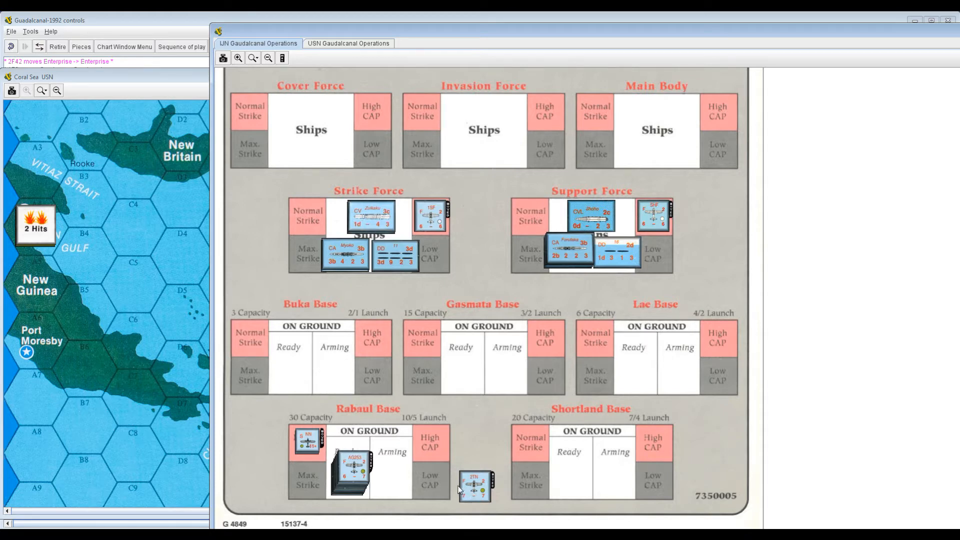
drag(474, 487, 431, 441)
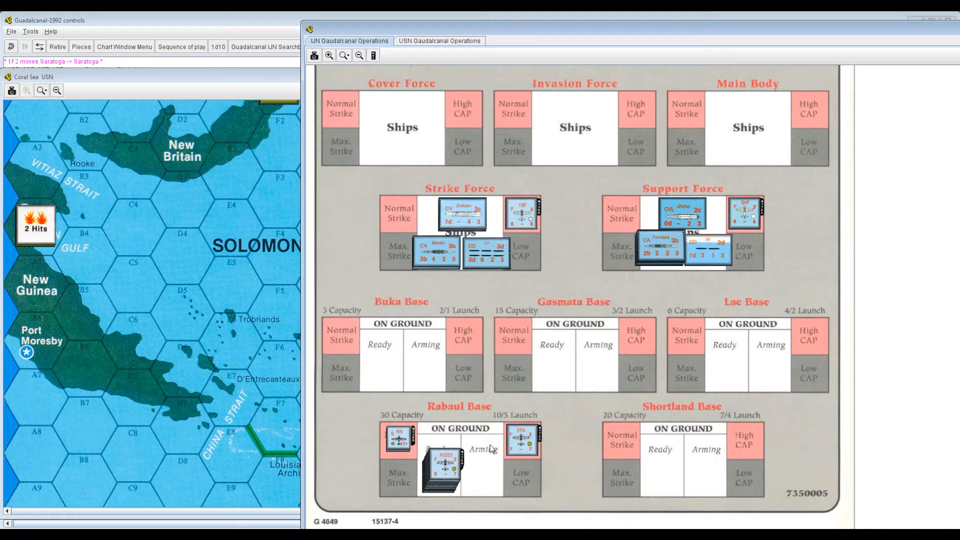
mouse_move(545, 453)
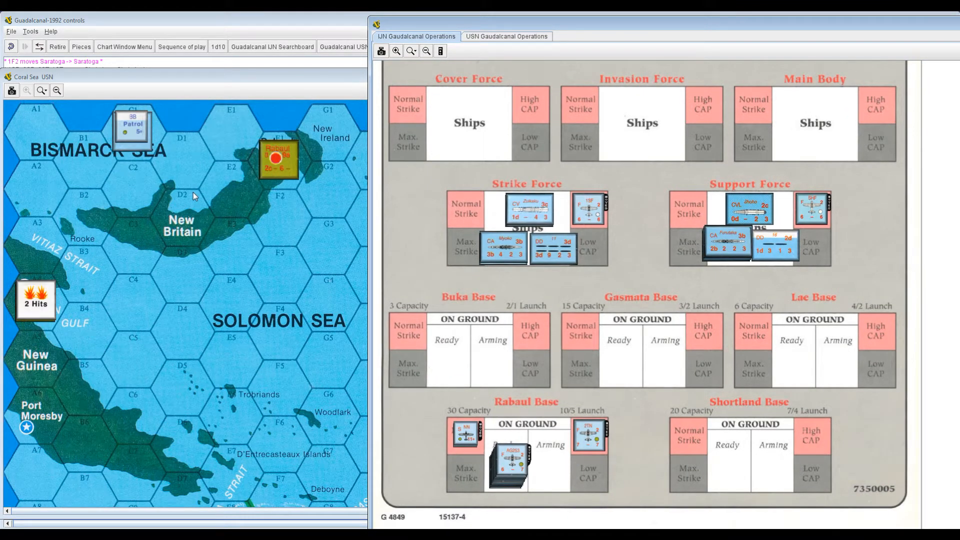
mouse_move(608, 457)
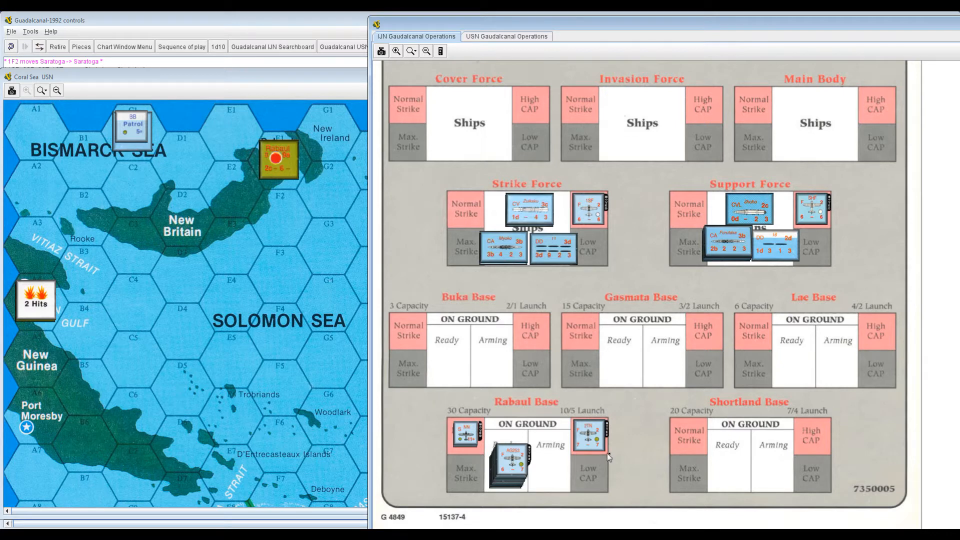
mouse_move(605, 445)
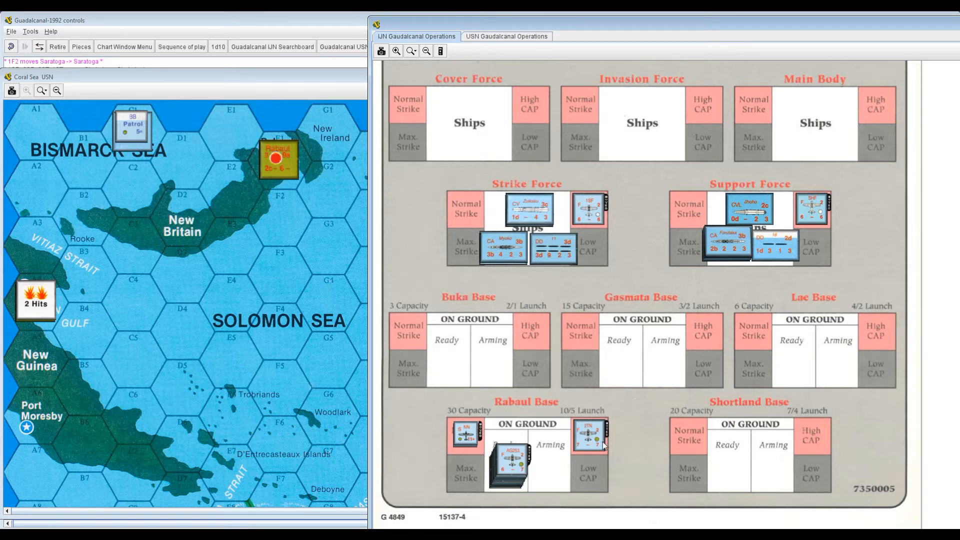
mouse_move(709, 371)
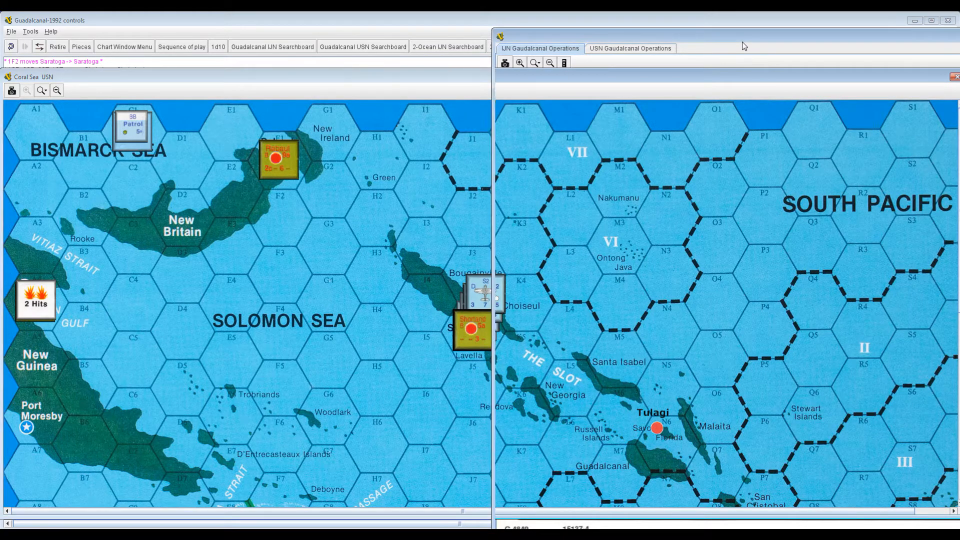
- Bring the IJN operations card into focus
click(539, 48)
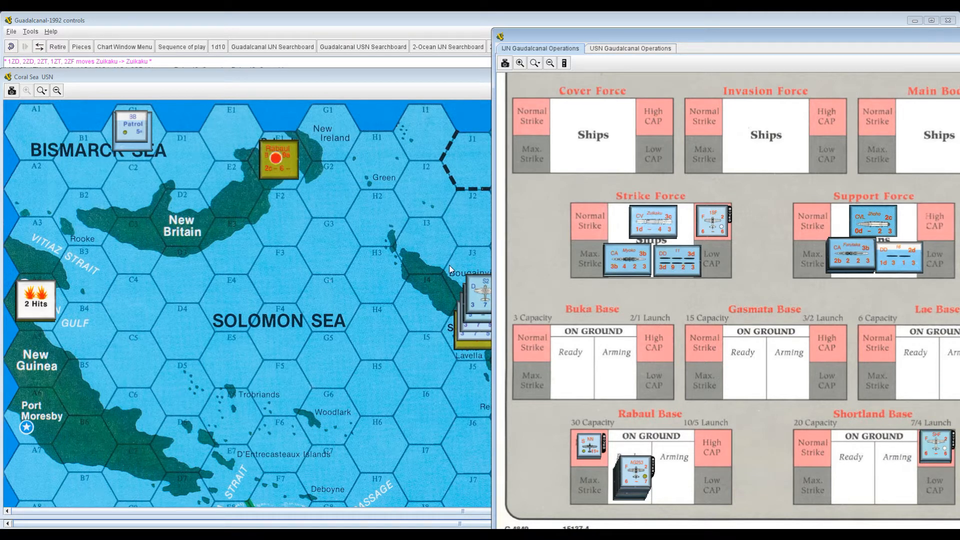
mouse_move(306, 196)
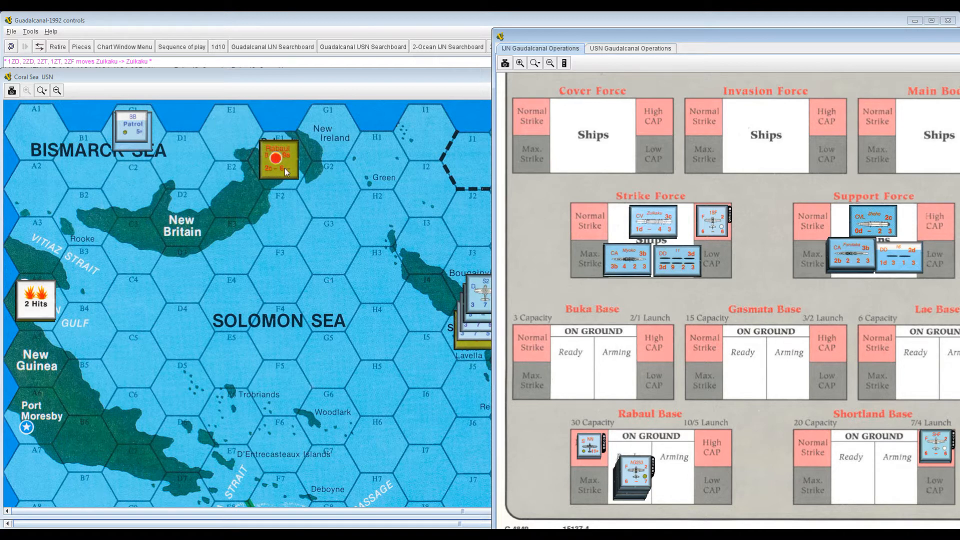
mouse_move(398, 221)
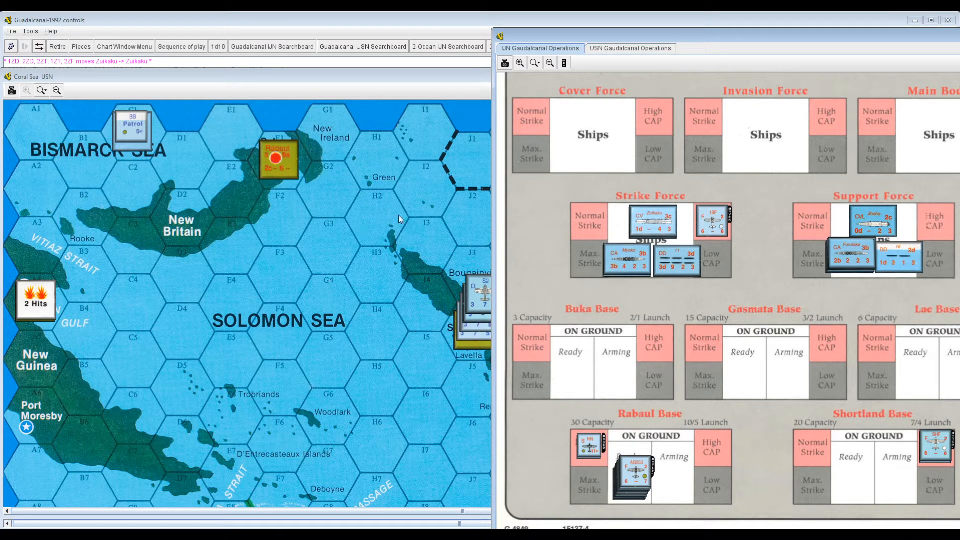
mouse_move(937, 456)
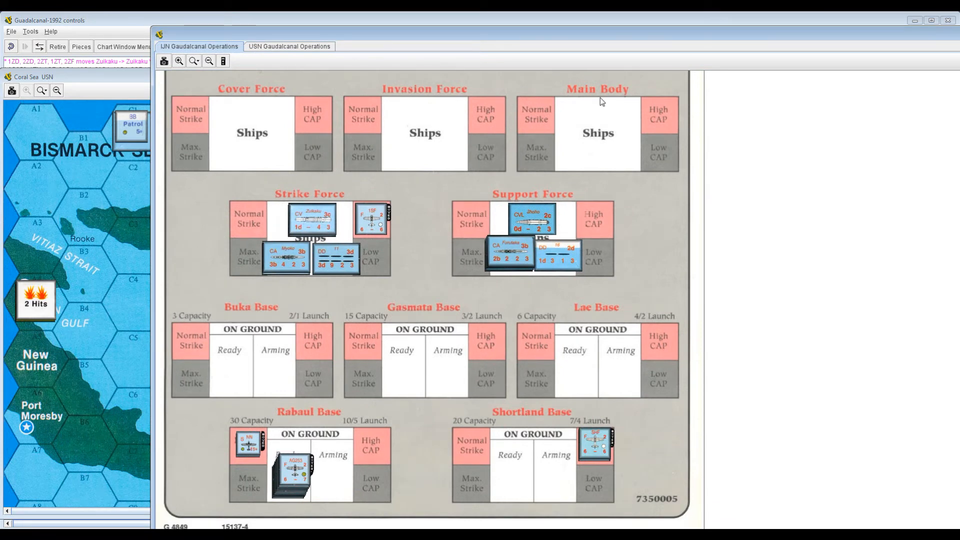
mouse_move(277, 47)
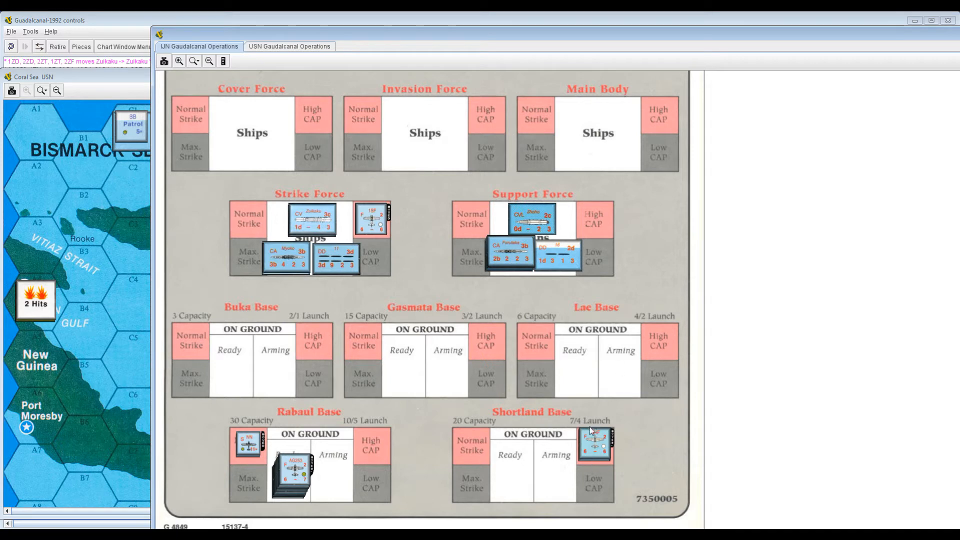
mouse_move(859, 60)
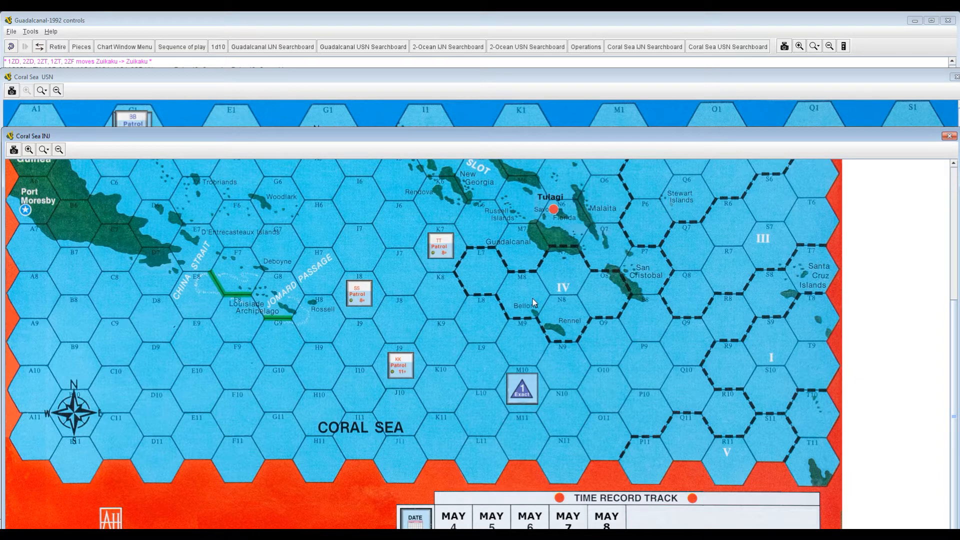
mouse_move(507, 404)
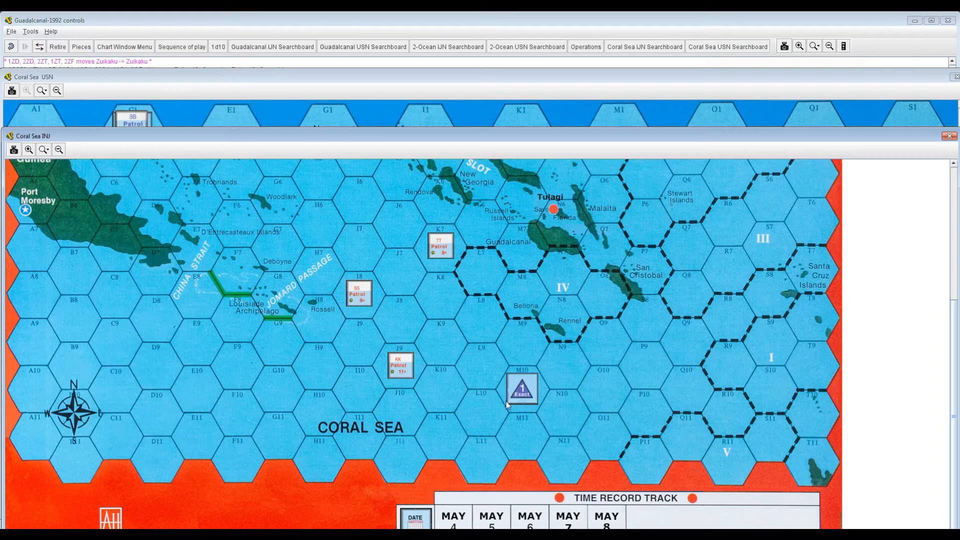
mouse_move(497, 379)
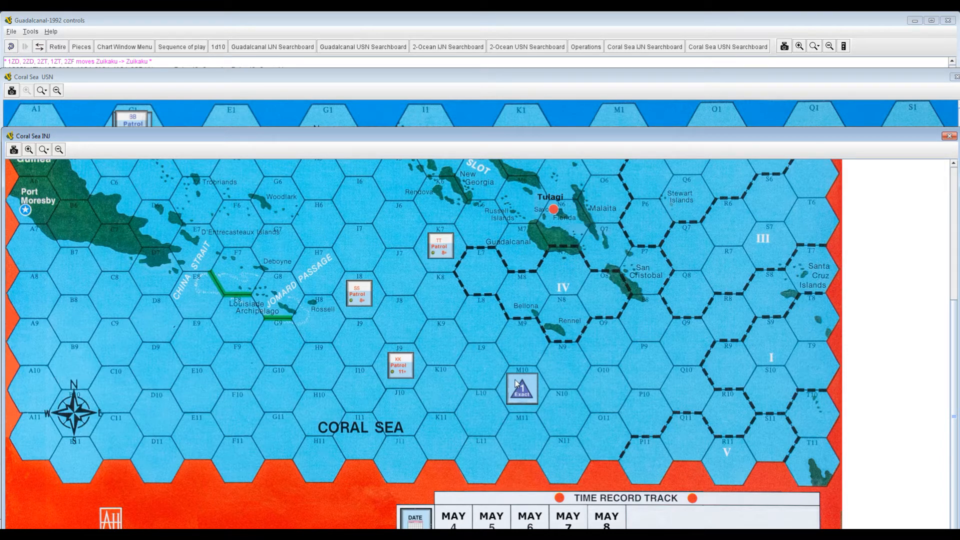
mouse_move(511, 358)
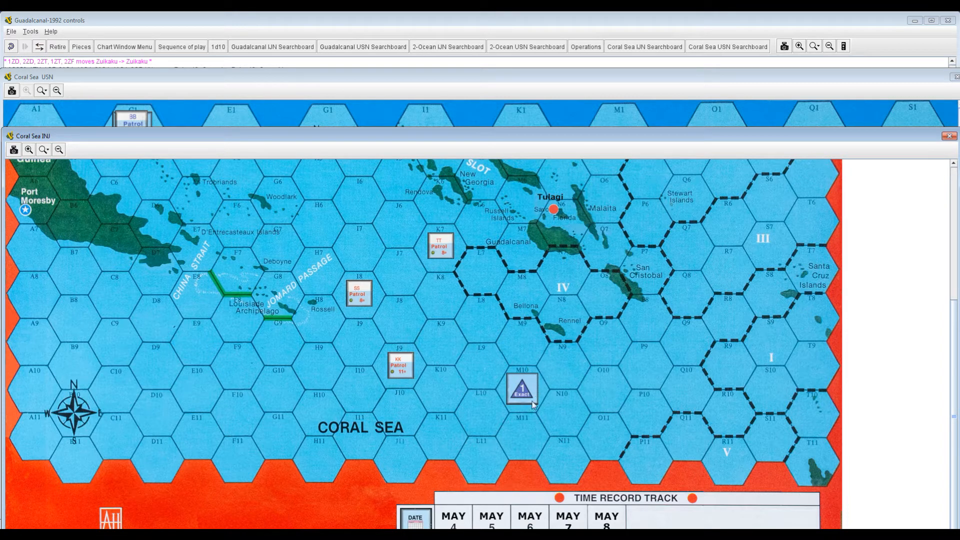
mouse_move(538, 341)
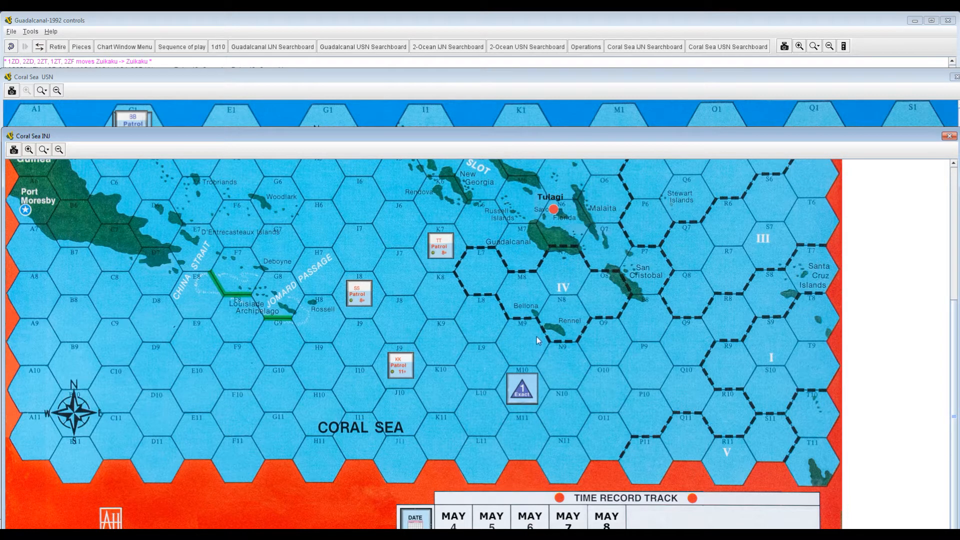
mouse_move(432, 351)
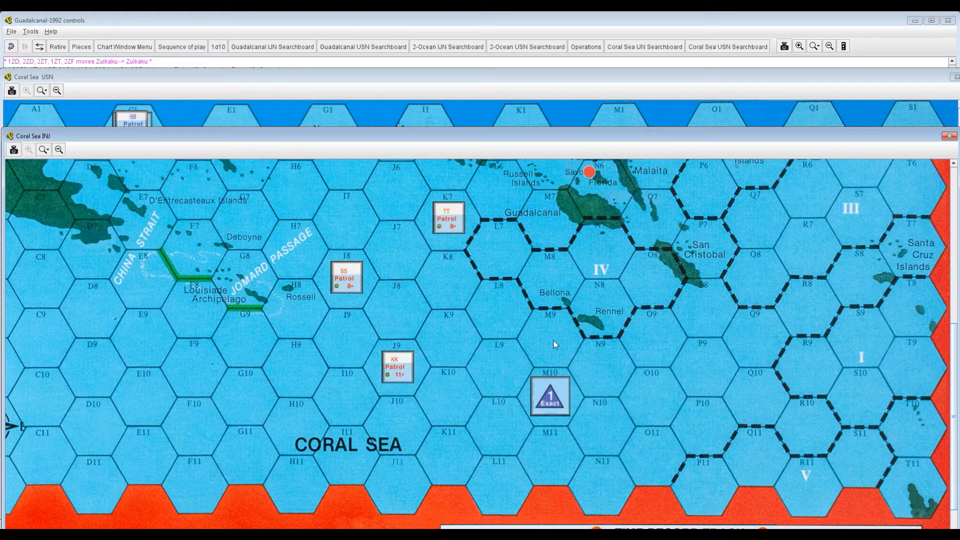
mouse_move(438, 396)
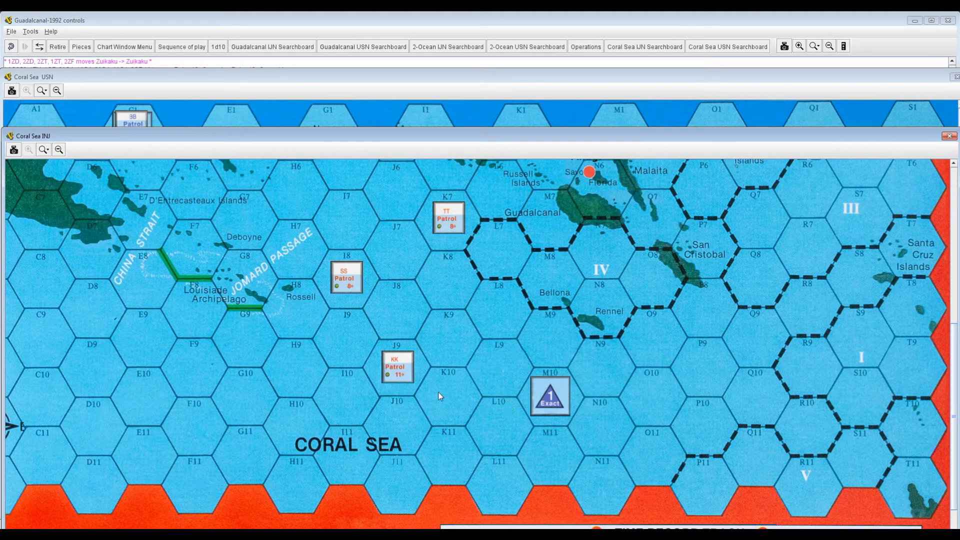
- Drag the KK Patrol marker from J9 over to the Exact marker's hex
drag(398, 367, 449, 396)
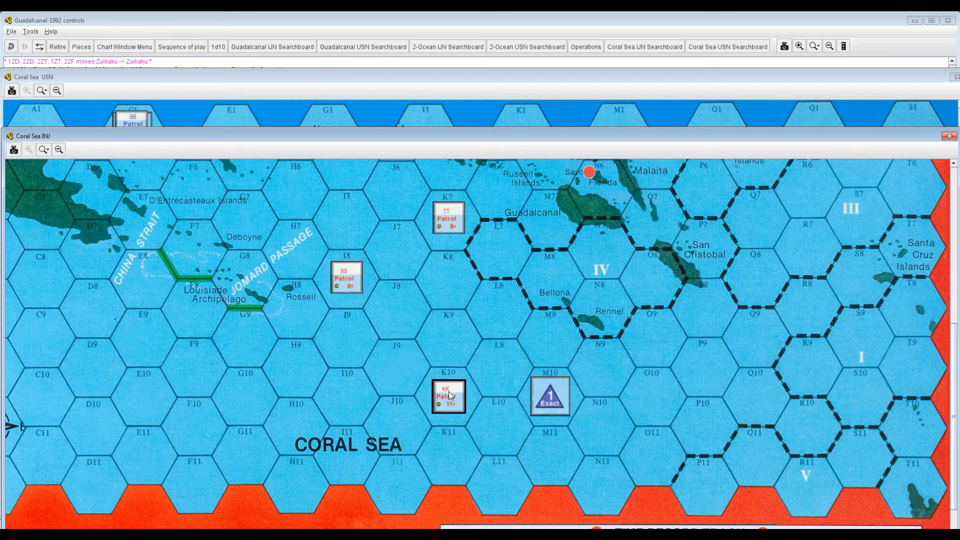
drag(449, 396, 396, 368)
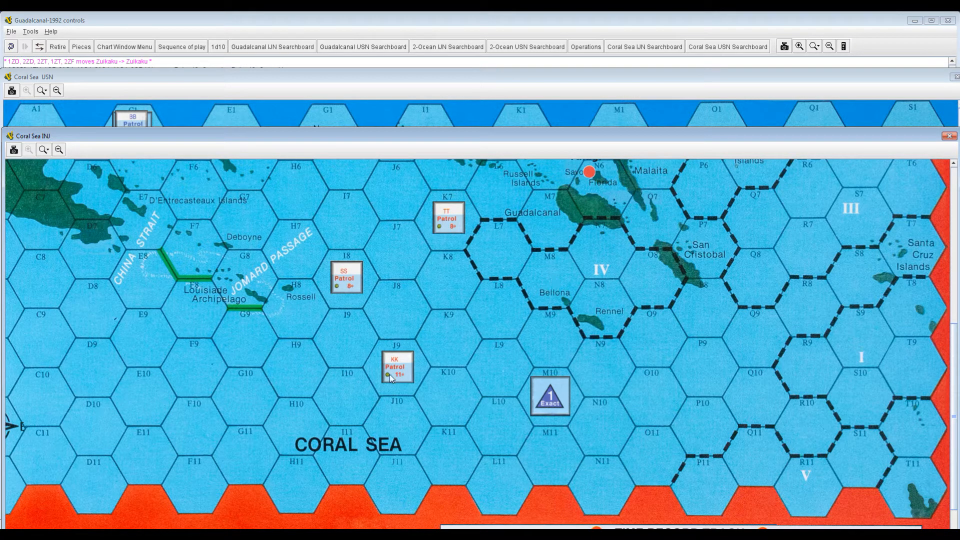
drag(397, 368, 447, 396)
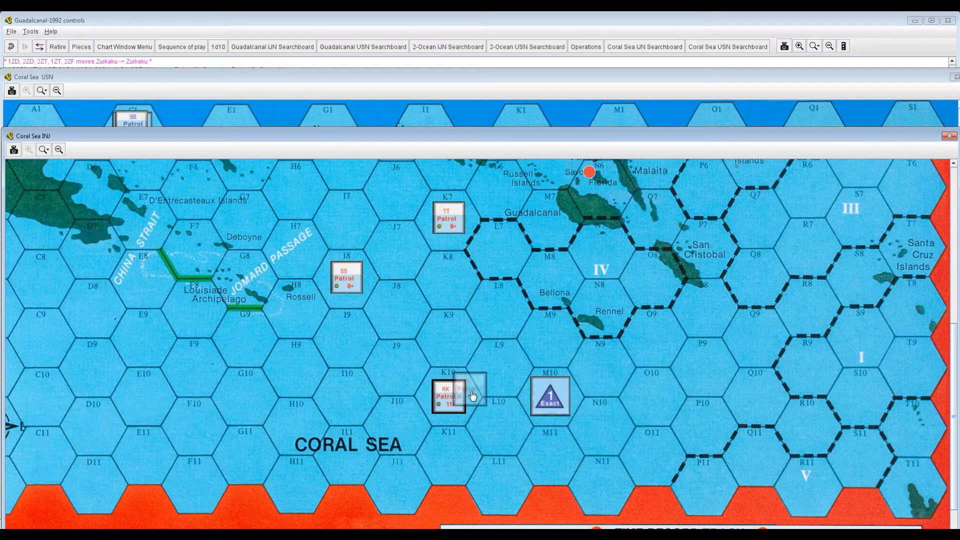
drag(450, 395, 499, 368)
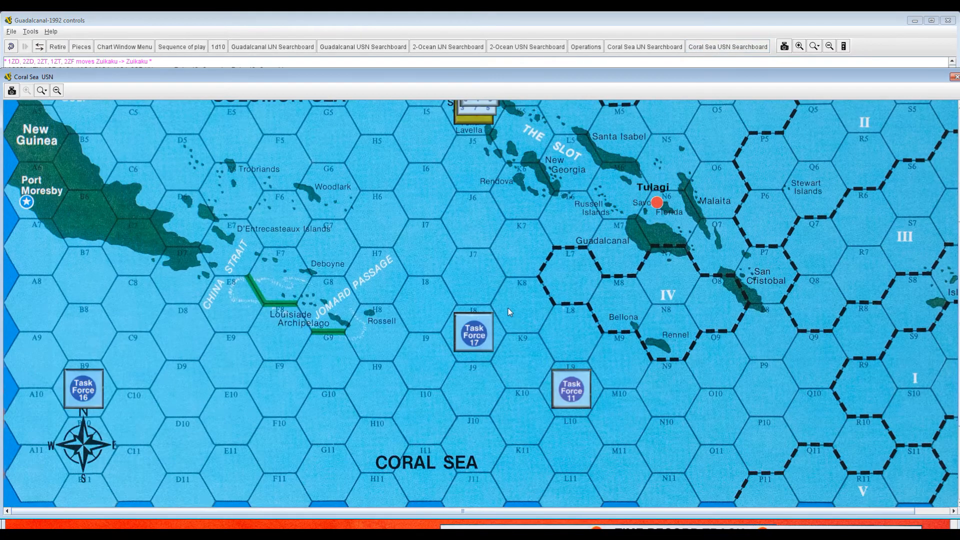
mouse_move(946, 79)
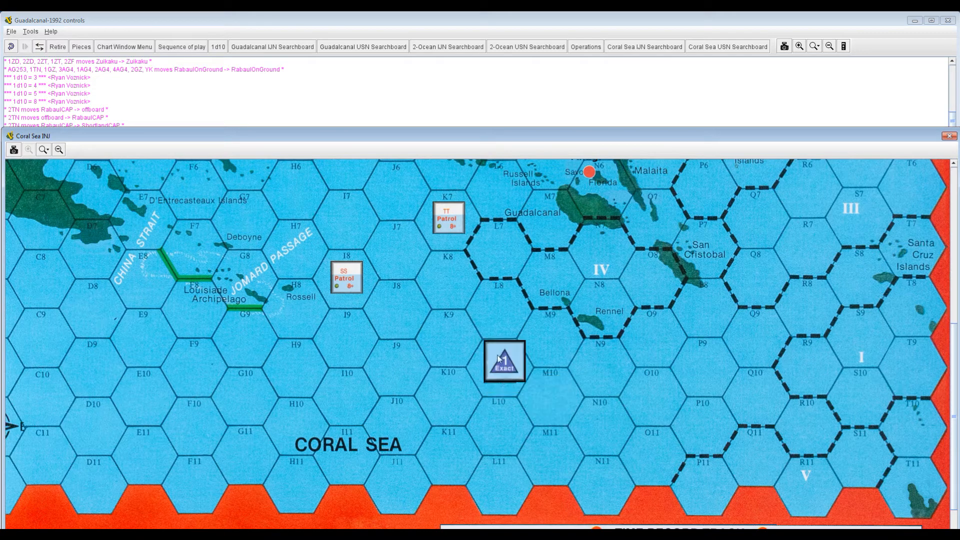
- Click the counters in the KK Patrol and Exact marker stack
click(505, 360)
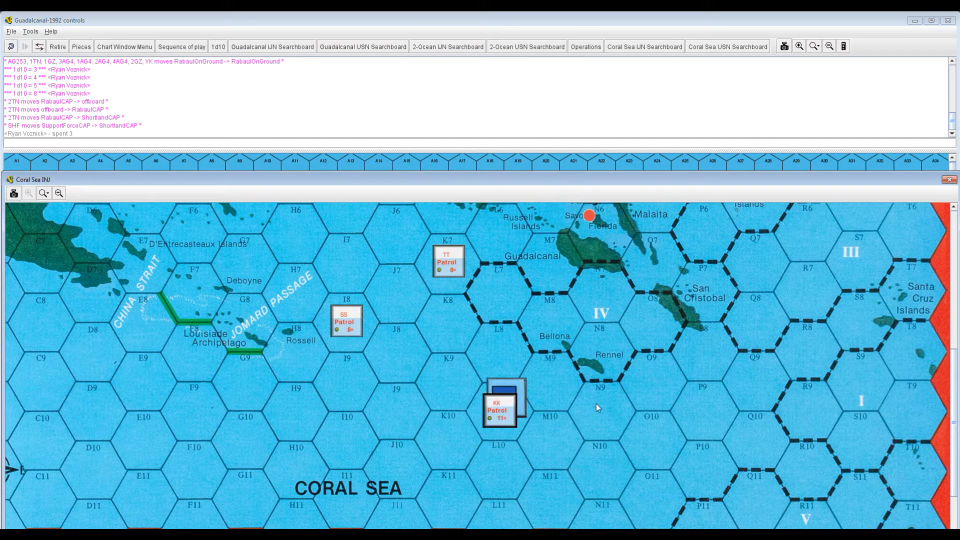
mouse_move(587, 385)
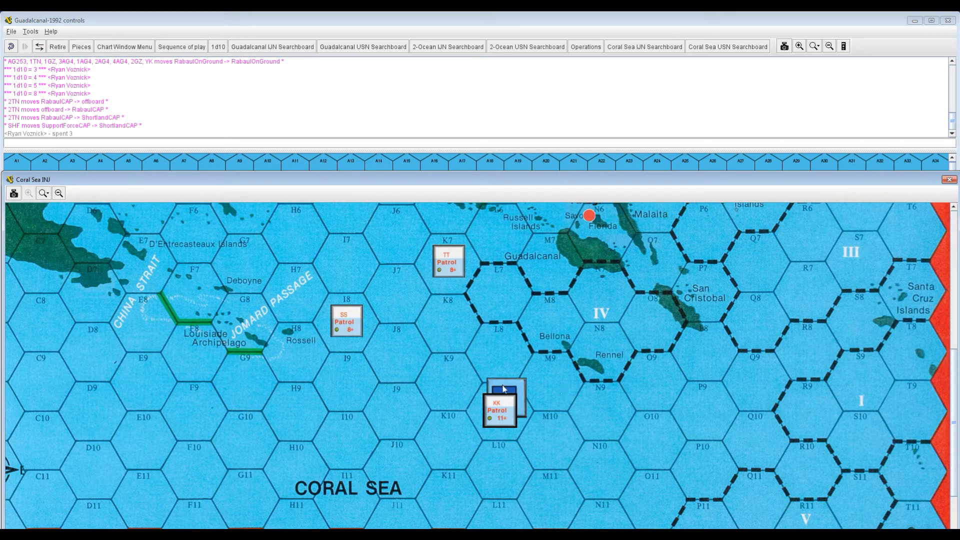
click(505, 398)
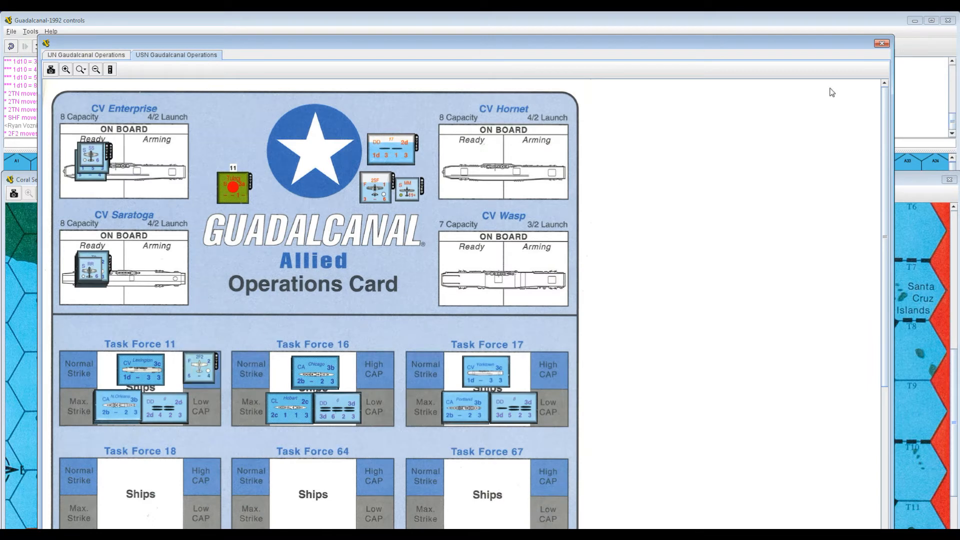
- Close the Allied operations card, roll d10 twice (10 and 5), and raise KK Patrol on top
click(881, 43)
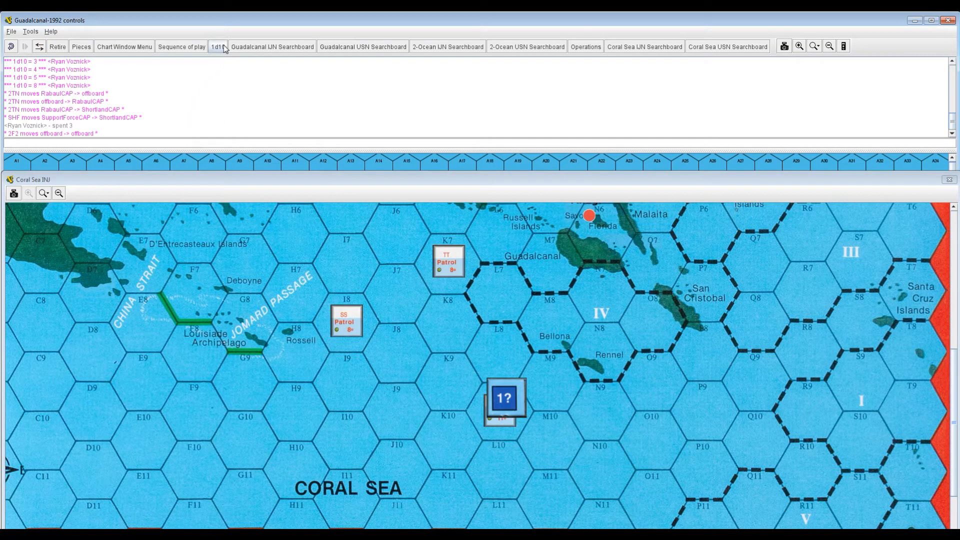
click(217, 46)
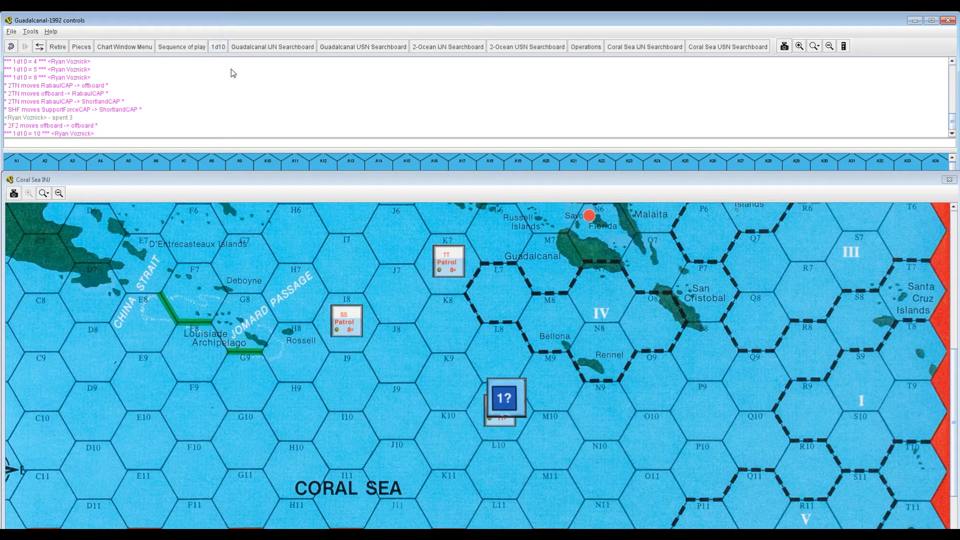
mouse_move(218, 47)
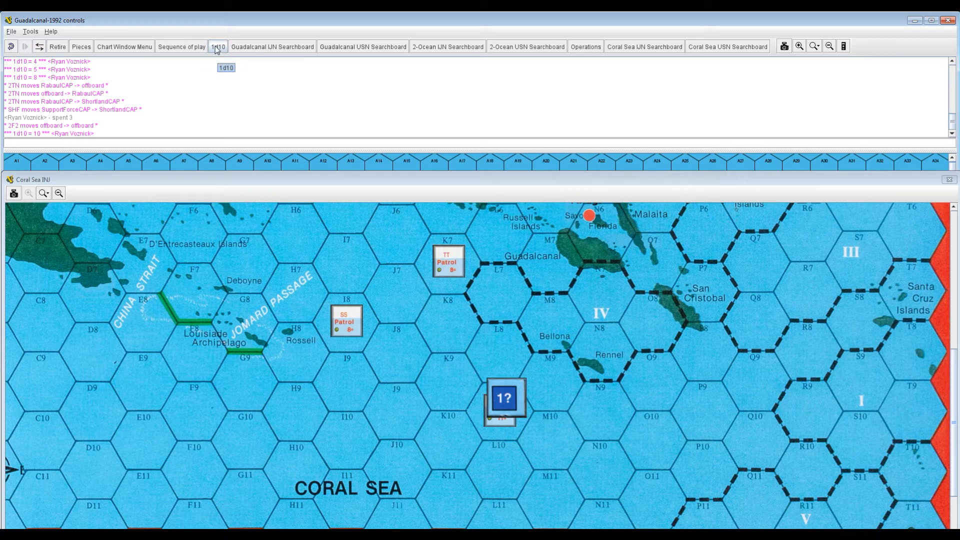
click(218, 46)
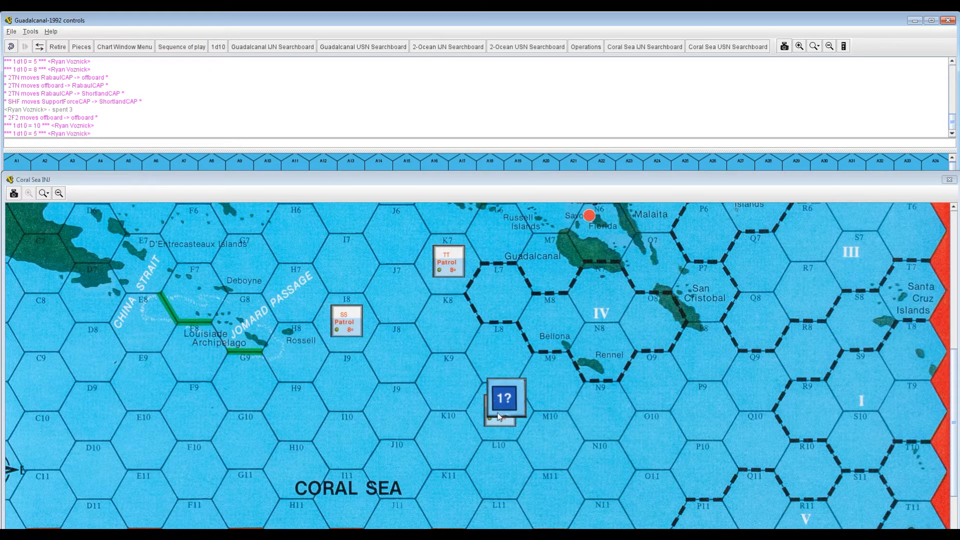
click(502, 398)
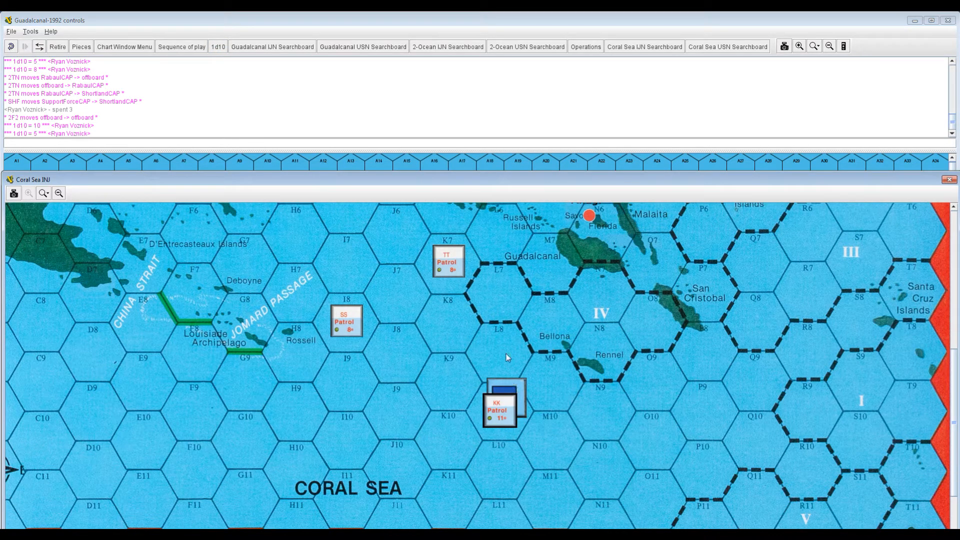
click(501, 402)
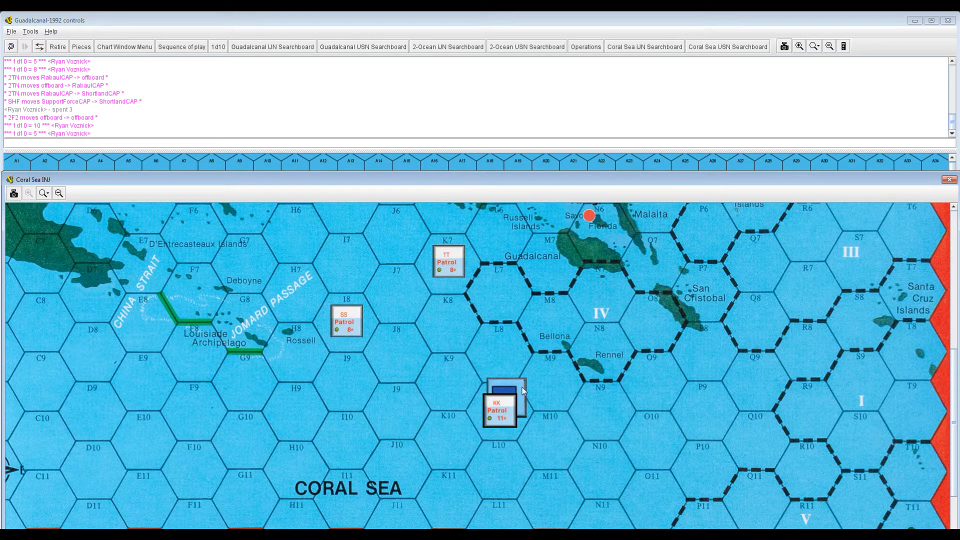
mouse_move(501, 305)
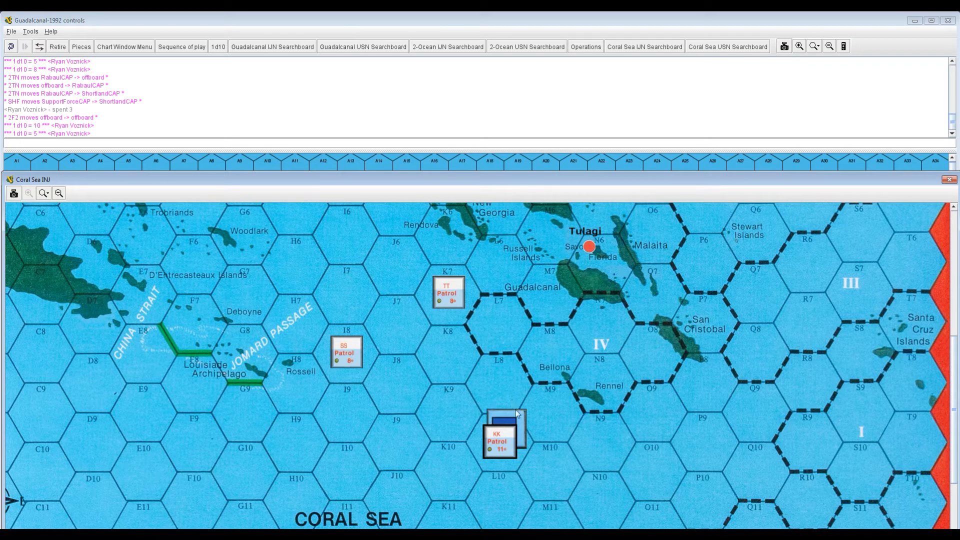
mouse_move(521, 444)
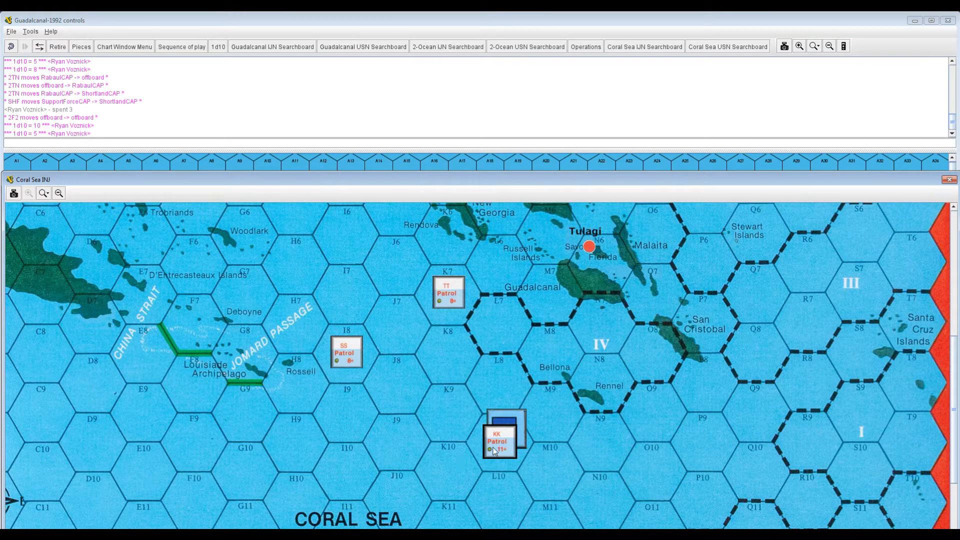
mouse_move(577, 472)
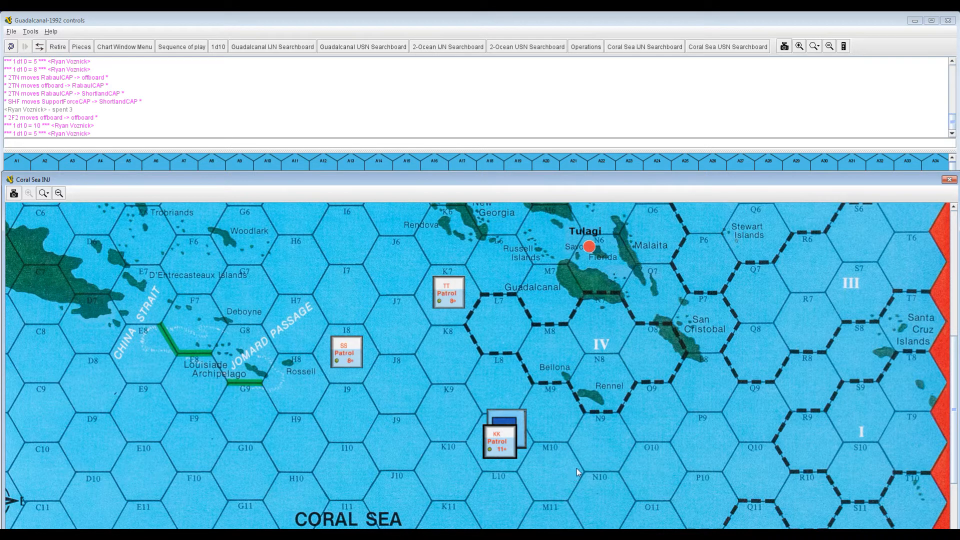
- Reveal the 1? marker stacked with the KK Patrol in L9
click(502, 432)
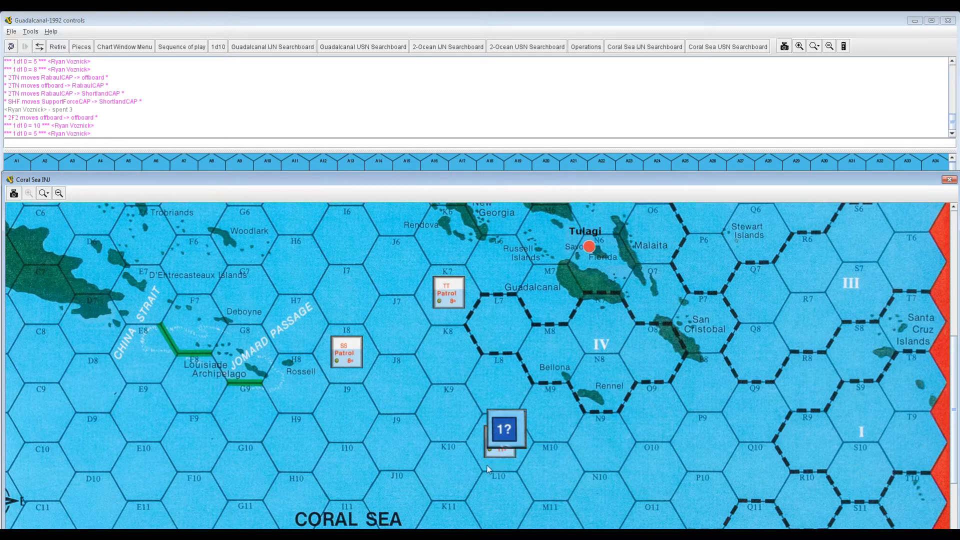
mouse_move(556, 474)
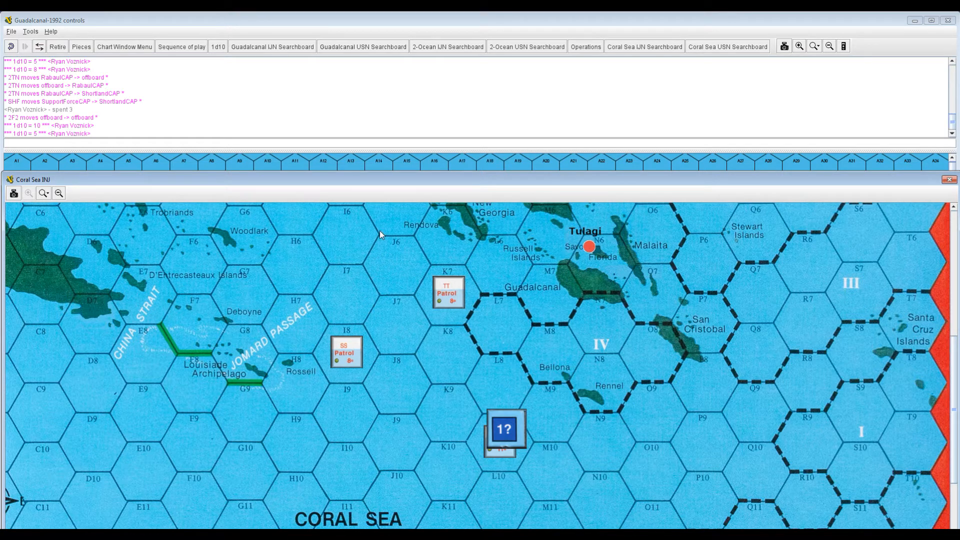
mouse_move(409, 263)
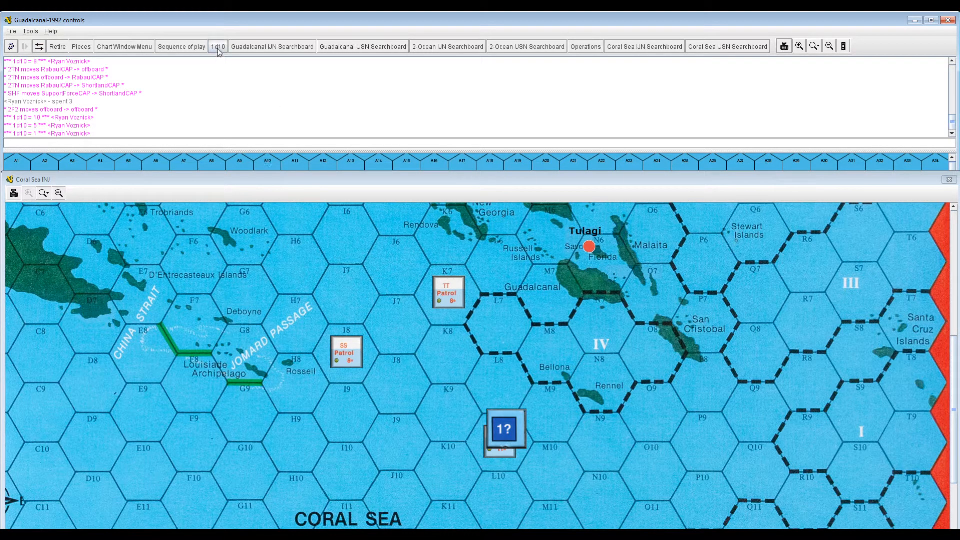
- Roll a d10 (10) and activate the 1? task force marker in L9
click(218, 46)
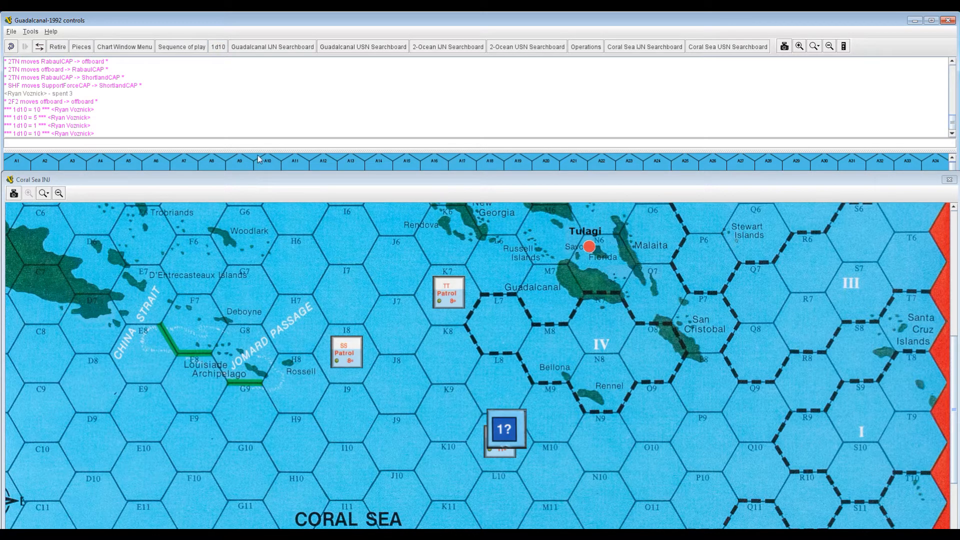
right_click(502, 429)
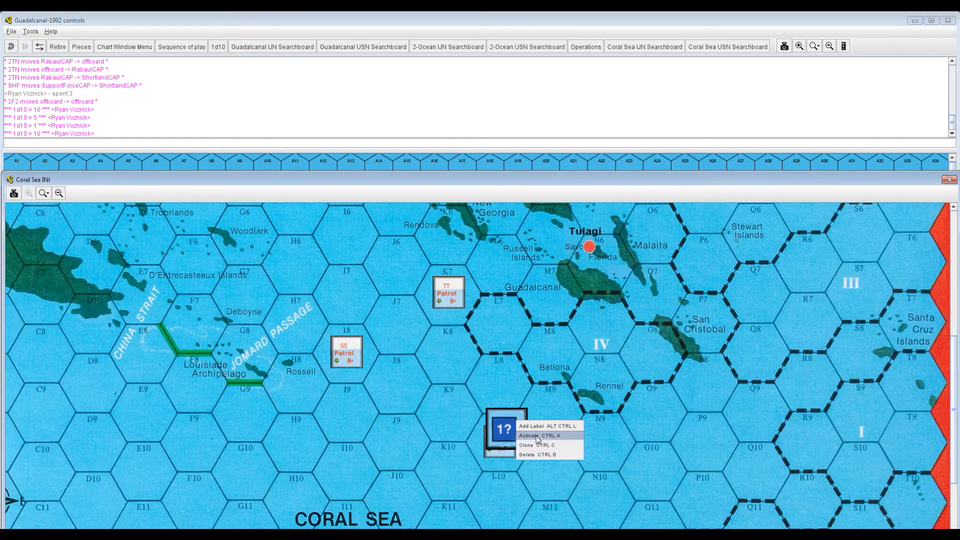
mouse_move(537, 435)
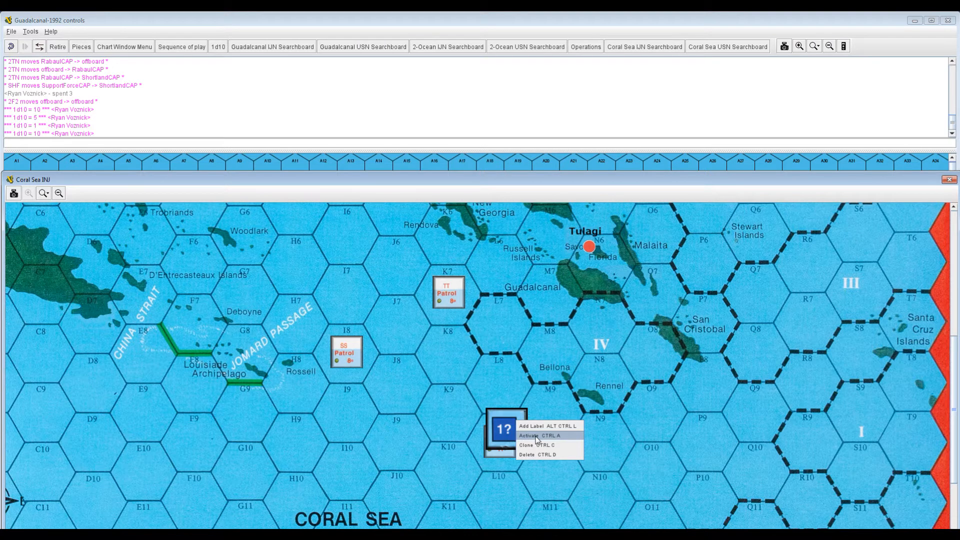
click(530, 435)
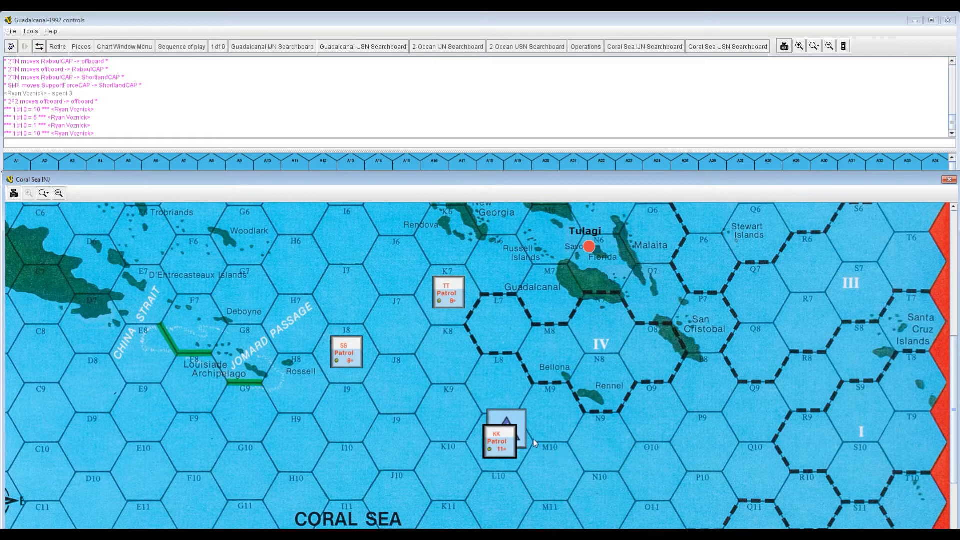
click(501, 428)
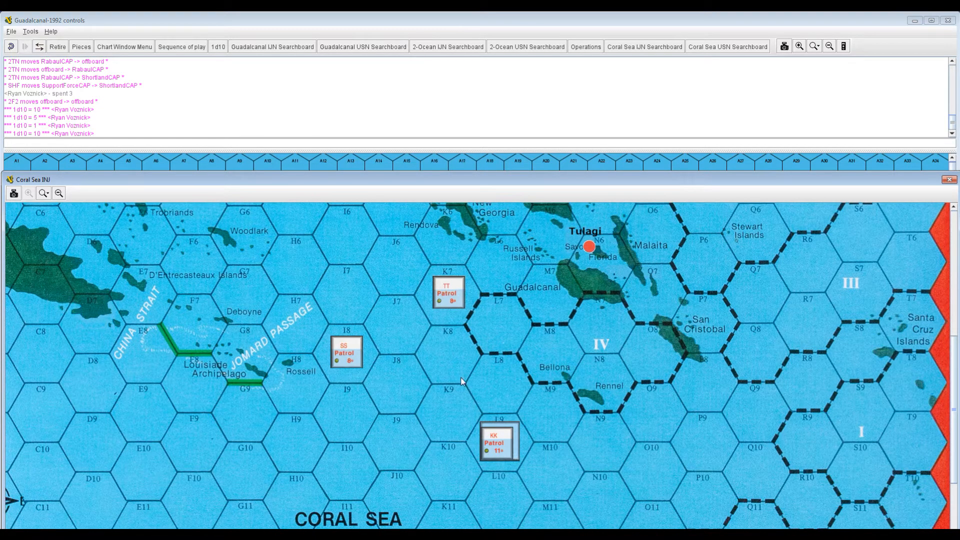
mouse_move(500, 380)
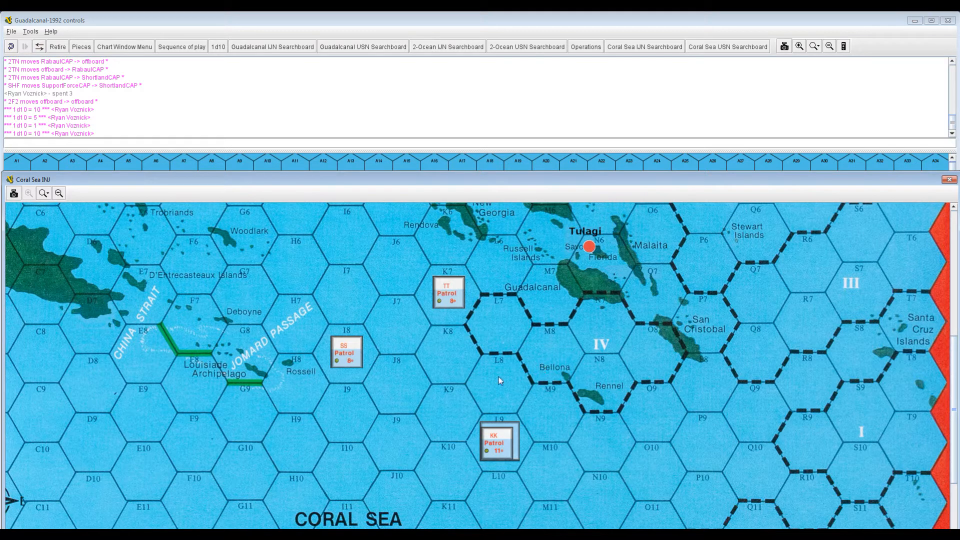
mouse_move(502, 376)
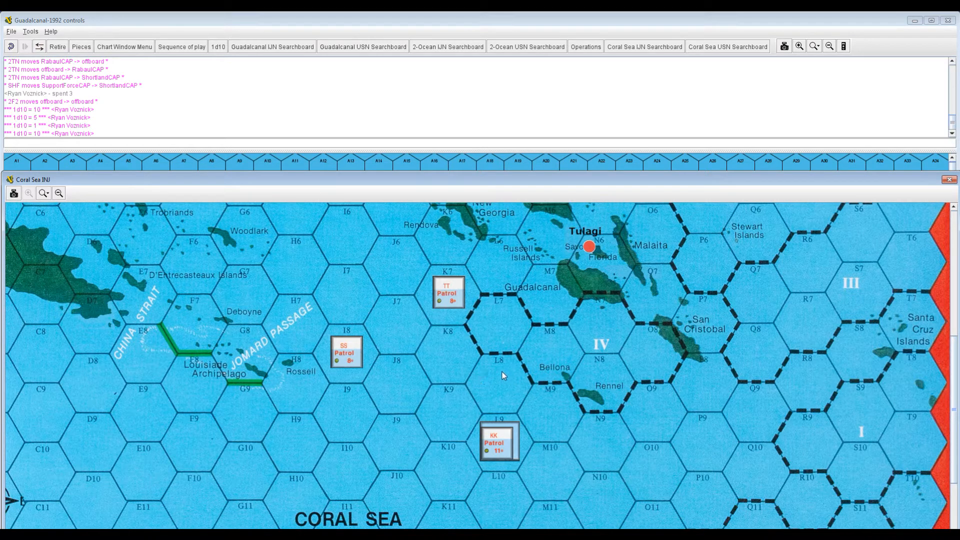
mouse_move(498, 384)
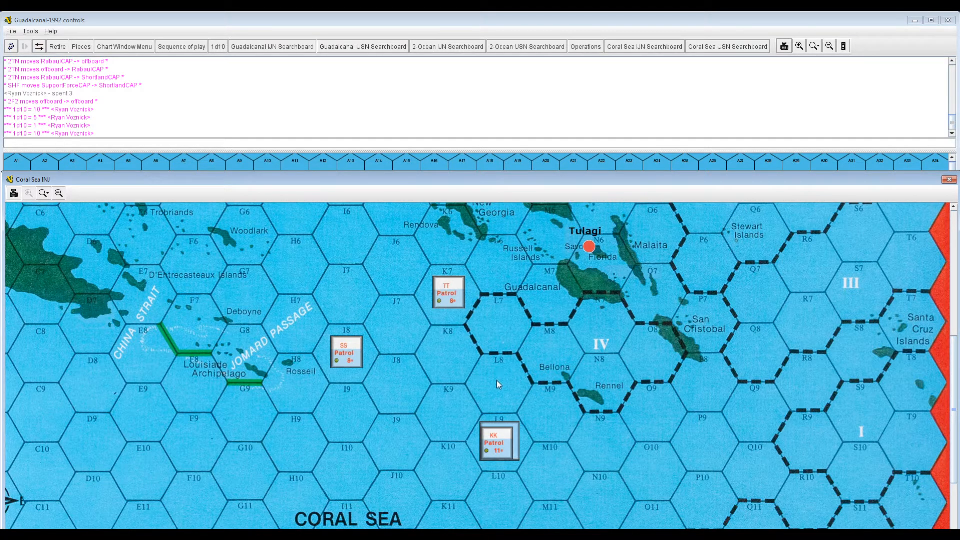
mouse_move(394, 444)
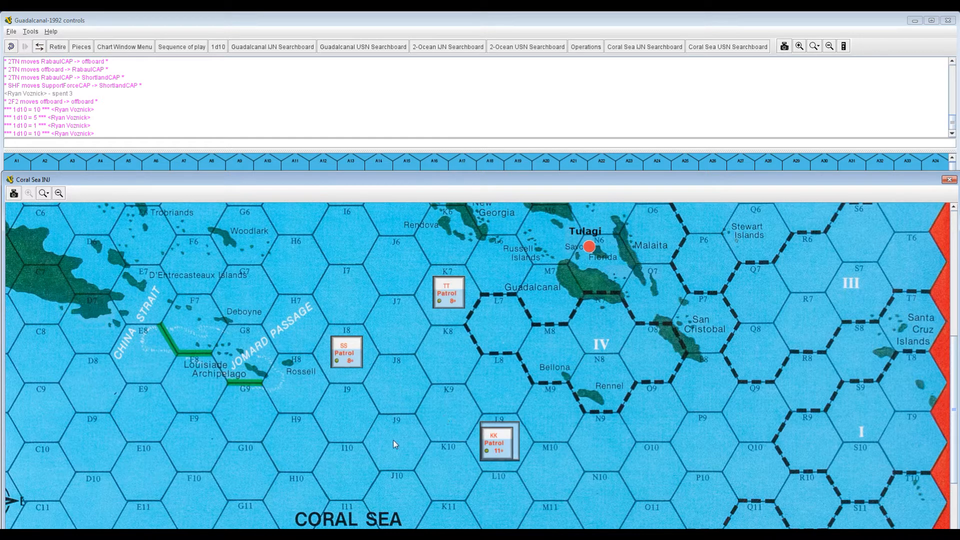
mouse_move(438, 354)
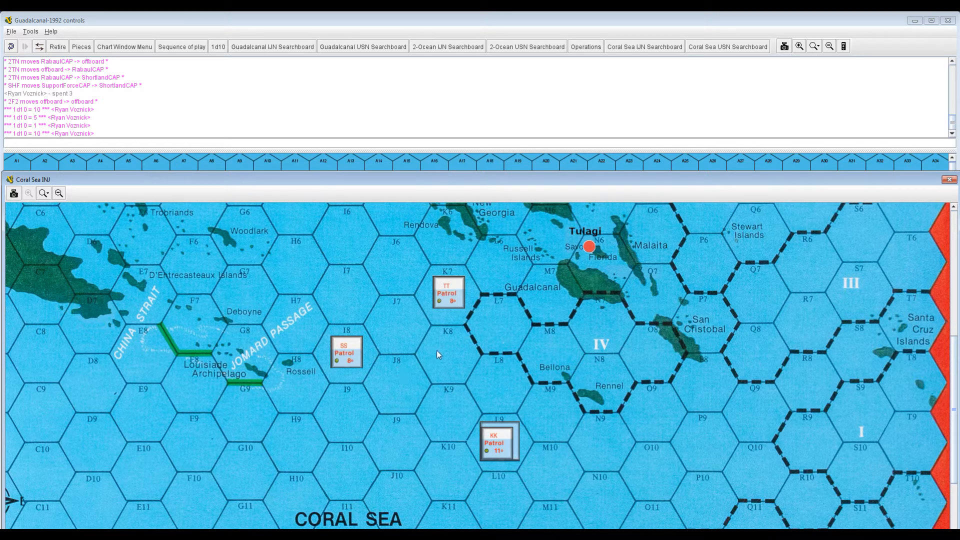
mouse_move(424, 326)
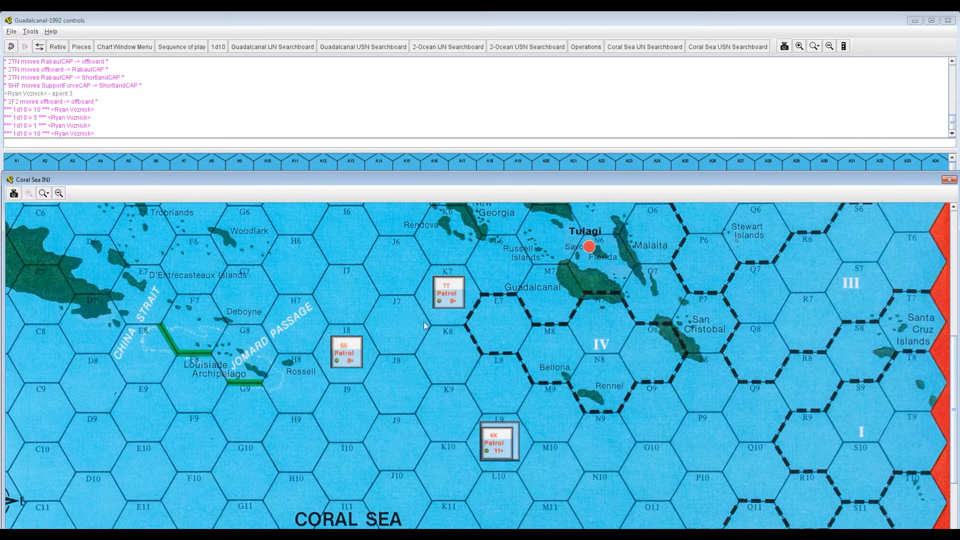
mouse_move(447, 312)
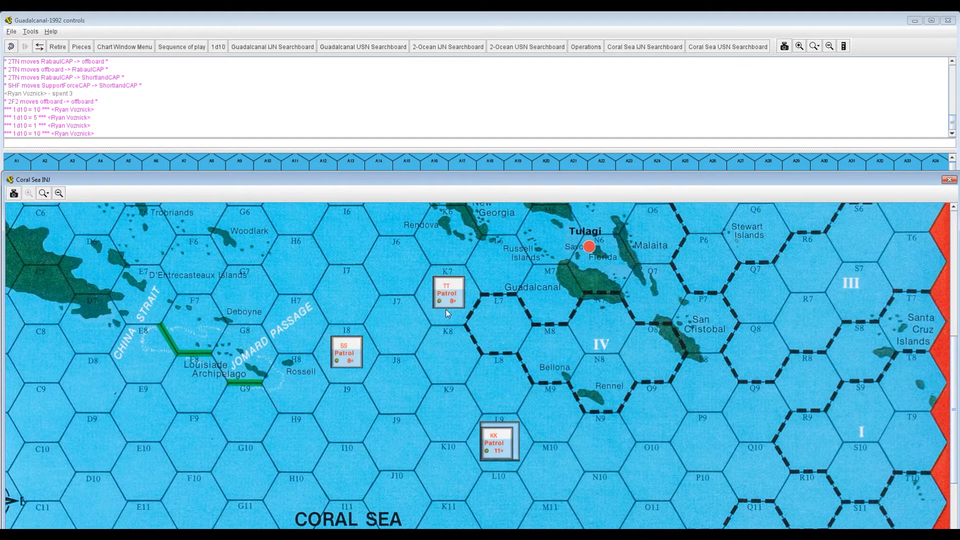
mouse_move(398, 353)
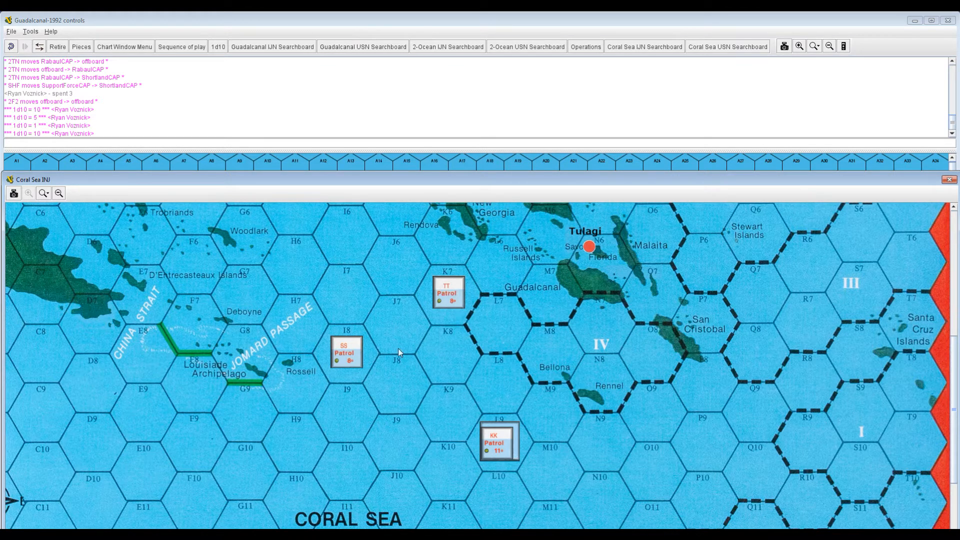
mouse_move(385, 403)
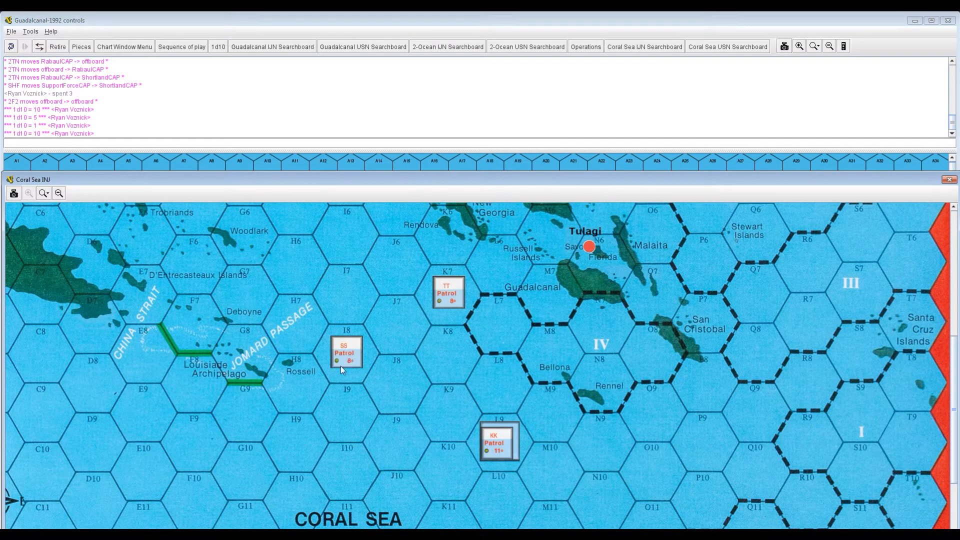
mouse_move(341, 347)
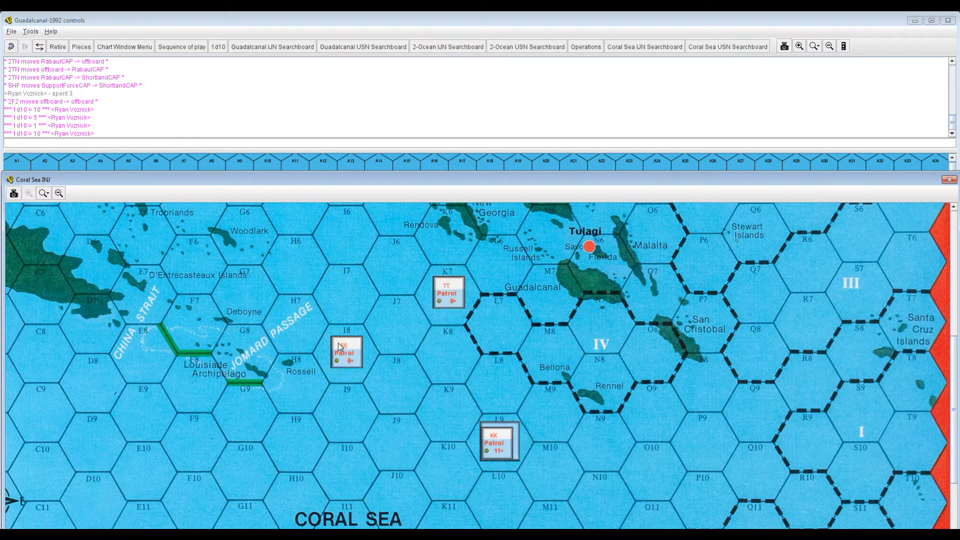
mouse_move(318, 308)
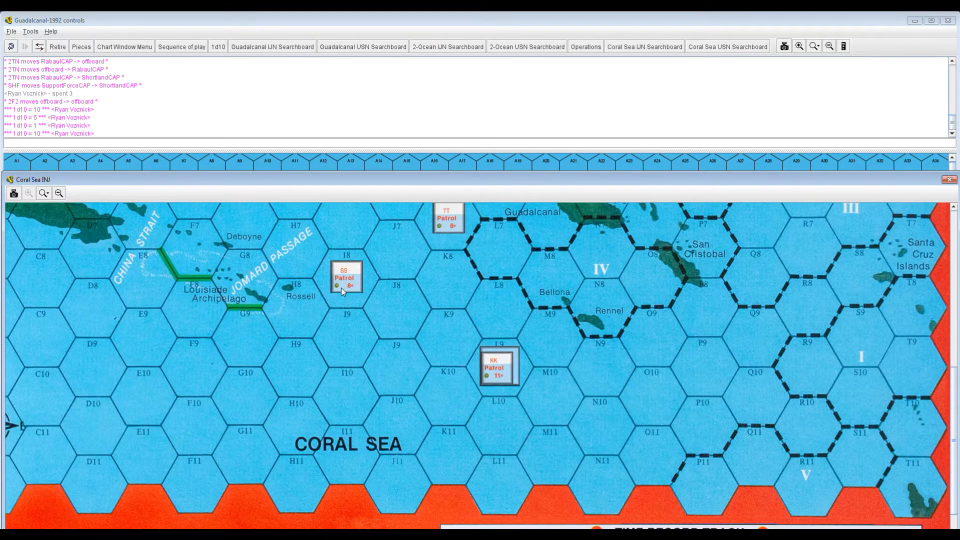
- Move the SS Patrol marker from I8 into hex J8 and open the Pieces palette
drag(346, 278, 346, 337)
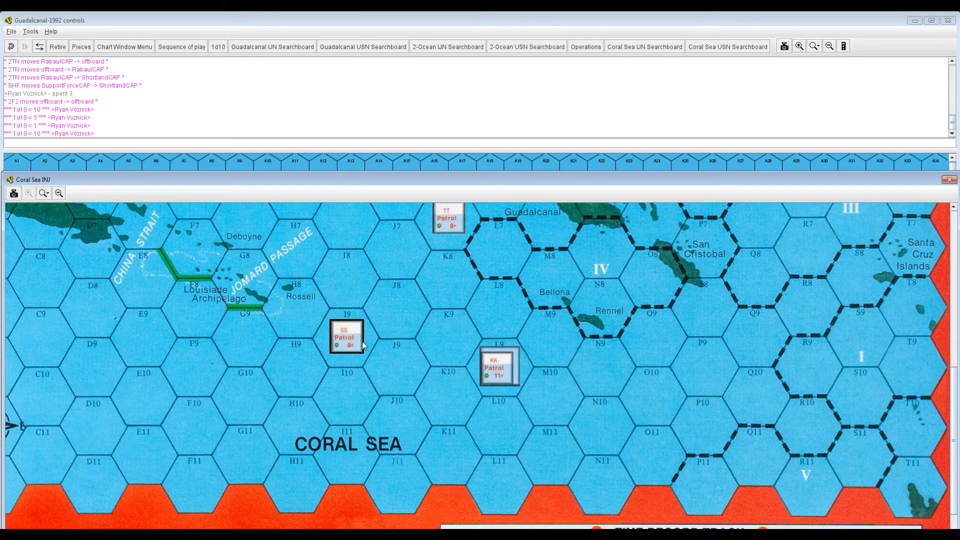
drag(347, 337, 347, 277)
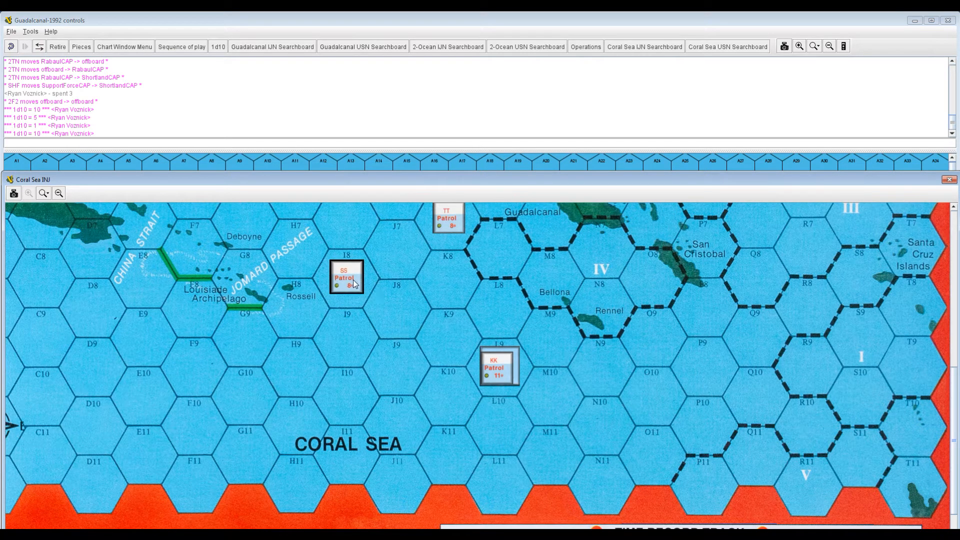
drag(346, 277, 346, 336)
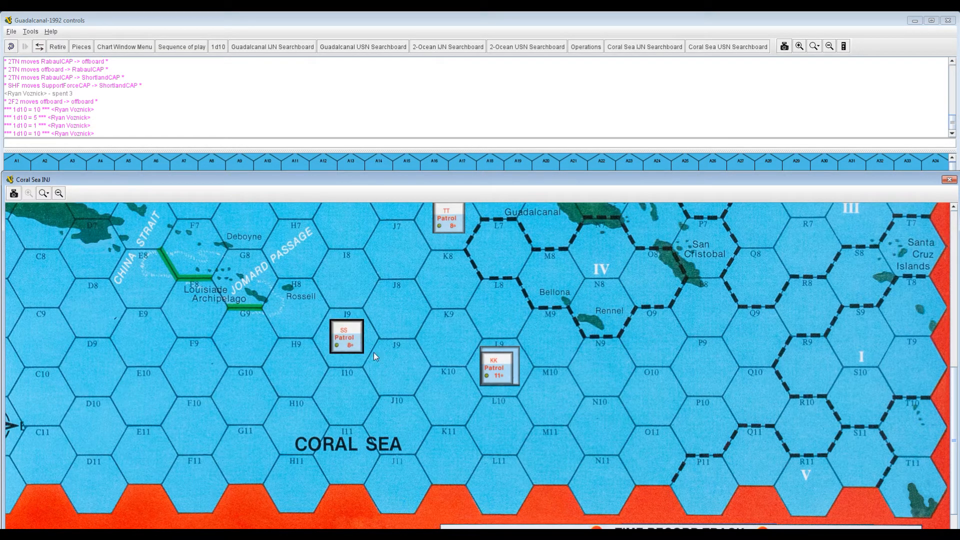
drag(345, 335, 384, 361)
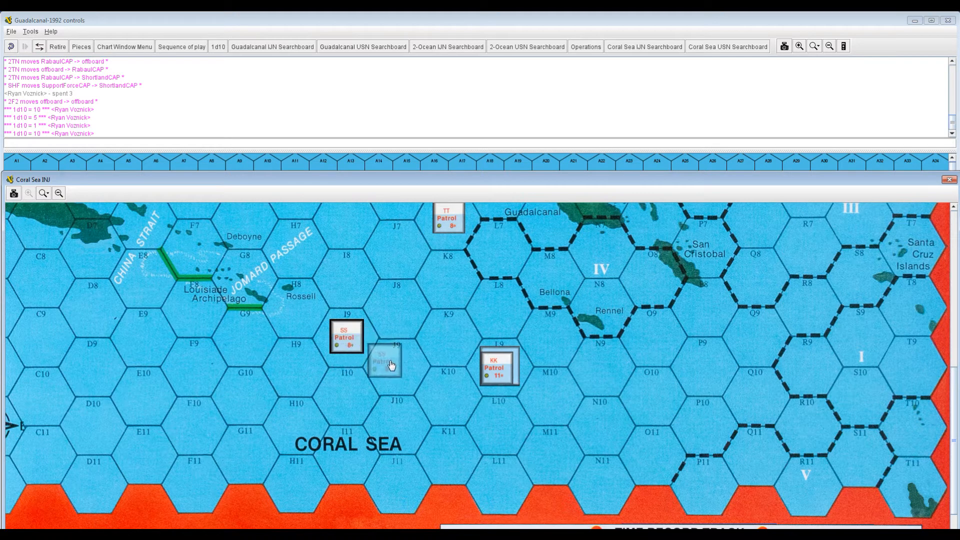
drag(346, 337, 398, 366)
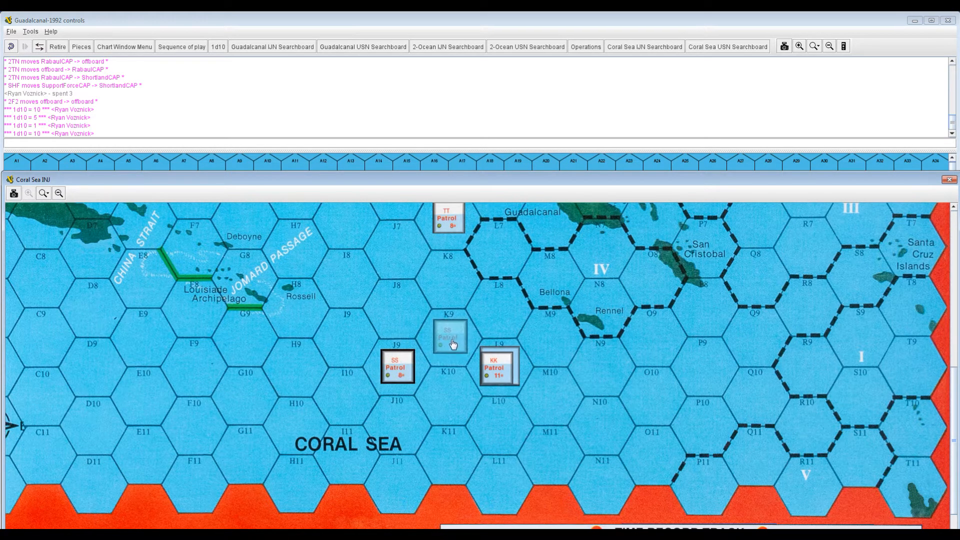
drag(451, 337, 348, 342)
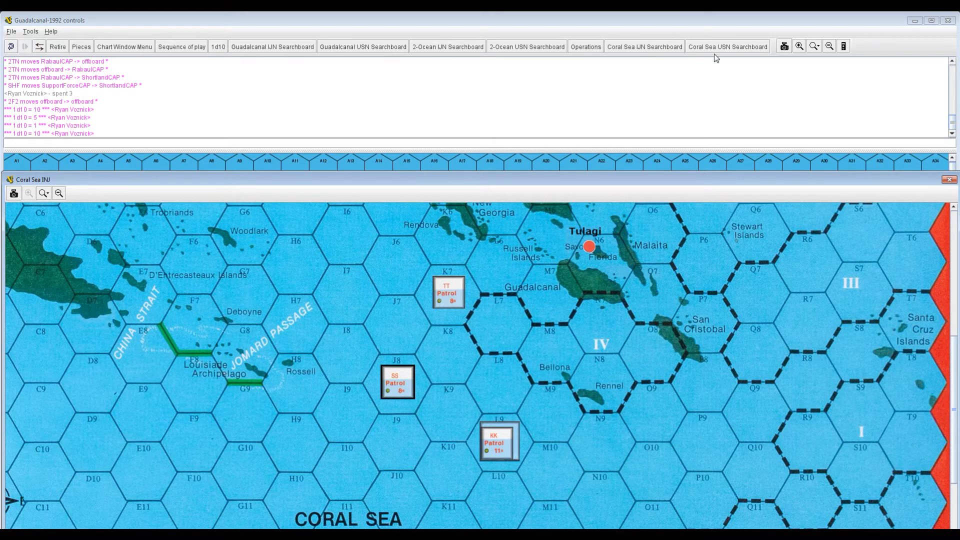
click(727, 46)
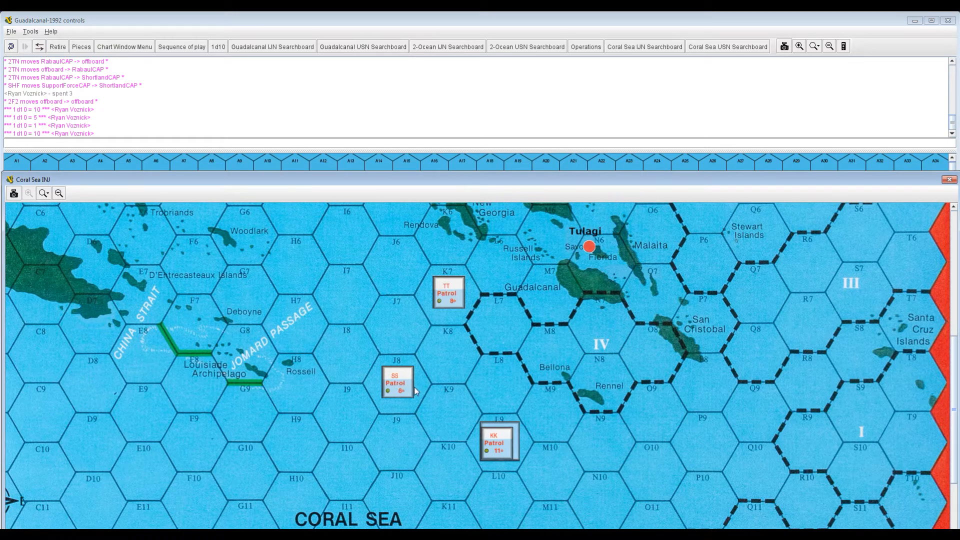
mouse_move(146, 63)
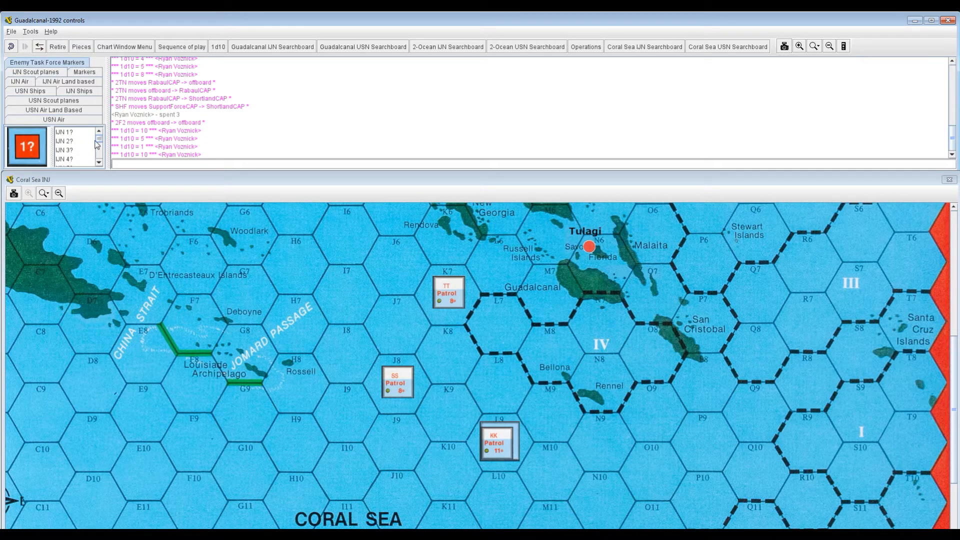
- Pick the USN 2? marker to cover SS Patrol in J8, then roll a d10
click(98, 163)
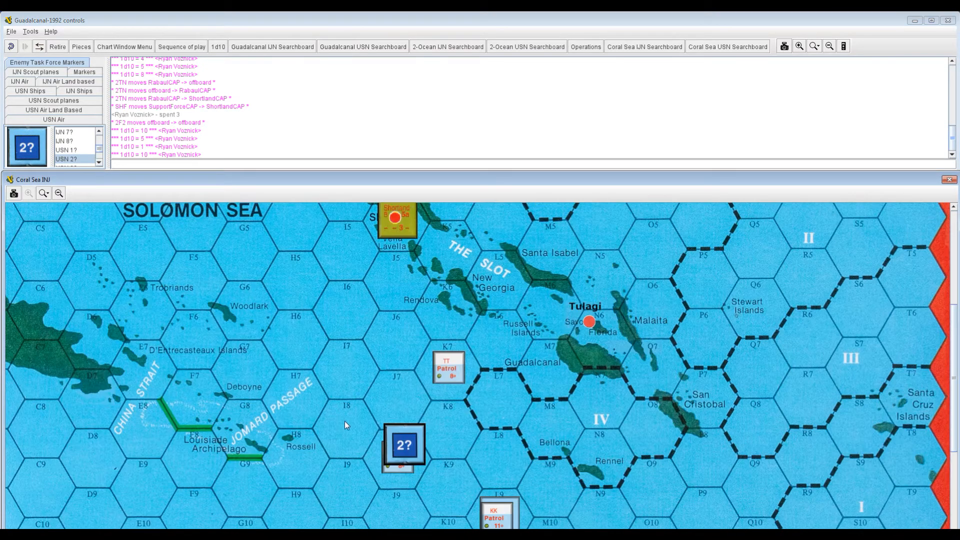
mouse_move(398, 473)
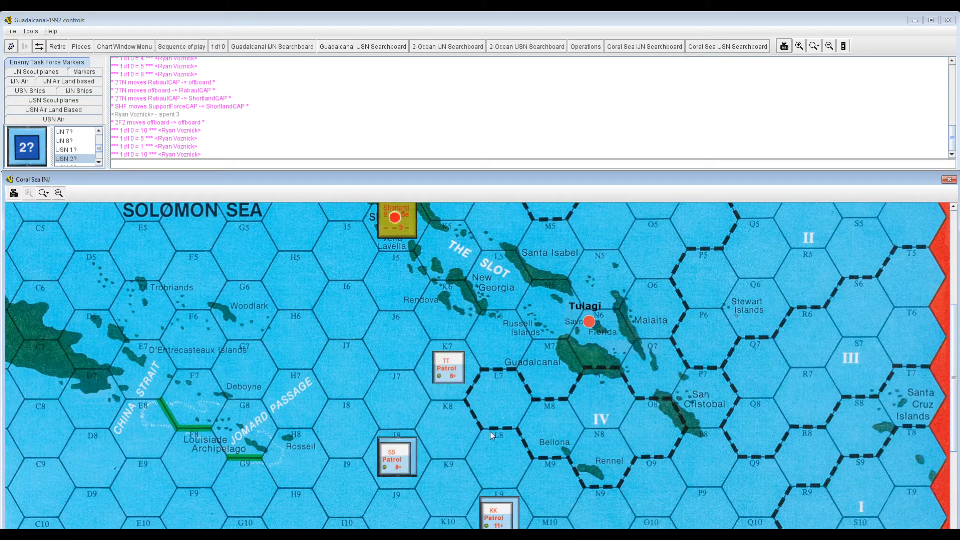
mouse_move(306, 323)
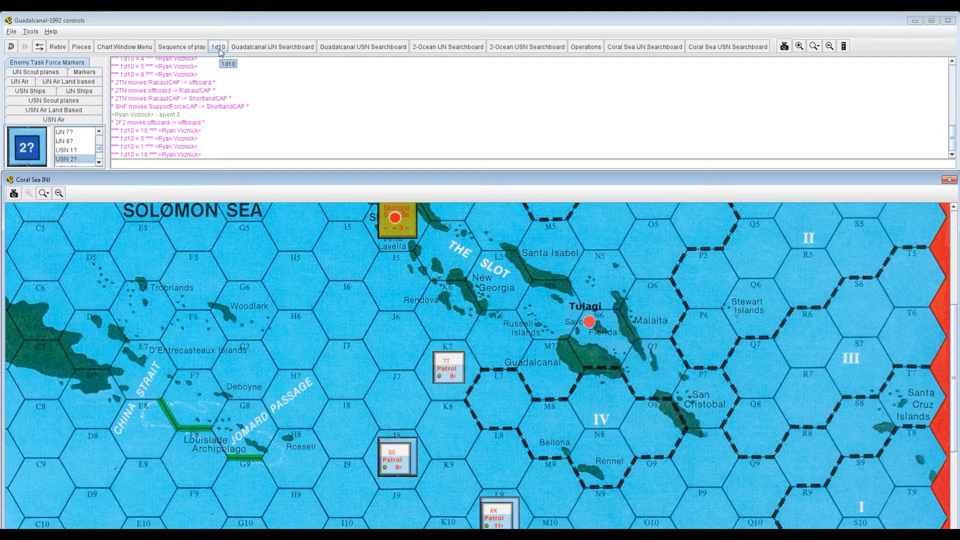
click(217, 46)
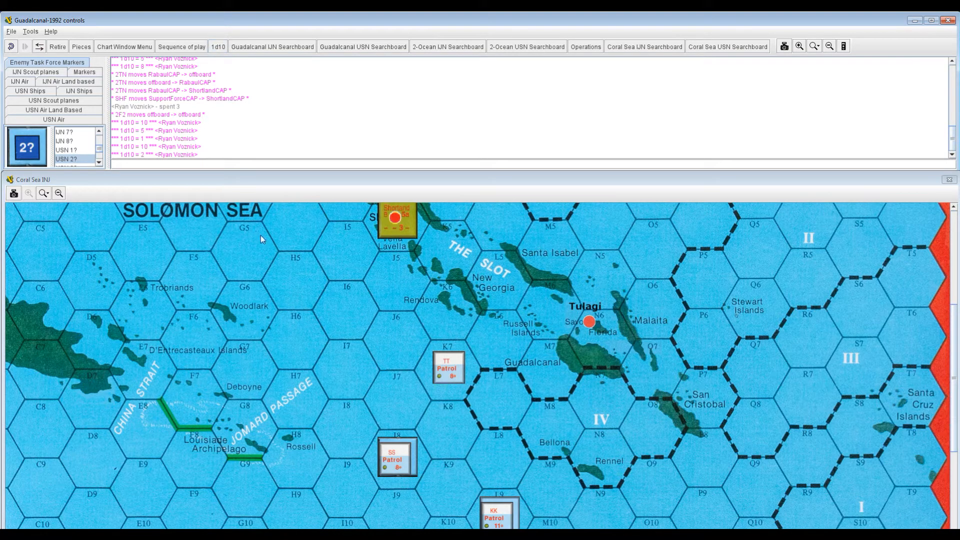
mouse_move(197, 186)
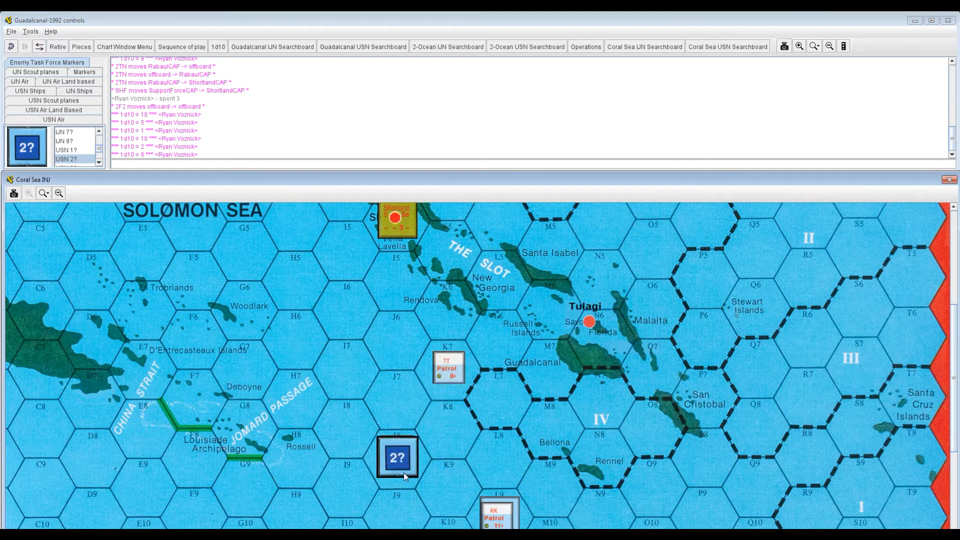
- Remove the 2? marker from hex J8 via its right-click menu
right_click(398, 458)
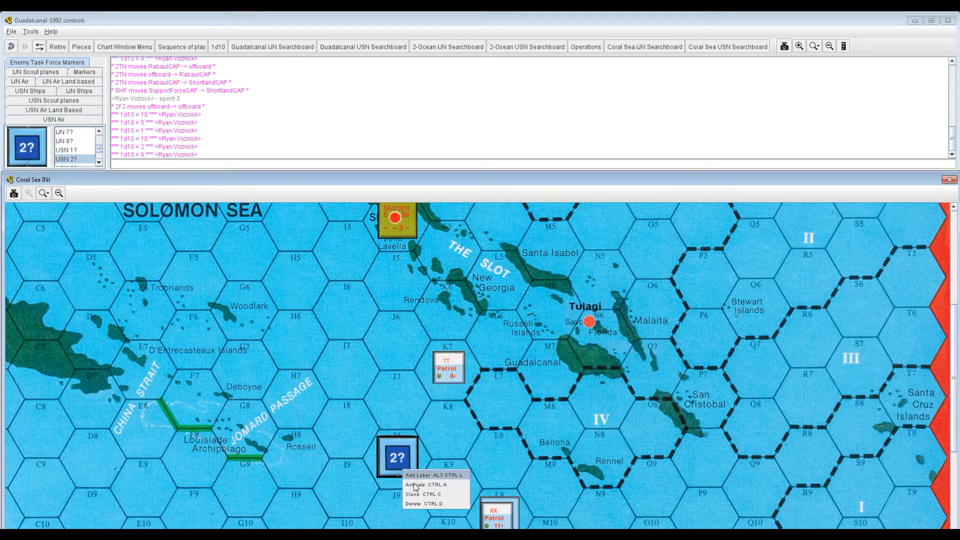
click(417, 485)
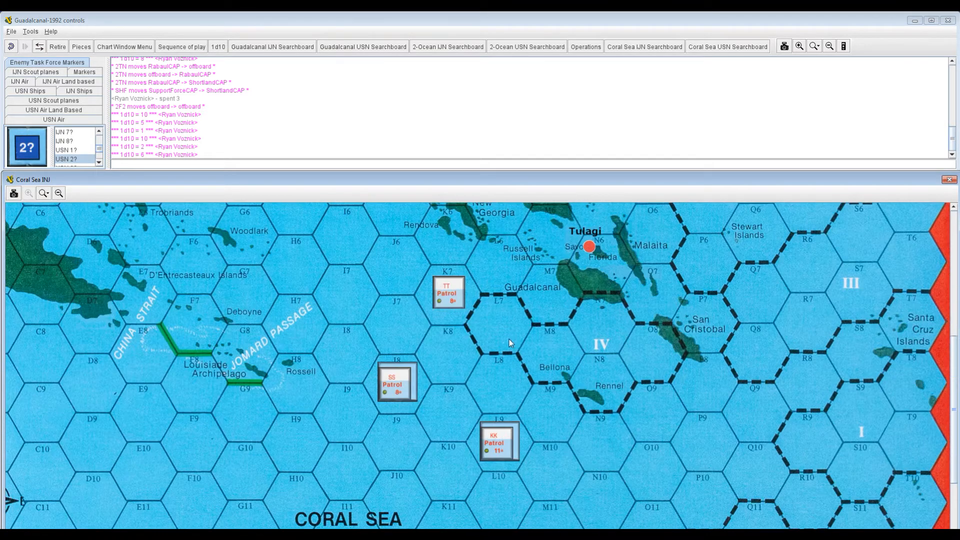
mouse_move(465, 458)
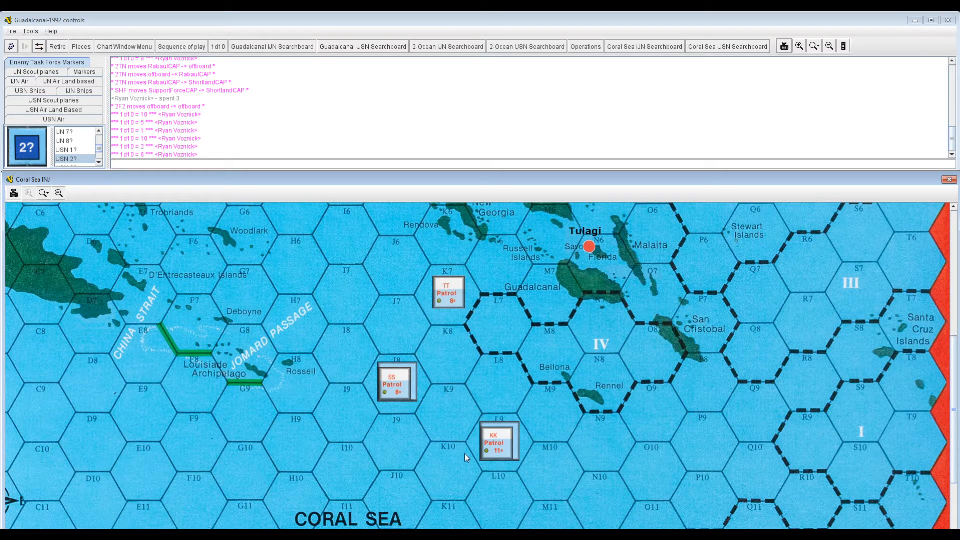
scroll(down, 3)
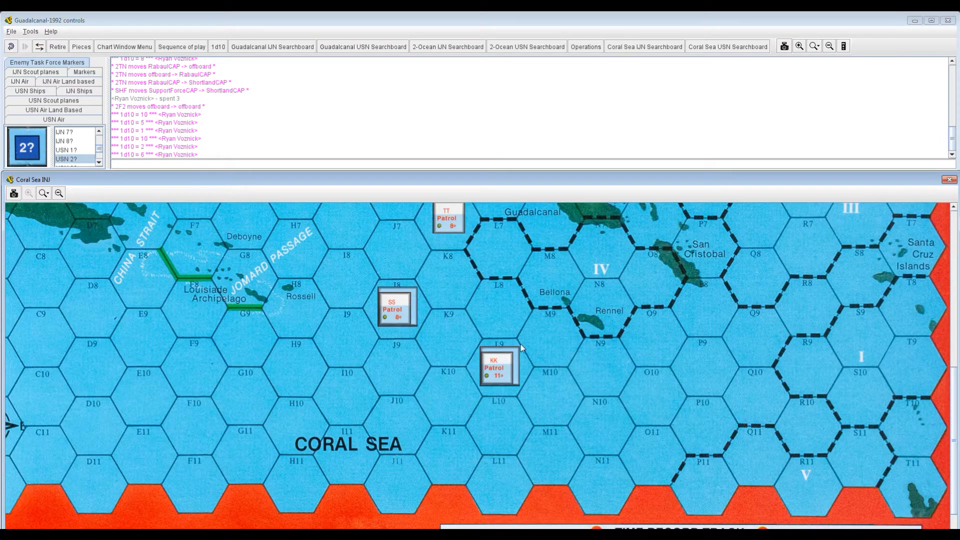
scroll(up, 3)
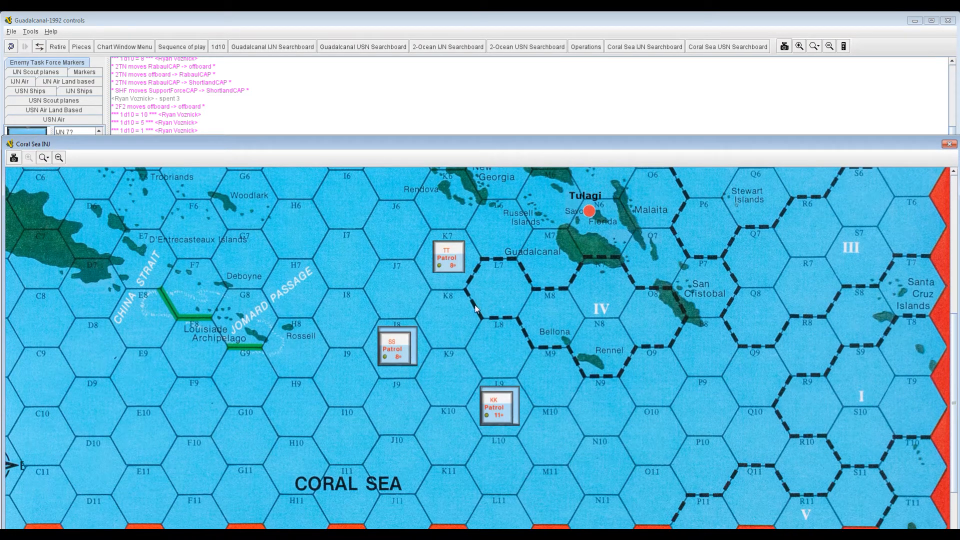
mouse_move(469, 270)
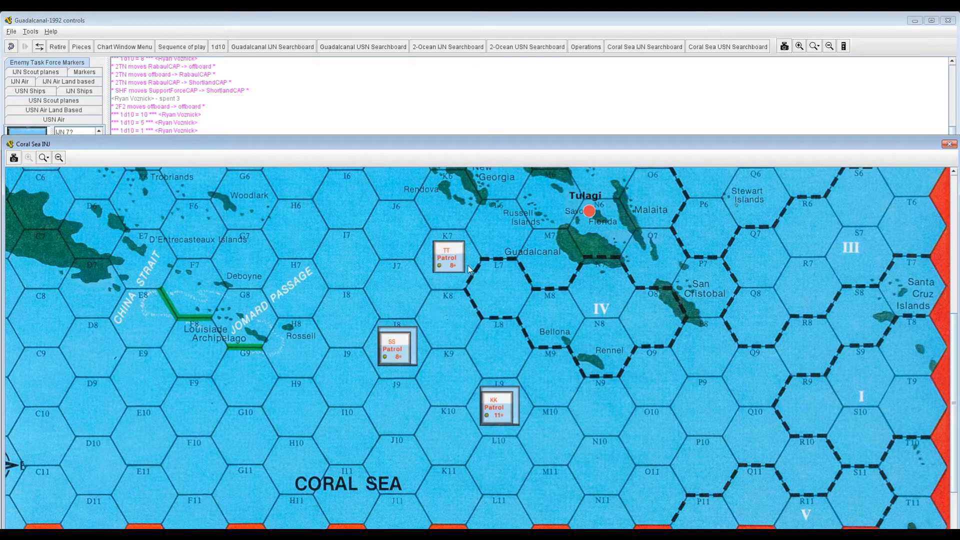
mouse_move(614, 452)
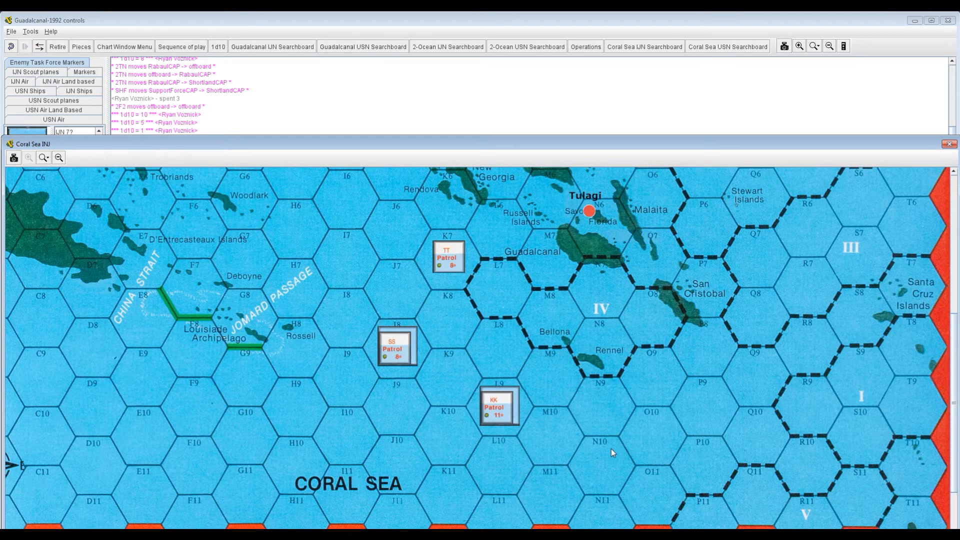
mouse_move(461, 355)
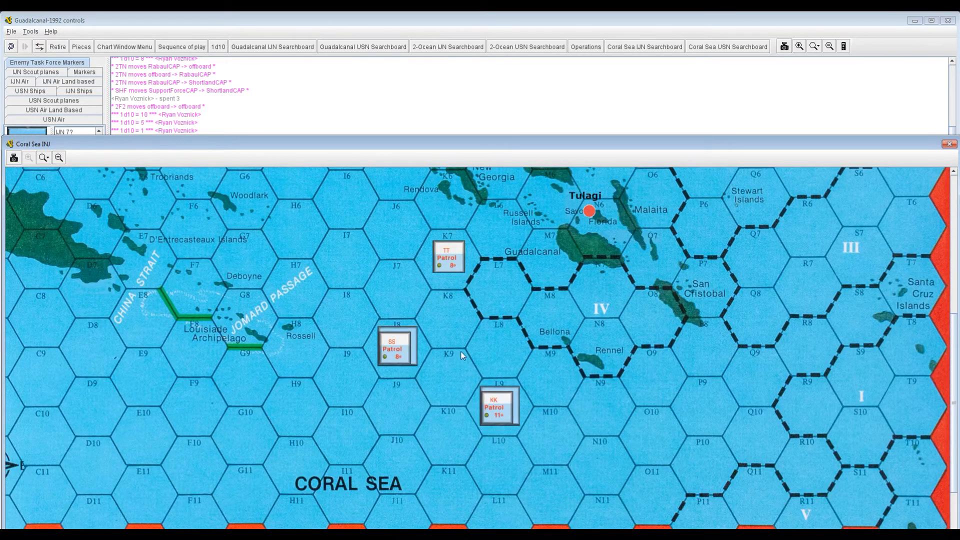
mouse_move(712, 511)
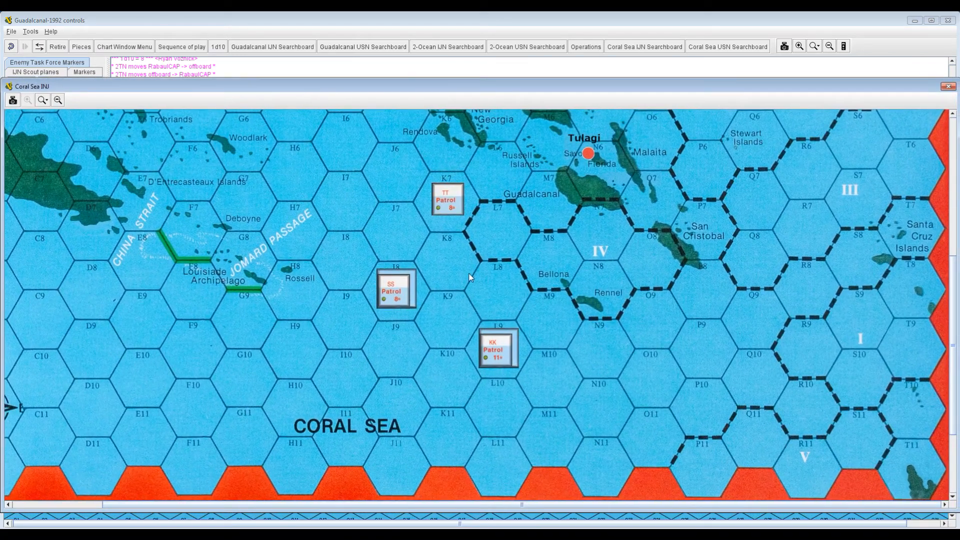
mouse_move(369, 327)
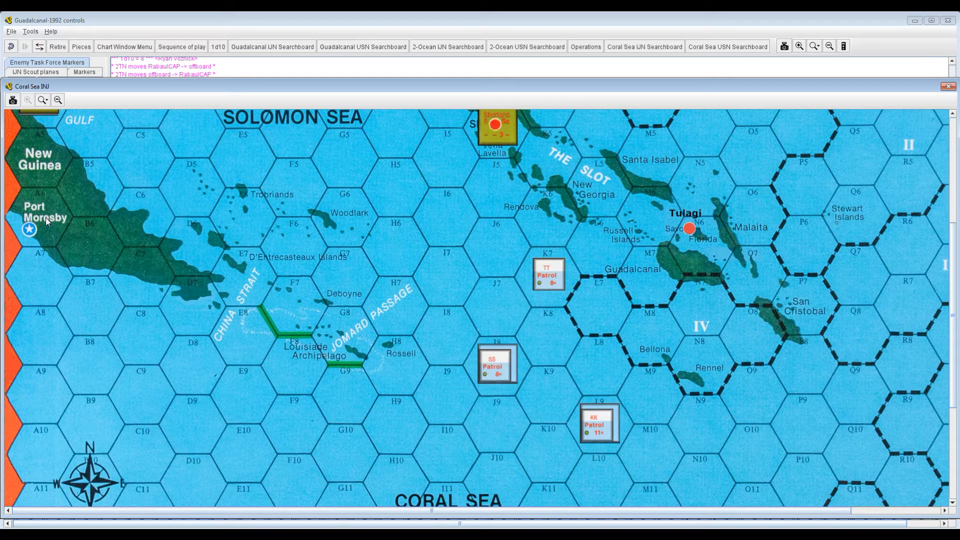
mouse_move(180, 366)
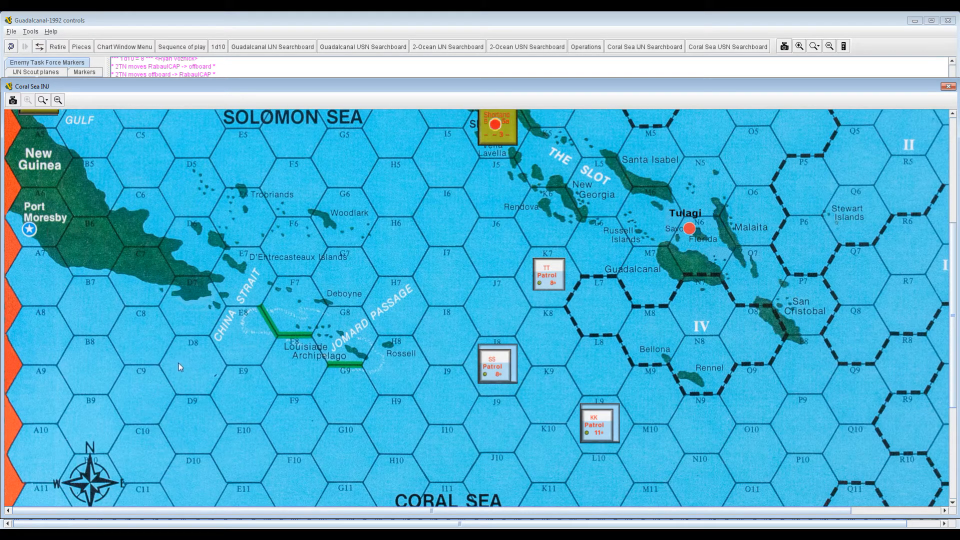
mouse_move(227, 343)
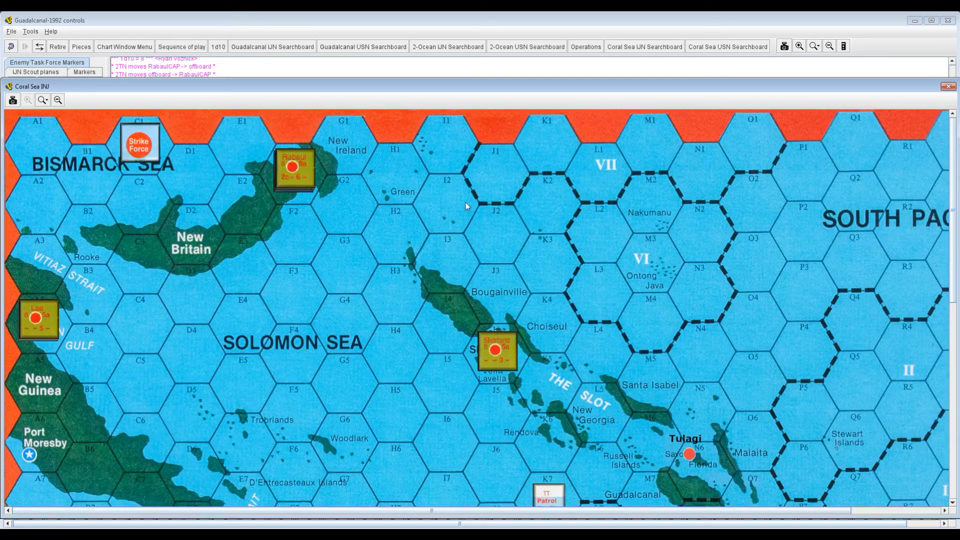
mouse_move(557, 240)
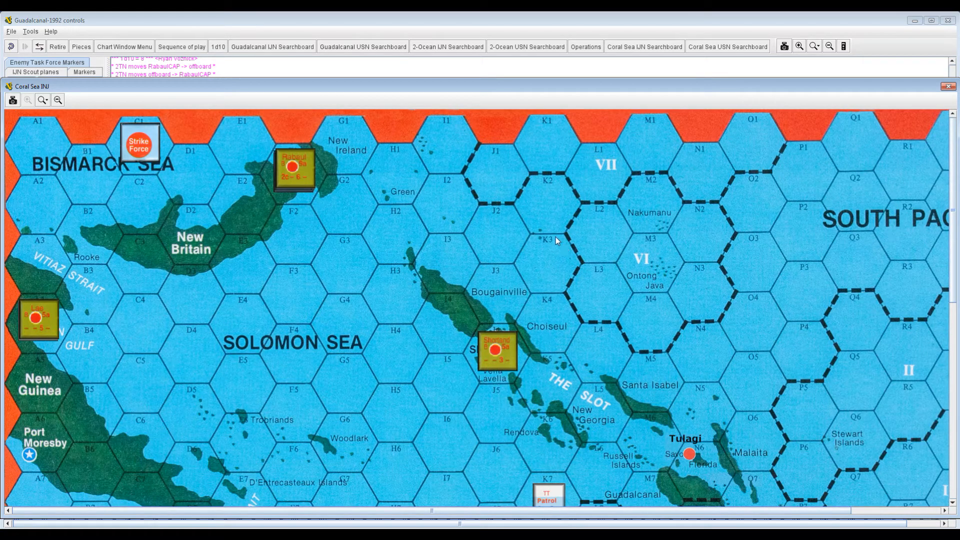
scroll(down, 3)
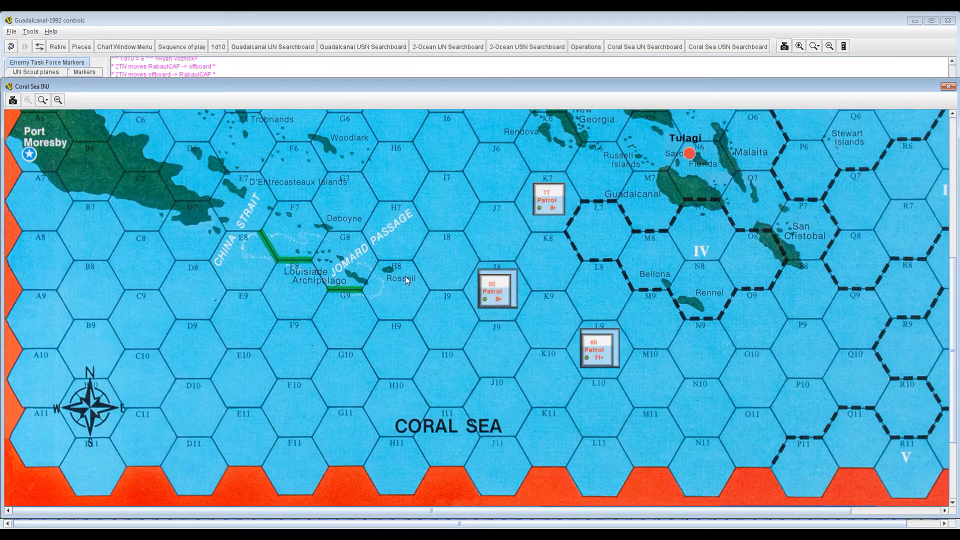
mouse_move(224, 325)
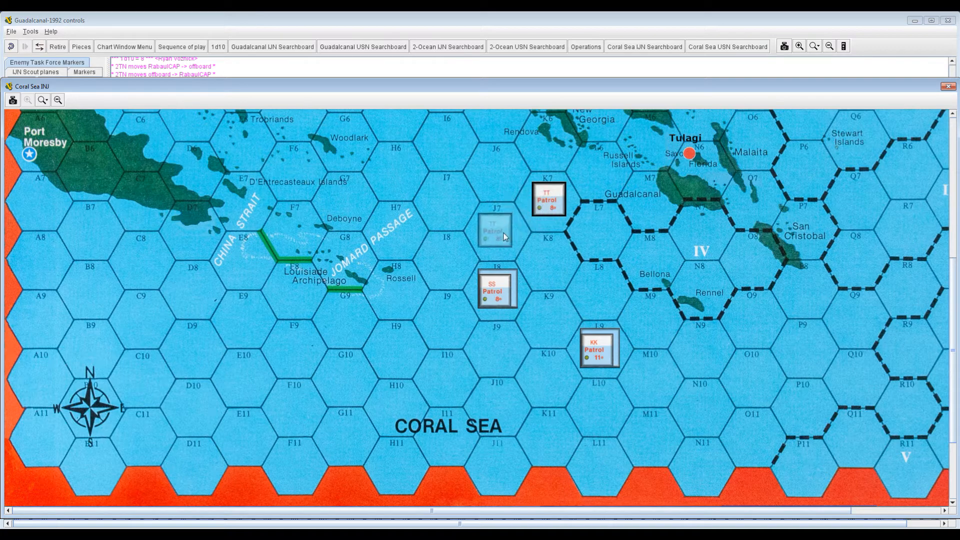
- Drag the TT Patrol counter west across the map from K7 to D9
drag(494, 231, 403, 281)
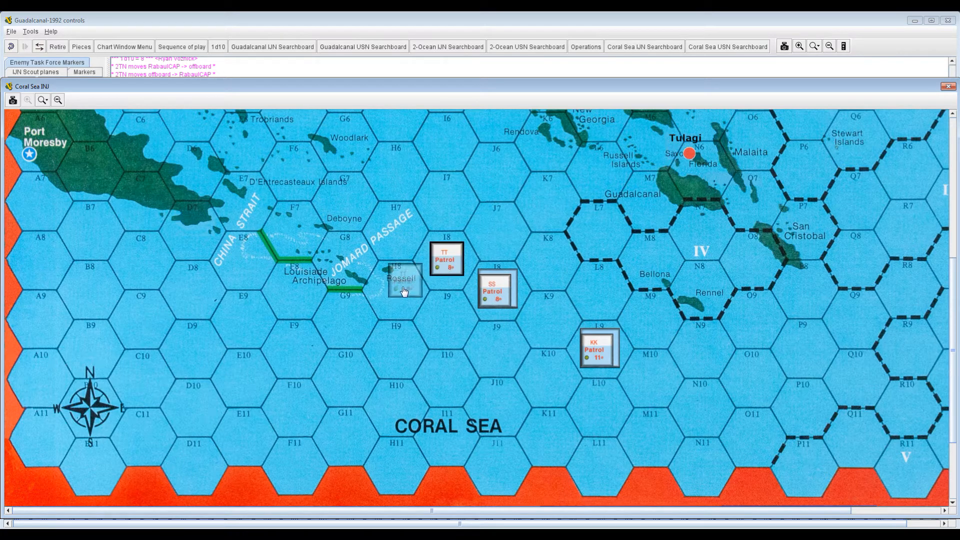
drag(447, 259, 344, 318)
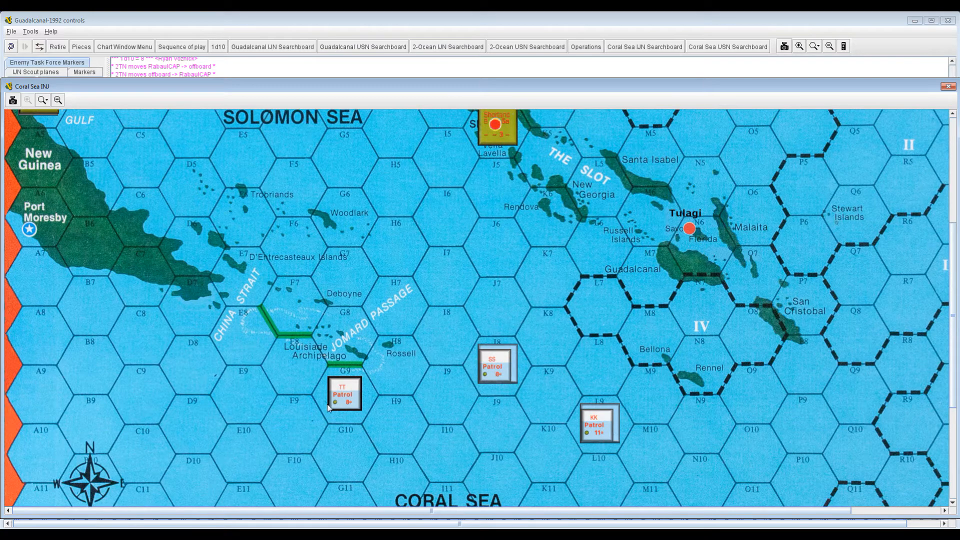
scroll(down, 3)
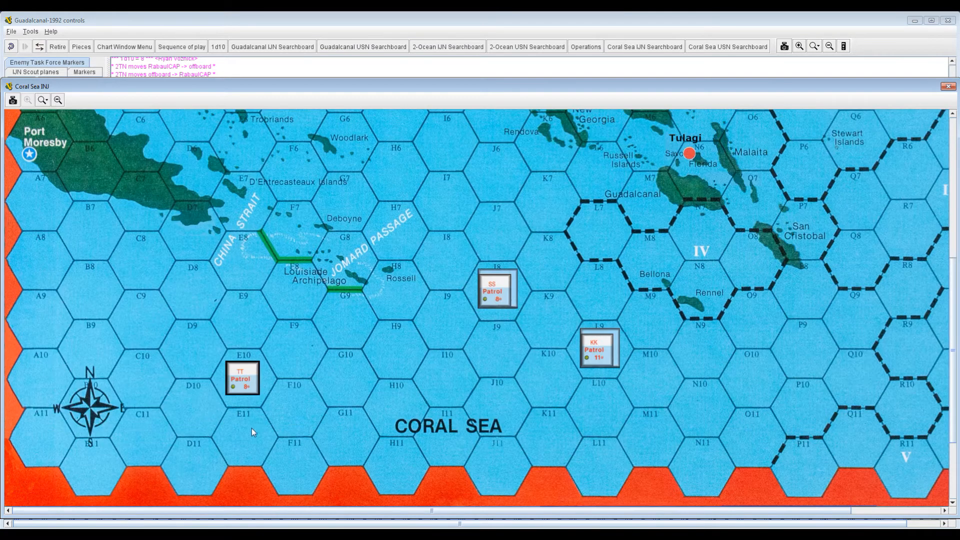
drag(242, 378, 184, 407)
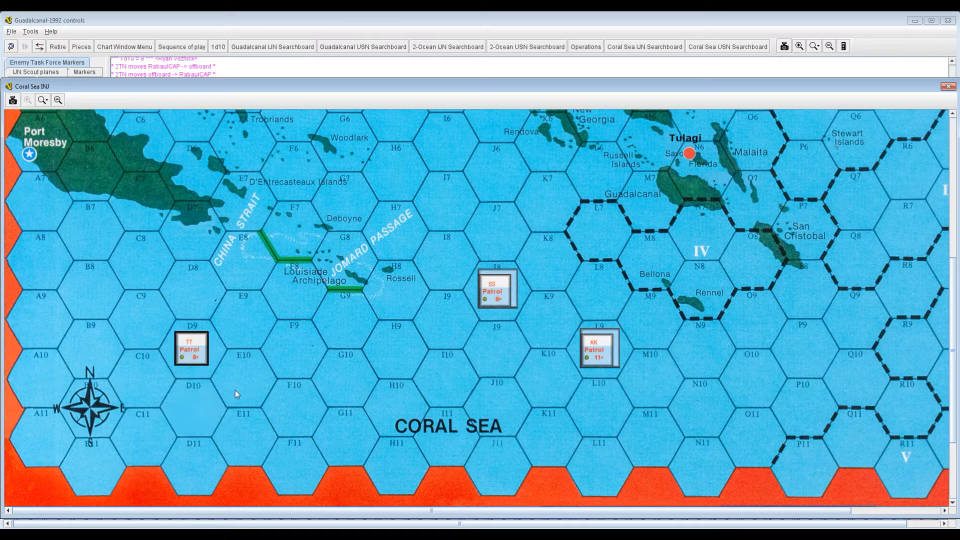
mouse_move(216, 372)
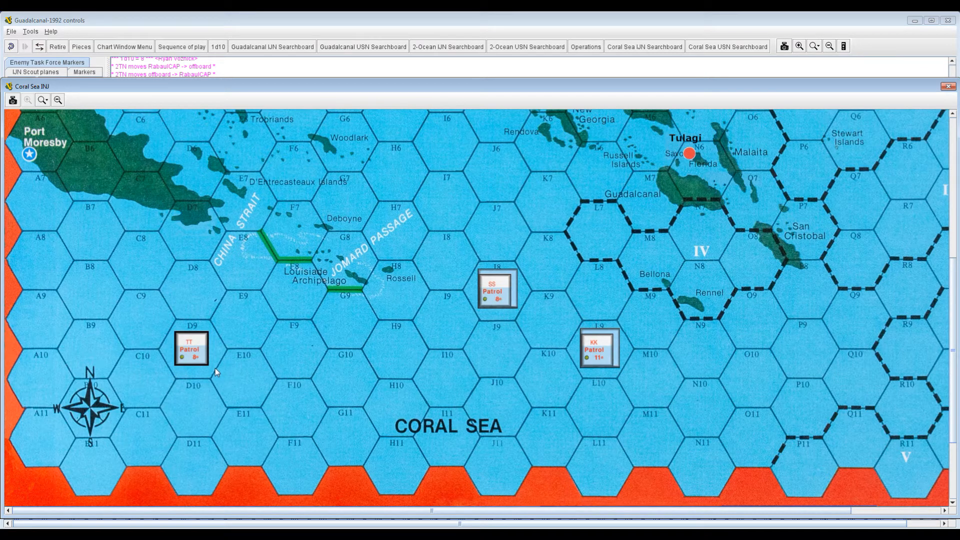
mouse_move(49, 424)
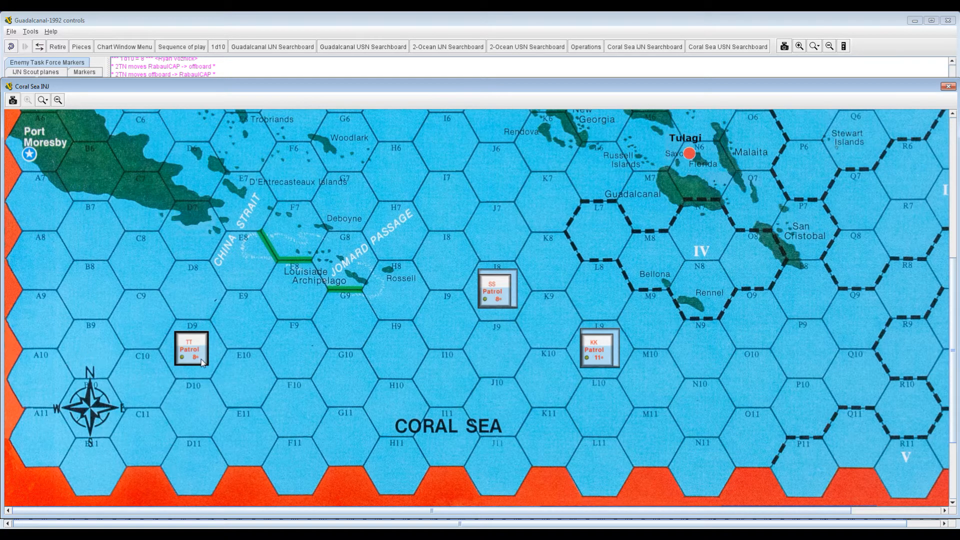
mouse_move(216, 365)
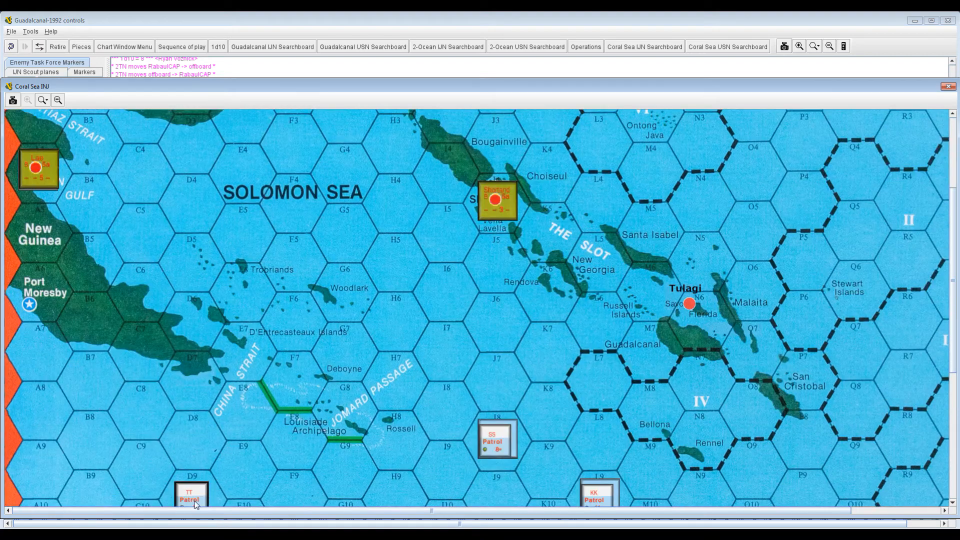
mouse_move(190, 331)
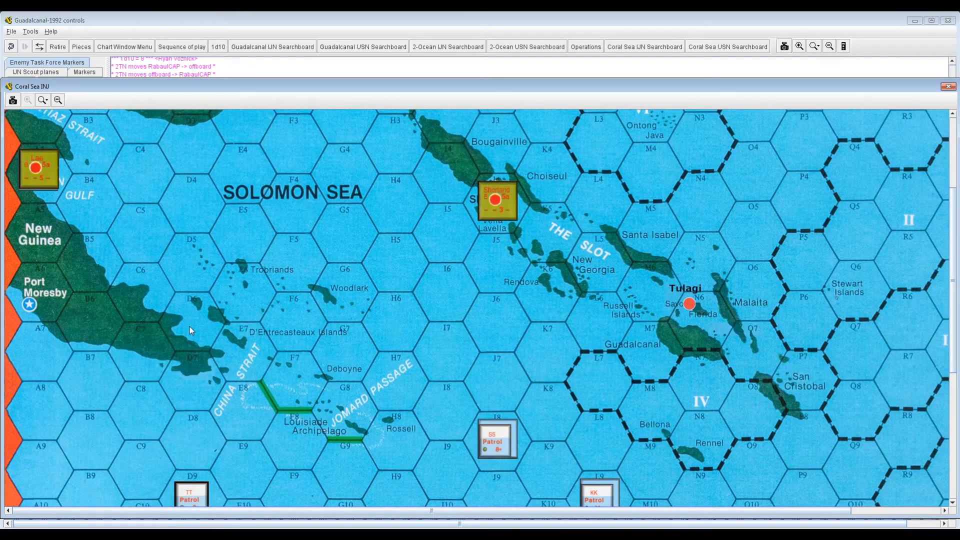
scroll(down, 3)
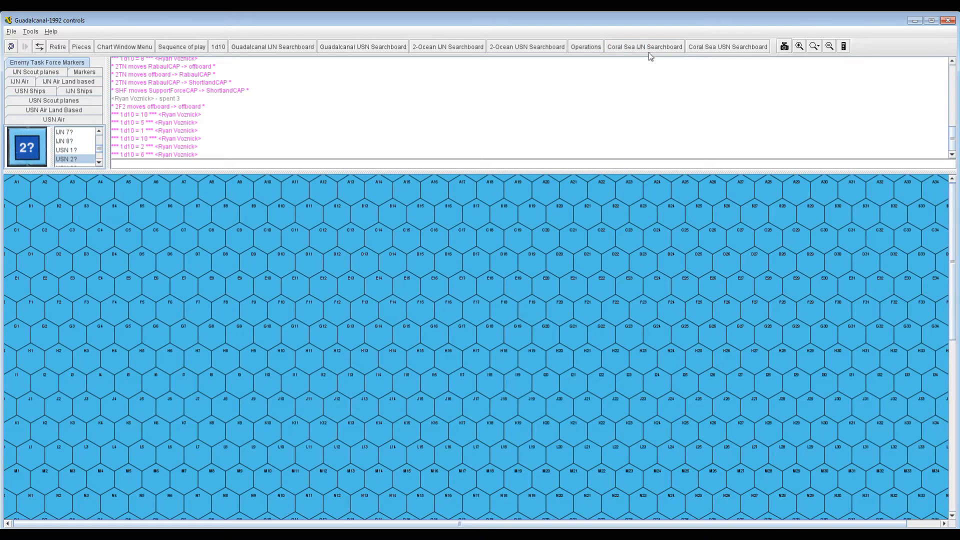
- Return to the Coral Sea map and move the LL scout plane south-west
click(585, 46)
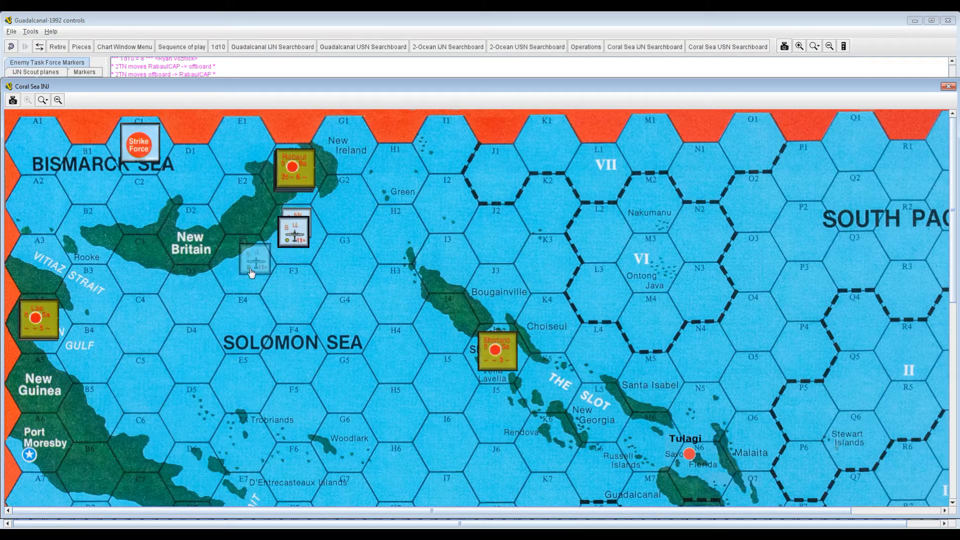
drag(254, 257, 190, 300)
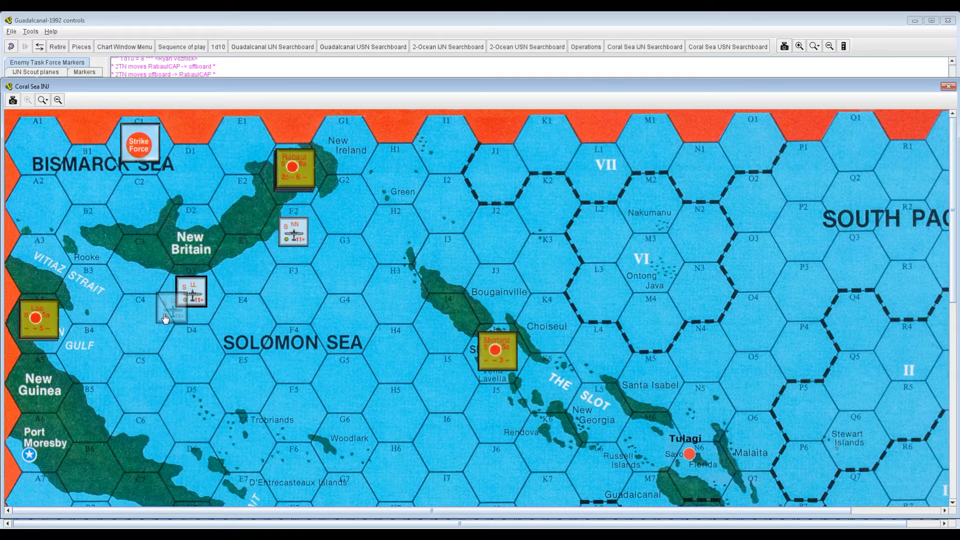
scroll(down, 3)
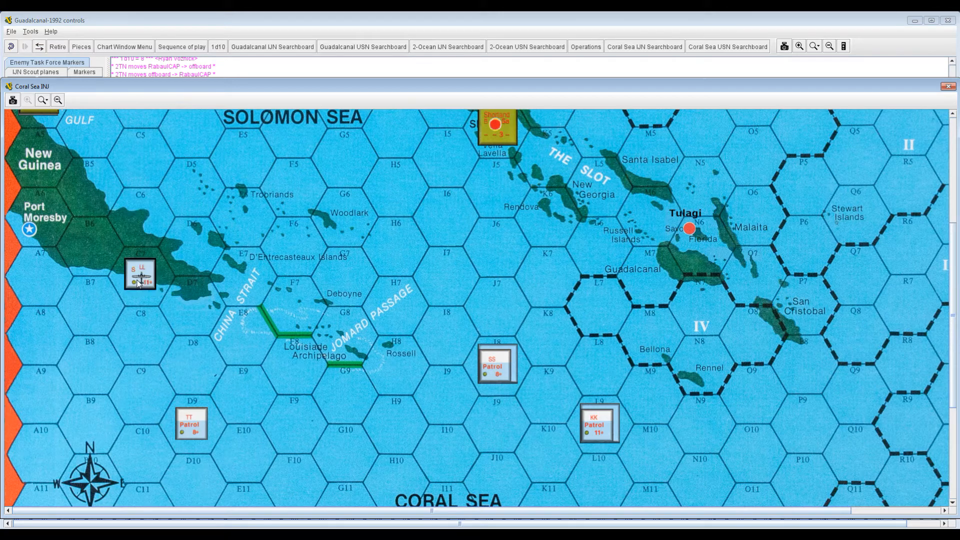
scroll(down, 3)
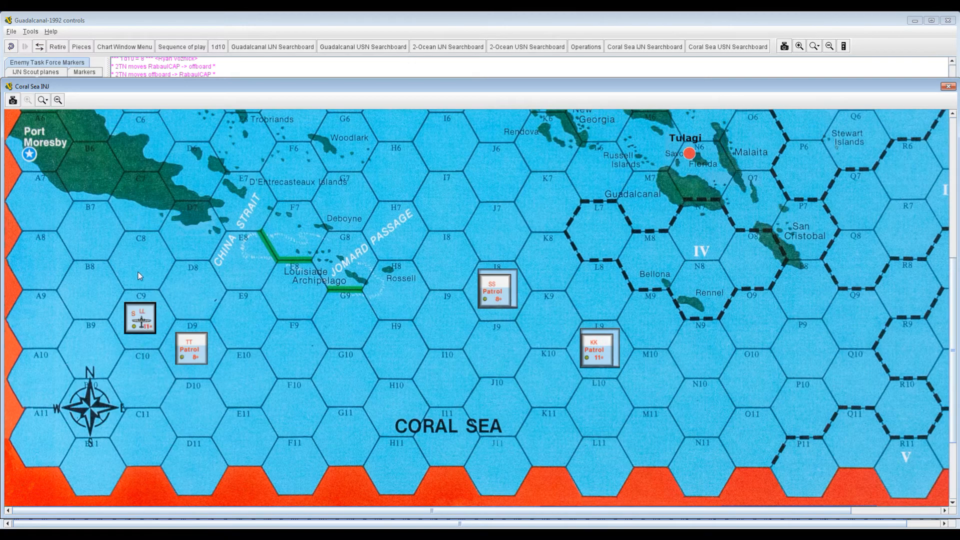
- Carry the NN plane counter south into the Coral Sea to hex B9
drag(140, 318, 140, 377)
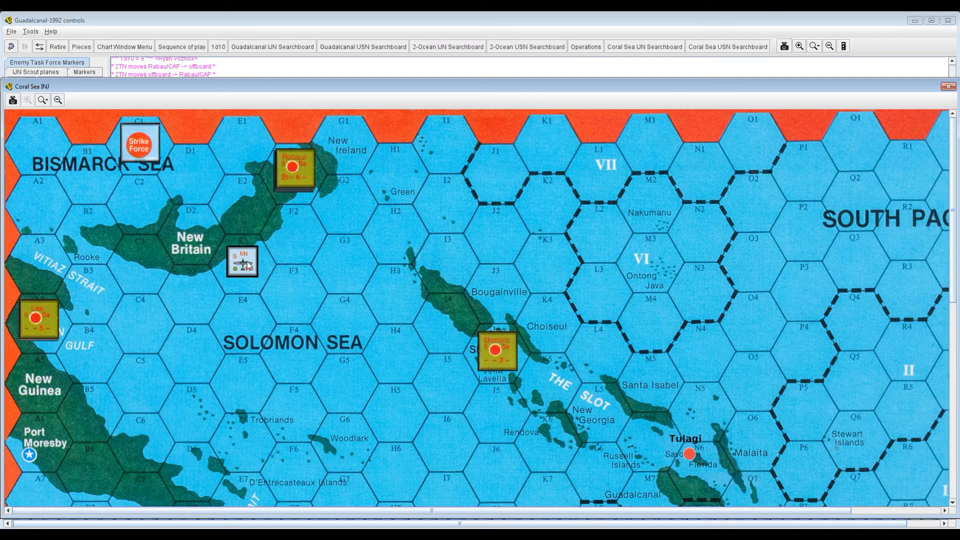
drag(242, 260, 191, 291)
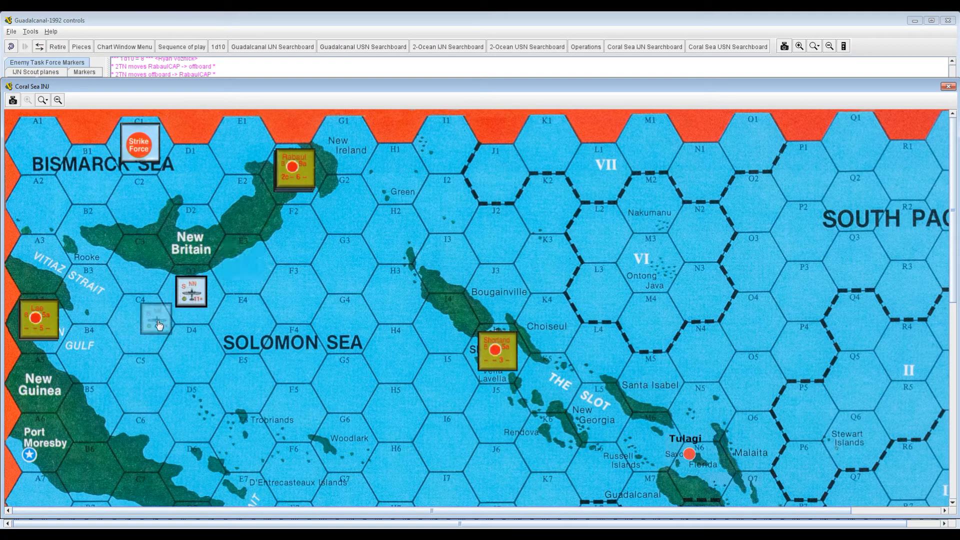
scroll(down, 3)
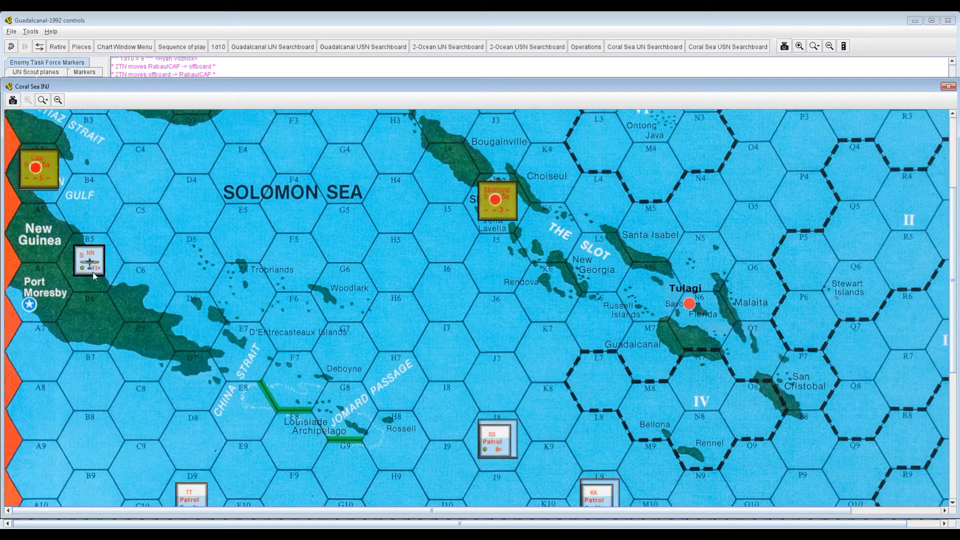
scroll(down, 3)
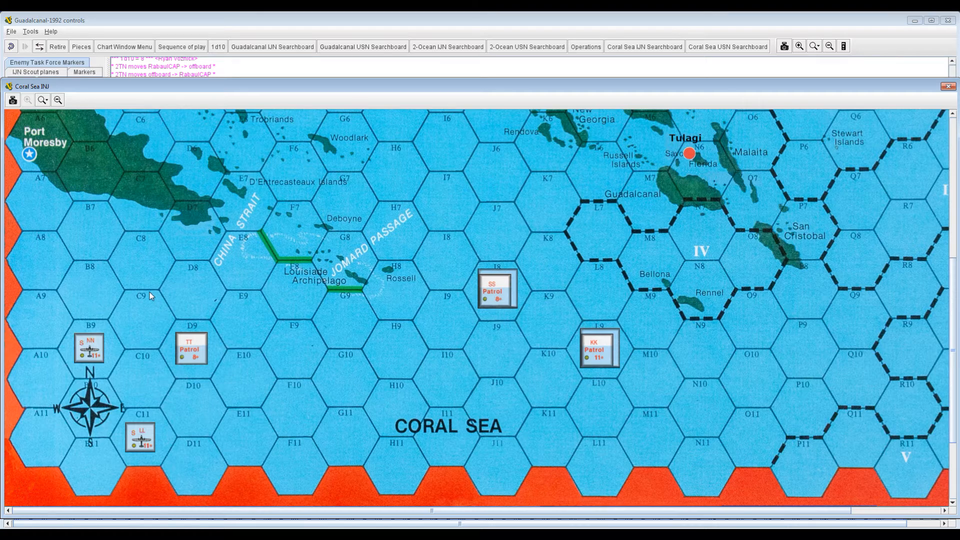
click(496, 288)
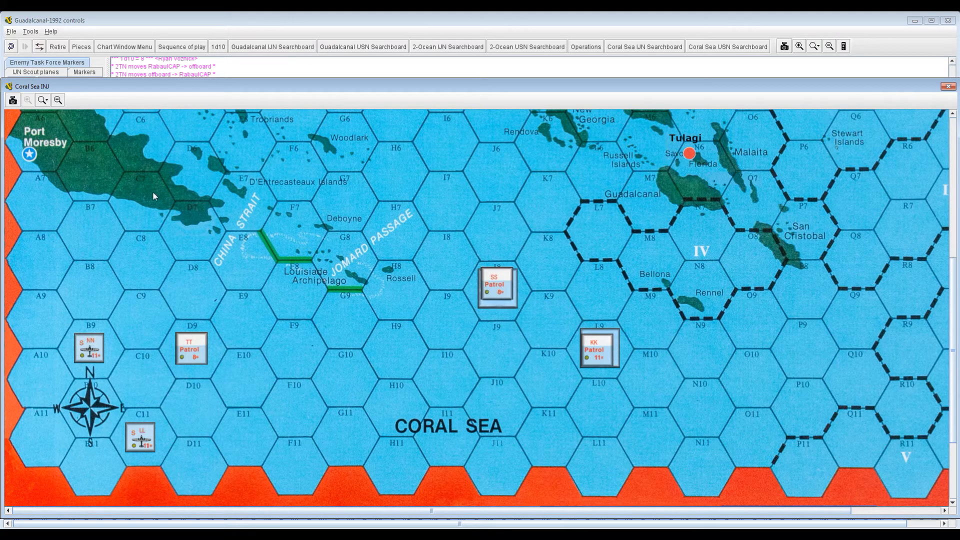
mouse_move(217, 47)
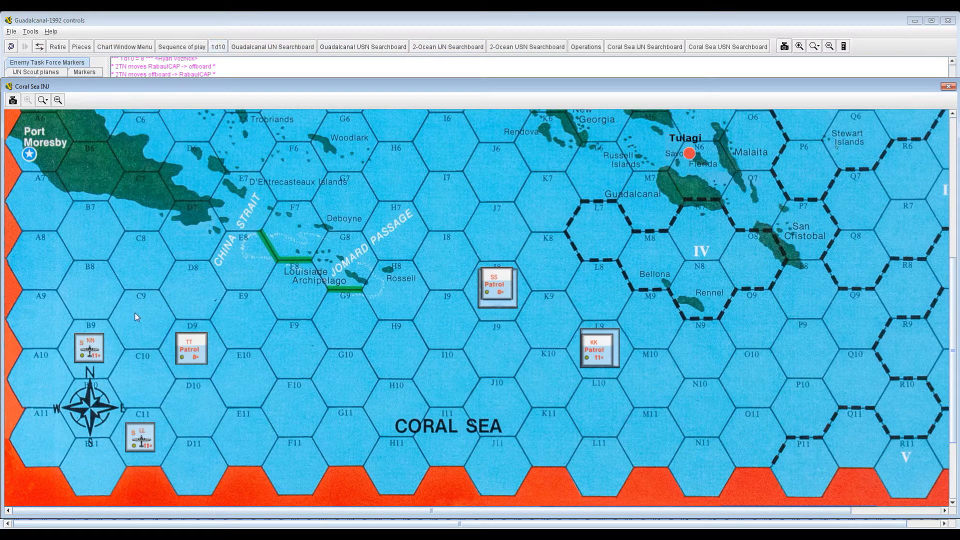
mouse_move(254, 79)
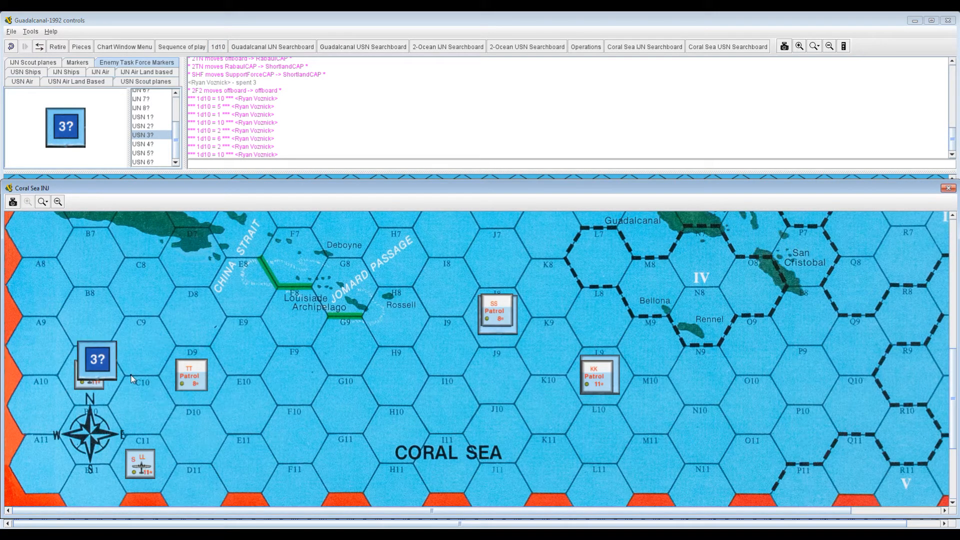
- Tuck the USN 3? marker under the NN plane in B9
right_click(96, 360)
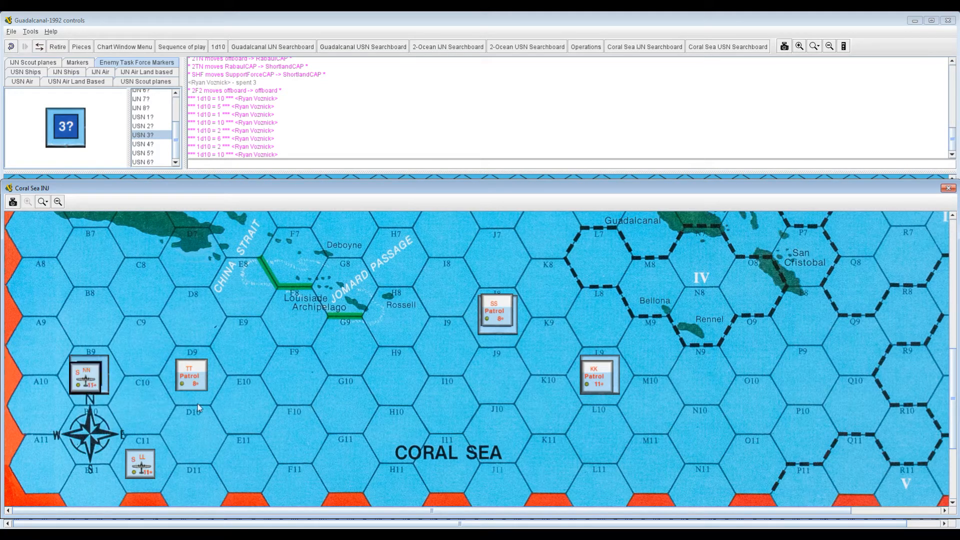
scroll(down, 3)
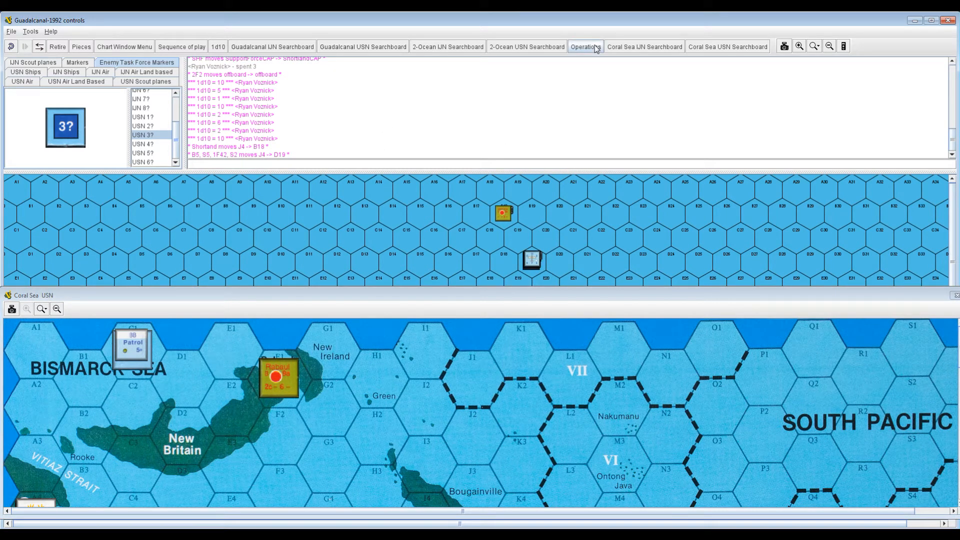
- Bring up the Operations board from the toolbar
click(584, 46)
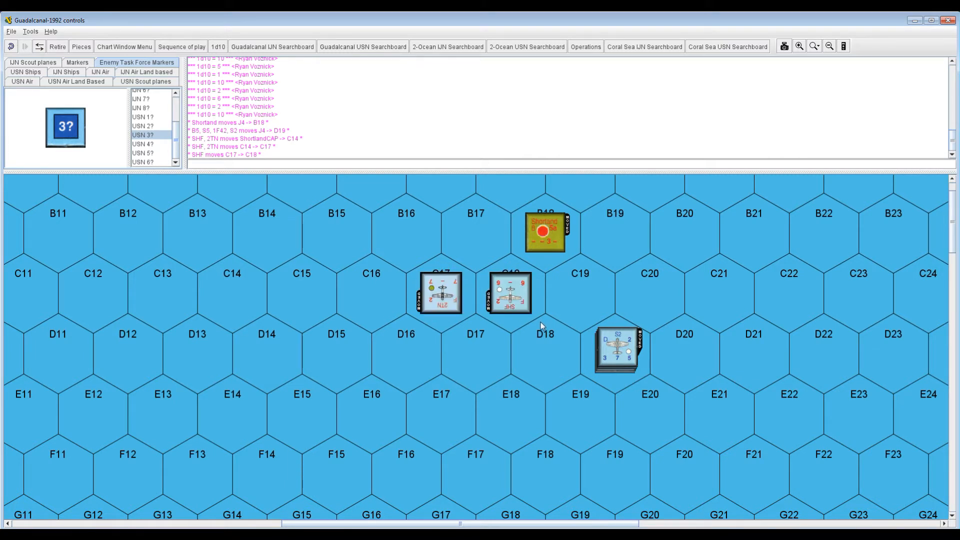
- Move B5 out to F16 and shift the 2TN plane east
drag(617, 349, 618, 340)
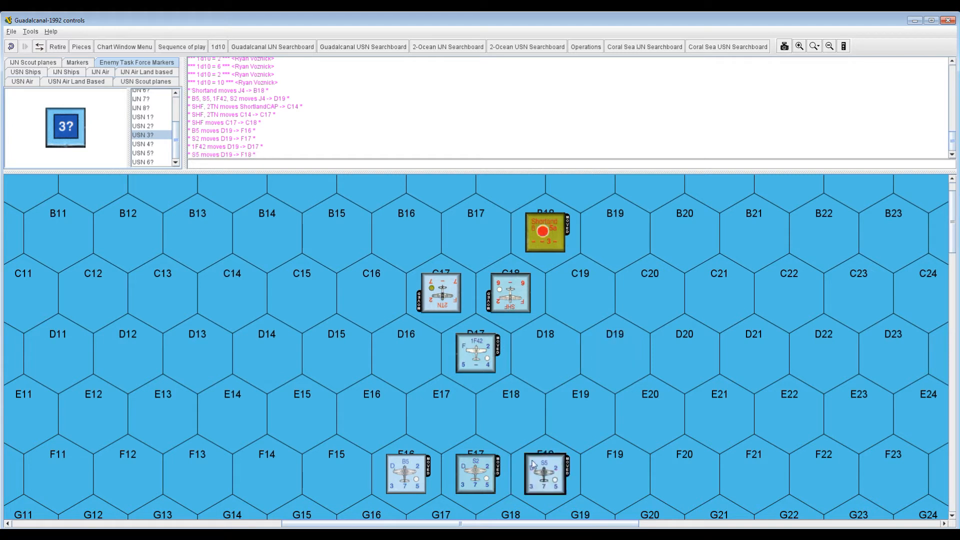
mouse_move(519, 415)
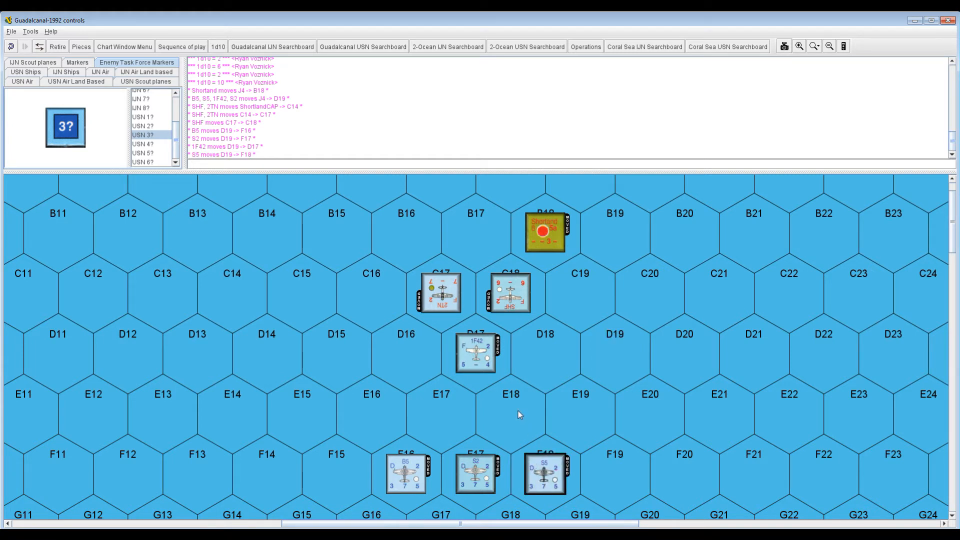
mouse_move(466, 316)
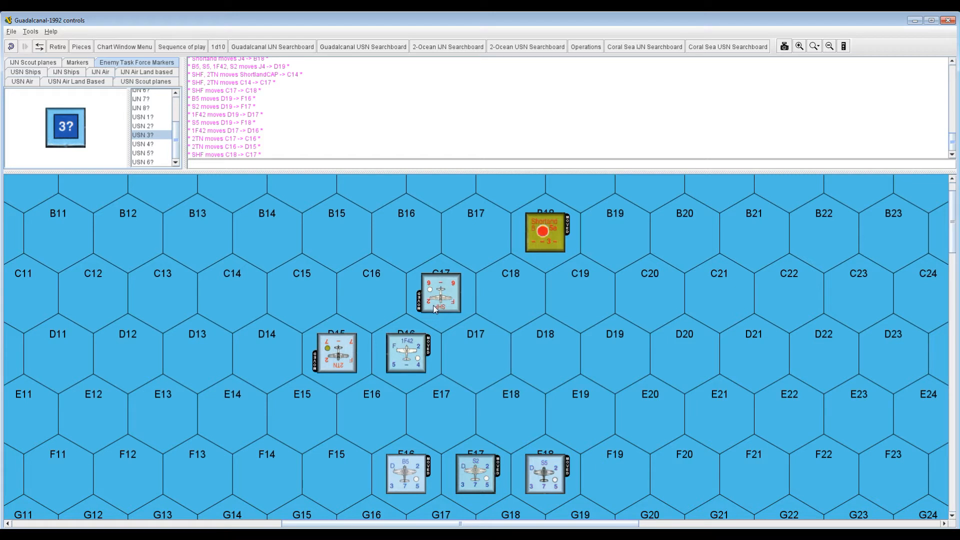
drag(438, 294, 490, 318)
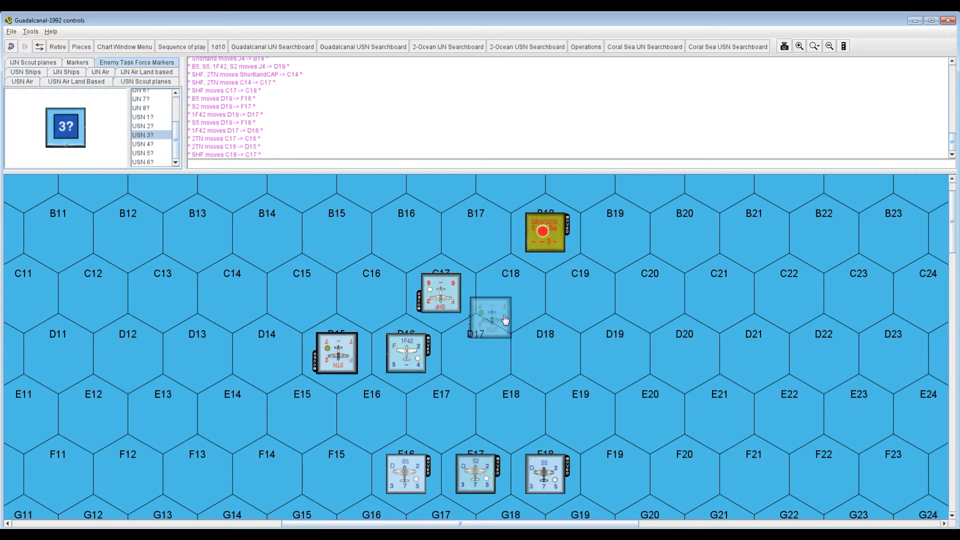
drag(335, 353, 510, 292)
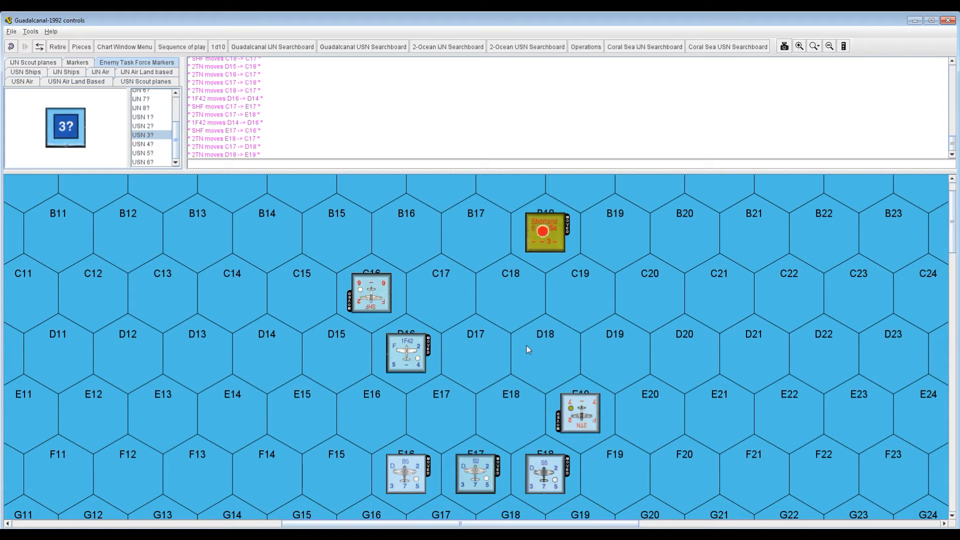
mouse_move(496, 327)
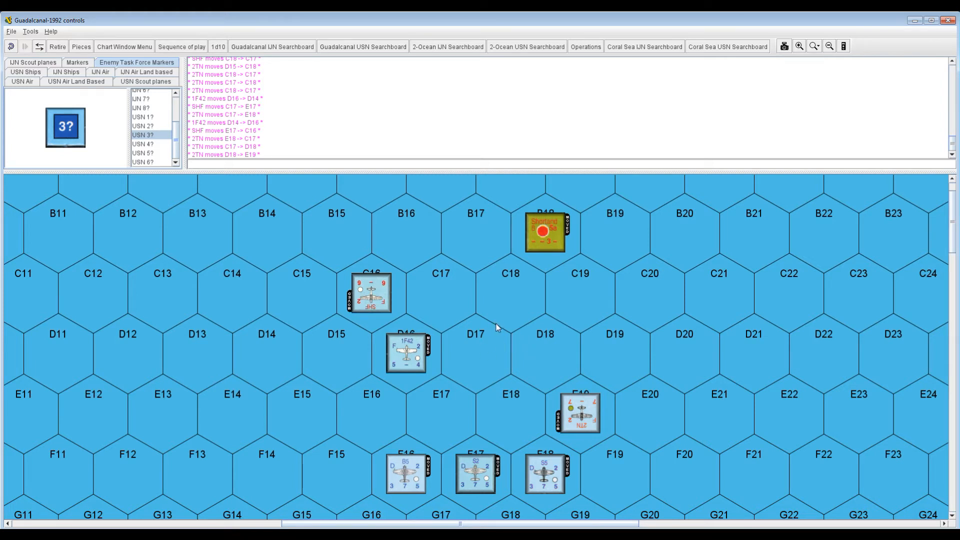
mouse_move(515, 316)
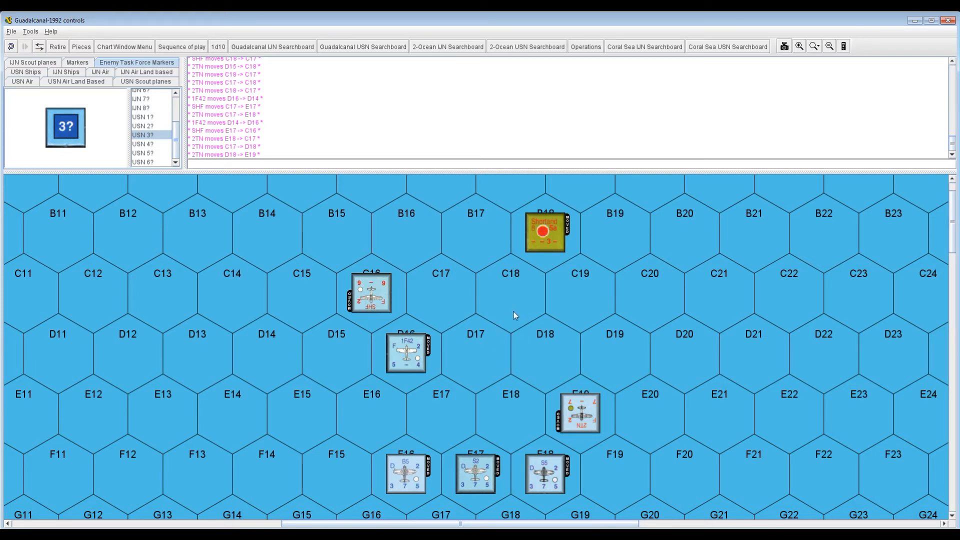
mouse_move(519, 309)
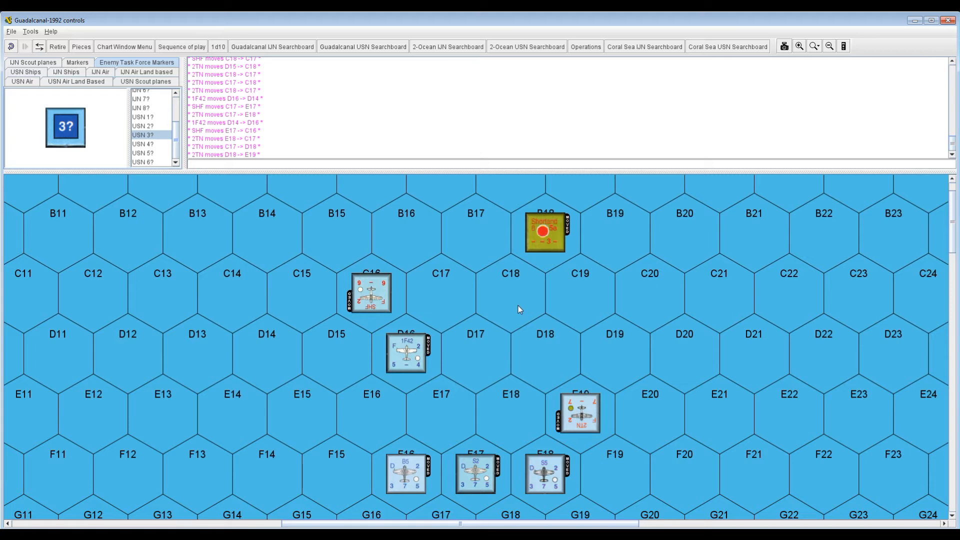
mouse_move(515, 309)
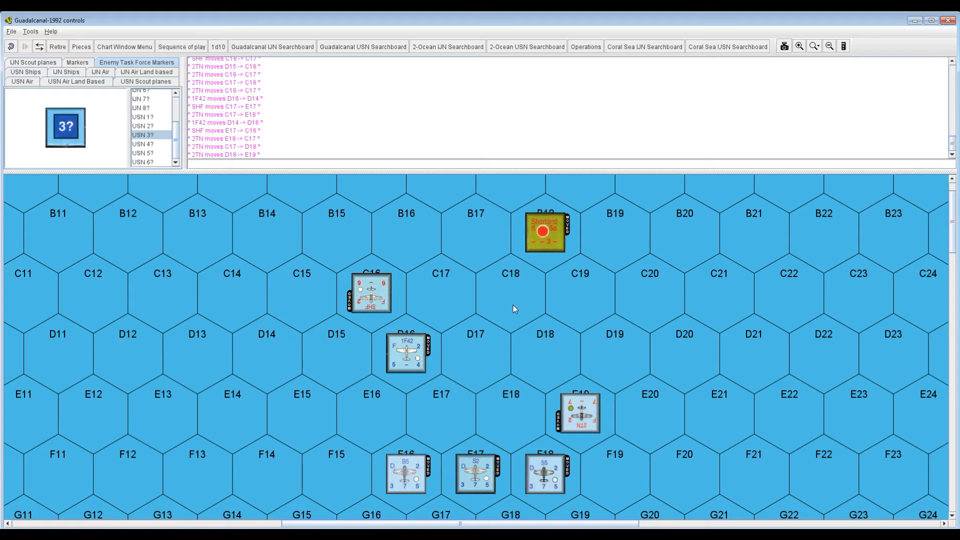
mouse_move(539, 343)
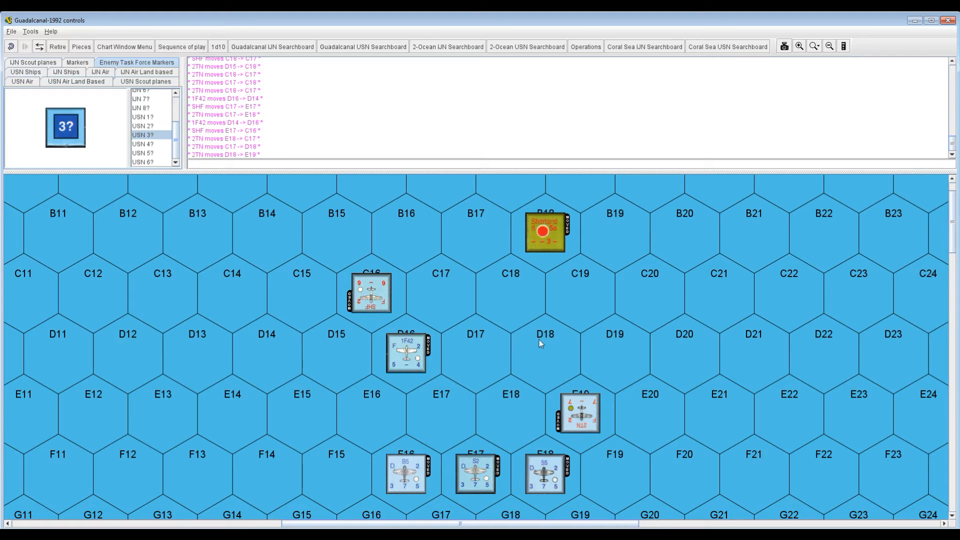
- Scroll the Operations board and roll a ten-sided die
scroll(down, 3)
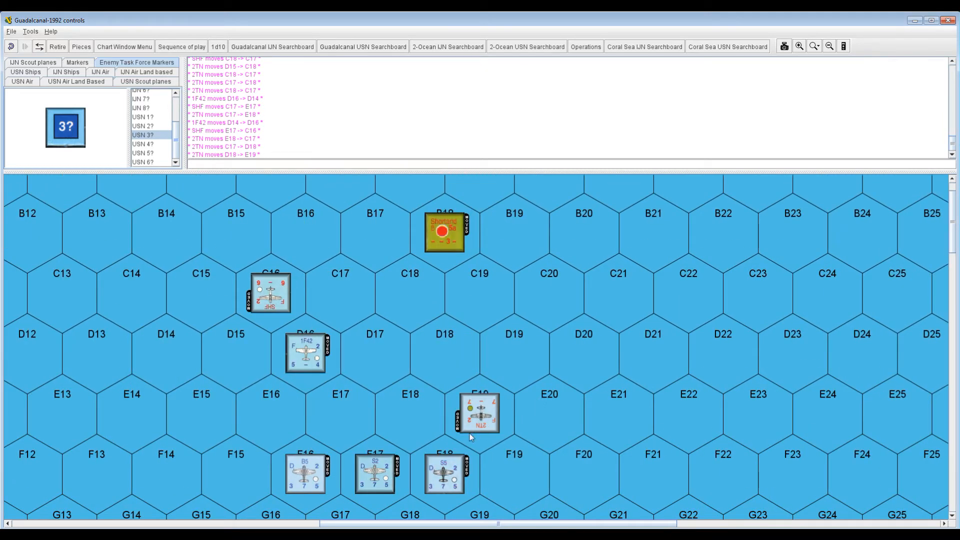
mouse_move(504, 430)
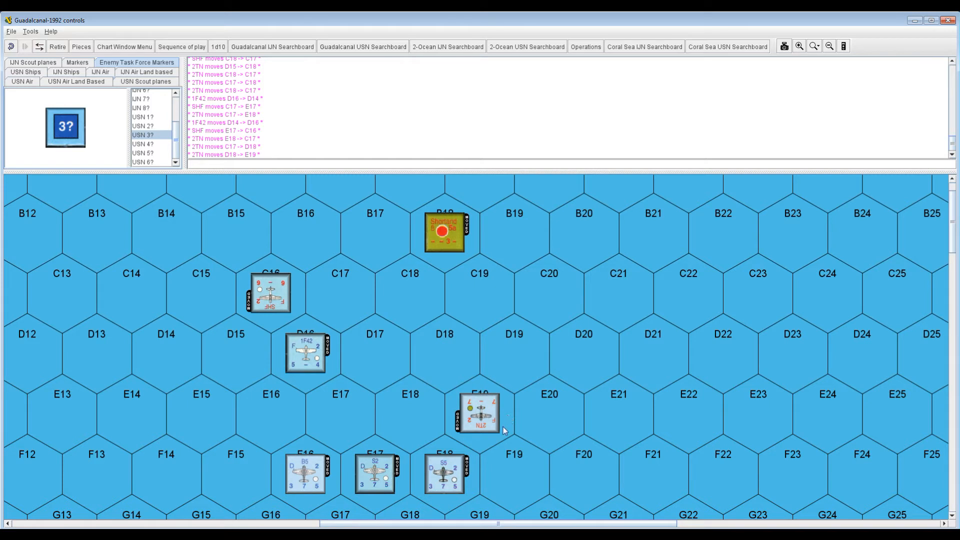
mouse_move(538, 472)
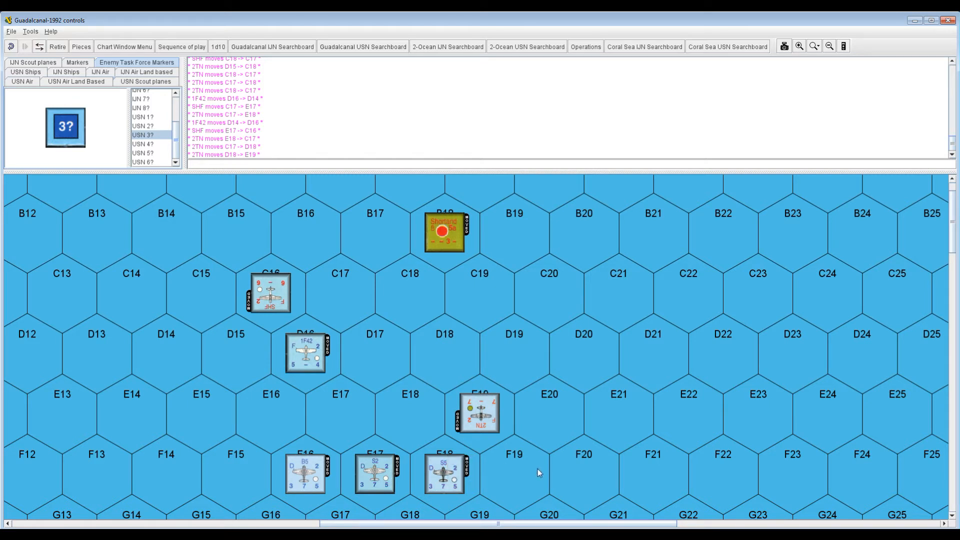
mouse_move(531, 474)
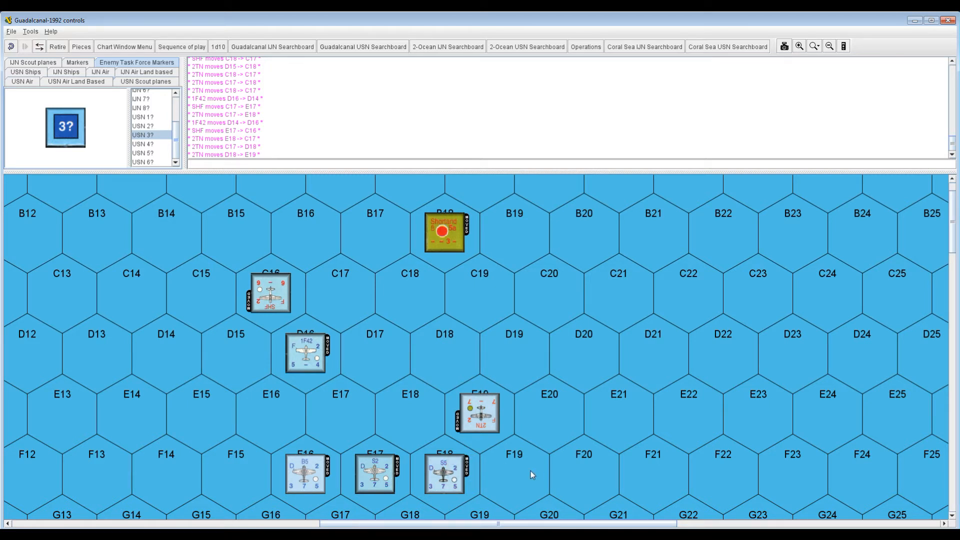
mouse_move(362, 389)
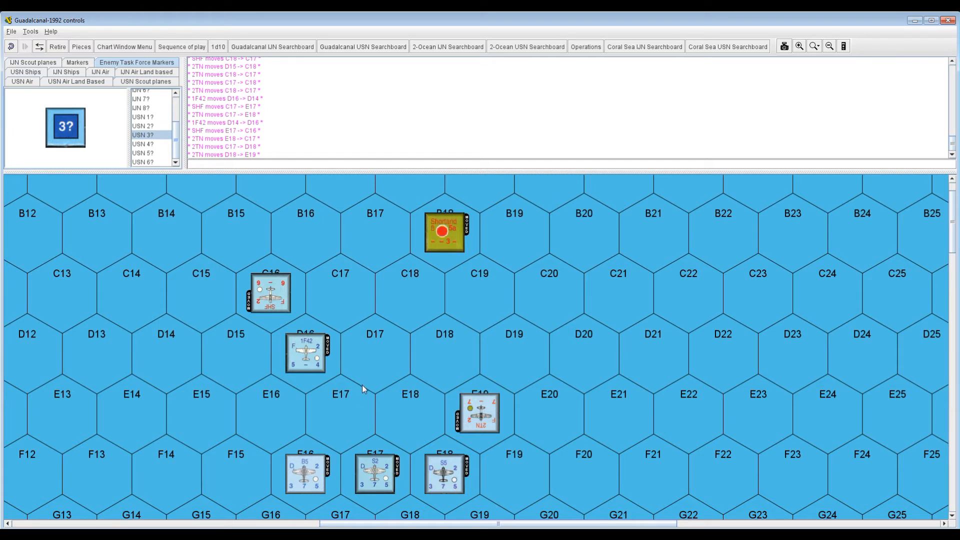
mouse_move(276, 354)
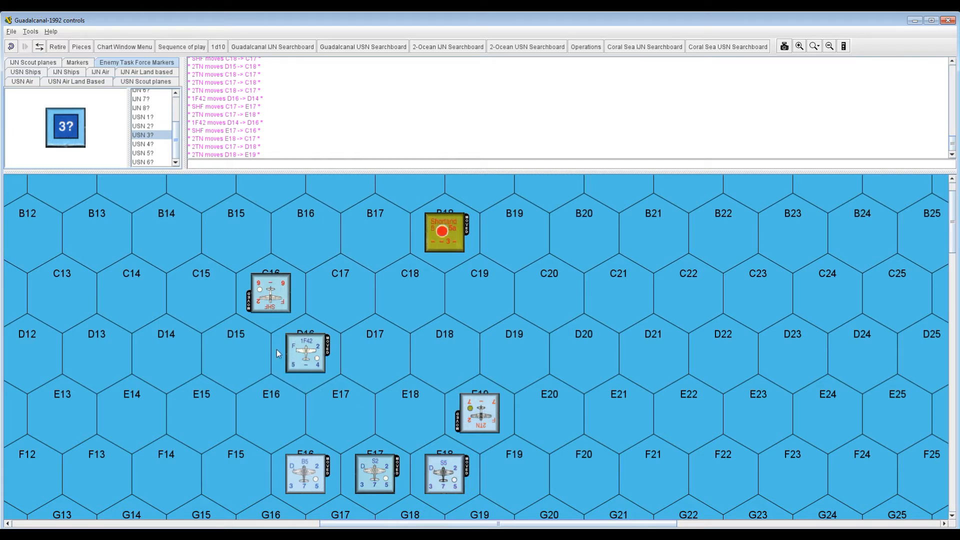
mouse_move(344, 232)
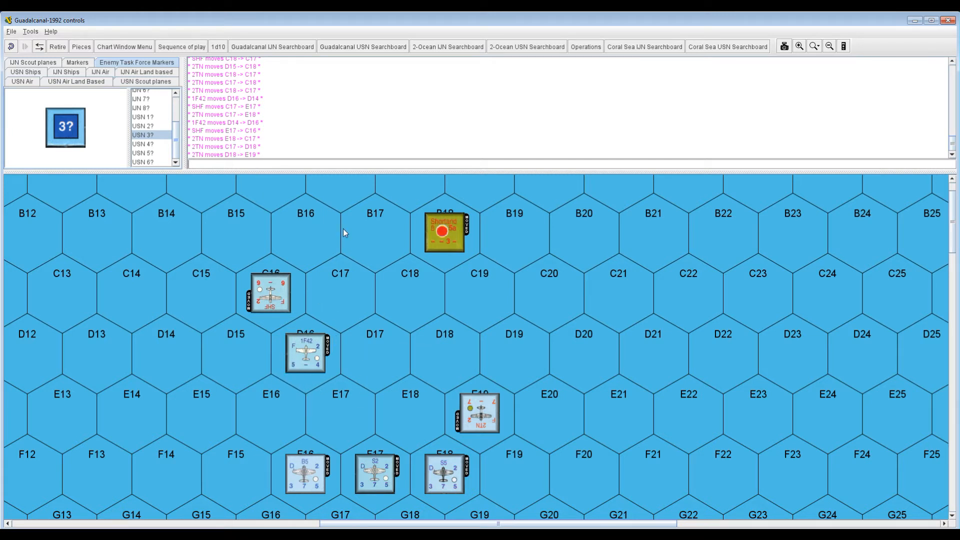
mouse_move(260, 149)
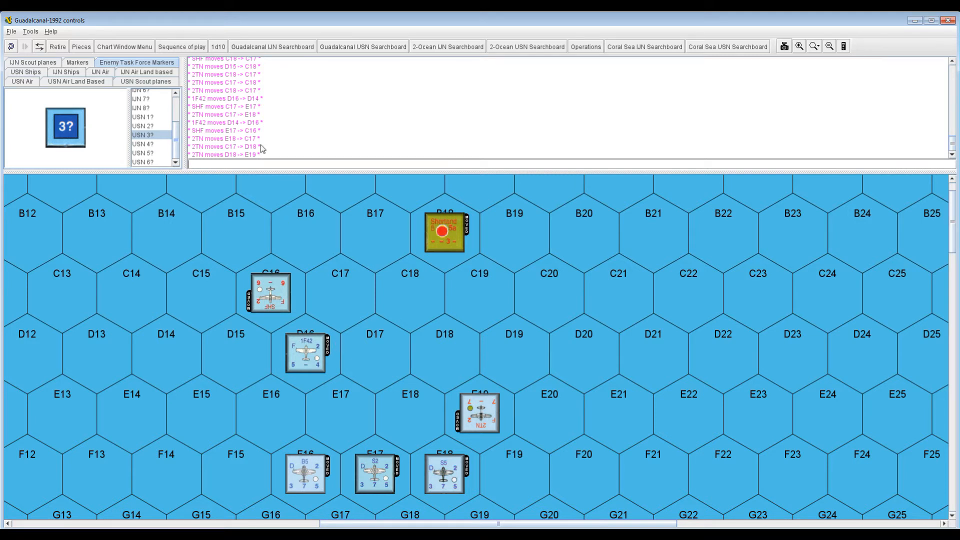
mouse_move(357, 279)
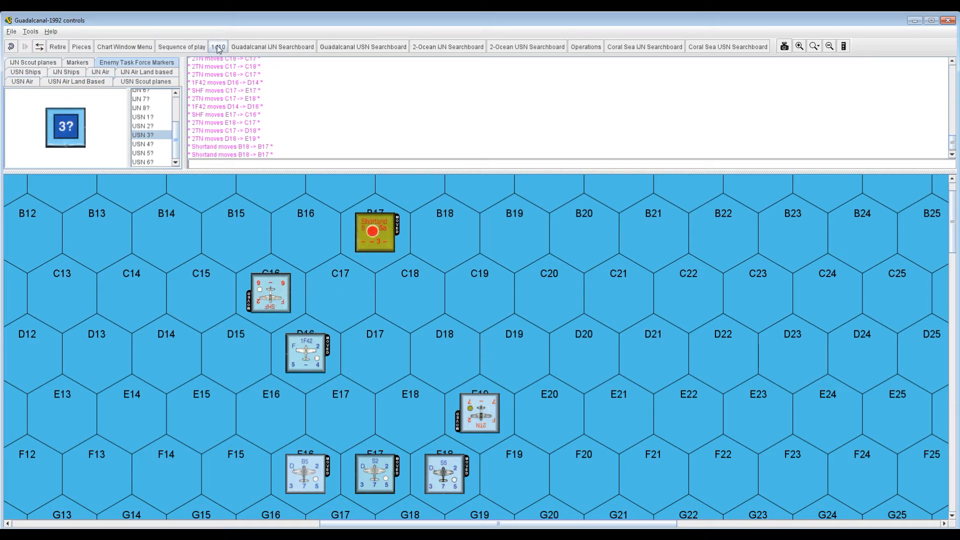
click(218, 46)
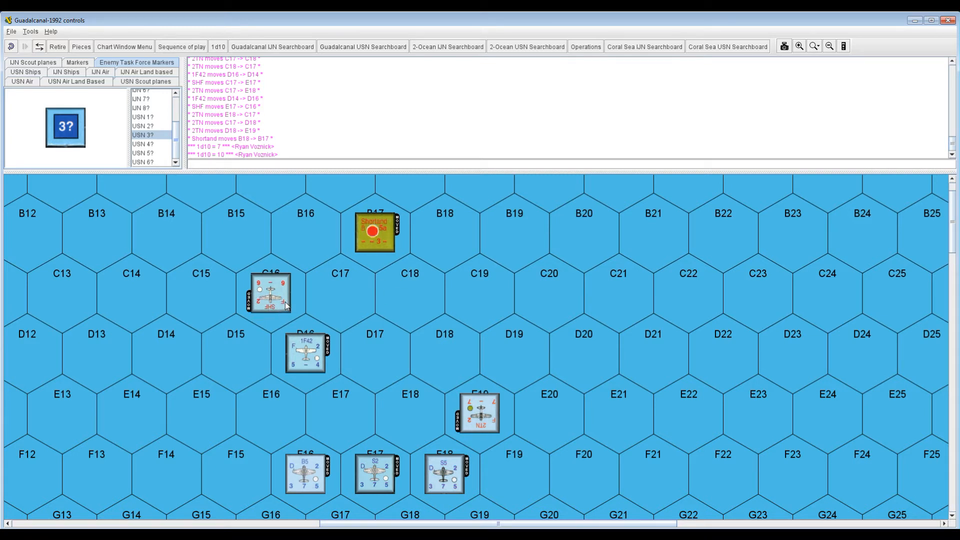
mouse_move(264, 264)
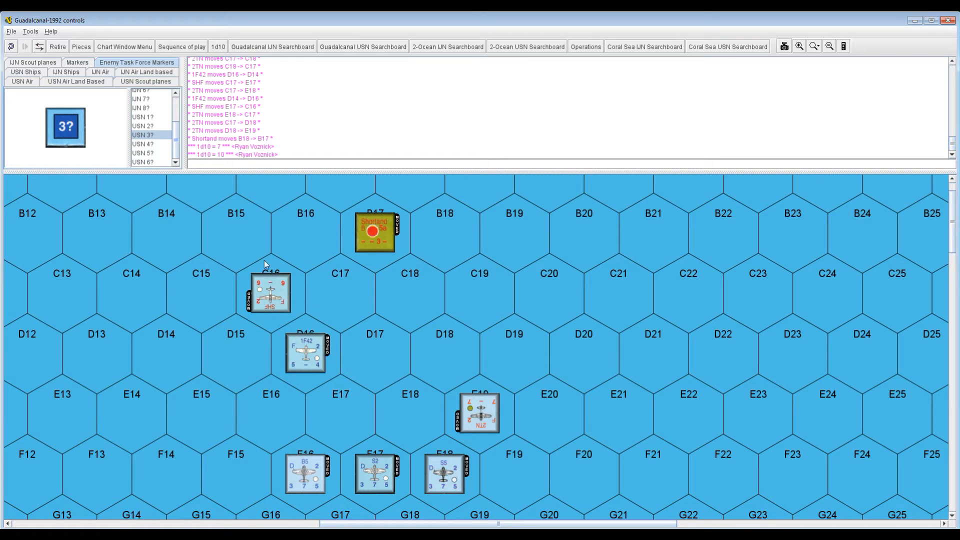
mouse_move(292, 303)
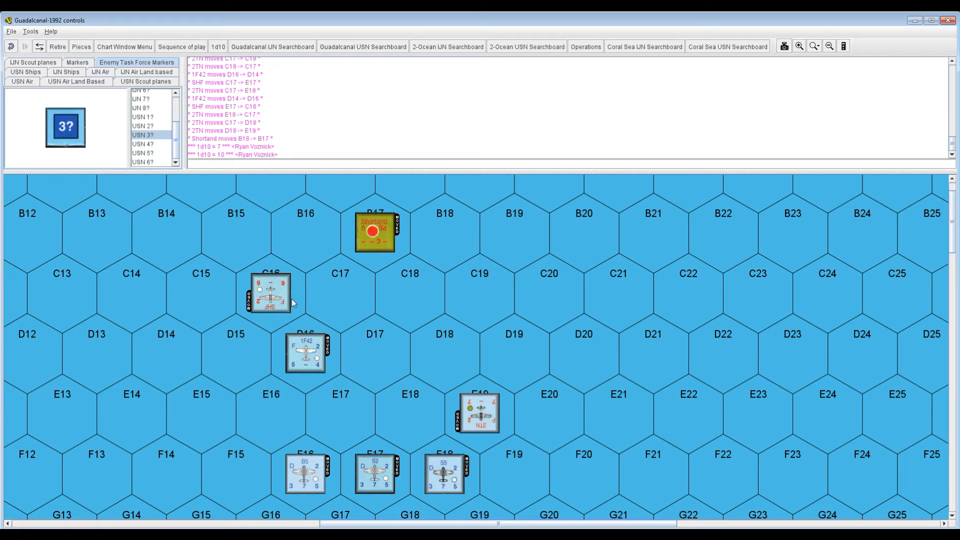
mouse_move(290, 300)
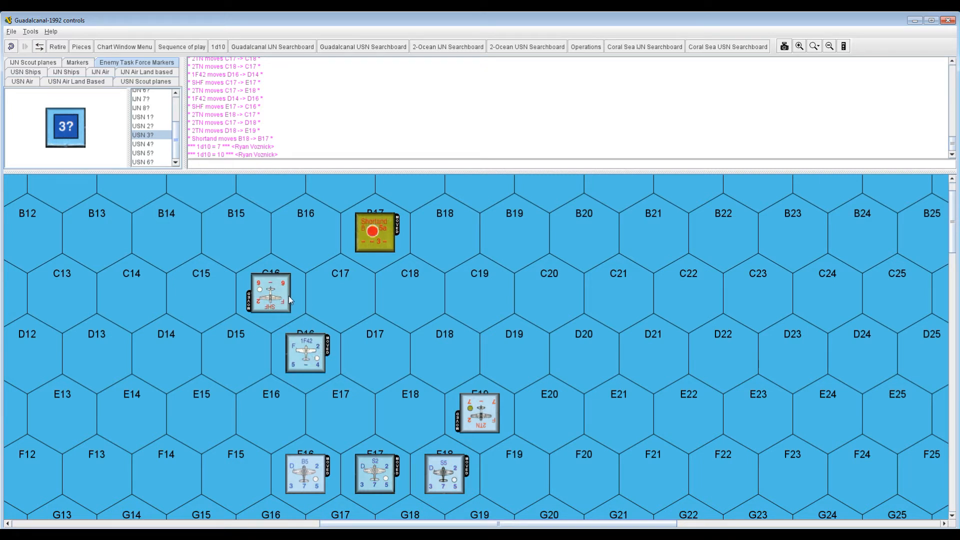
mouse_move(266, 194)
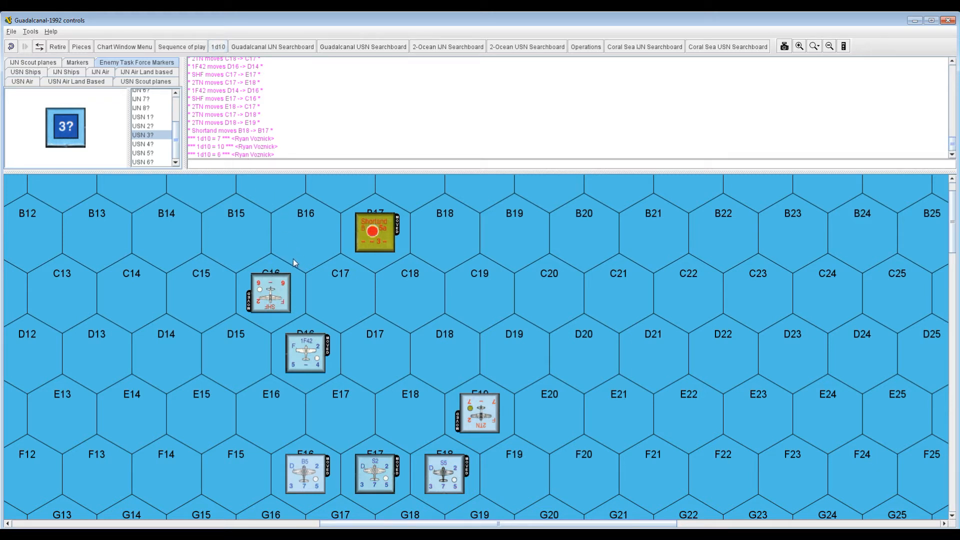
mouse_move(300, 288)
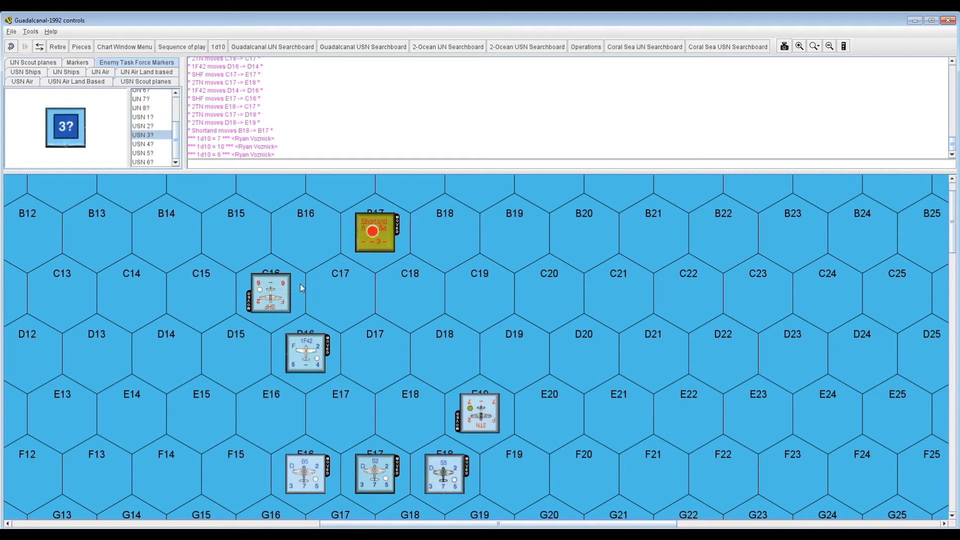
mouse_move(316, 306)
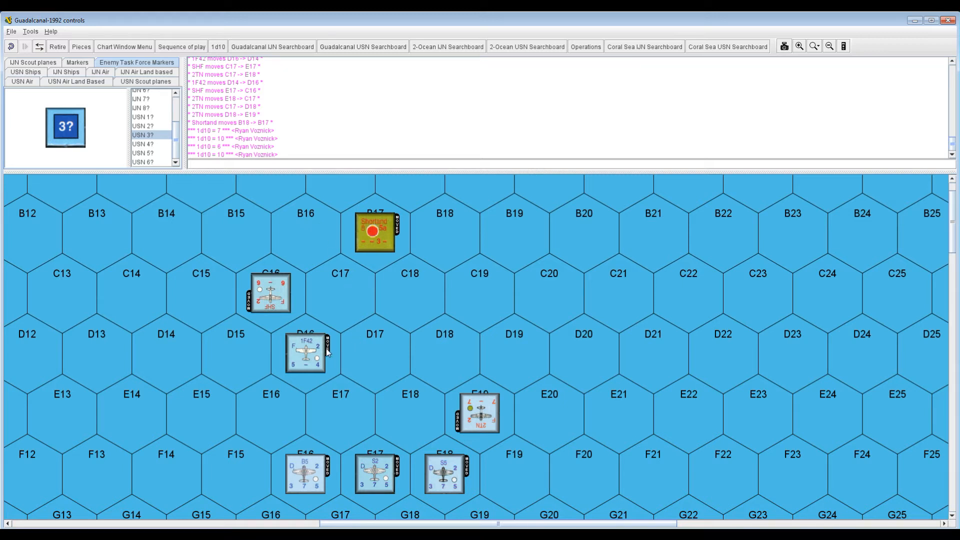
mouse_move(331, 341)
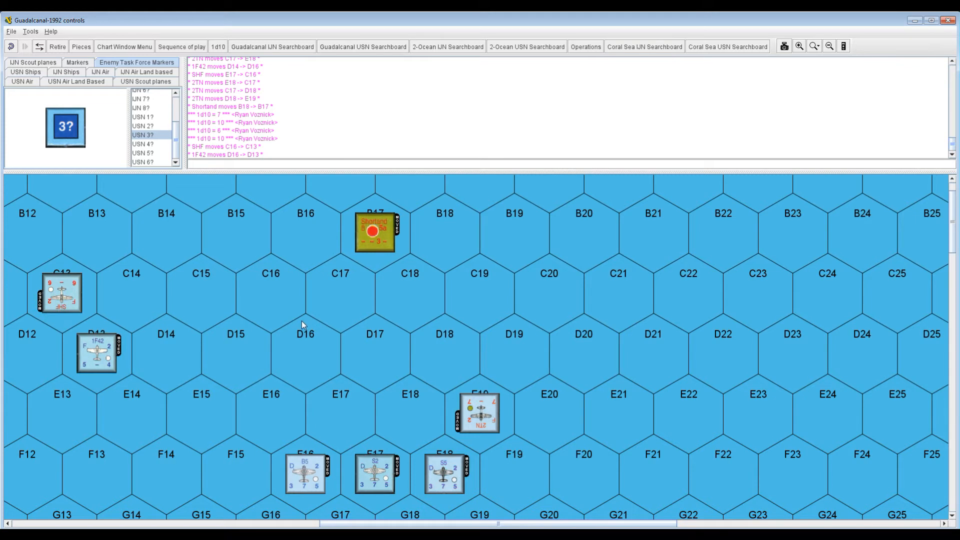
mouse_move(104, 379)
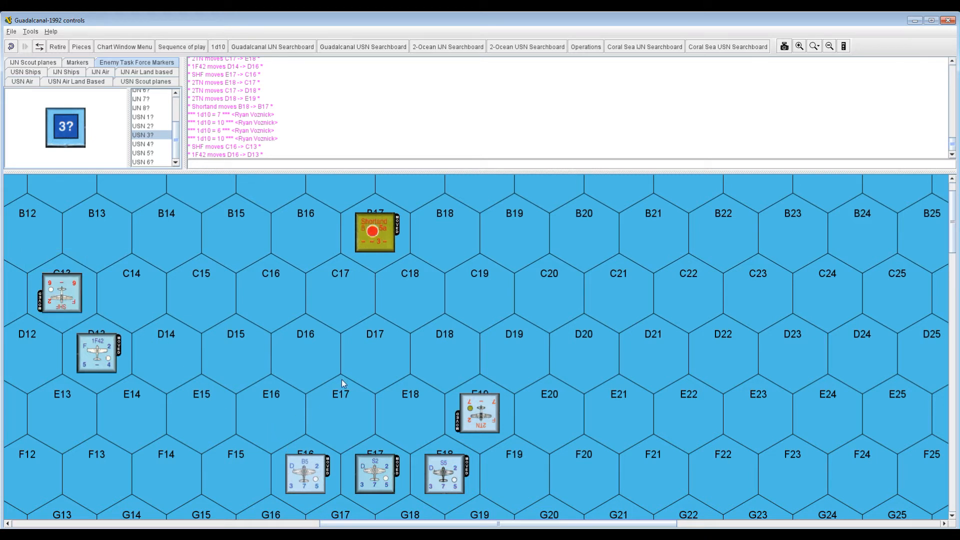
mouse_move(510, 403)
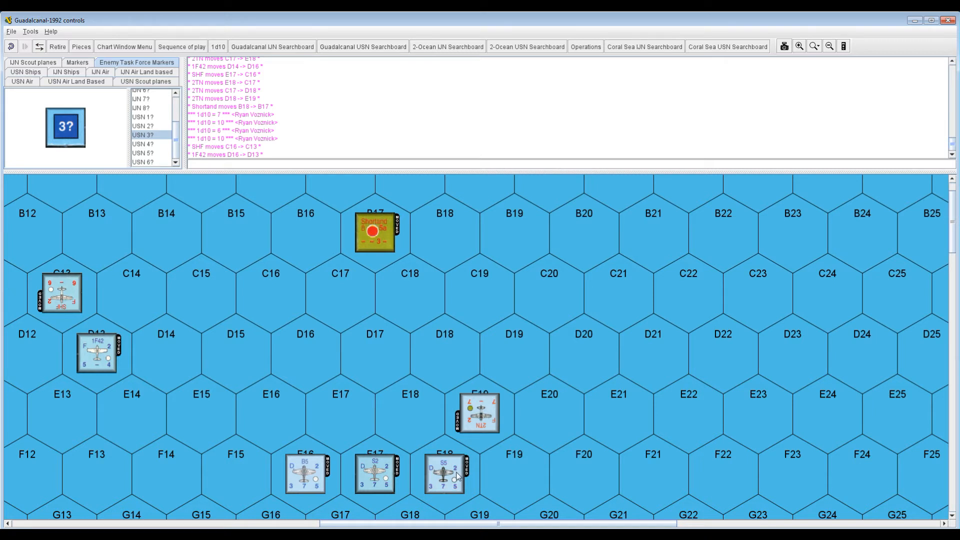
mouse_move(486, 413)
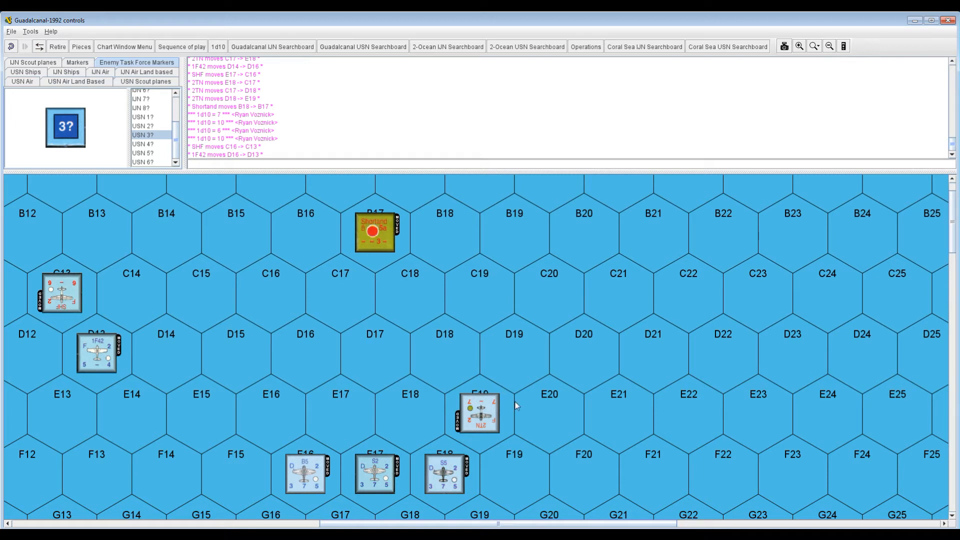
mouse_move(484, 387)
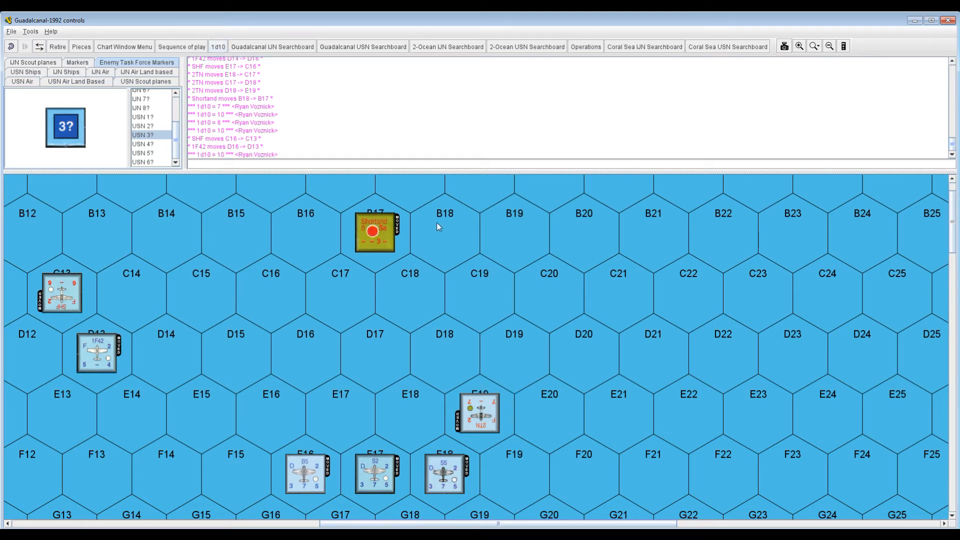
mouse_move(515, 346)
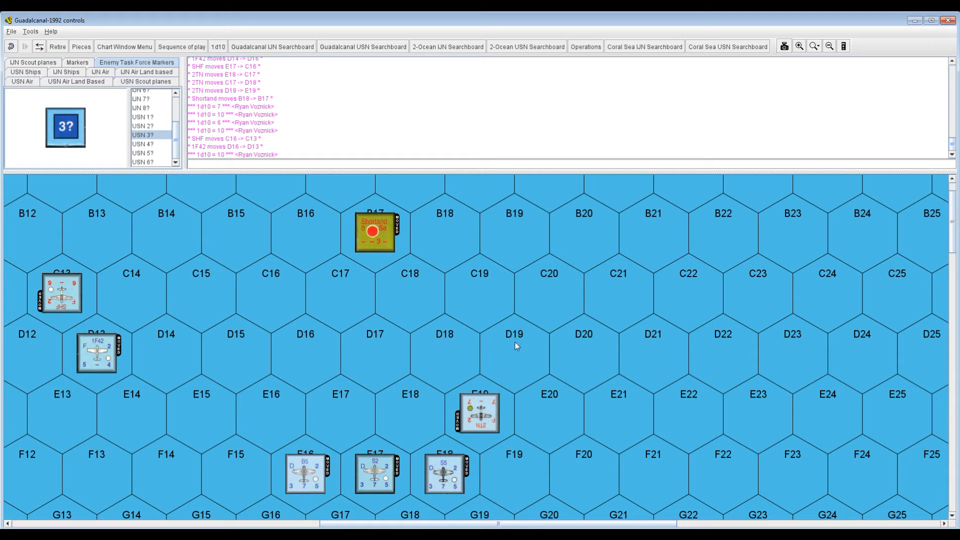
mouse_move(497, 409)
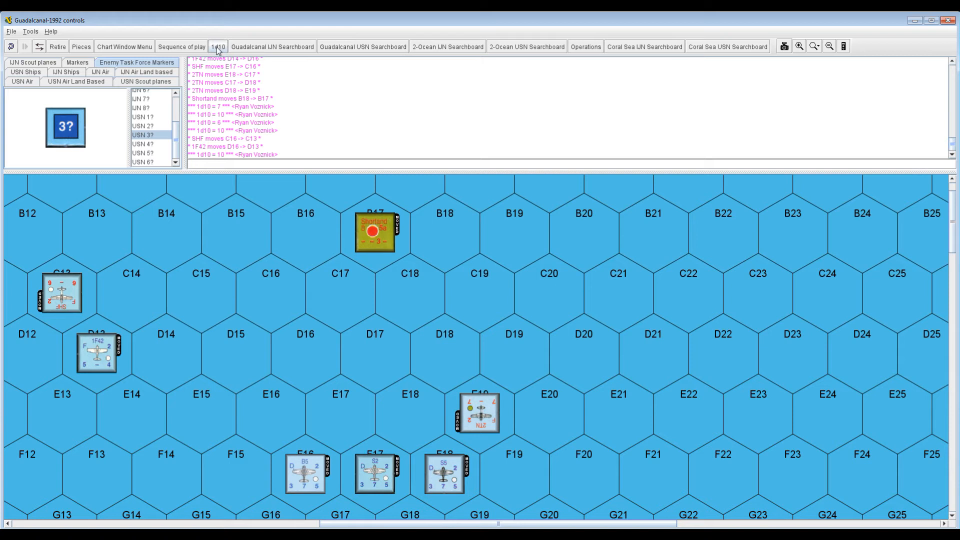
- Roll another ten-sided die with the 1d10 button
click(218, 46)
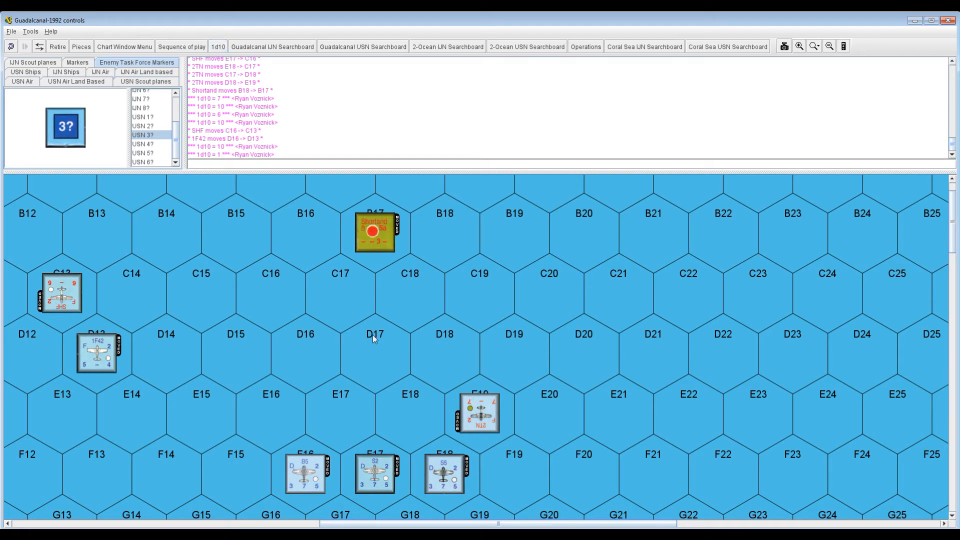
mouse_move(378, 335)
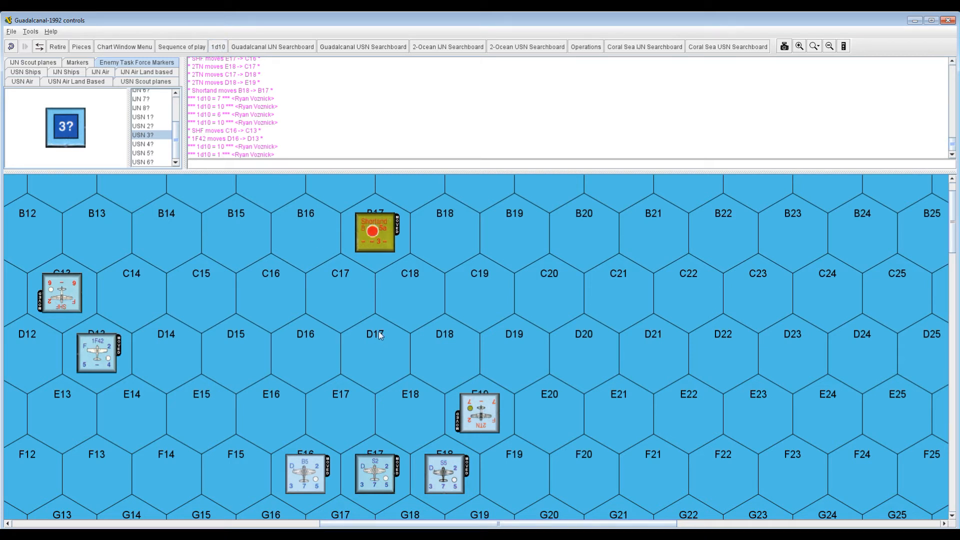
mouse_move(463, 359)
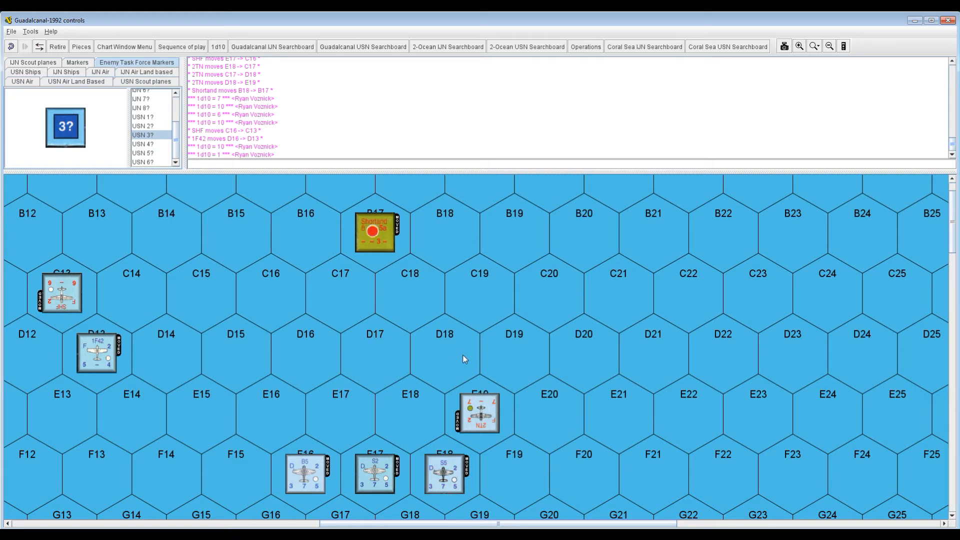
mouse_move(471, 349)
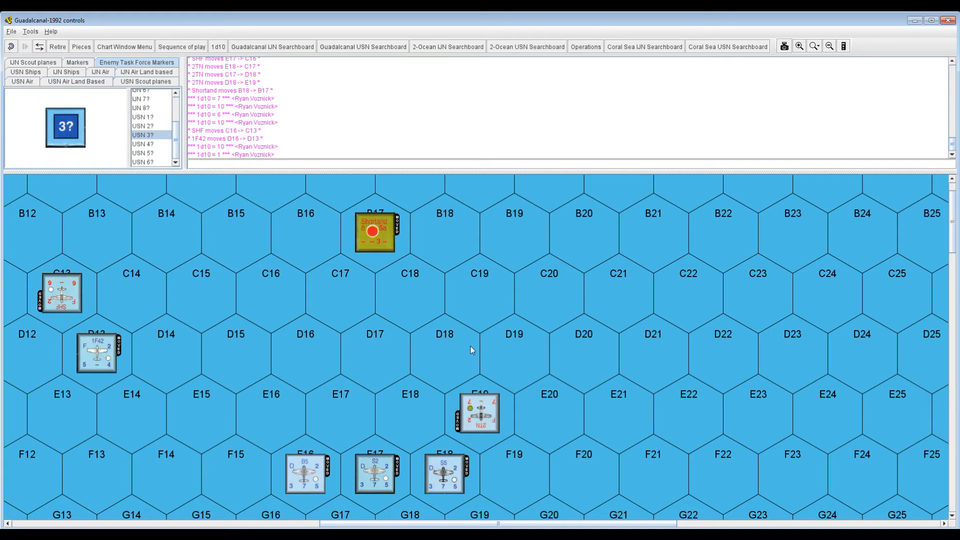
mouse_move(447, 345)
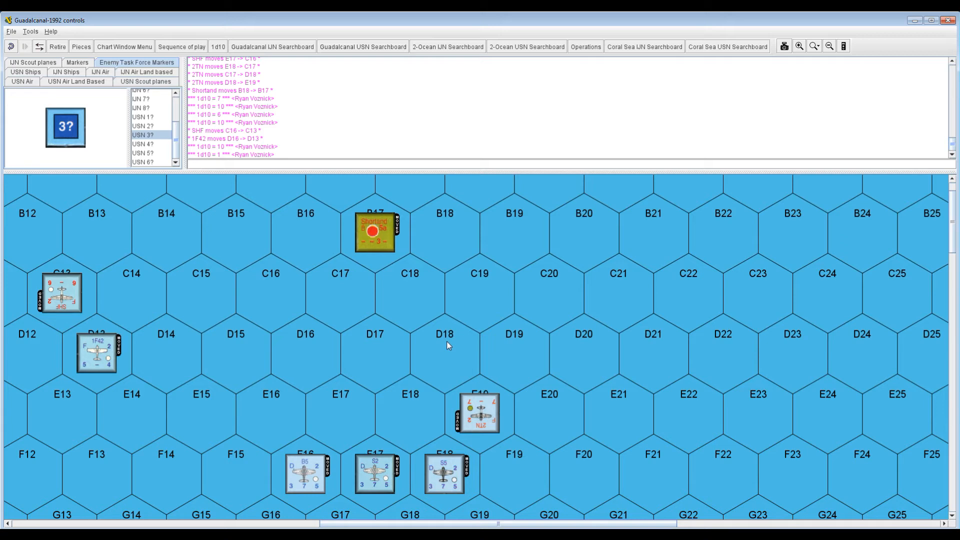
mouse_move(529, 316)
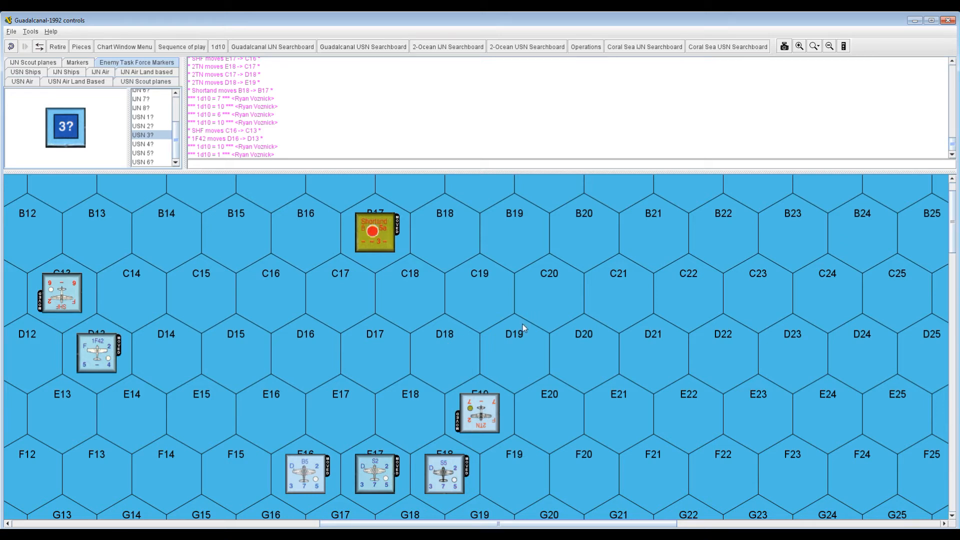
scroll(down, 3)
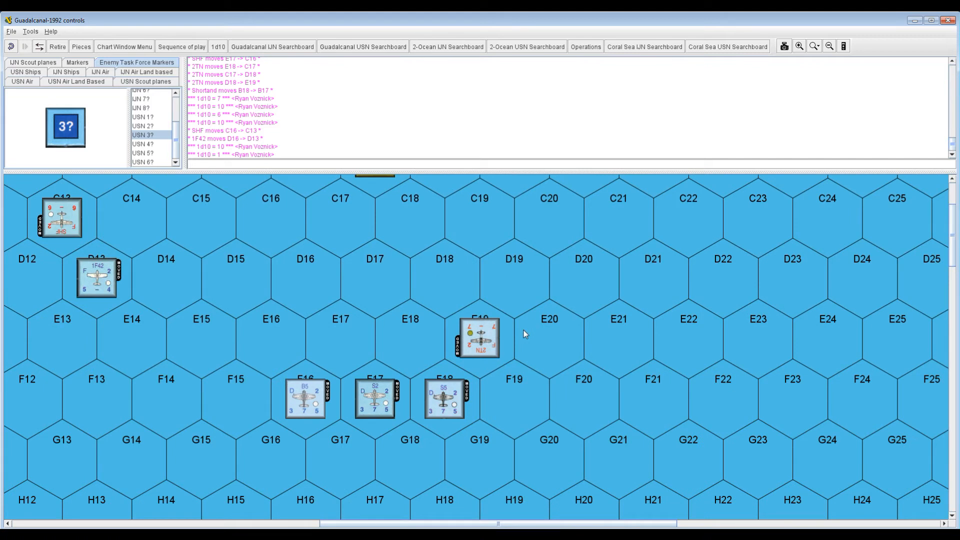
mouse_move(520, 341)
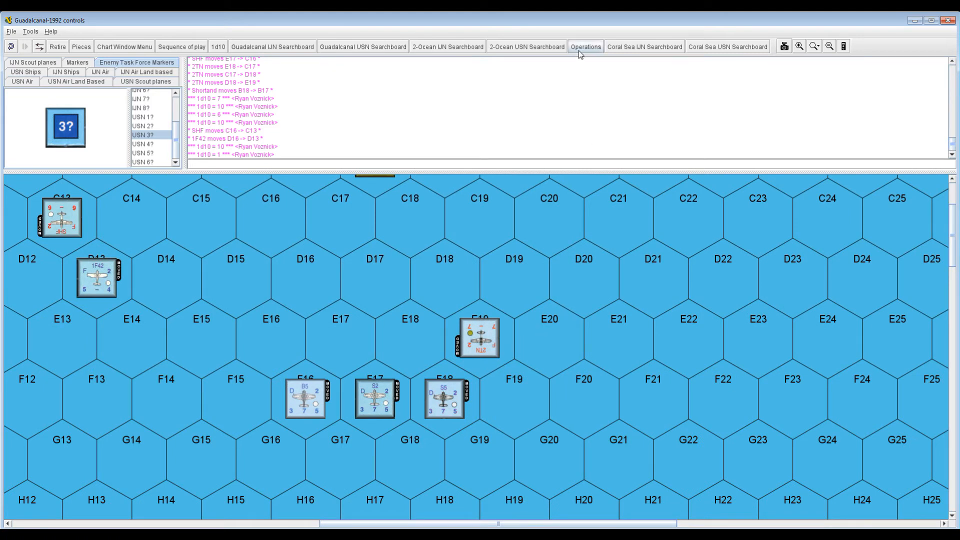
mouse_move(585, 46)
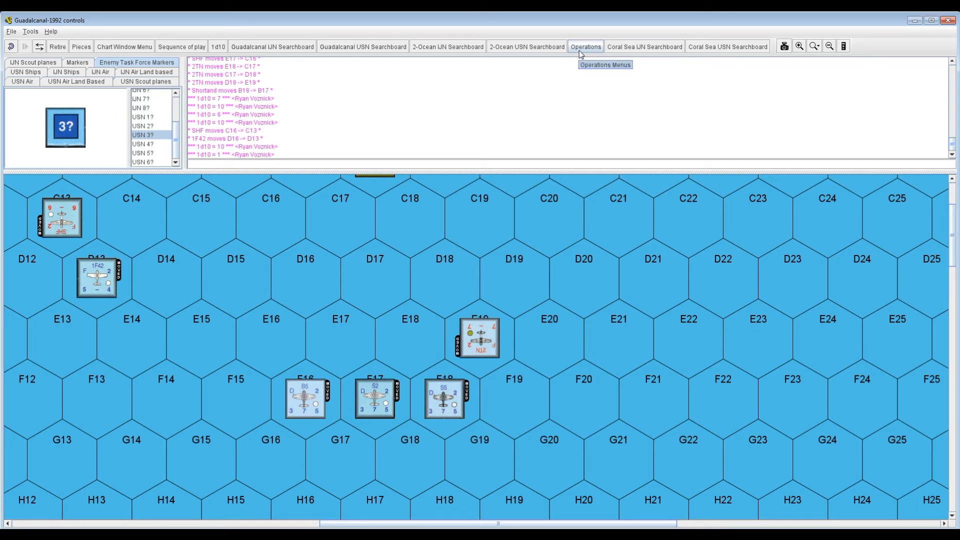
mouse_move(728, 46)
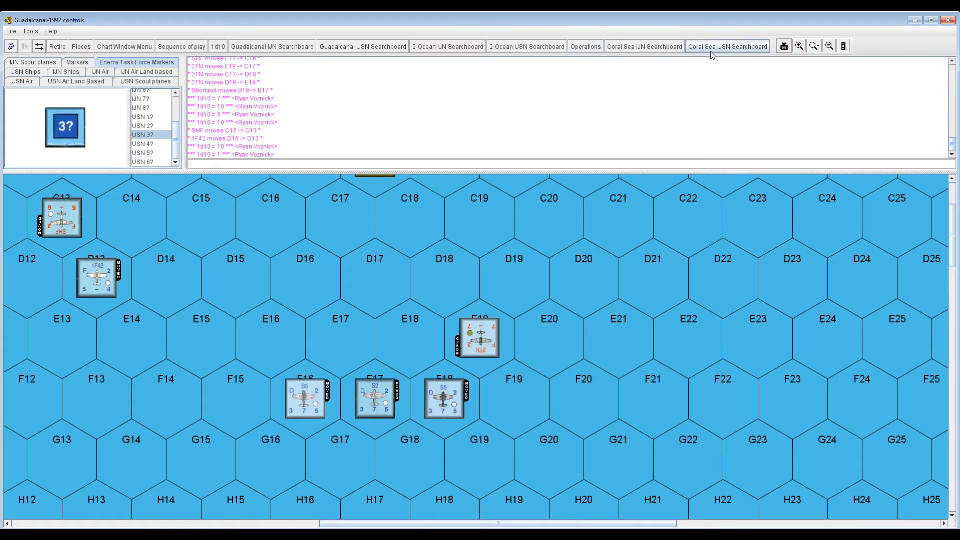
click(727, 46)
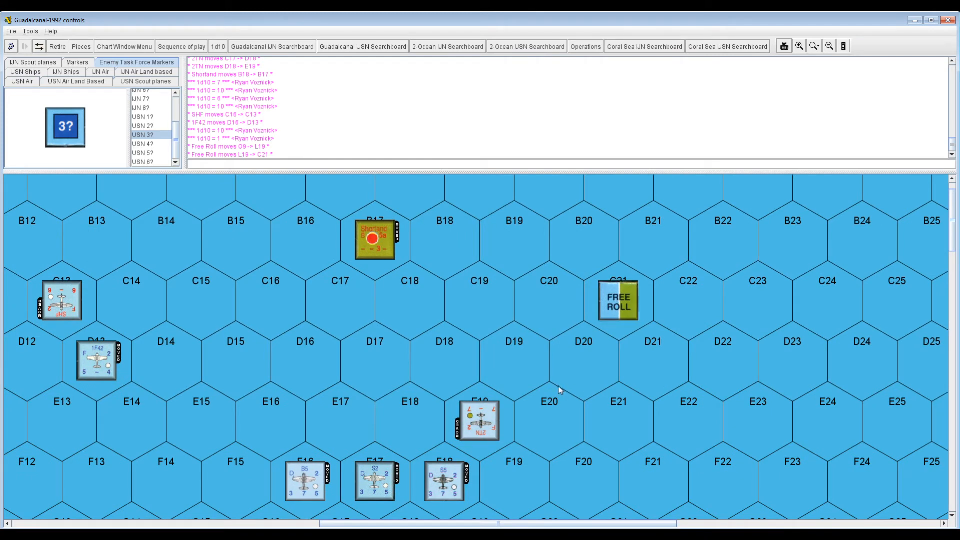
- Scroll the board and show the Markers palette to find a 1 Hit marker
scroll(down, 3)
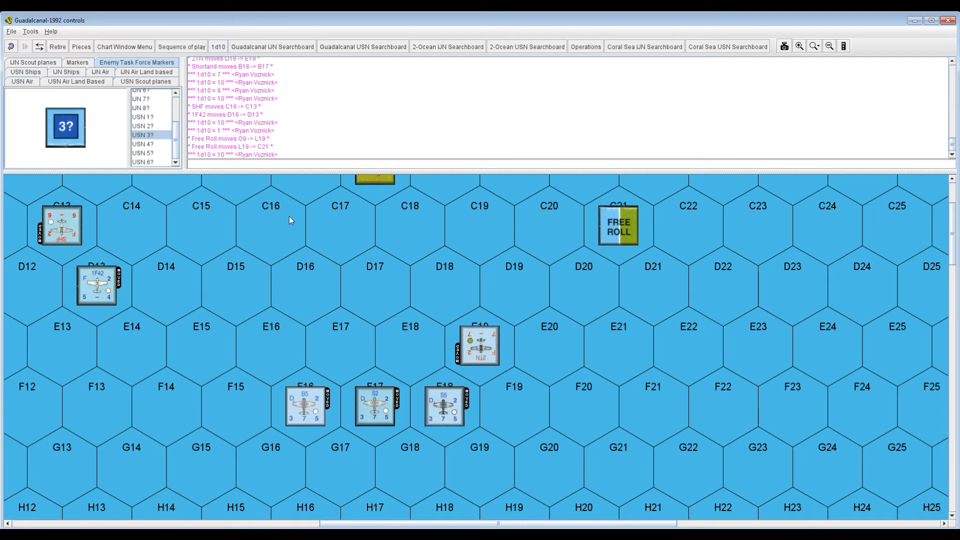
mouse_move(289, 211)
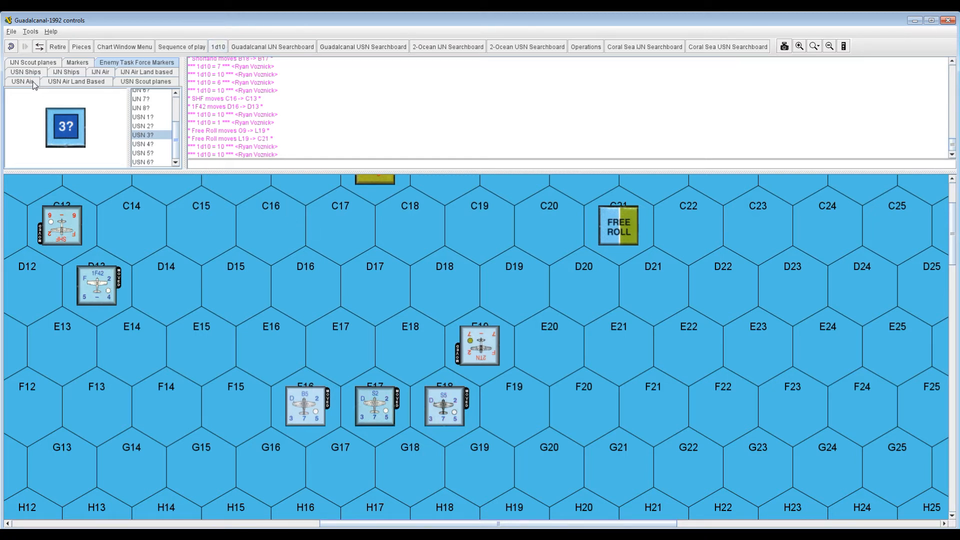
click(22, 81)
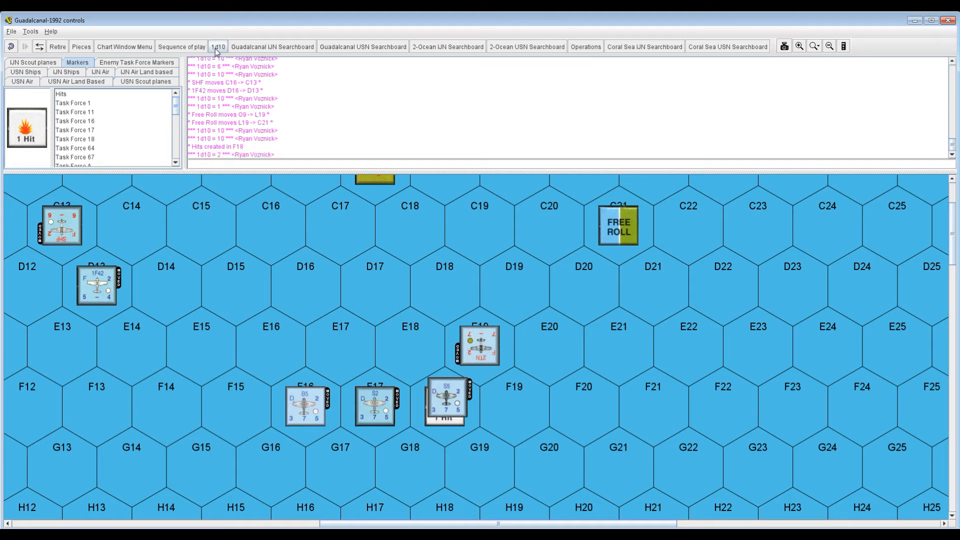
- Roll the ten-sided die and scroll the log to read the result
click(218, 46)
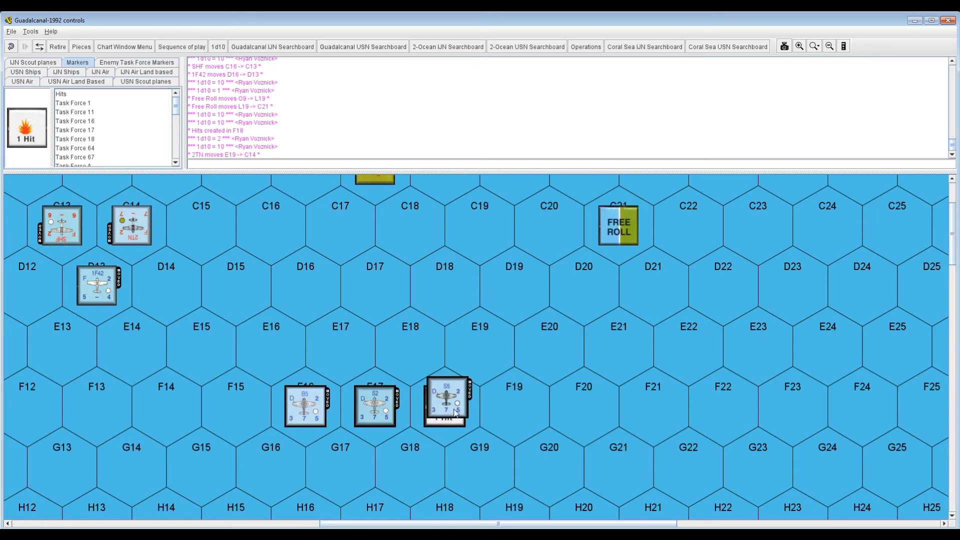
scroll(down, 3)
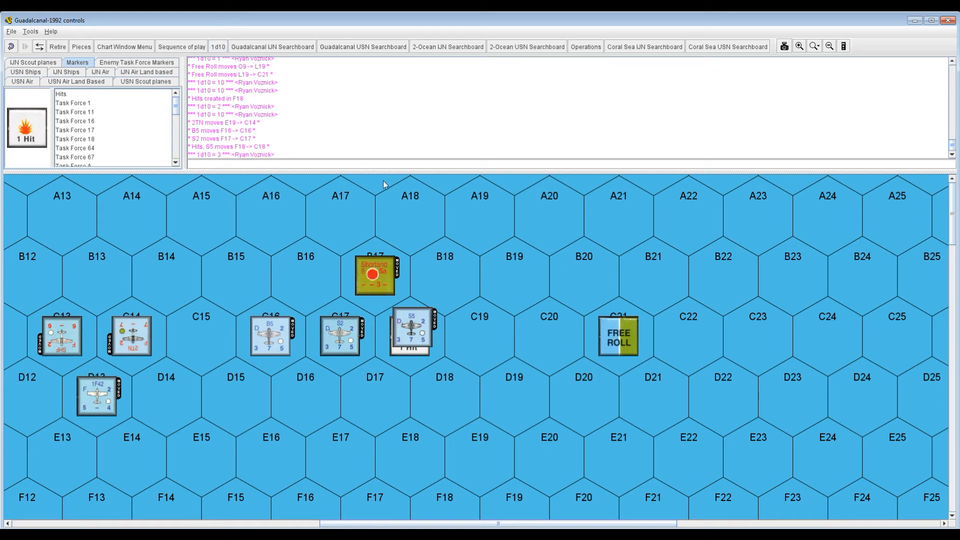
mouse_move(445, 238)
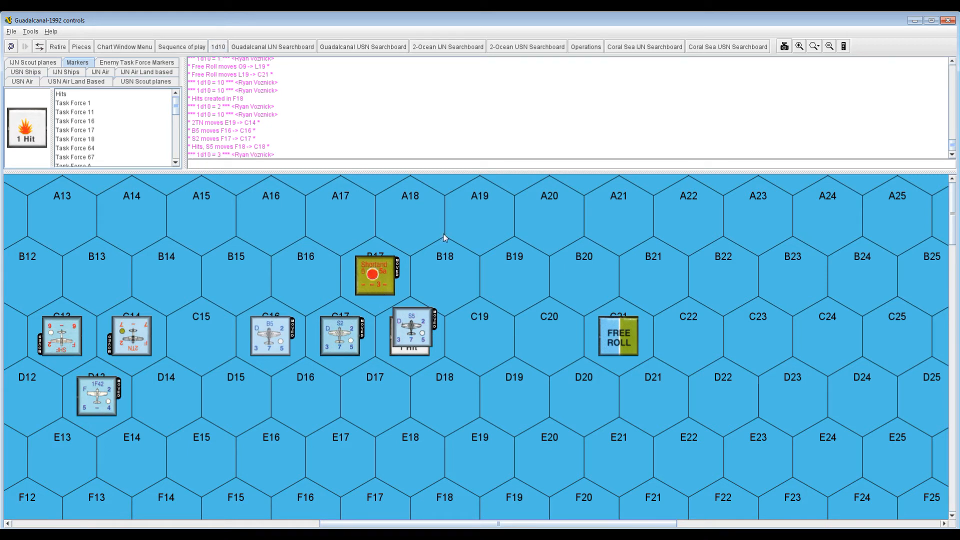
mouse_move(480, 376)
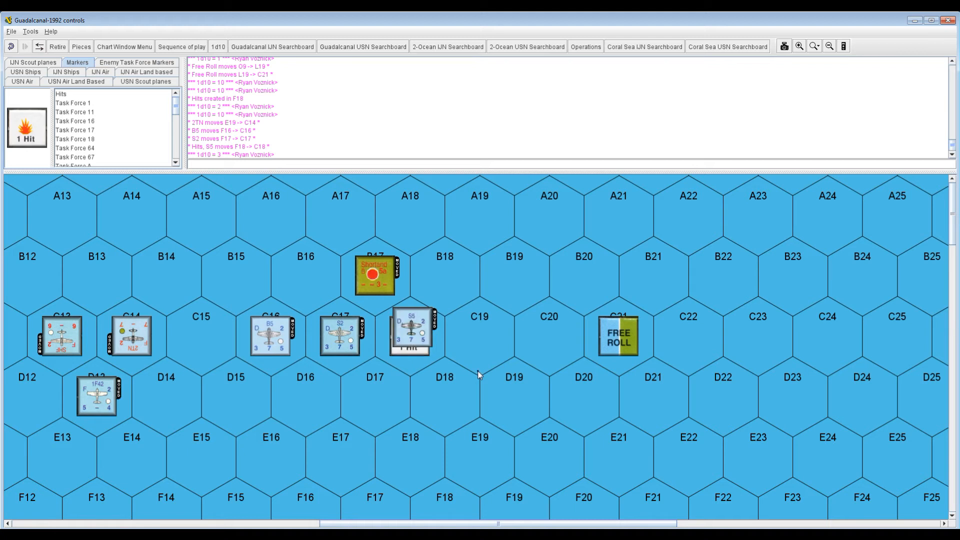
mouse_move(235, 114)
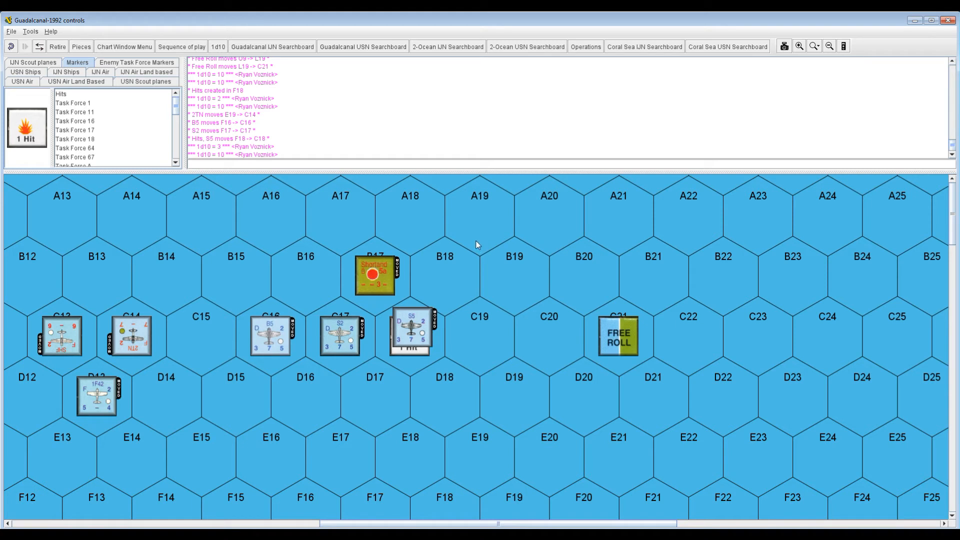
mouse_move(433, 264)
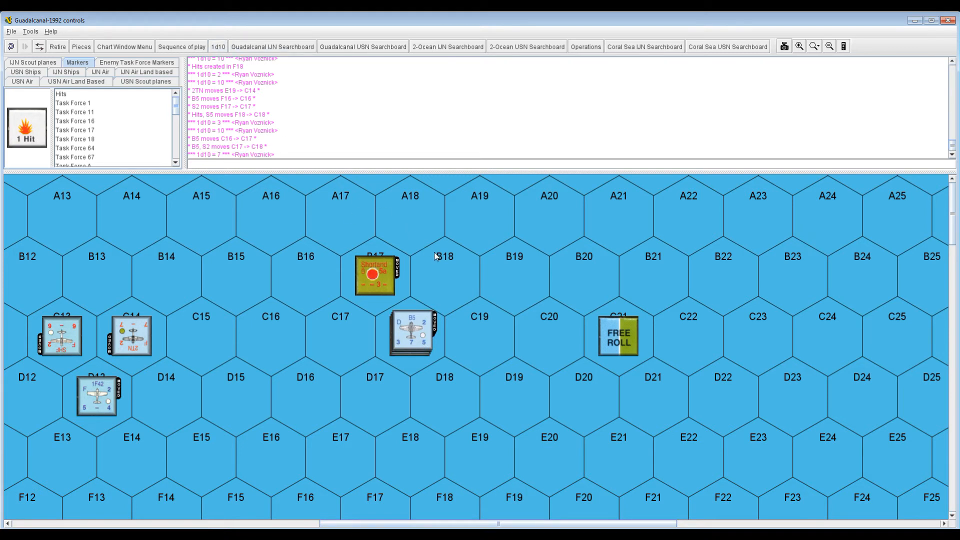
mouse_move(429, 263)
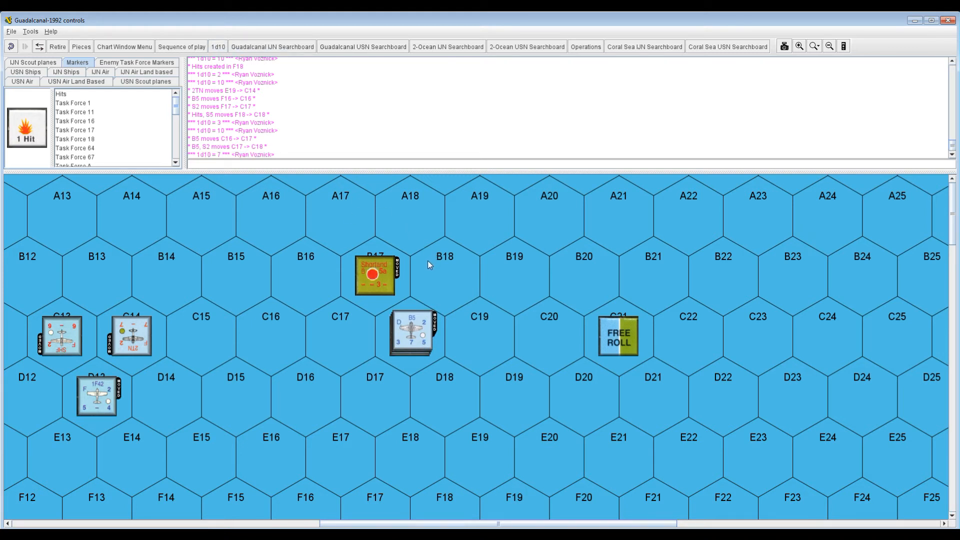
mouse_move(410, 270)
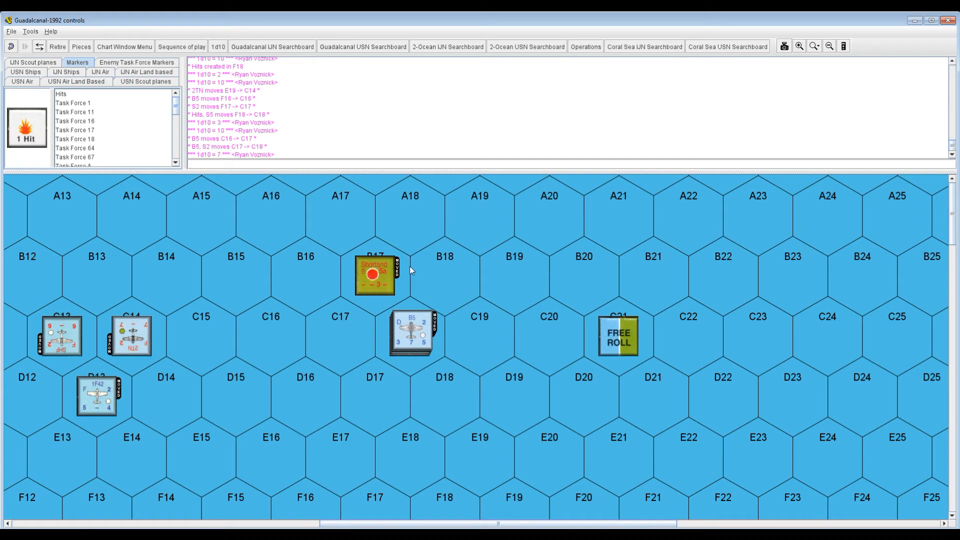
mouse_move(392, 267)
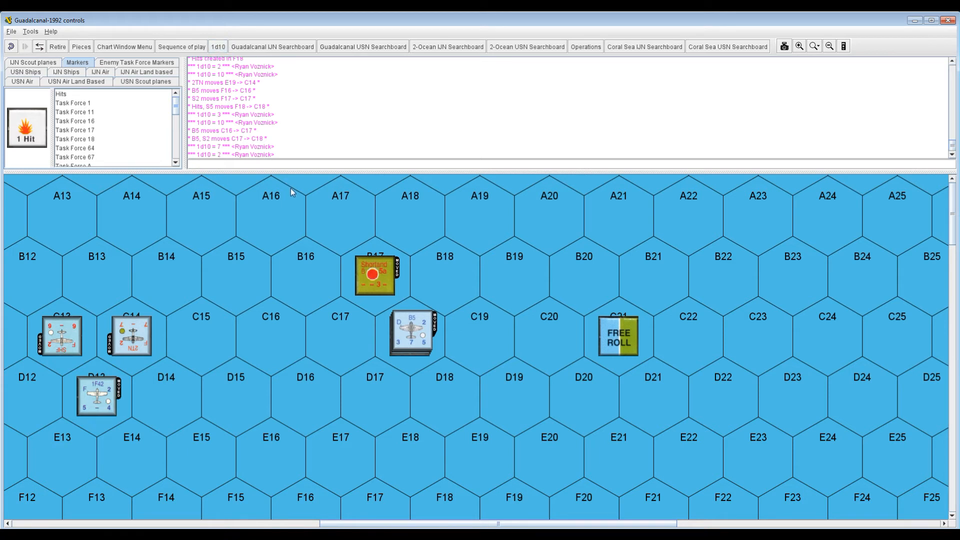
mouse_move(392, 246)
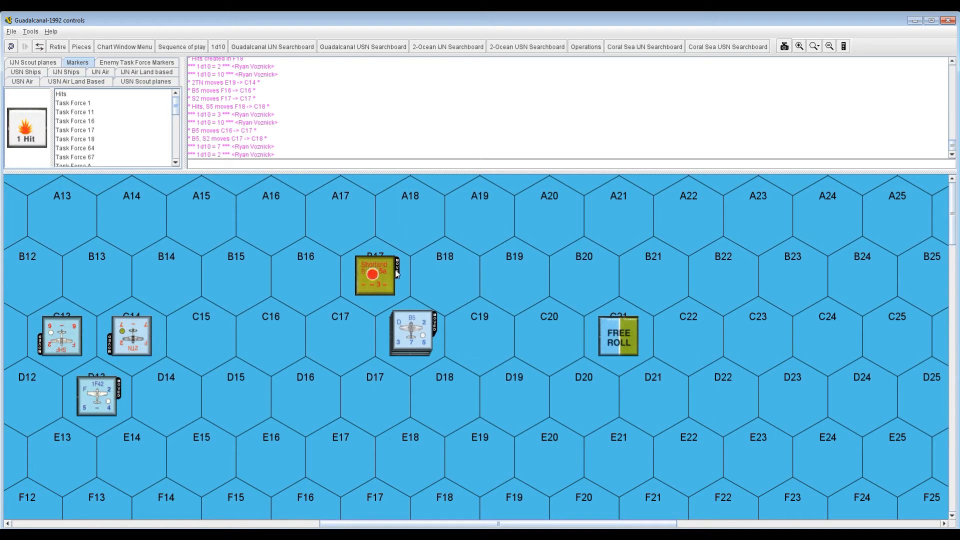
mouse_move(409, 287)
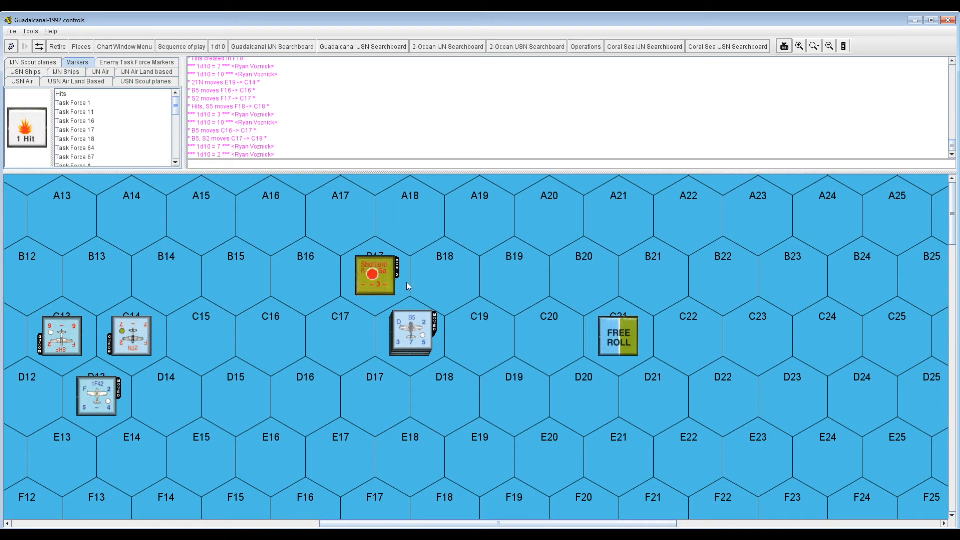
mouse_move(413, 282)
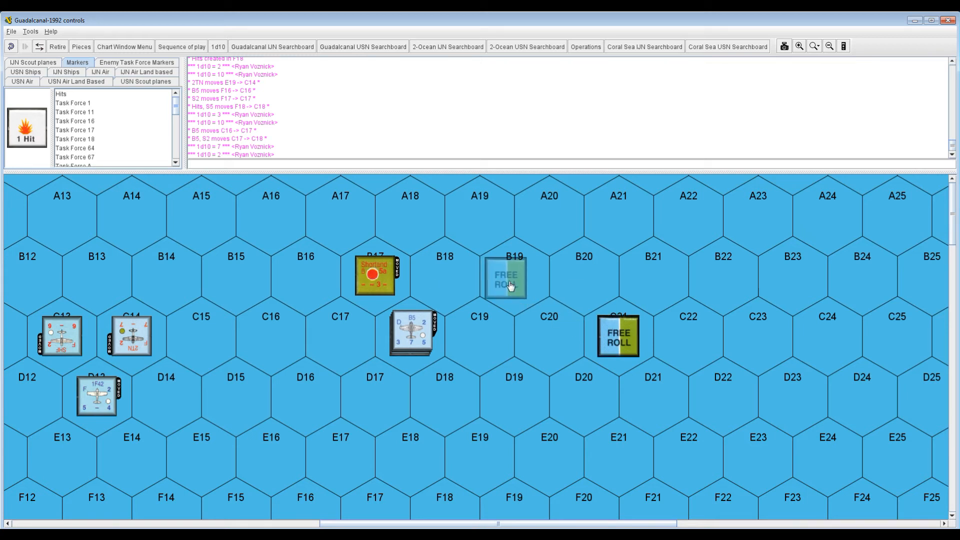
- Move Free Roll to B14, delete the Shortland marker, and shift 2TN and SHF to row A
drag(617, 336, 513, 275)
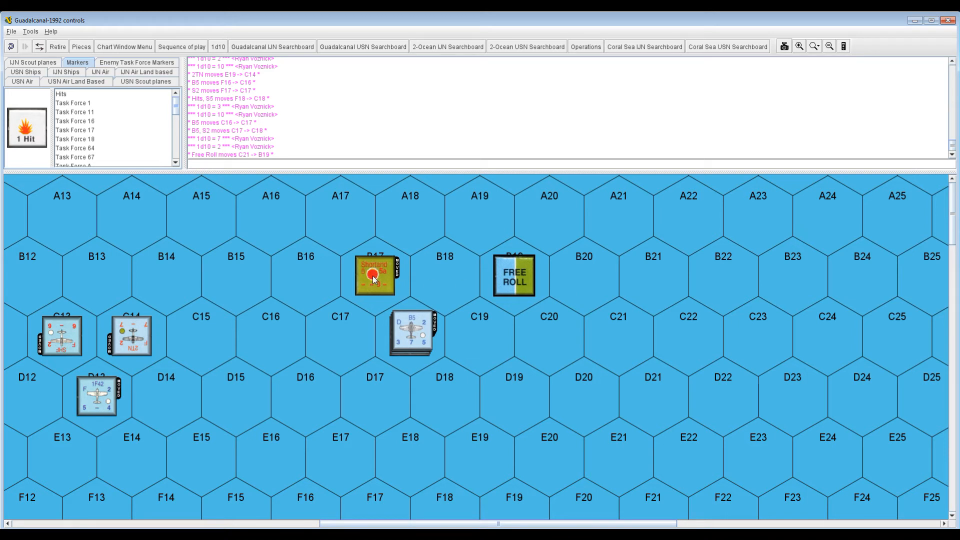
right_click(374, 274)
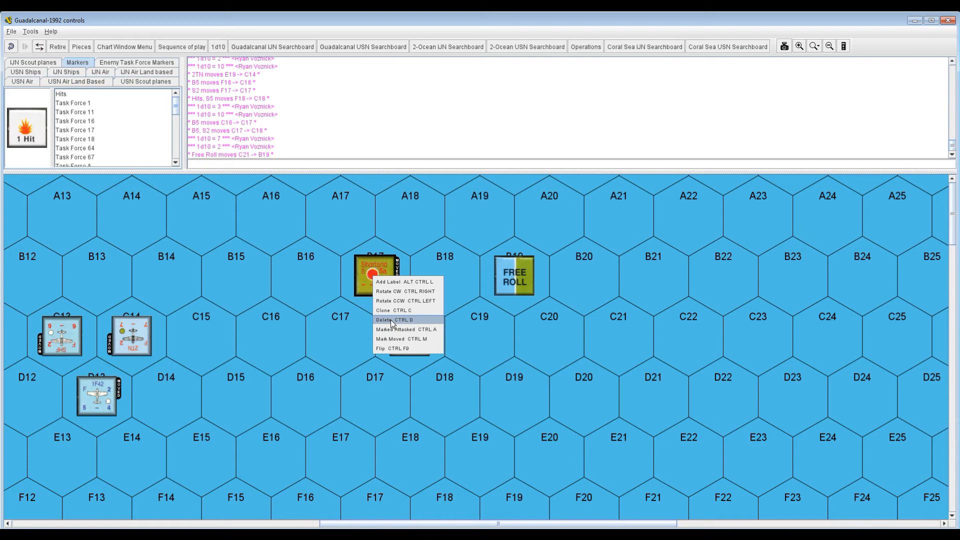
click(387, 319)
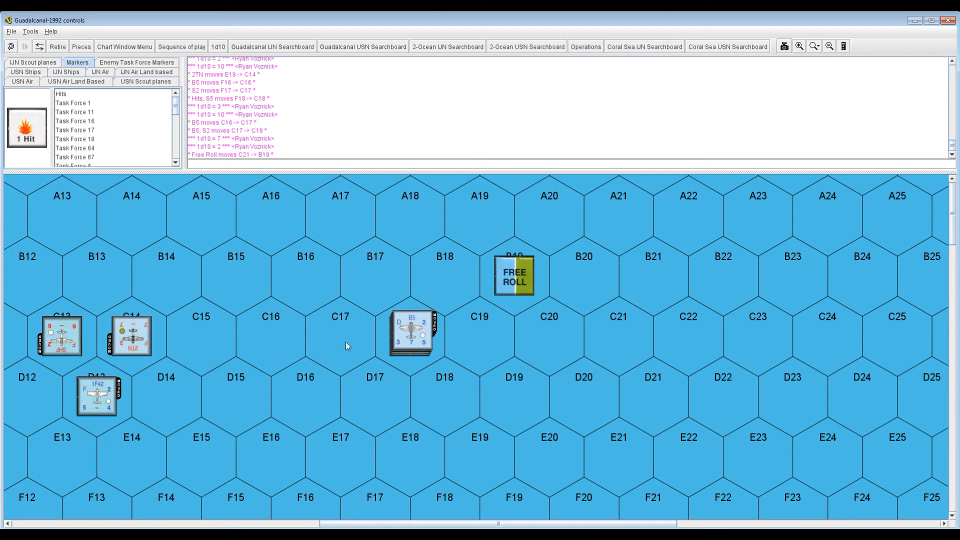
mouse_move(347, 300)
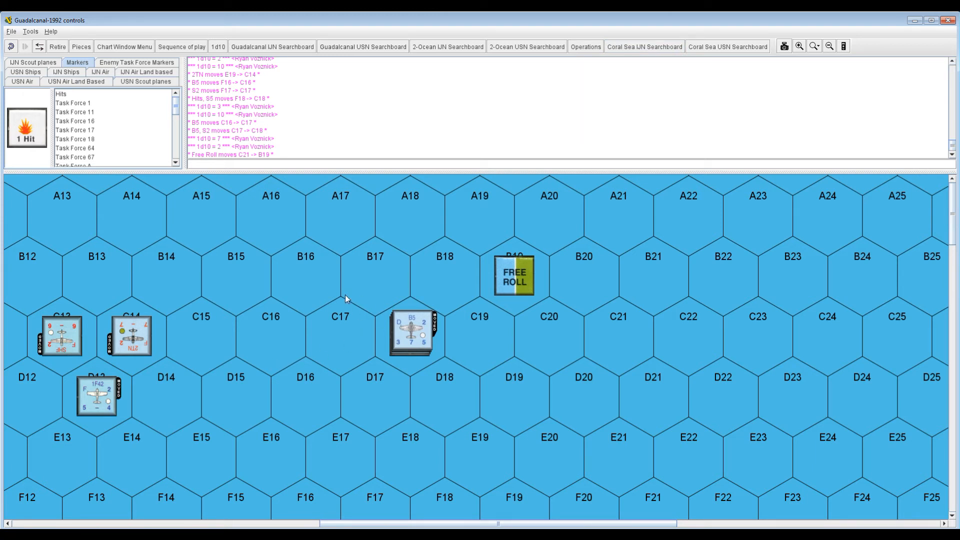
mouse_move(415, 345)
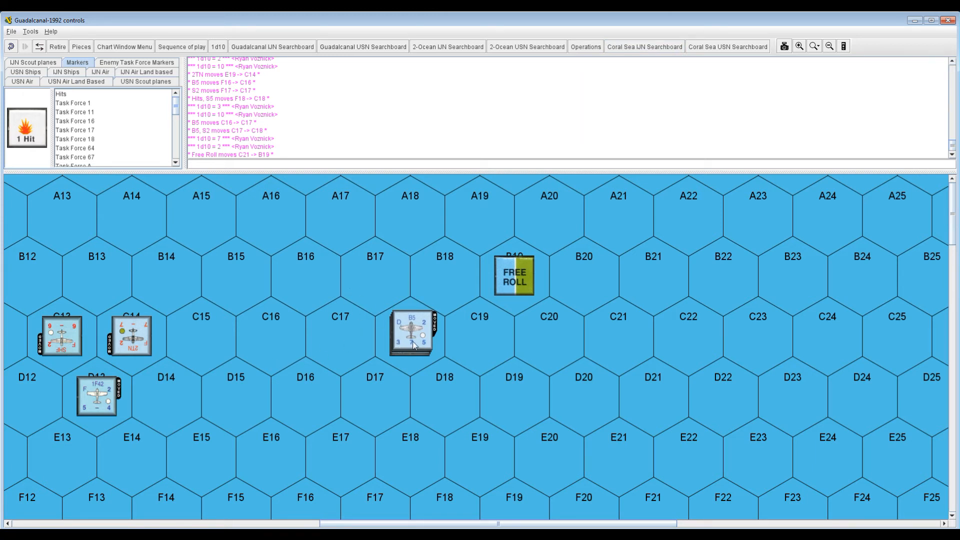
drag(513, 275, 185, 275)
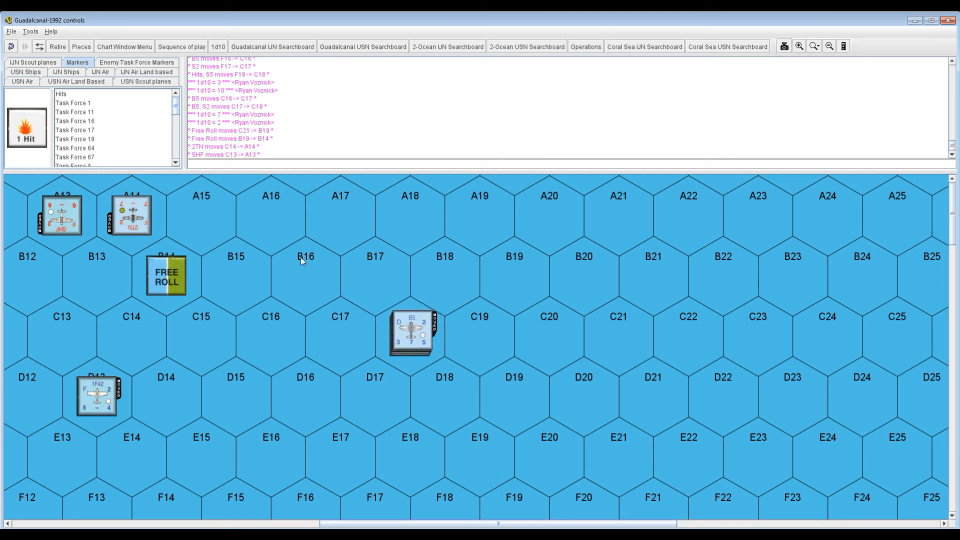
- Move the 1F42 plane to C17 and bring up the USN Guadalcanal operations card
click(96, 395)
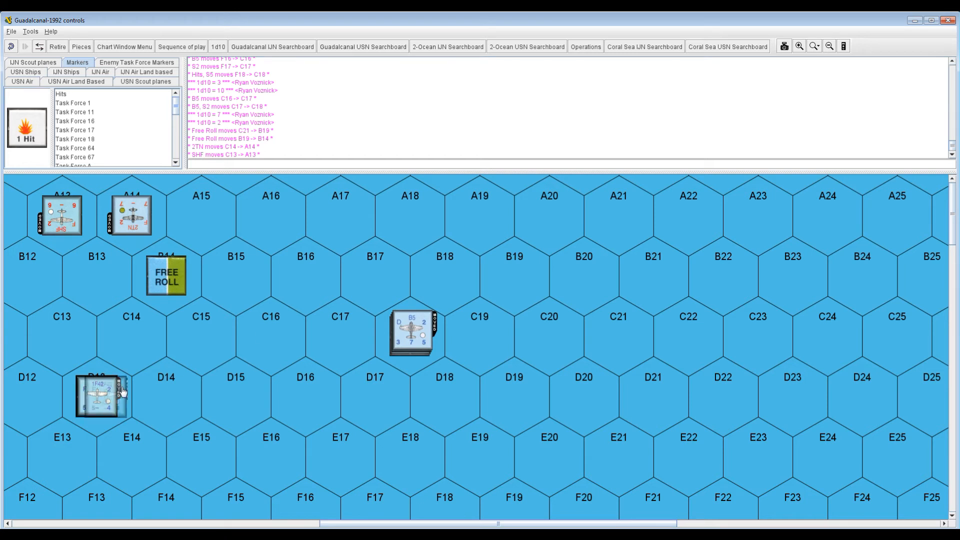
drag(101, 395, 340, 336)
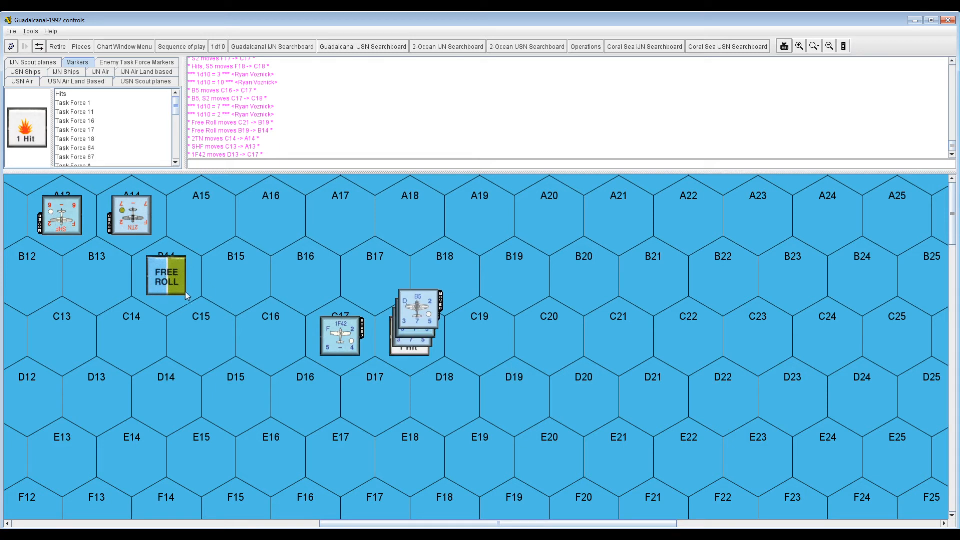
mouse_move(249, 286)
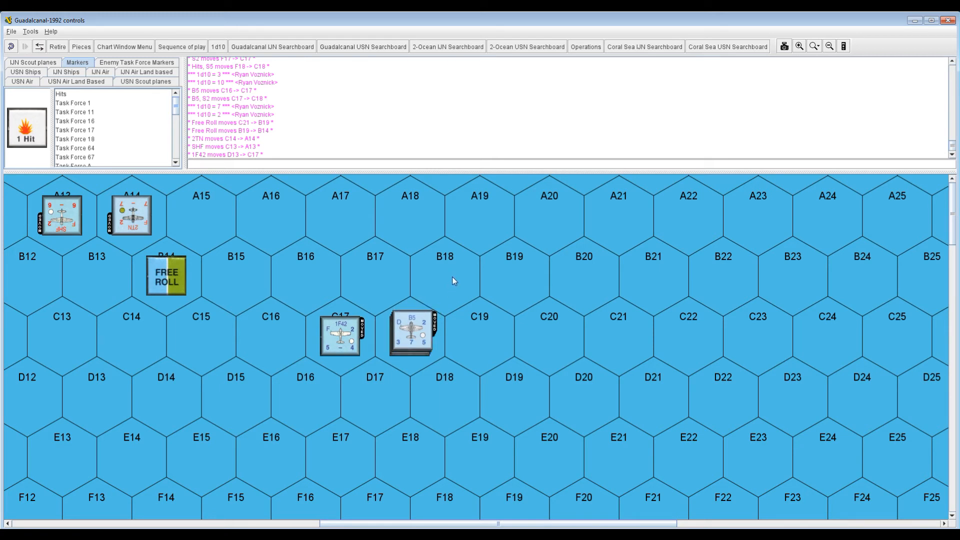
click(584, 47)
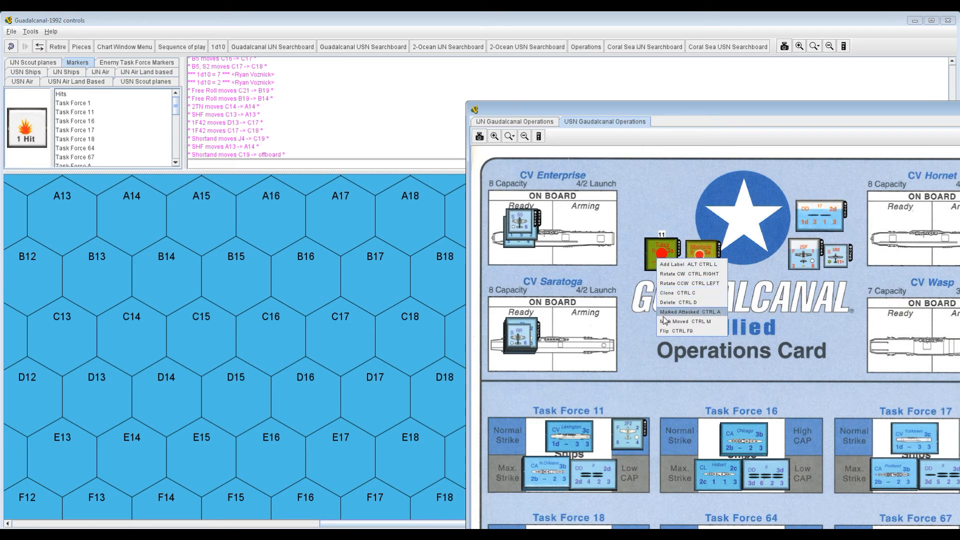
mouse_move(680, 302)
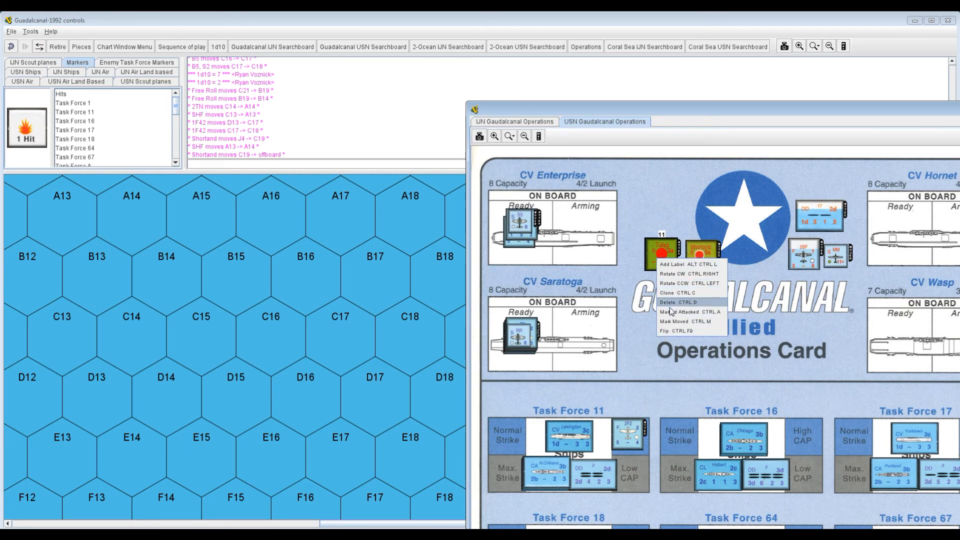
mouse_move(681, 271)
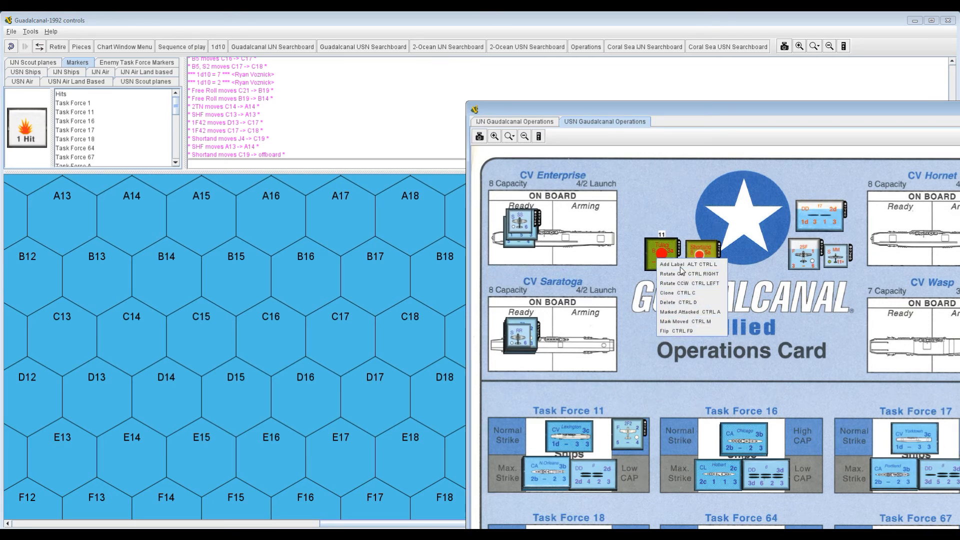
- Relabel the Allied point marker from 11 to 15, then switch to the IJN operations card
click(669, 264)
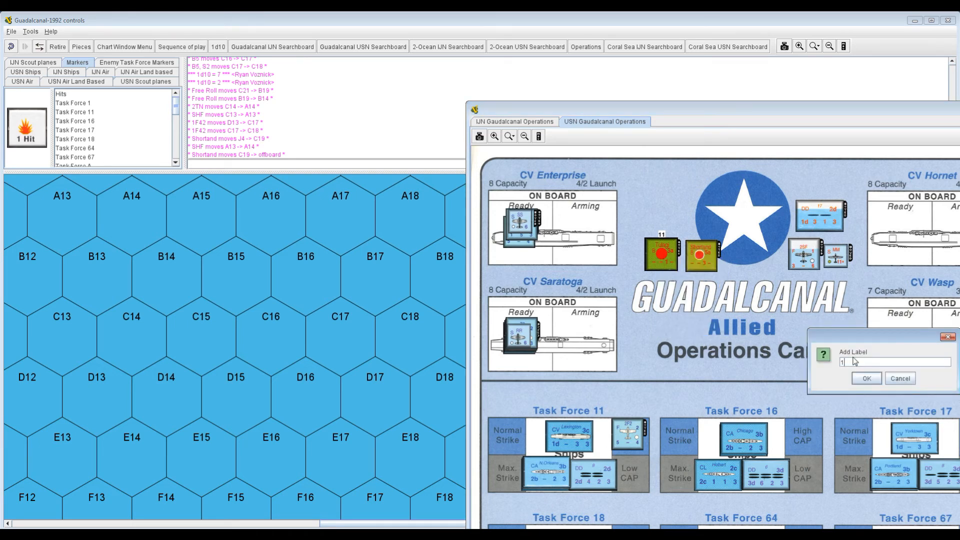
text(5)
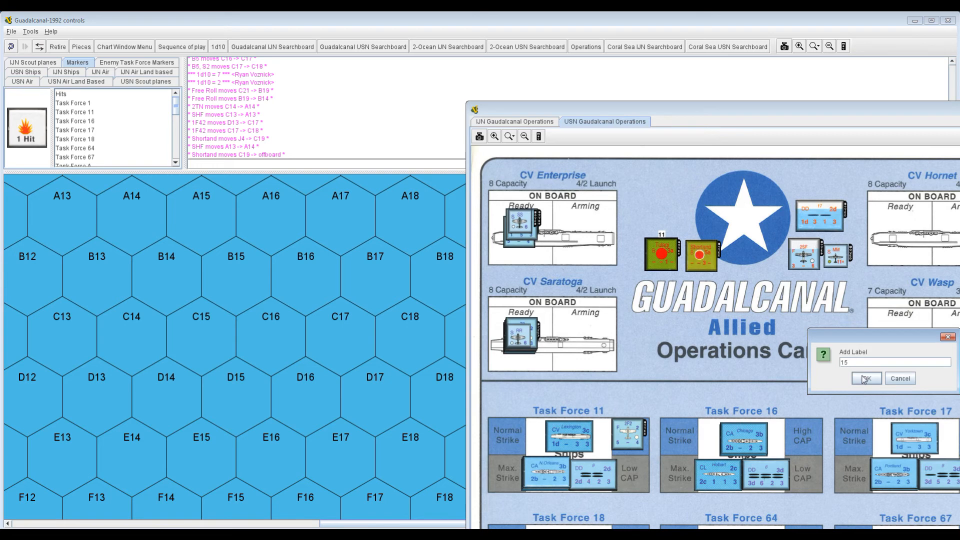
click(864, 378)
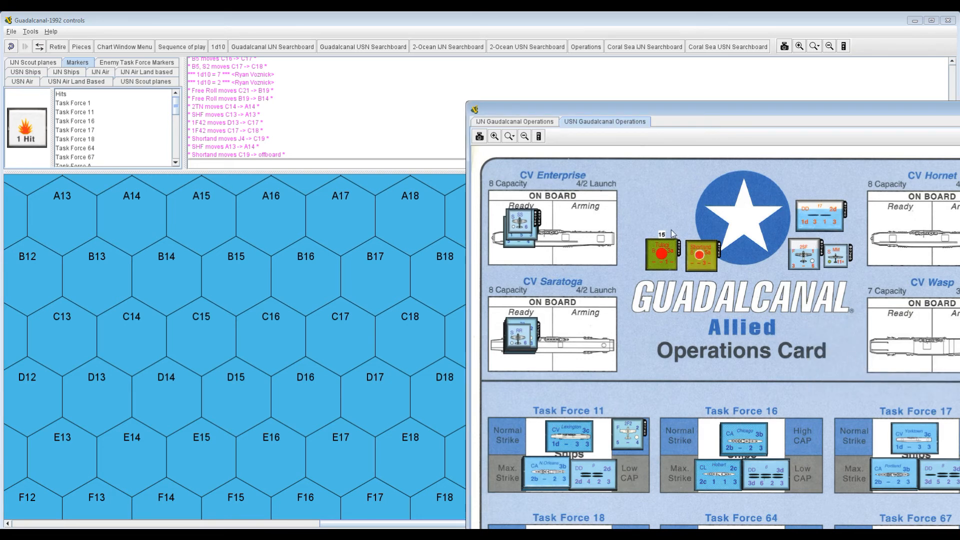
mouse_move(726, 112)
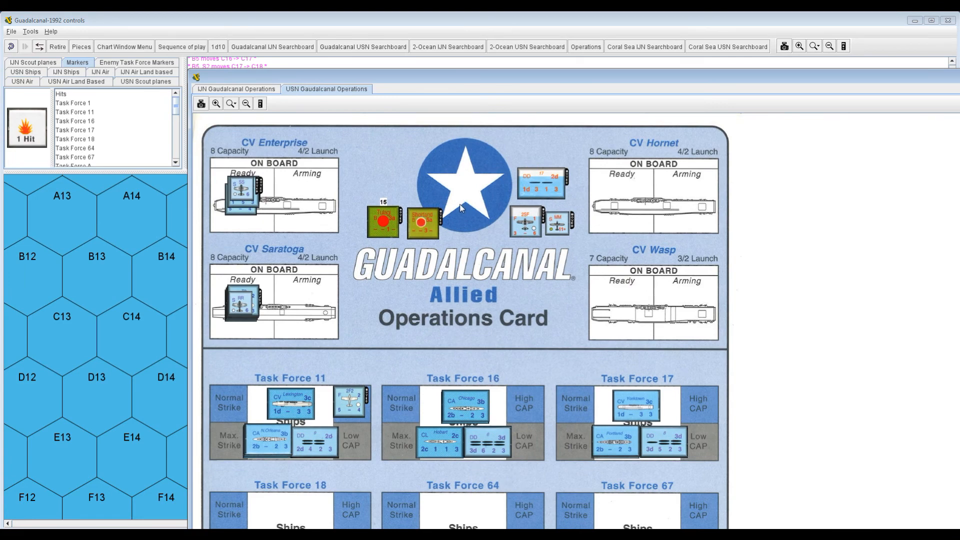
click(237, 89)
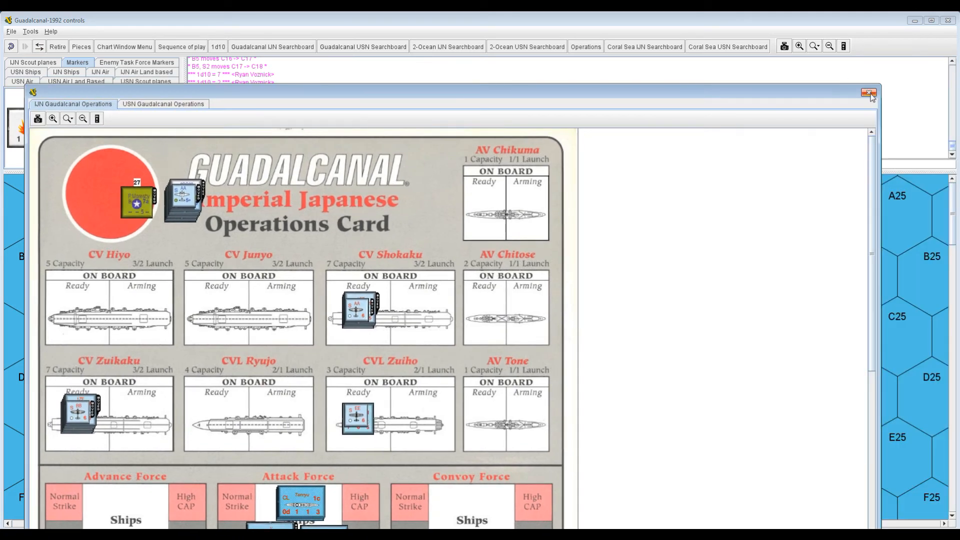
- Reopen the operations cards and place the plane stack in Enterprise's arming area
click(869, 93)
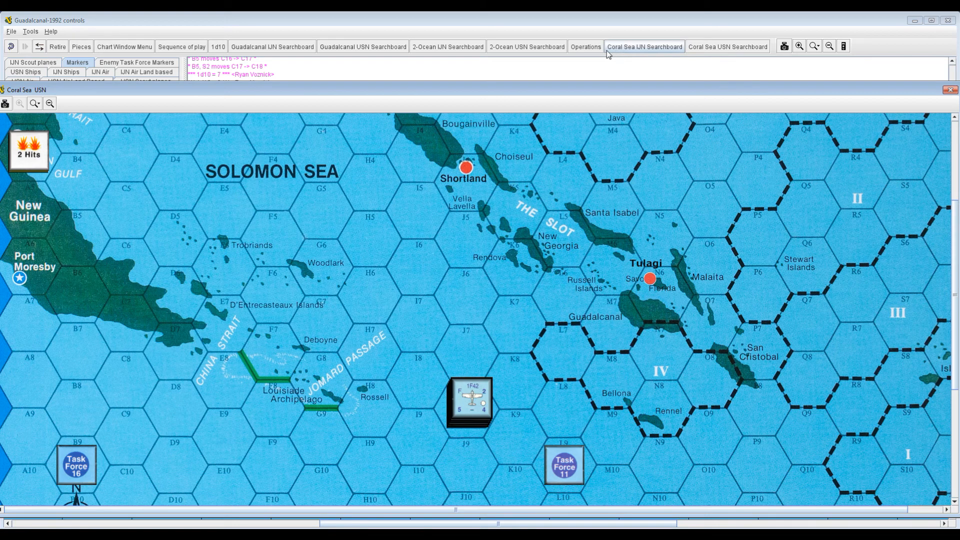
click(584, 47)
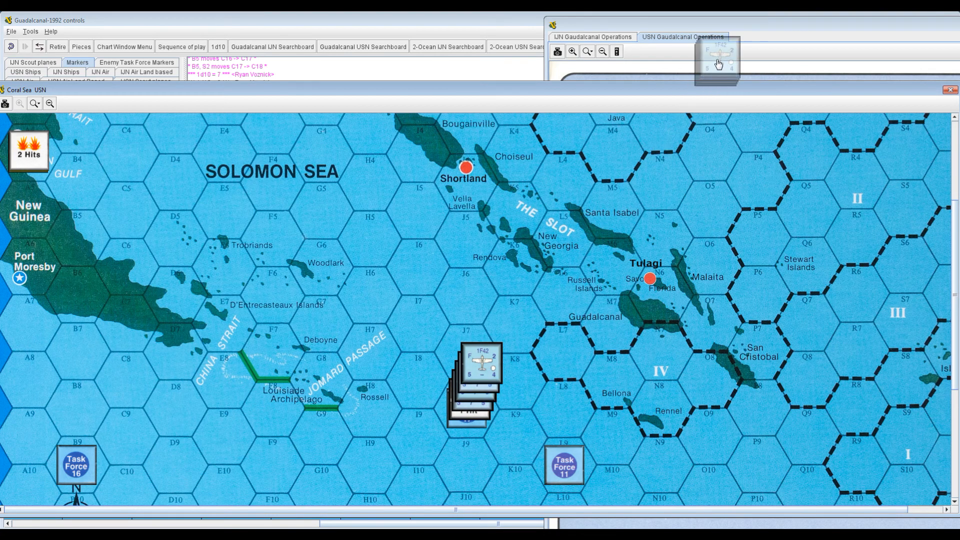
click(683, 36)
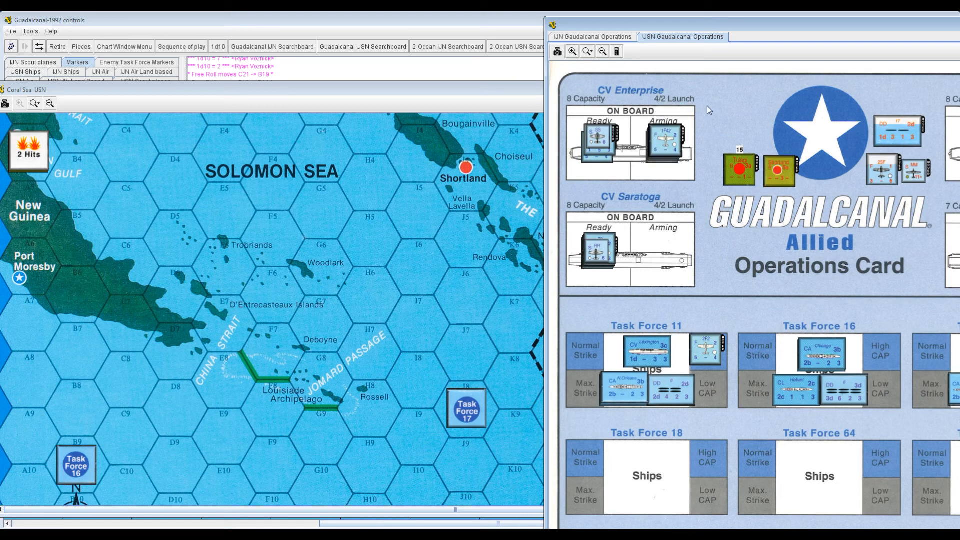
mouse_move(480, 340)
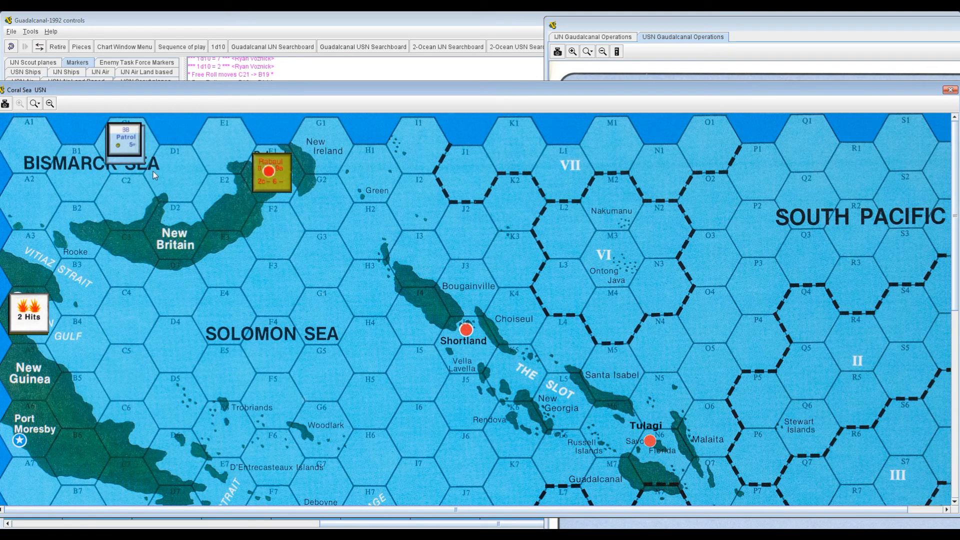
- Flip the patrol marker, relabel the Japanese point marker 28, check the Allied card, close Operations
right_click(125, 142)
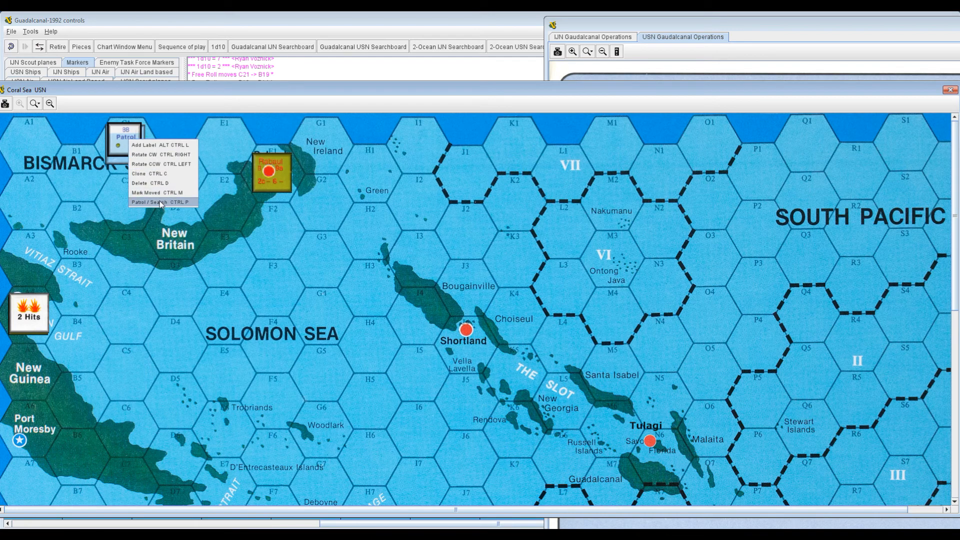
click(159, 202)
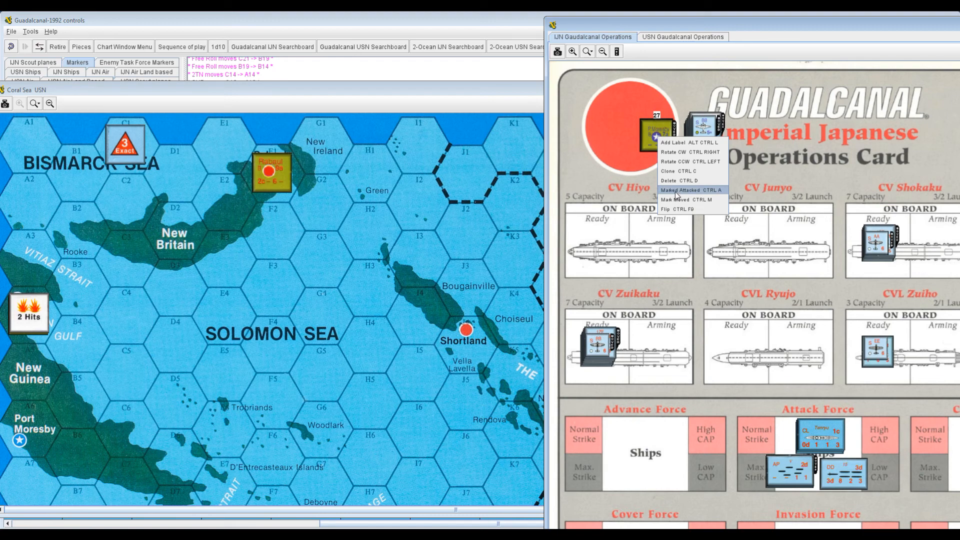
mouse_move(680, 194)
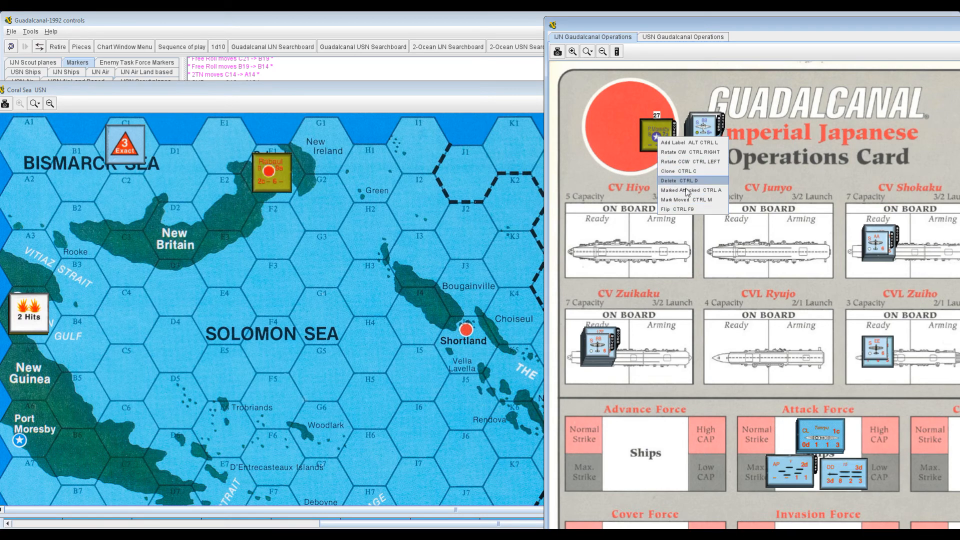
click(672, 142)
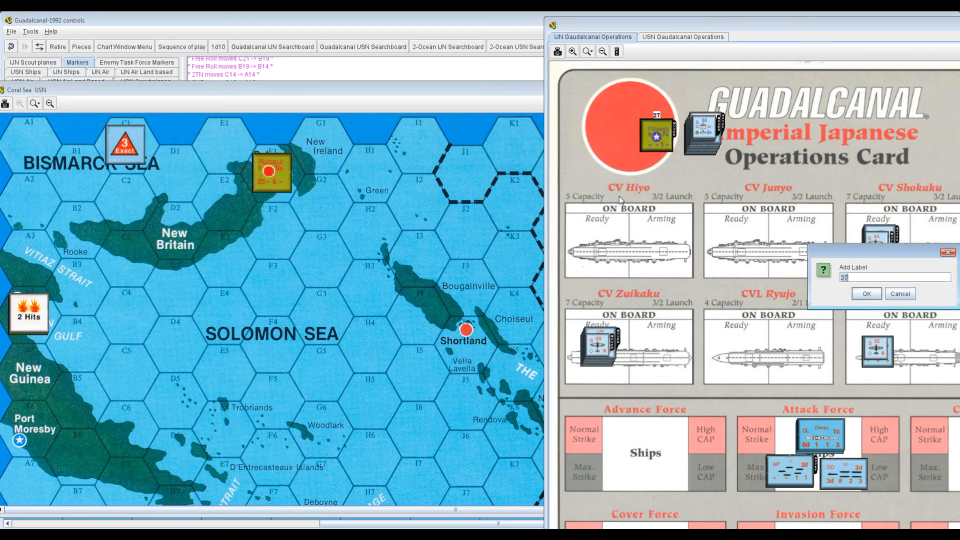
text(28)
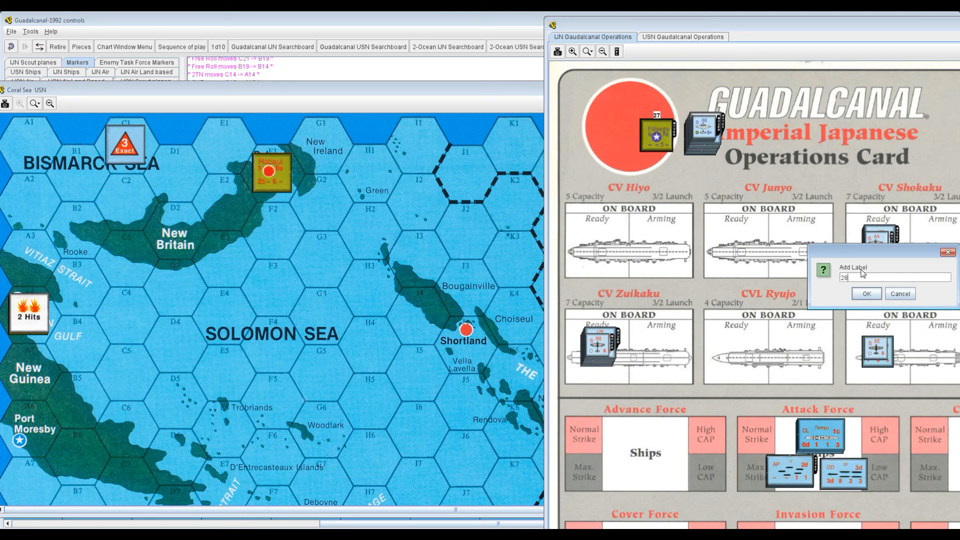
click(865, 294)
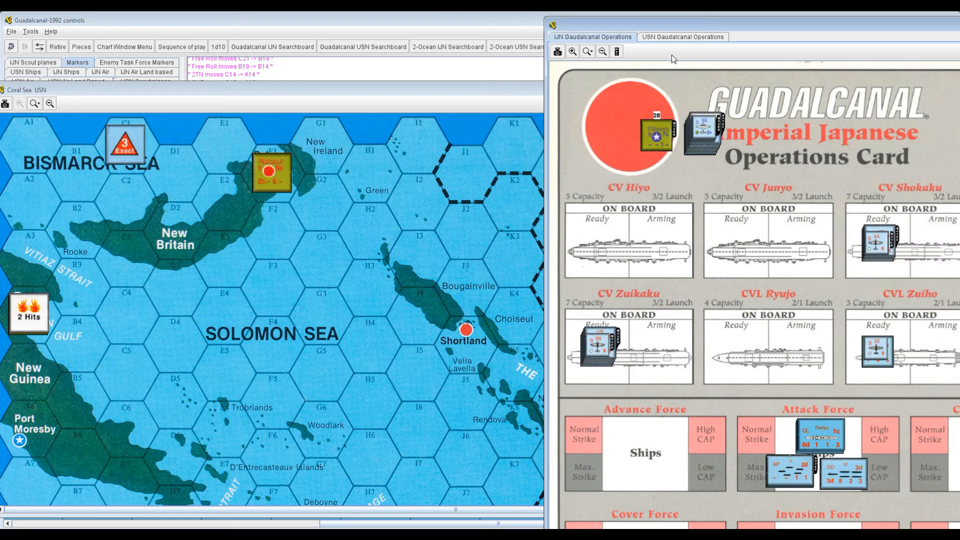
click(683, 37)
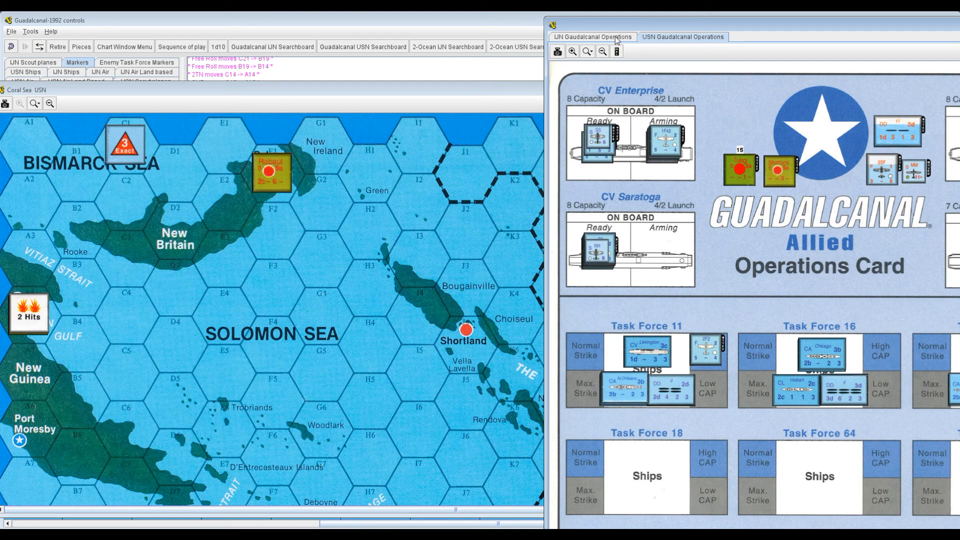
click(591, 36)
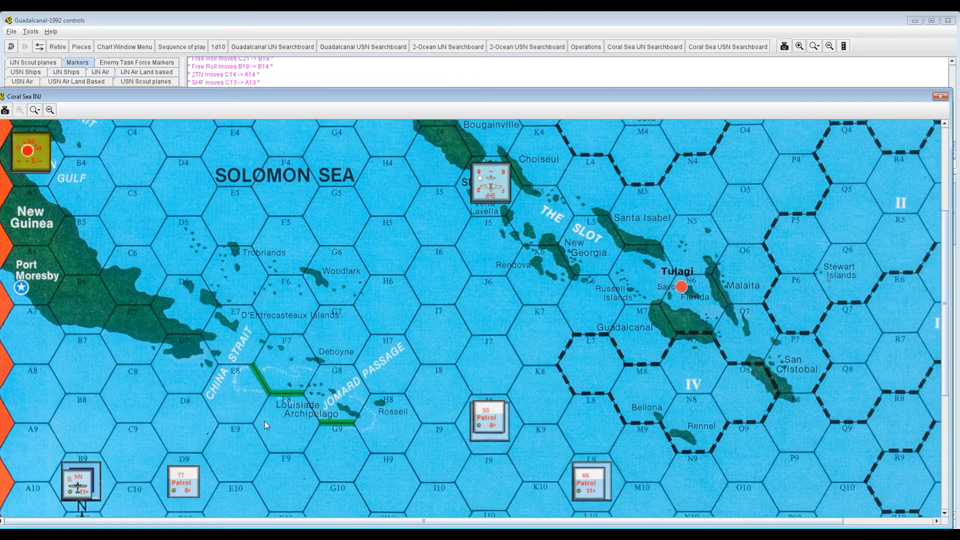
- Move the SS patrol plane back to Rabaul and turn off its Patrol / Search status
scroll(down, 3)
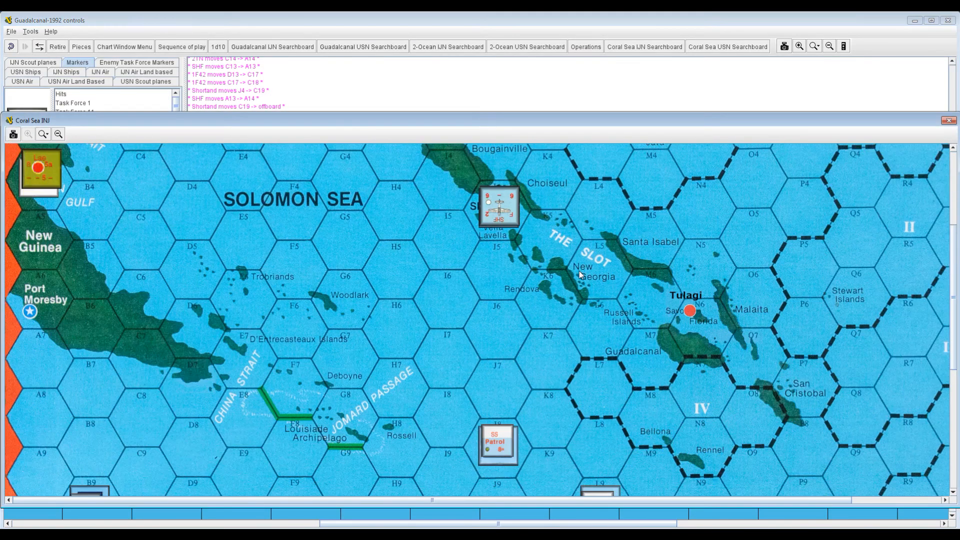
scroll(down, 3)
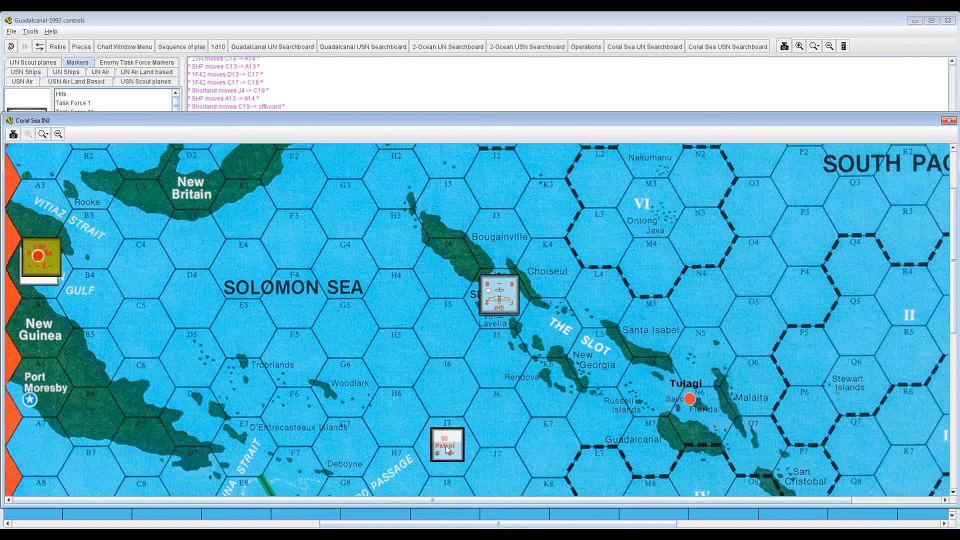
drag(446, 445, 344, 267)
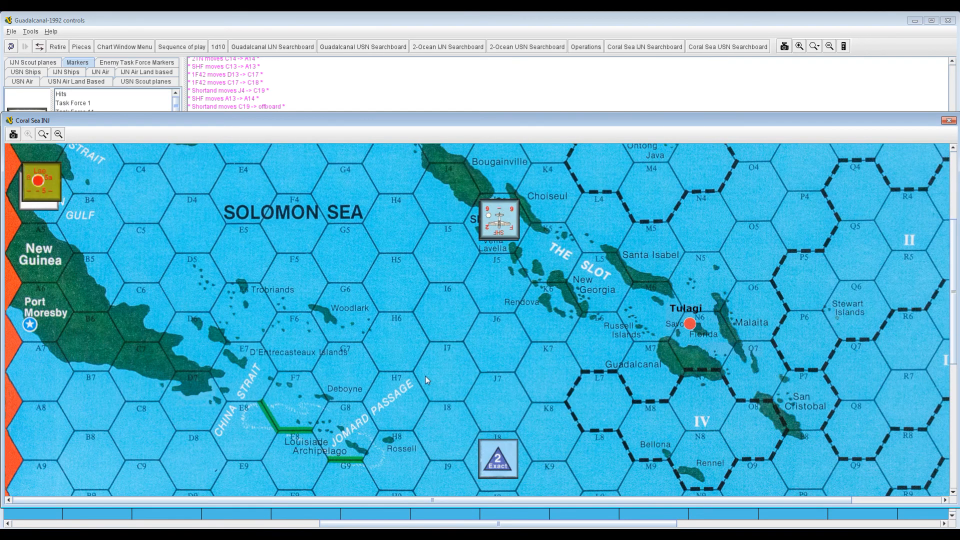
mouse_move(450, 439)
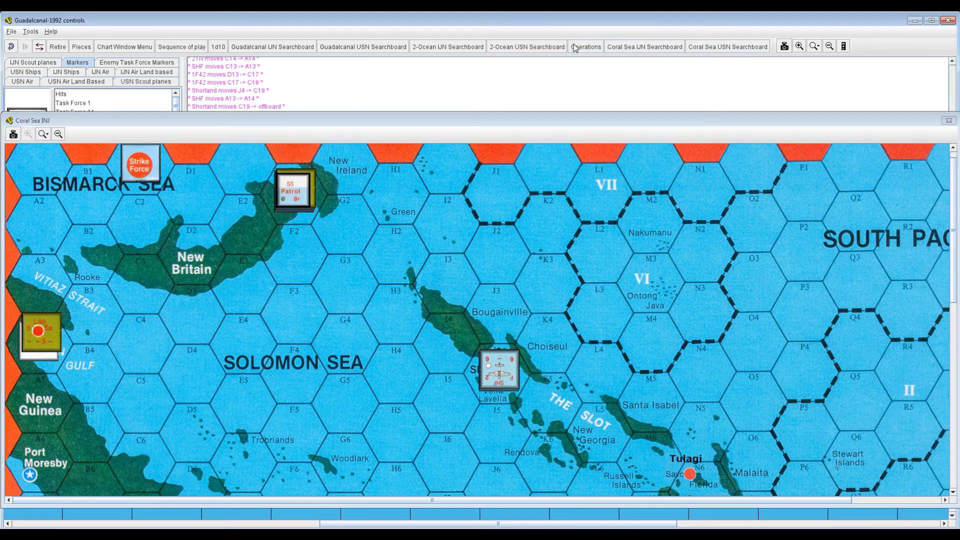
click(586, 46)
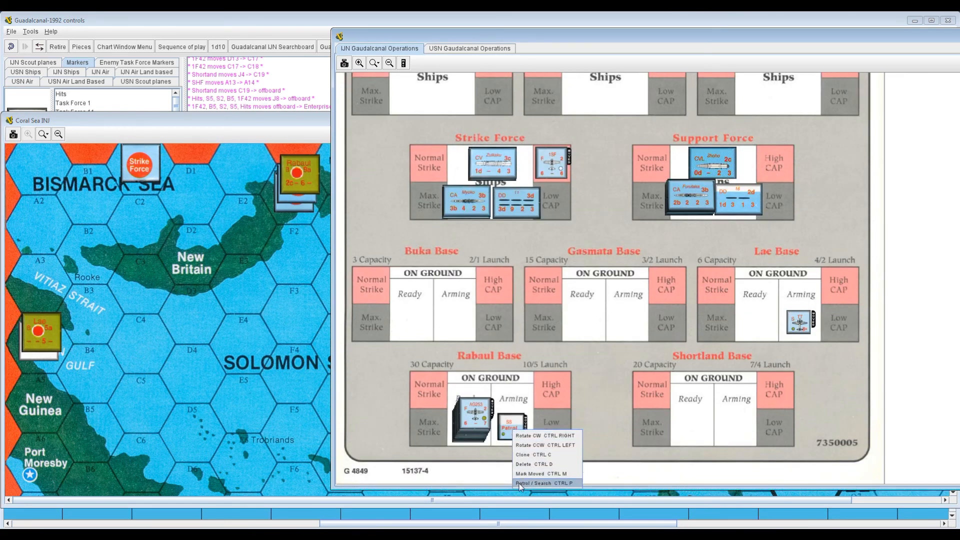
click(541, 483)
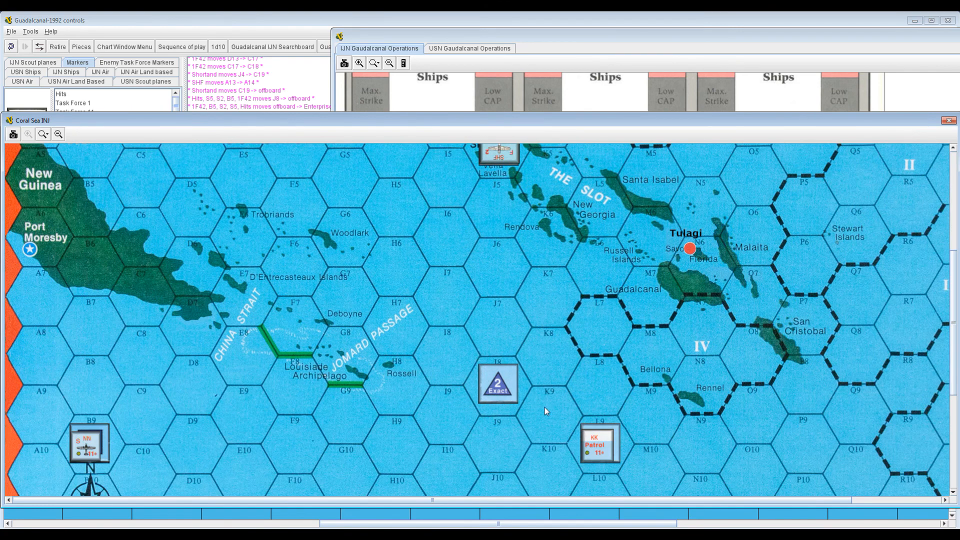
click(599, 441)
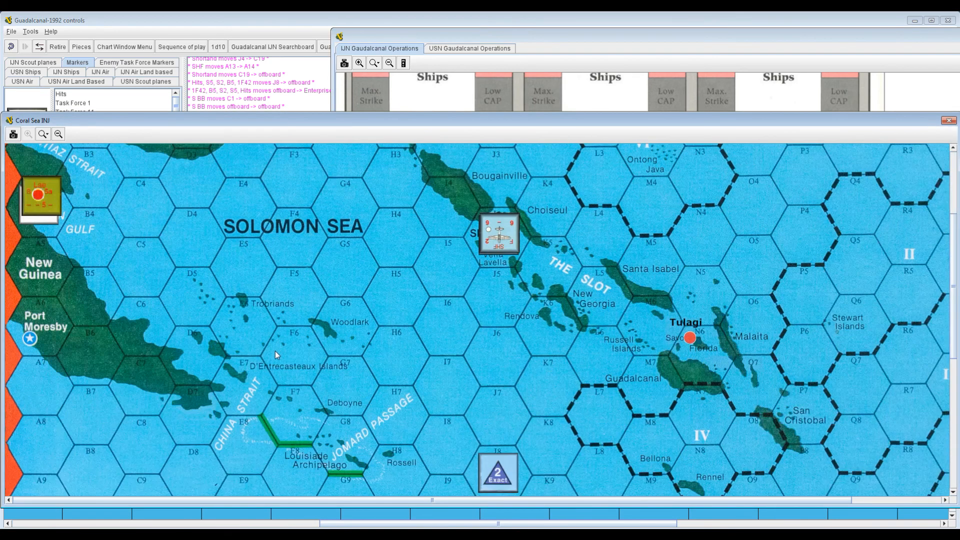
- Inspect two Japanese patrol counters' menus and bring up the IJN operations card
right_click(141, 391)
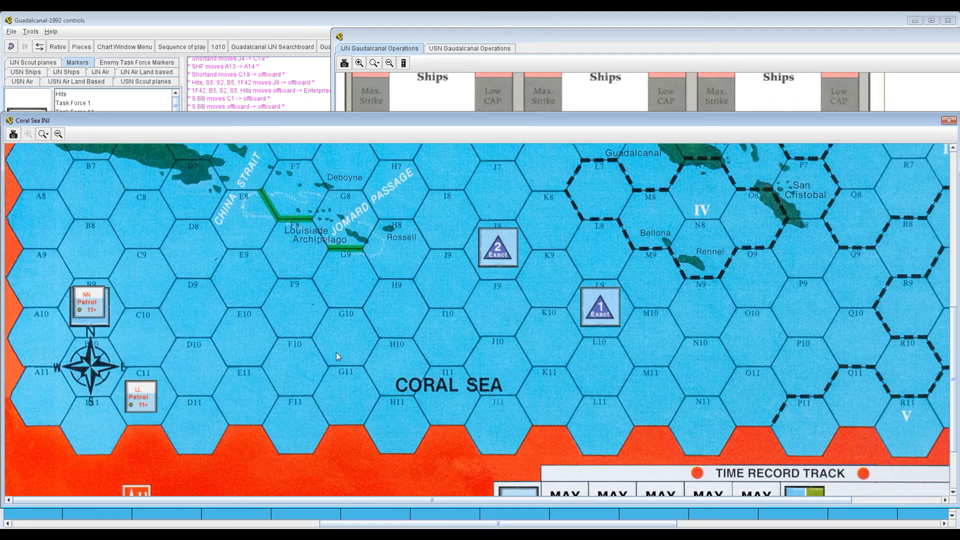
mouse_move(417, 335)
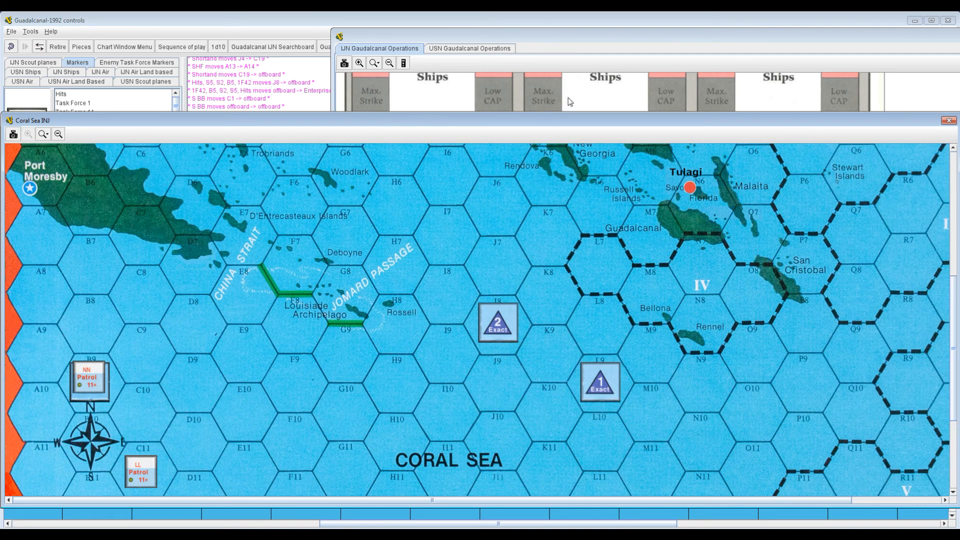
mouse_move(586, 329)
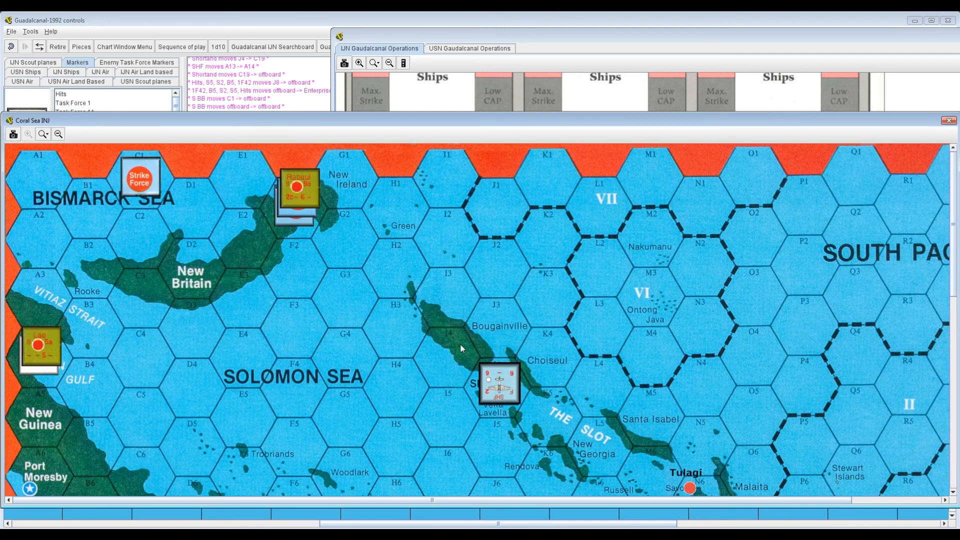
right_click(498, 383)
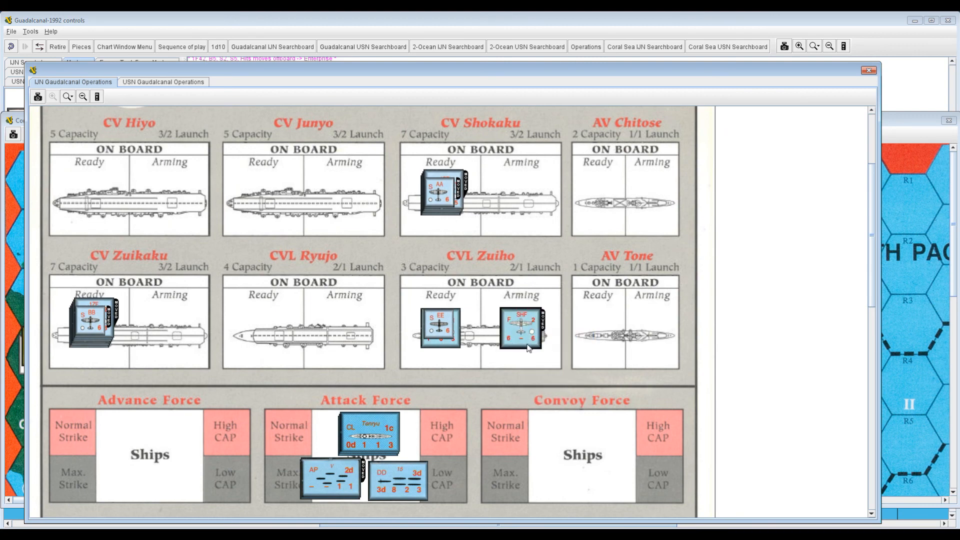
- Scroll the IJN operations card down to the Rabaul and other base boxes
scroll(down, 3)
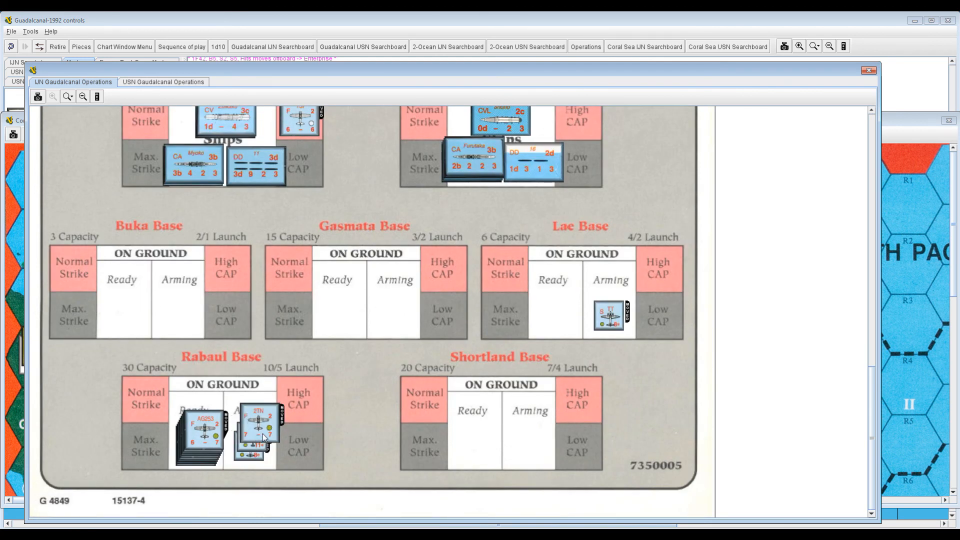
mouse_move(343, 410)
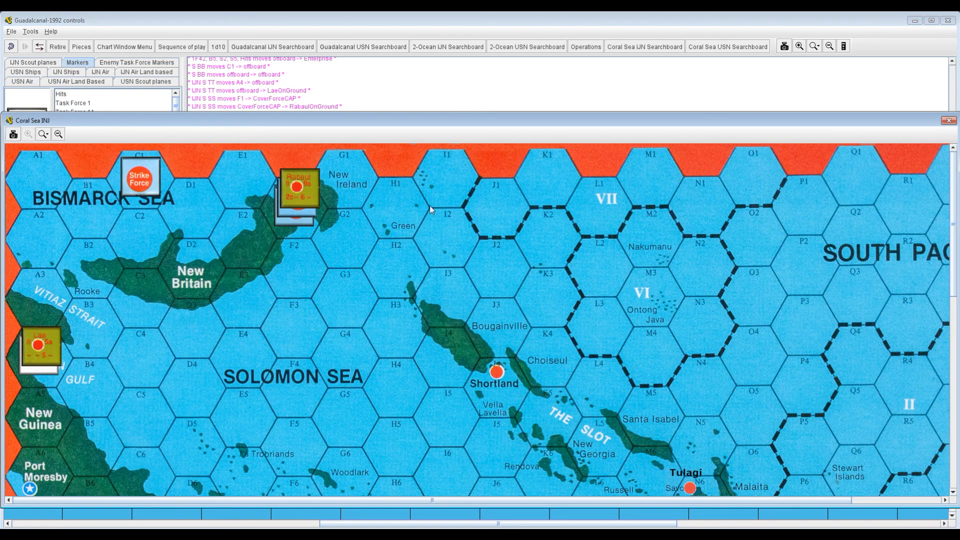
mouse_move(431, 115)
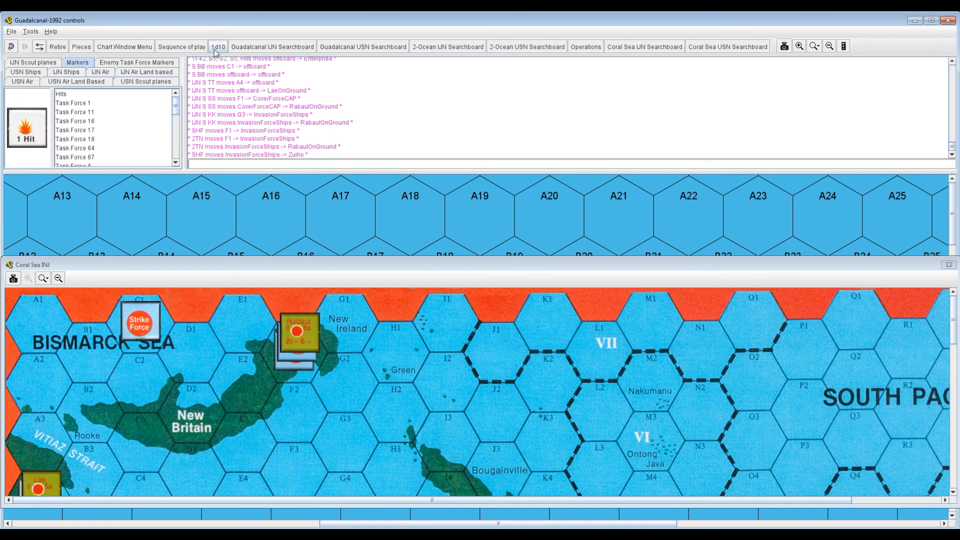
mouse_move(218, 46)
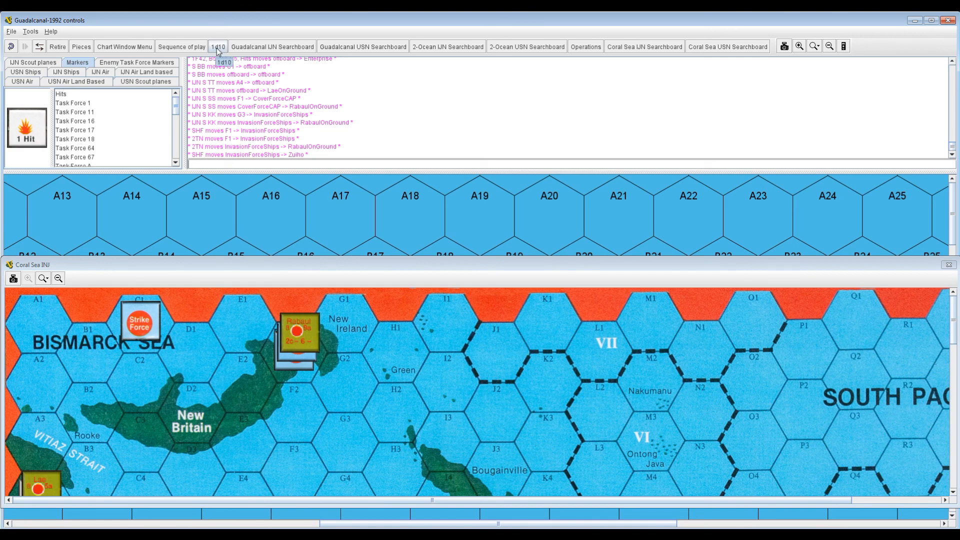
- Roll the d10 twice for the submarines, getting 6 and 9
click(219, 46)
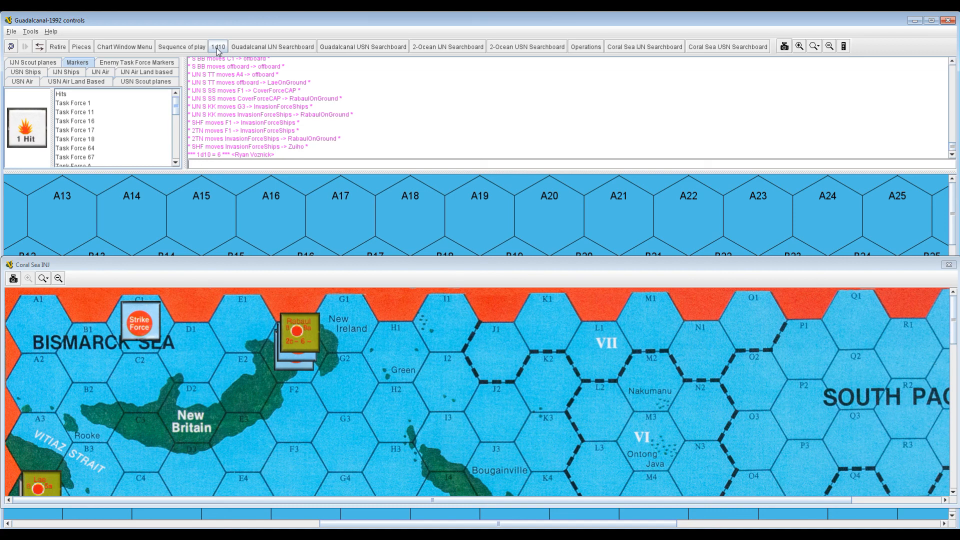
click(217, 46)
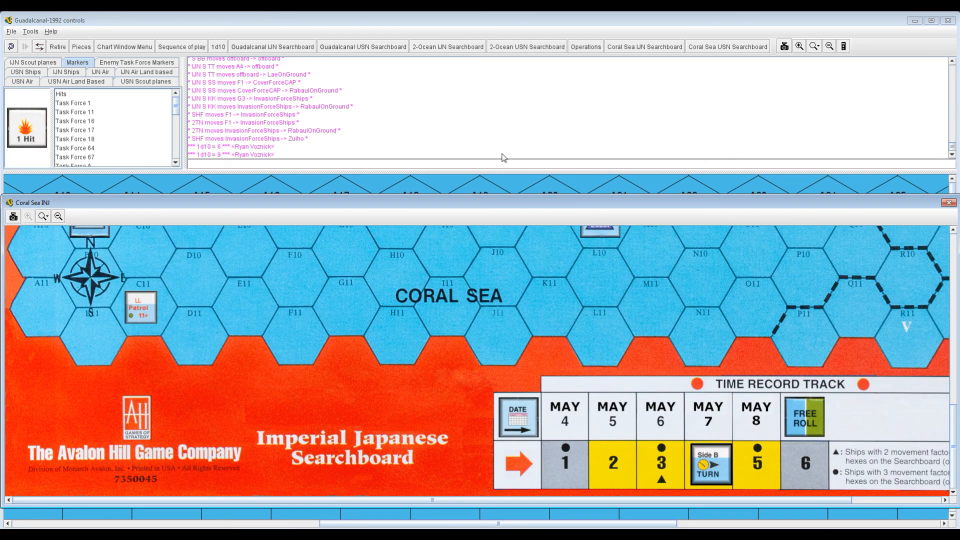
mouse_move(633, 151)
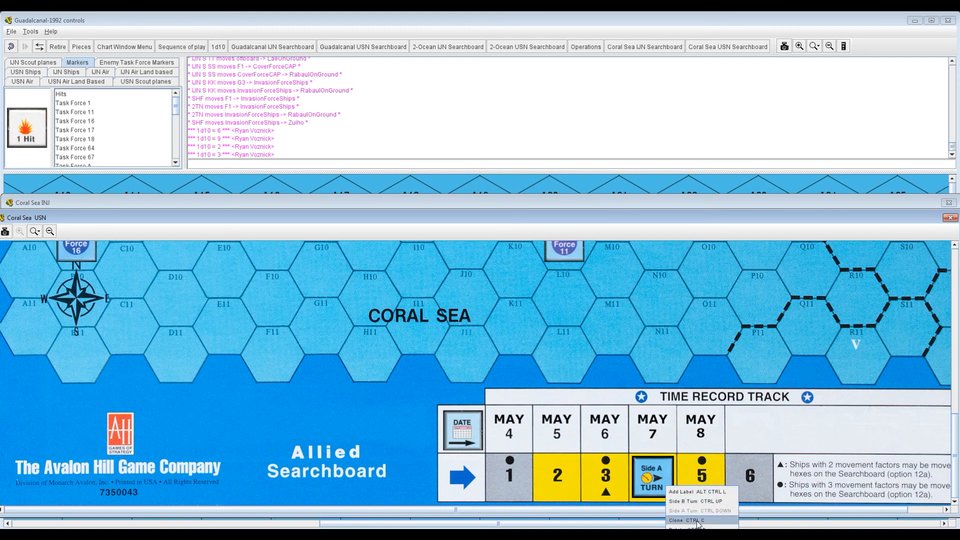
- Roll the submarine d10s (2 and 3) and flip the IJN turn marker to Side A
click(683, 501)
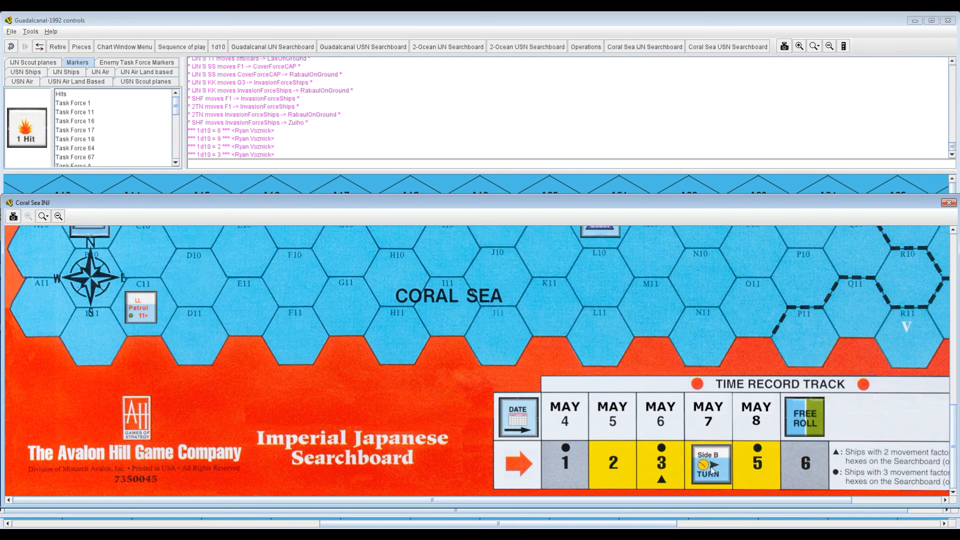
right_click(709, 464)
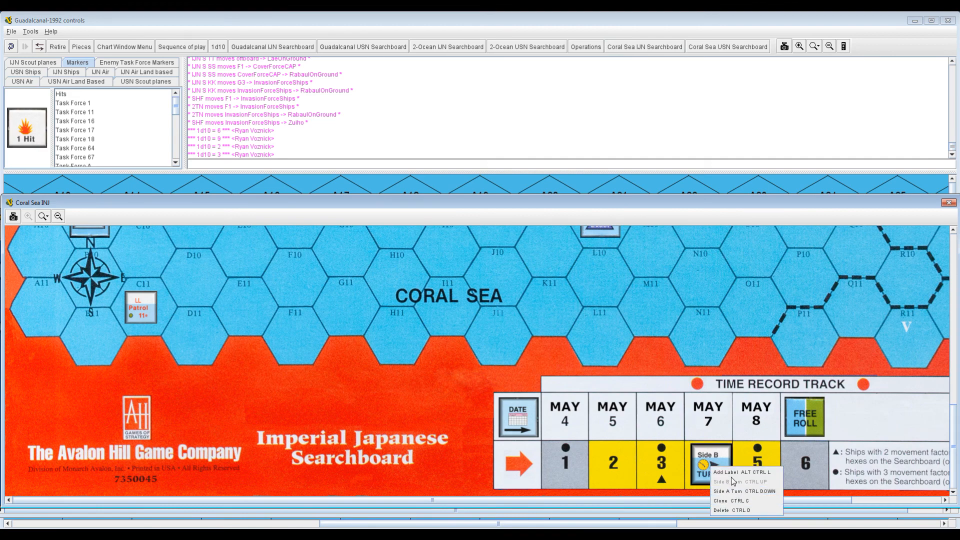
click(729, 491)
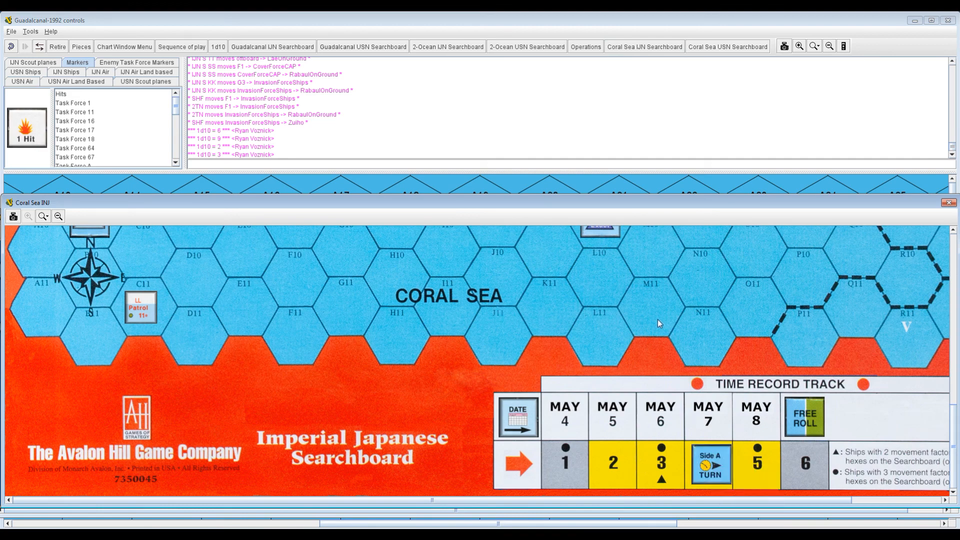